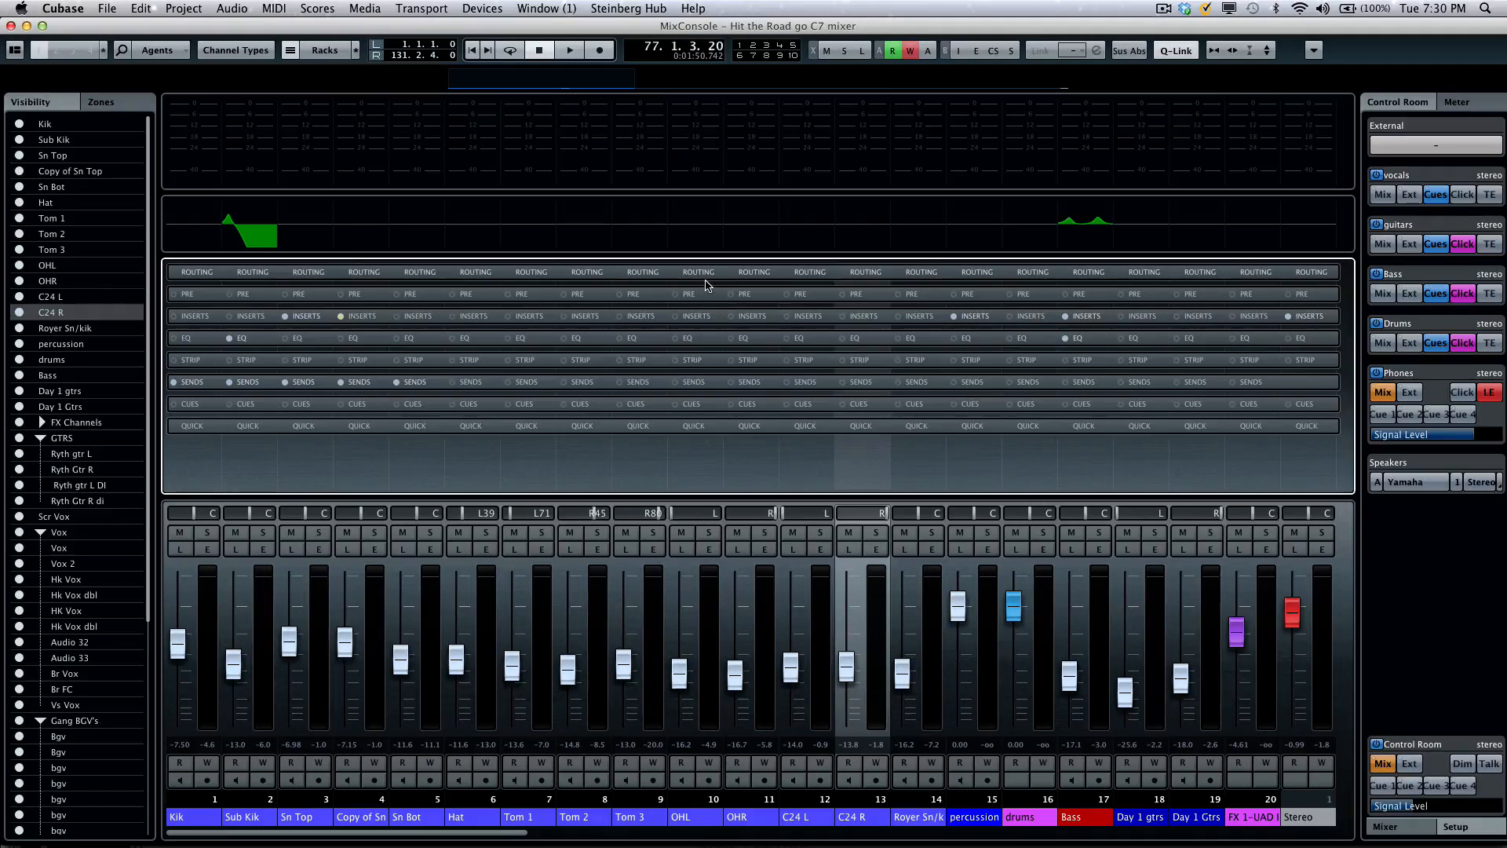
- Hide the Quick Controls and Cue Sends racks from the rack list, then bring all racks back
left_click(581, 293)
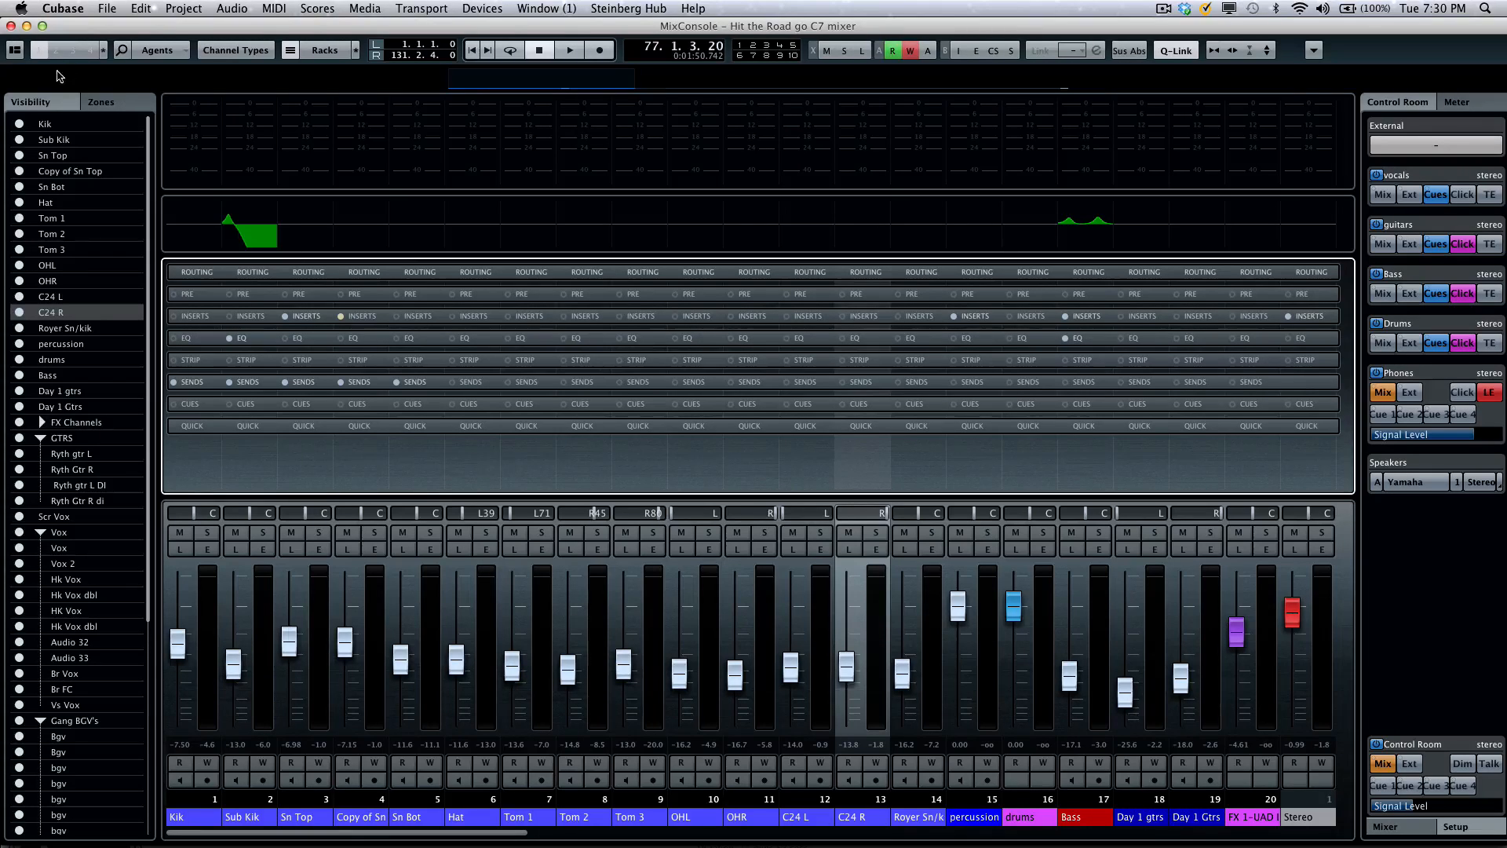
left_click(14, 49)
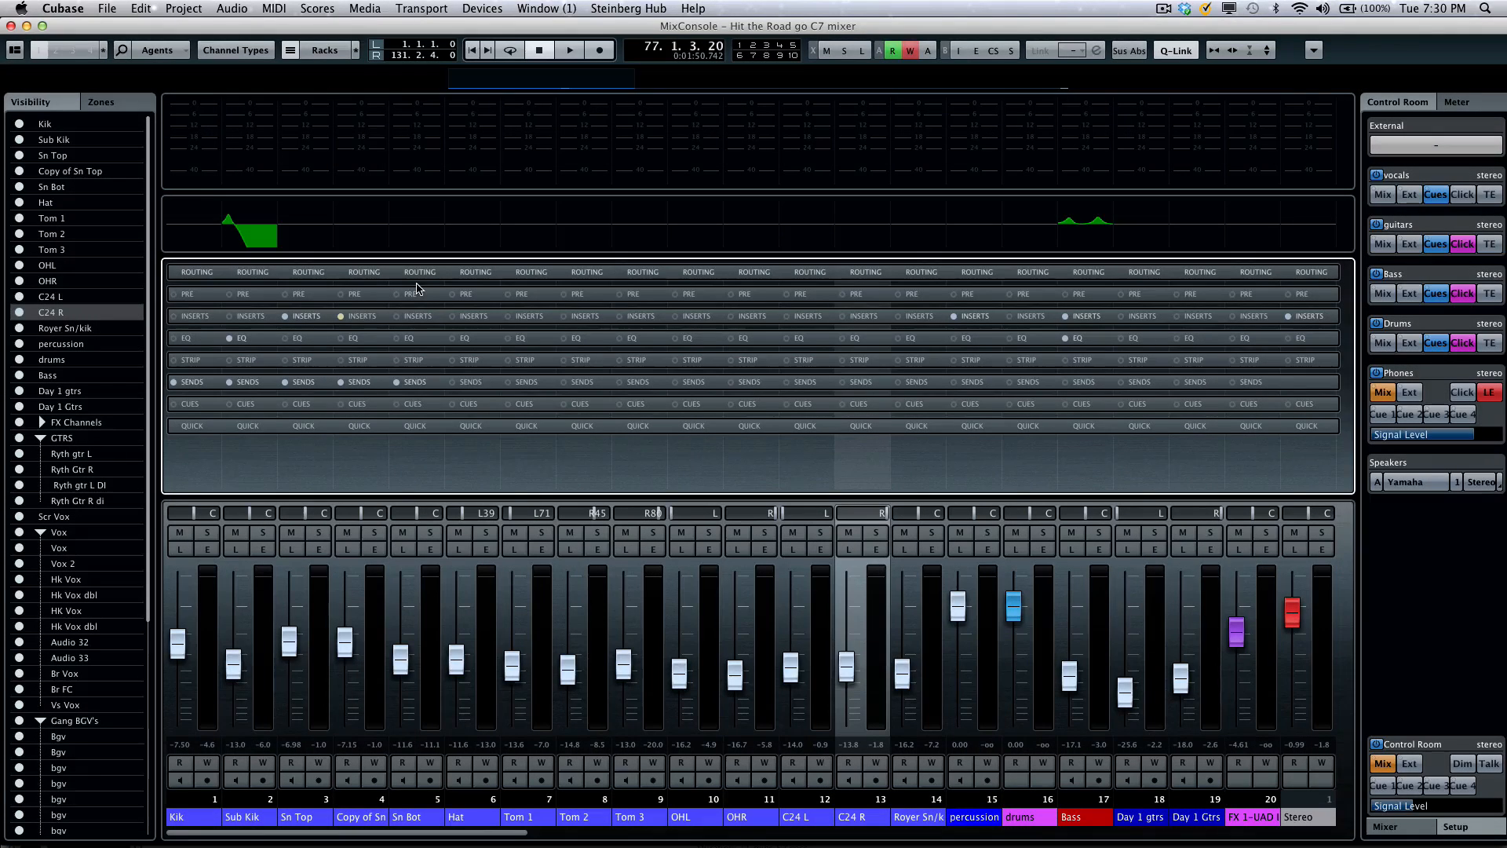
mouse_move(419, 272)
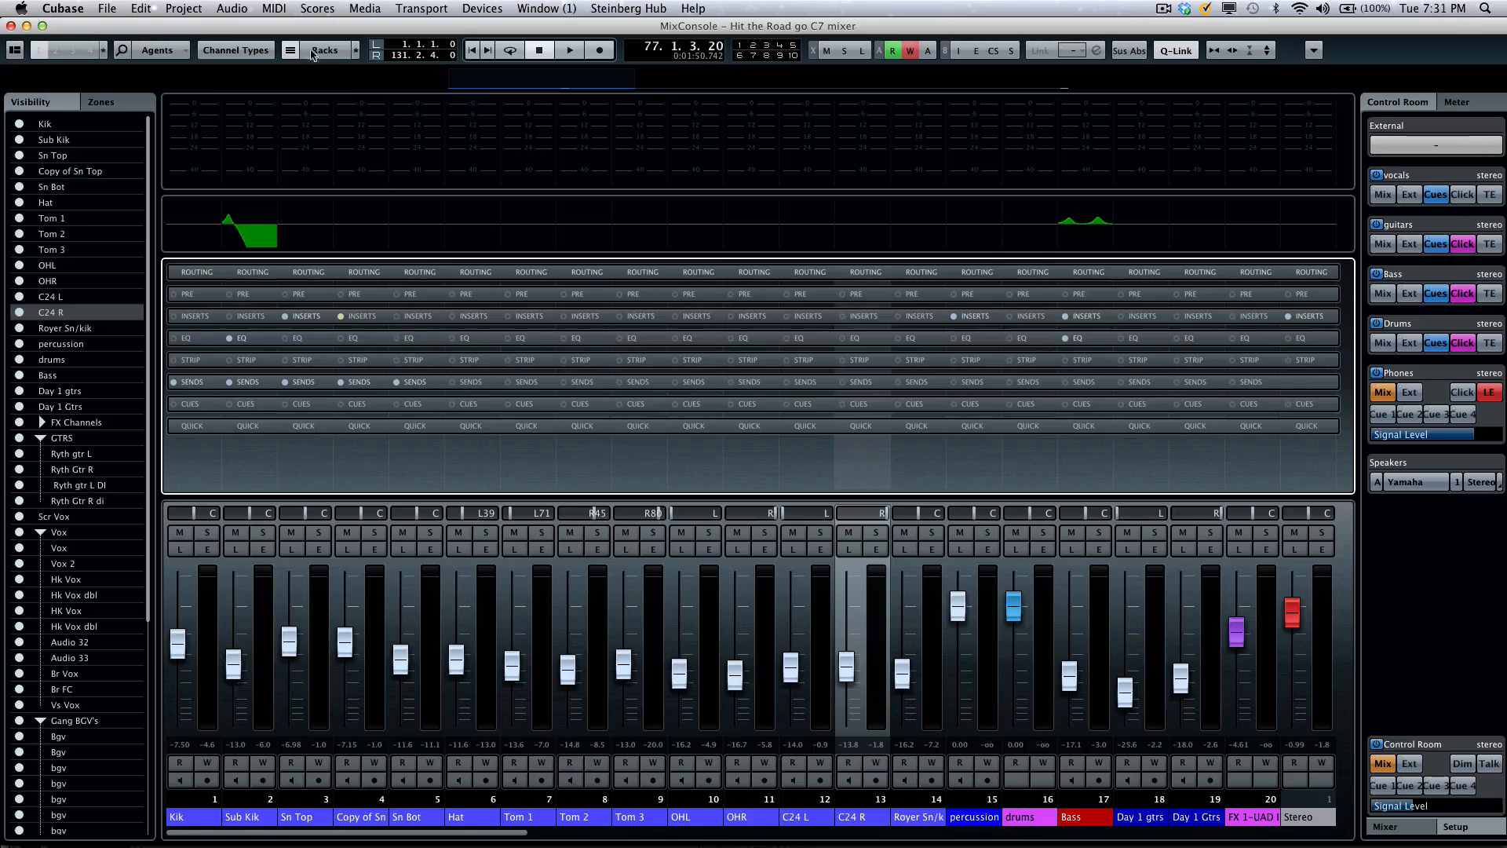
left_click(324, 50)
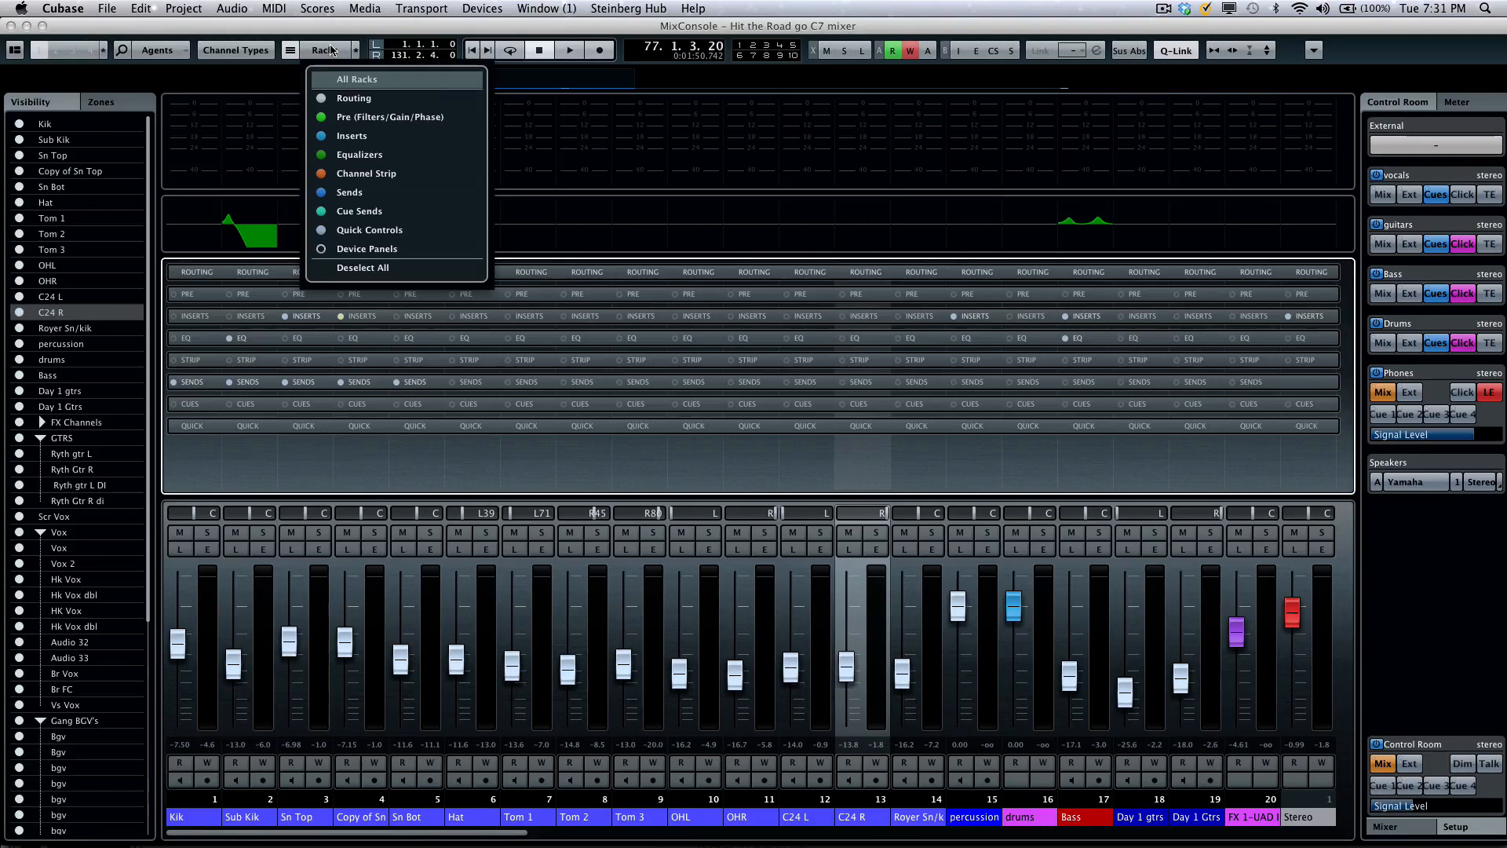
left_click(369, 229)
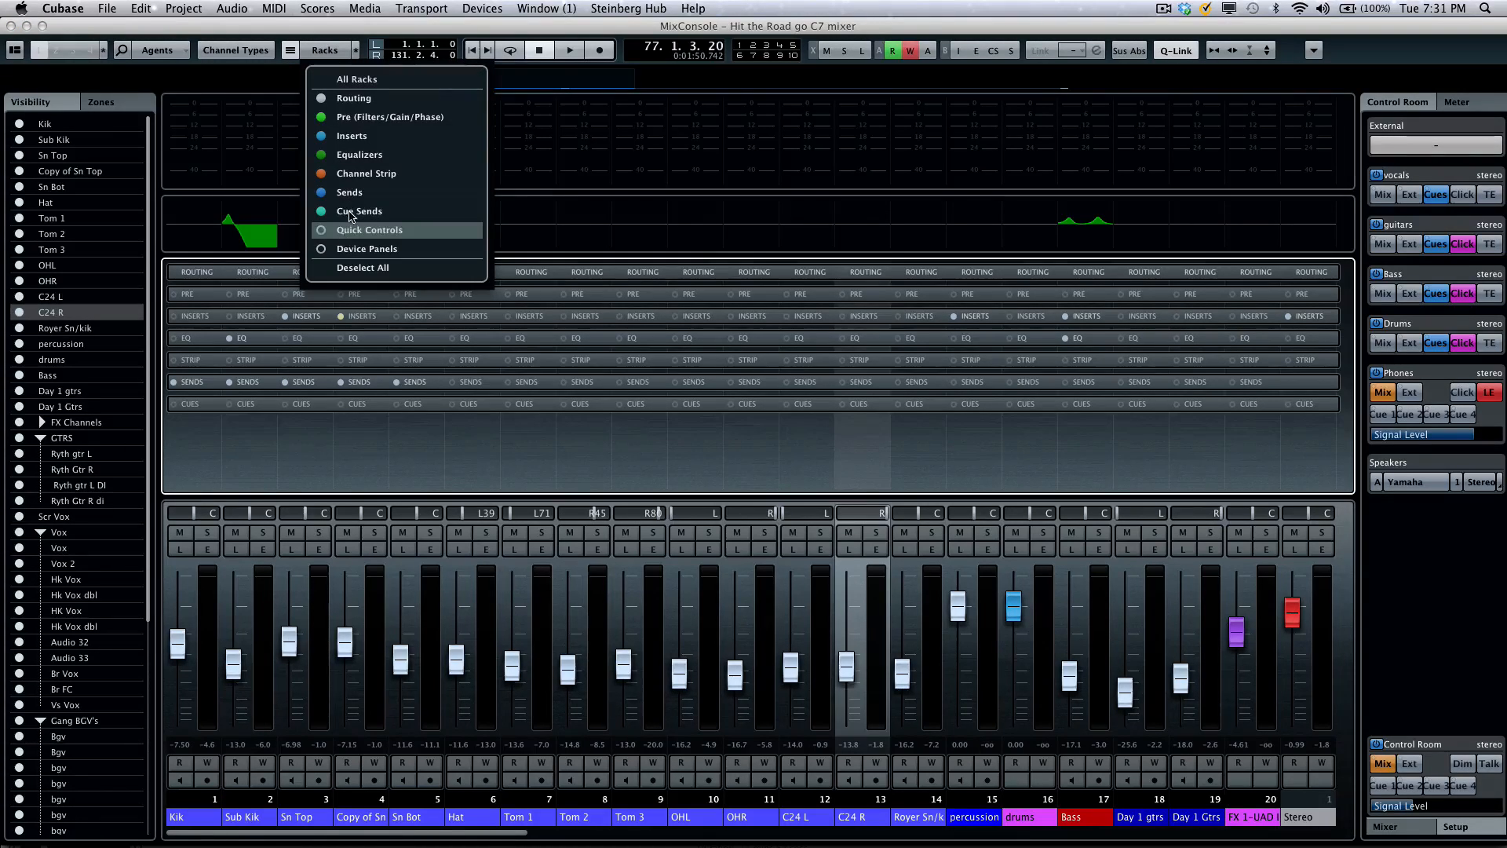
left_click(359, 210)
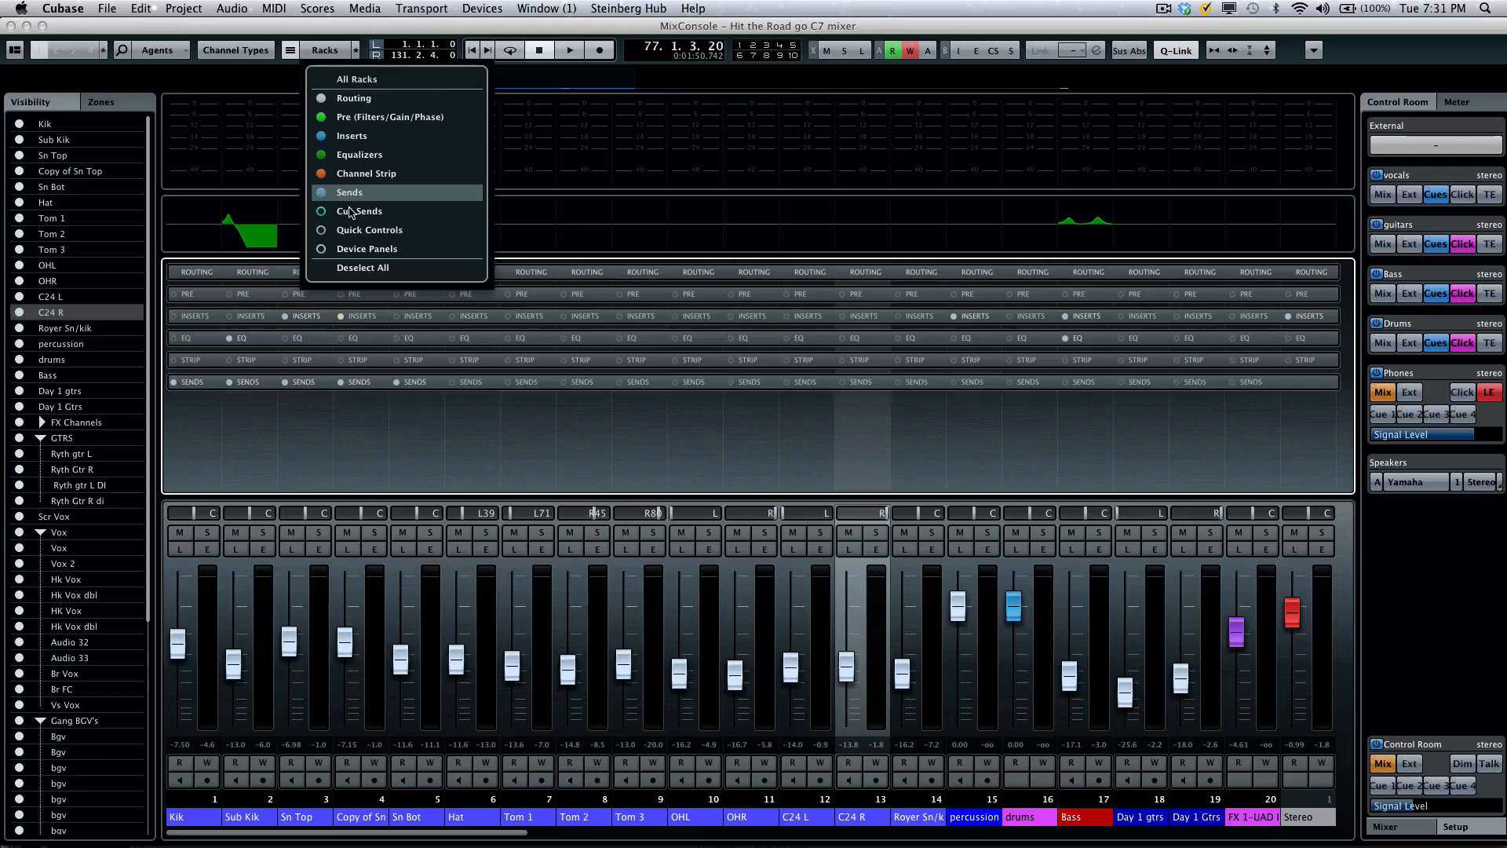
left_click(359, 211)
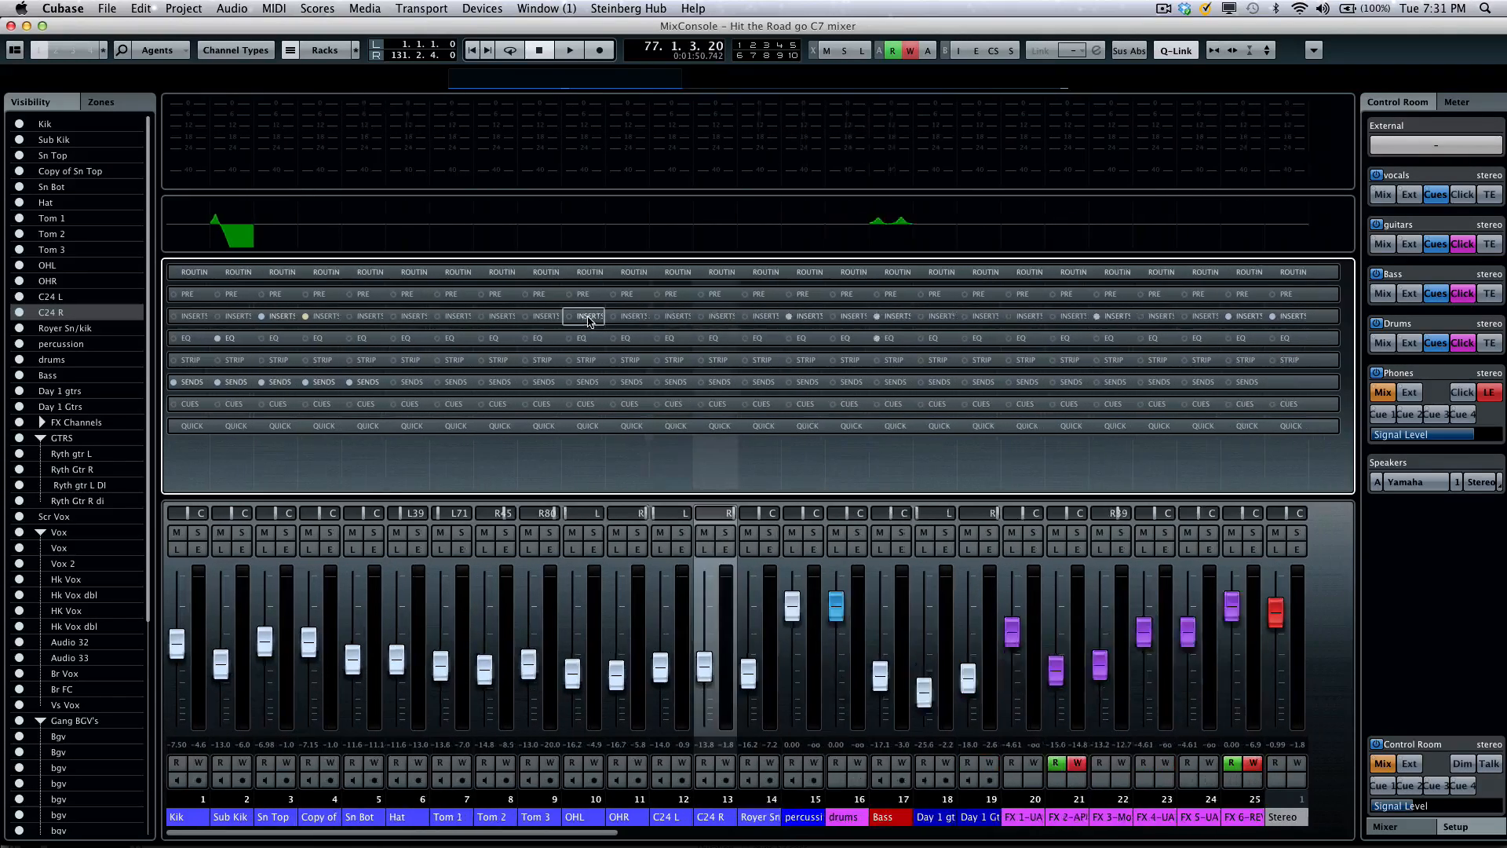
- Expand the Pre filter/gain rack, switch it to Routing, then collapse the racks to compact view
scroll("left", 3)
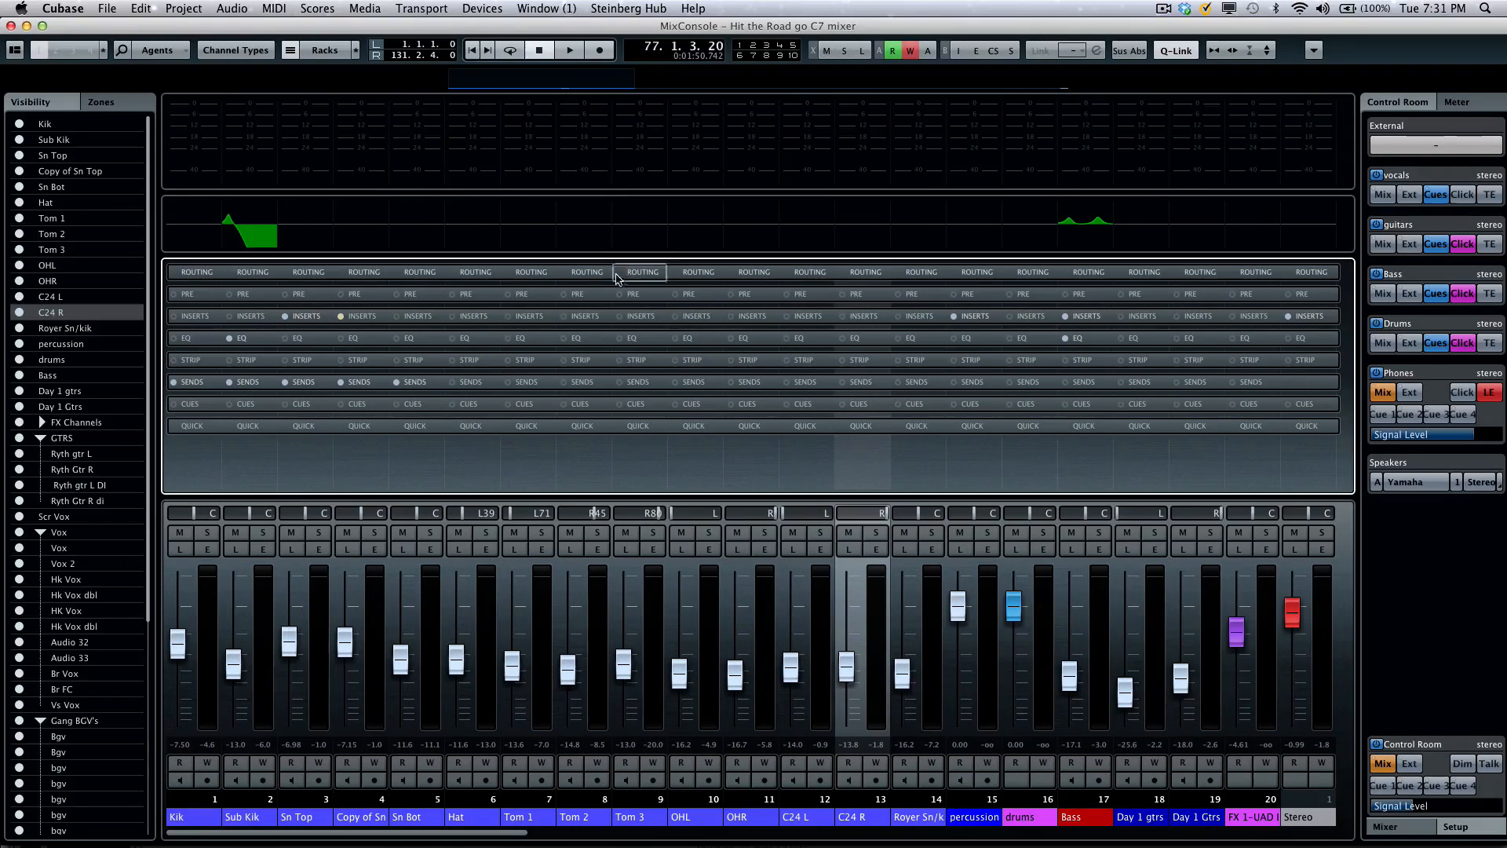
mouse_move(1267, 50)
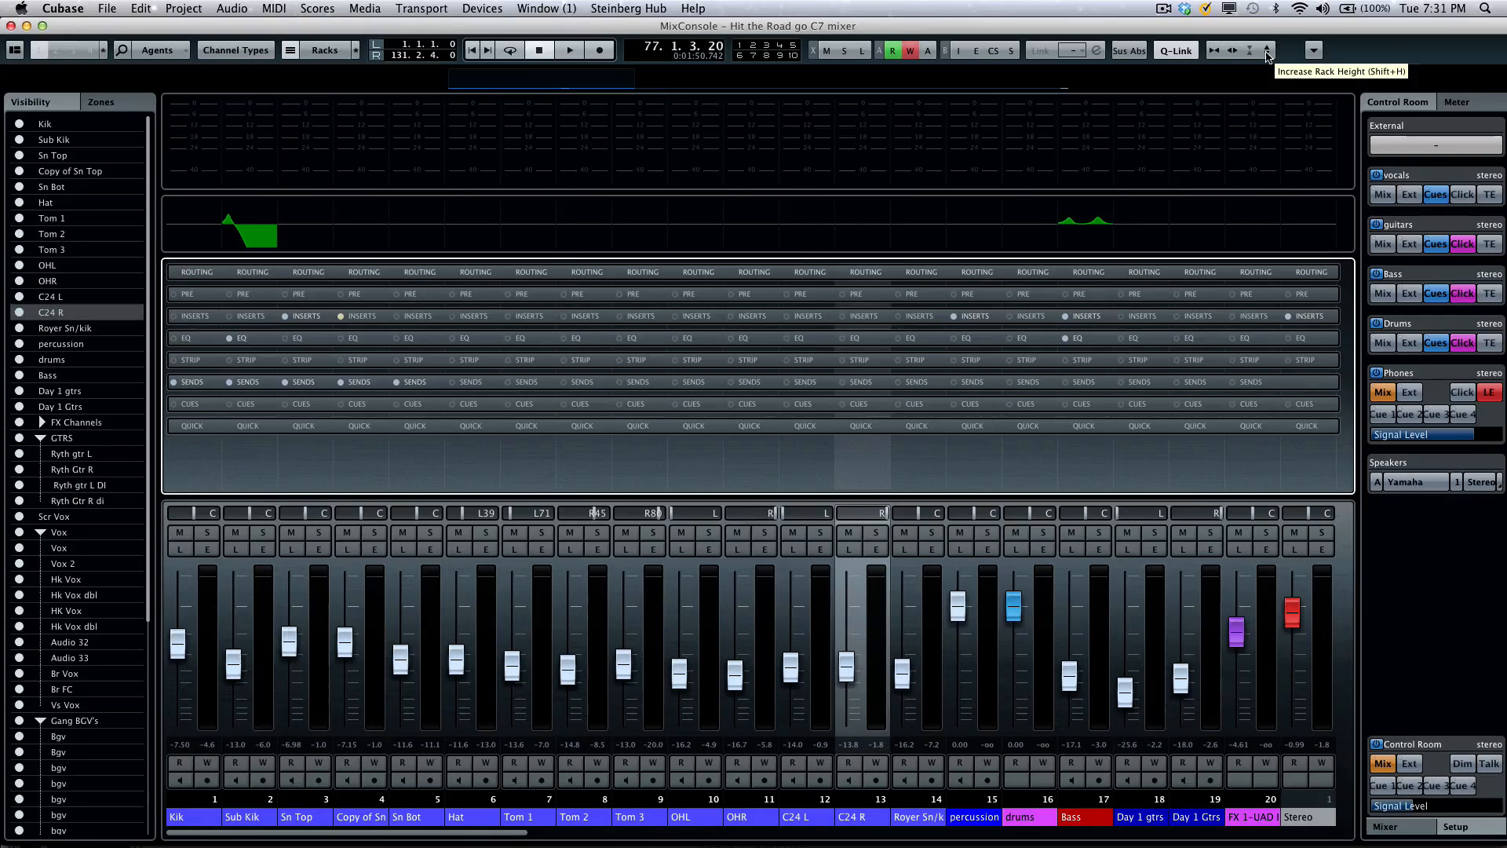
left_click(1267, 50)
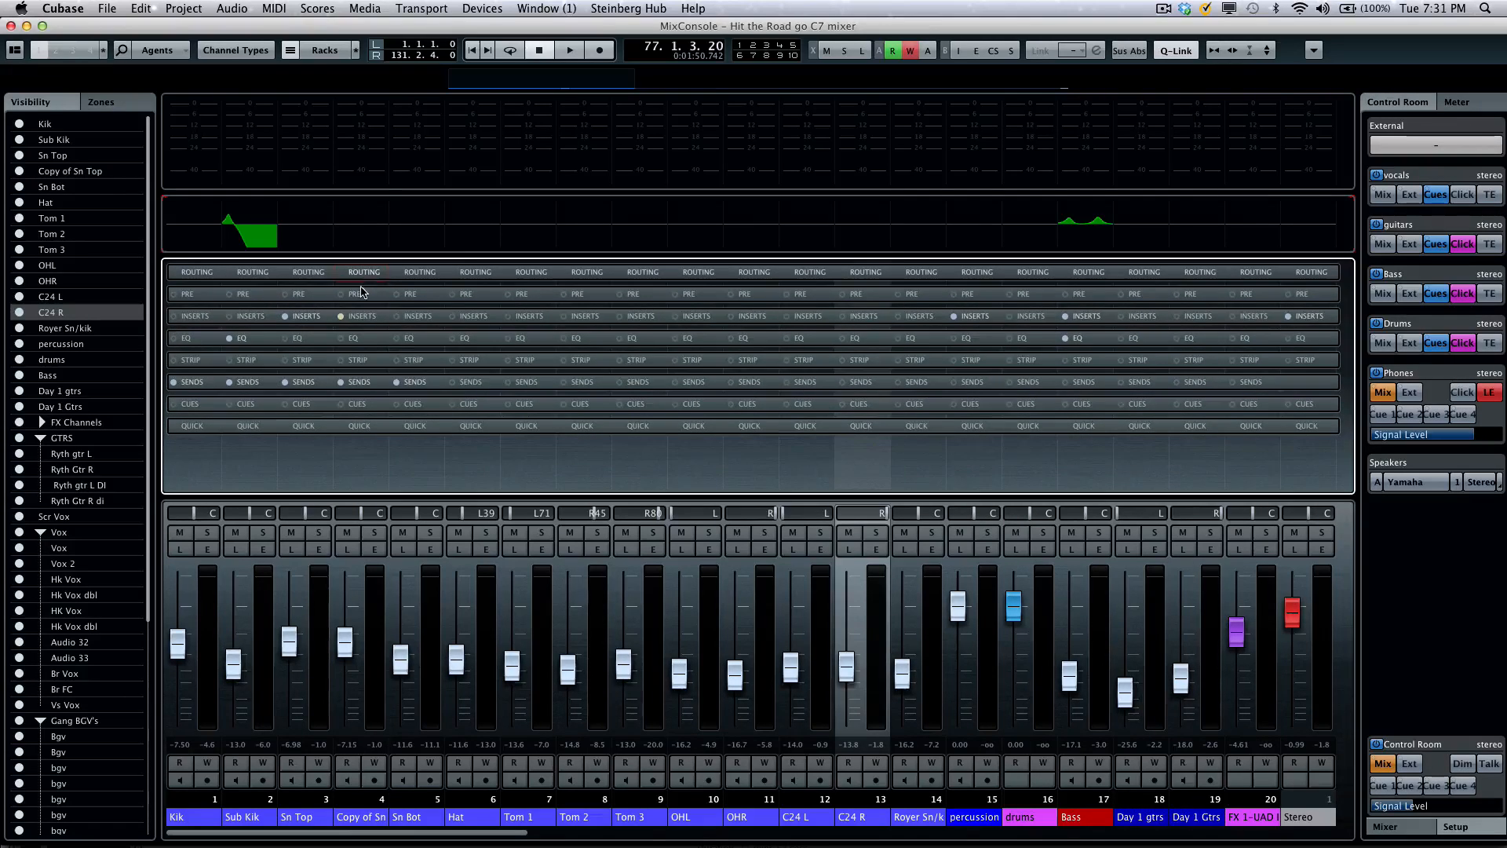
left_click(363, 272)
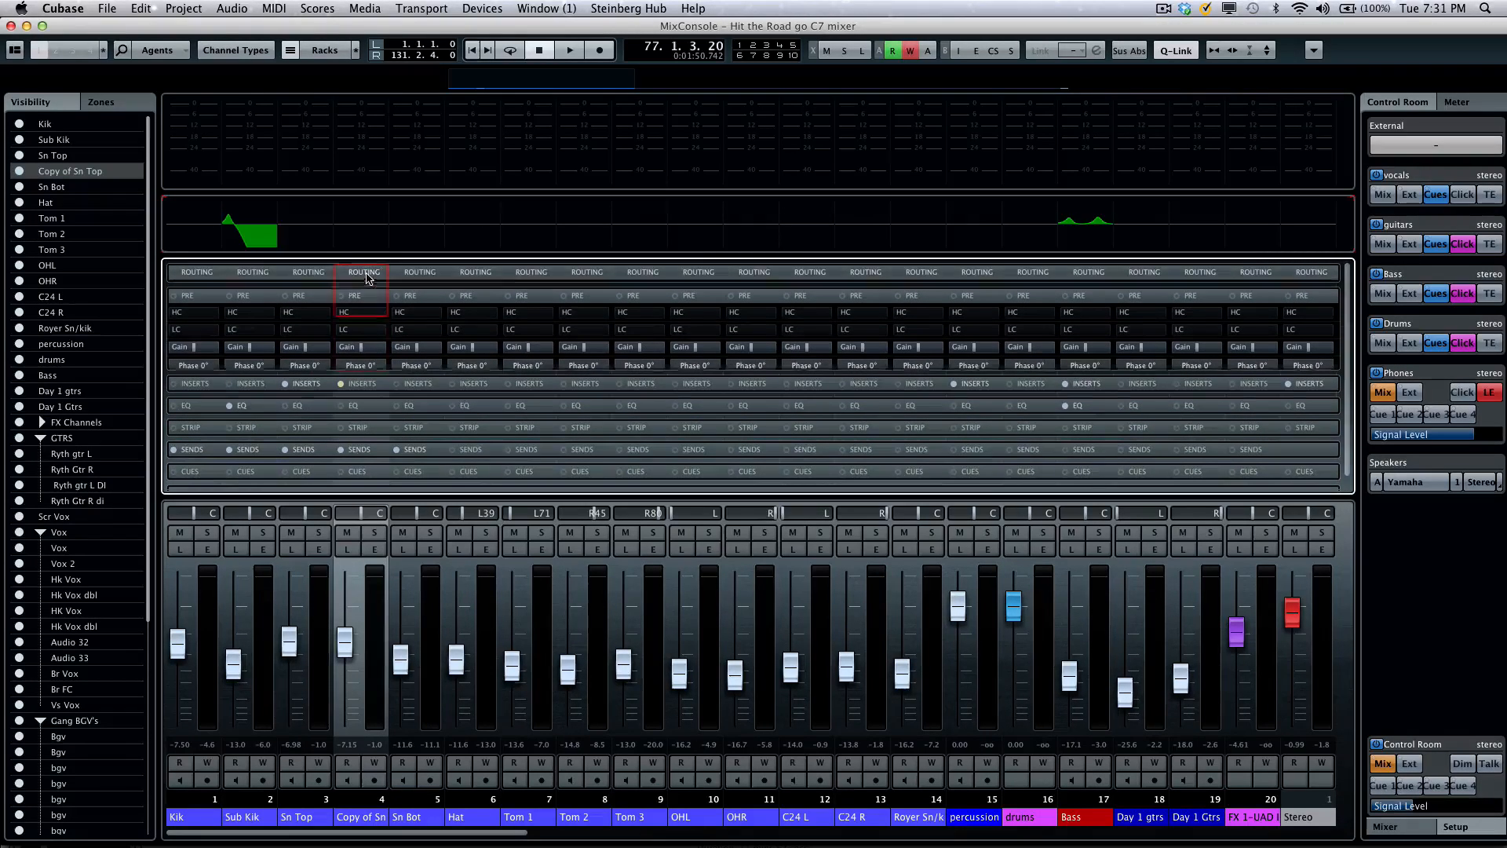
left_click(325, 49)
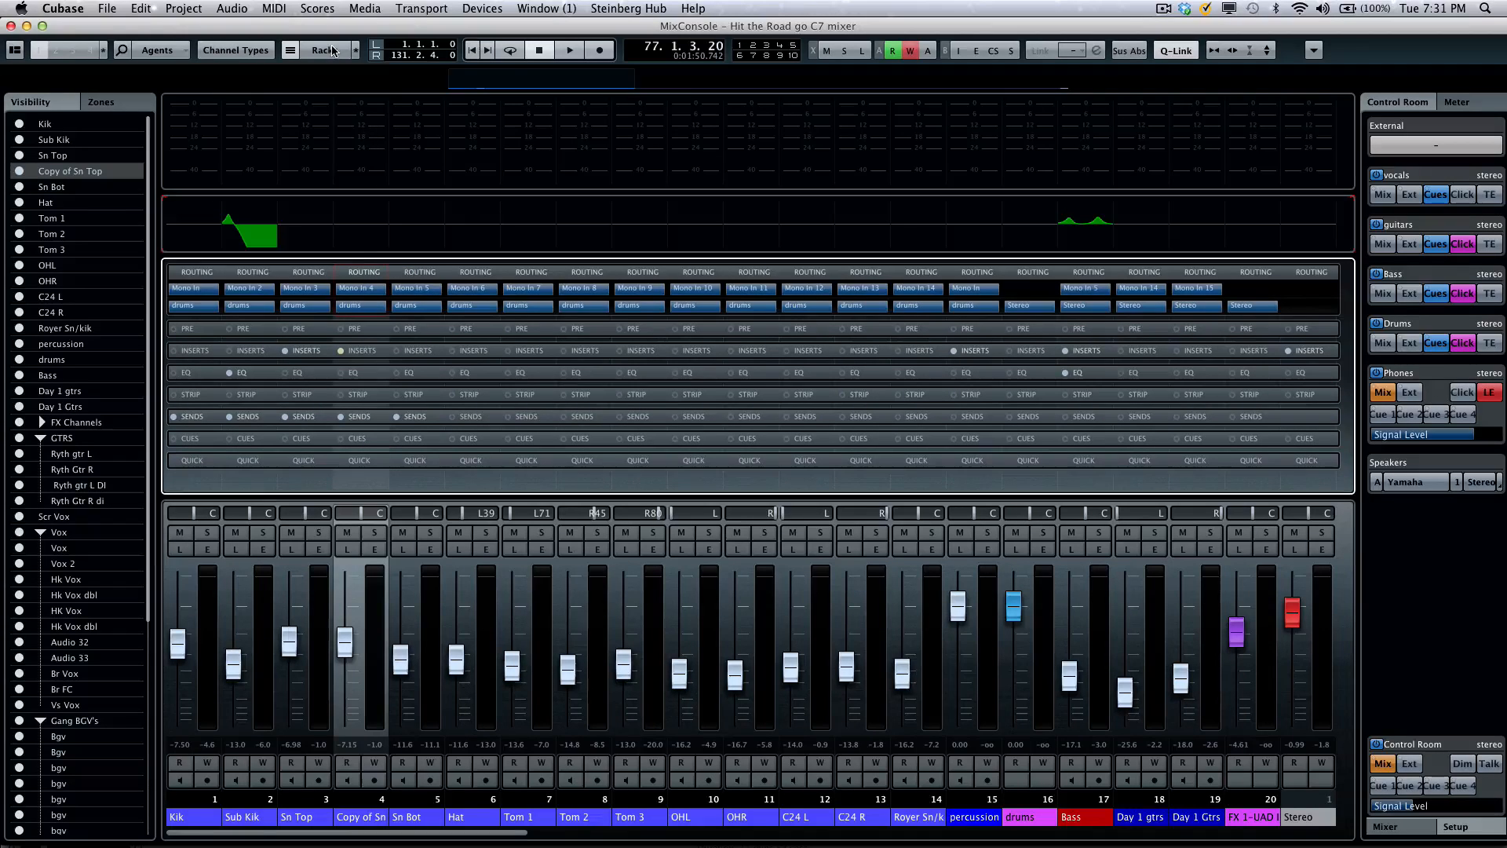
mouse_move(354, 51)
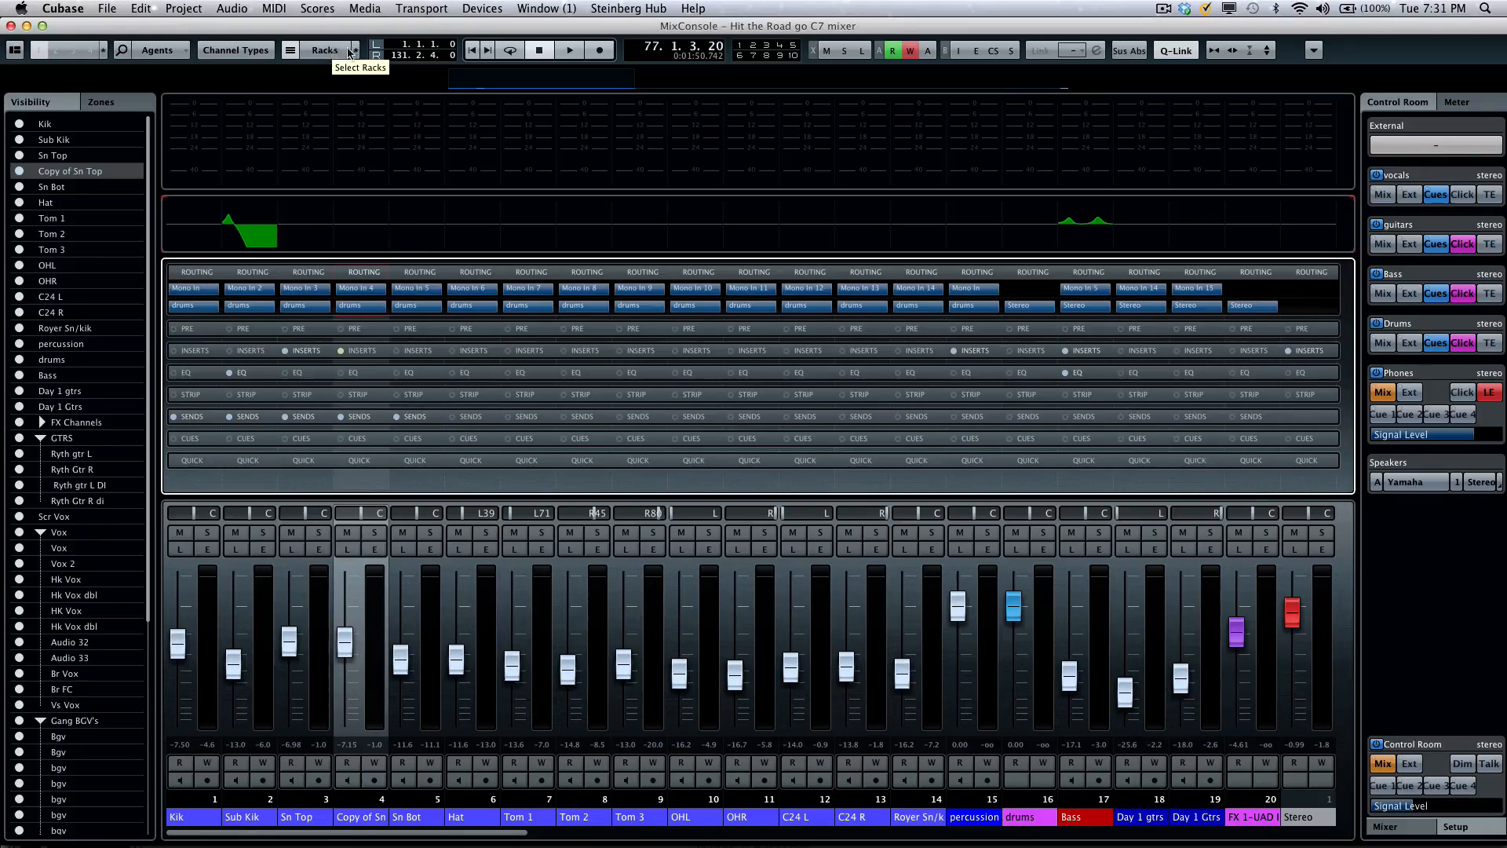
left_click(357, 50)
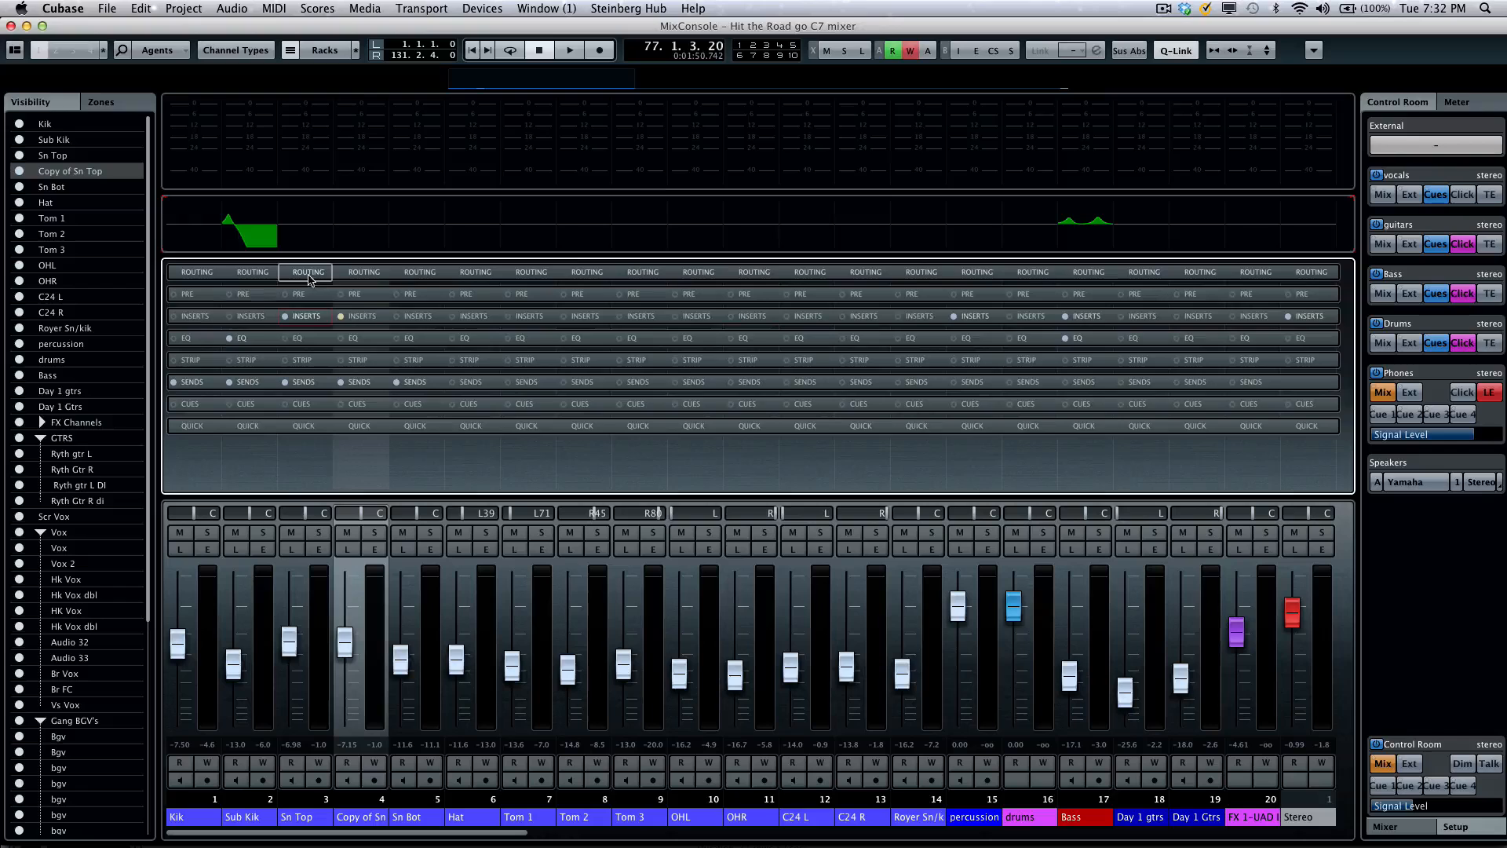
- Expand the Routing rack for all channels and select Kik through percussion
left_click(307, 272)
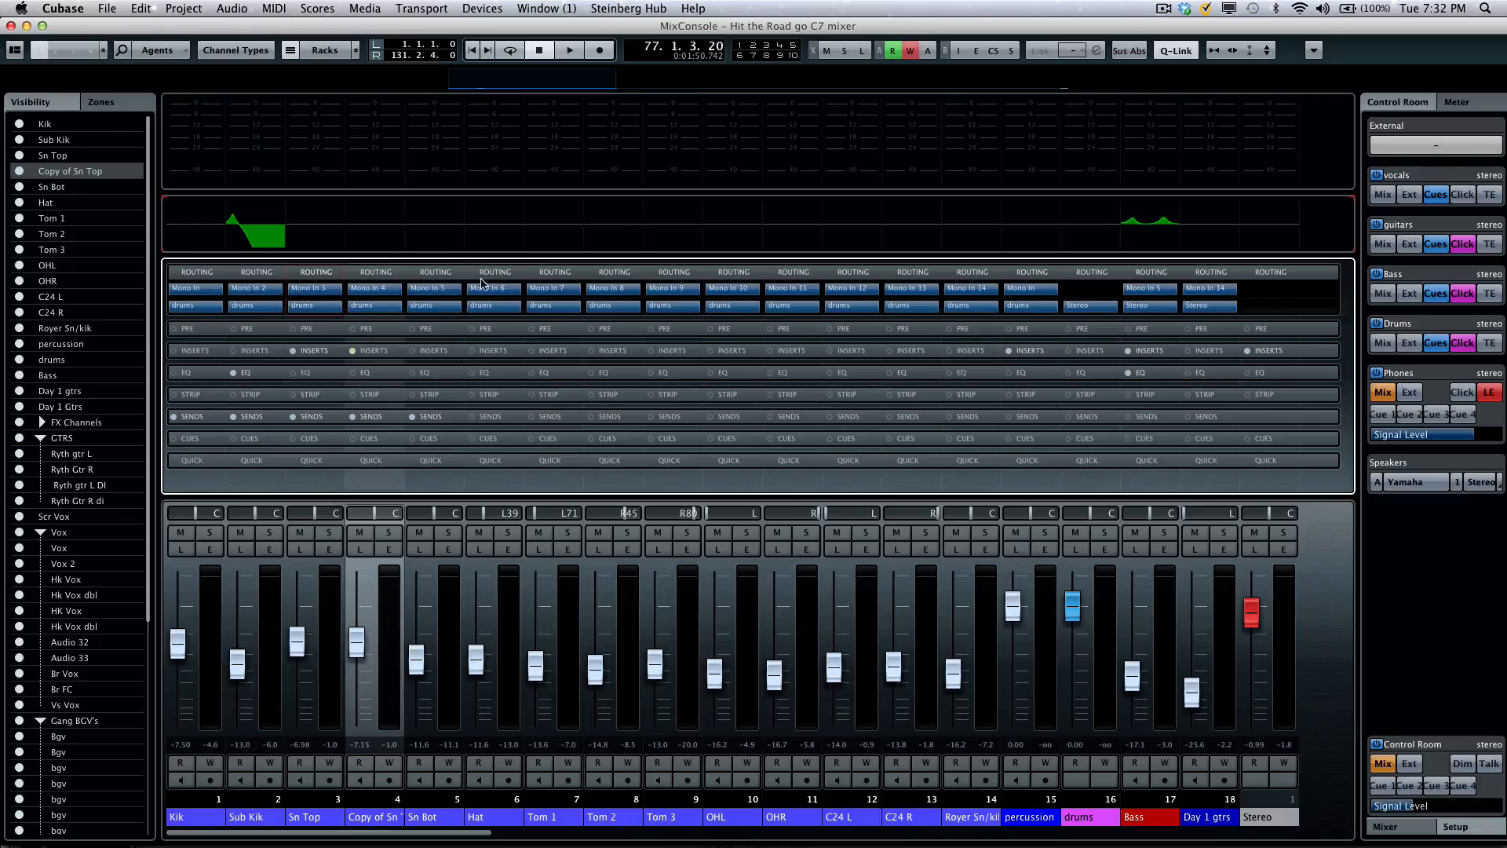
left_click(434, 289)
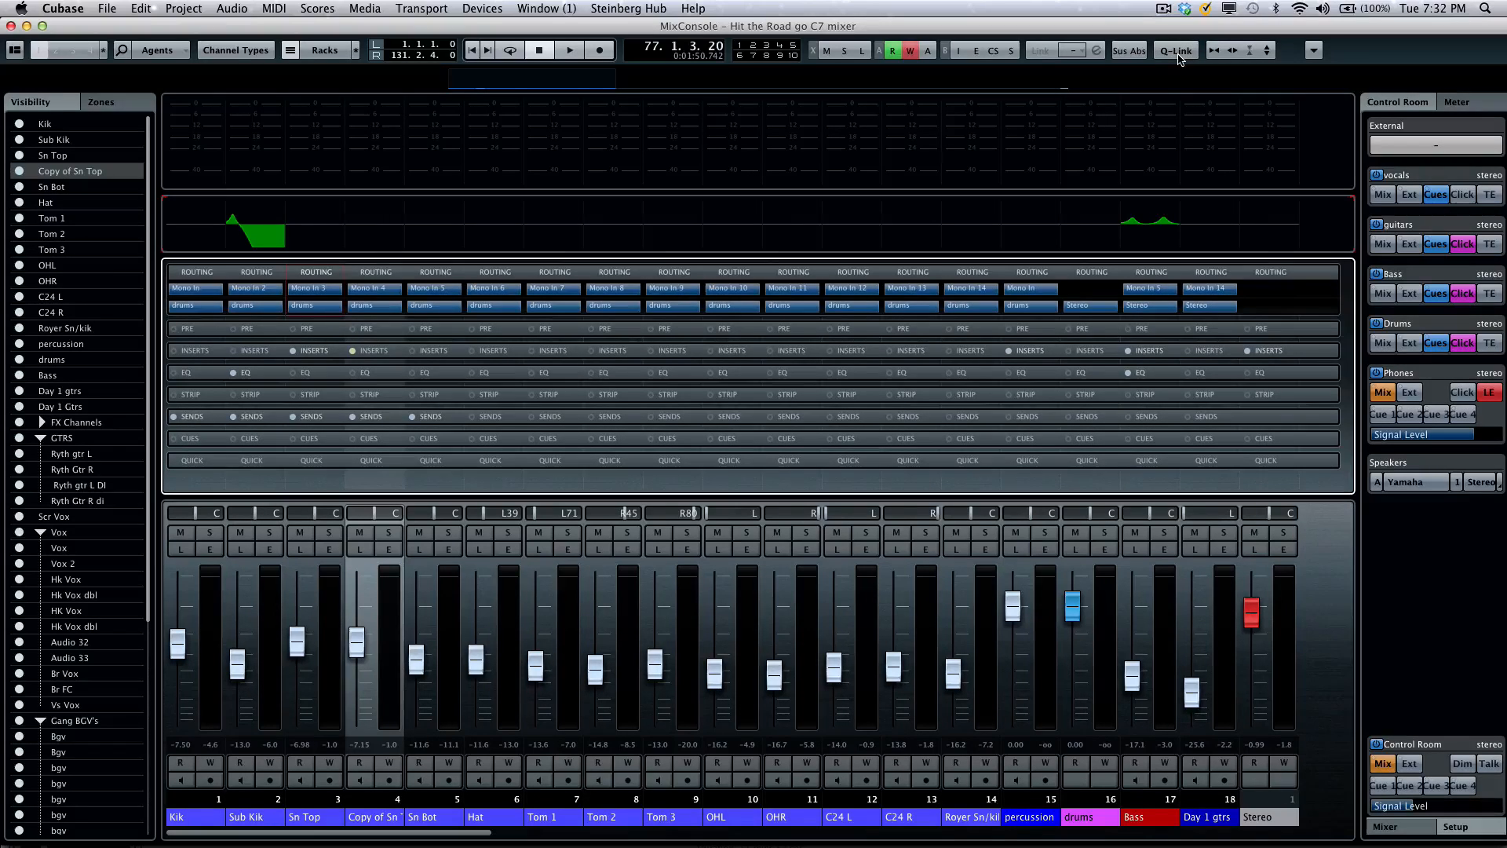
mouse_move(913, 109)
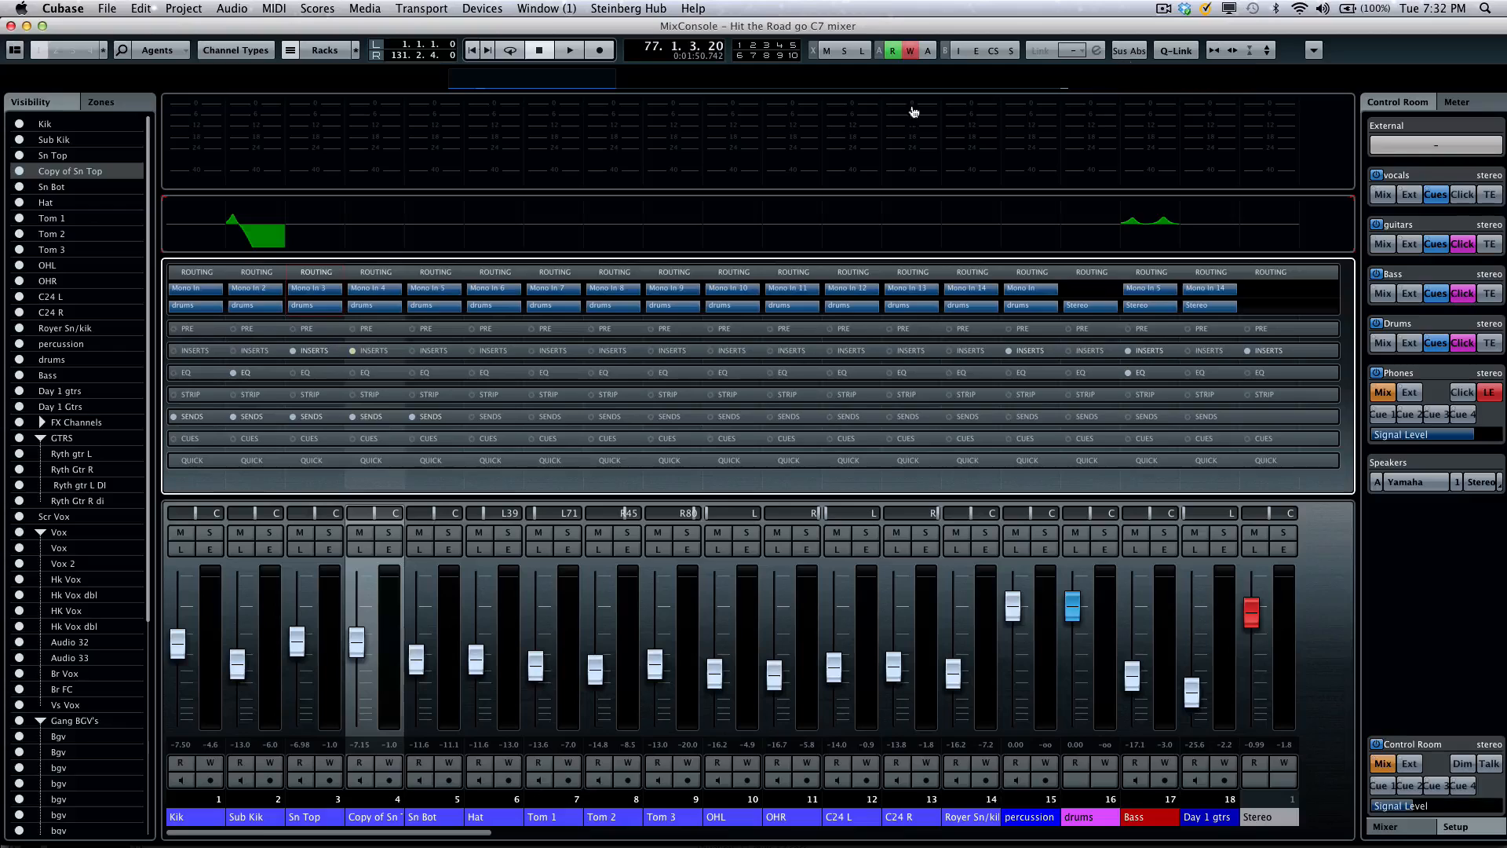
left_click(44, 122)
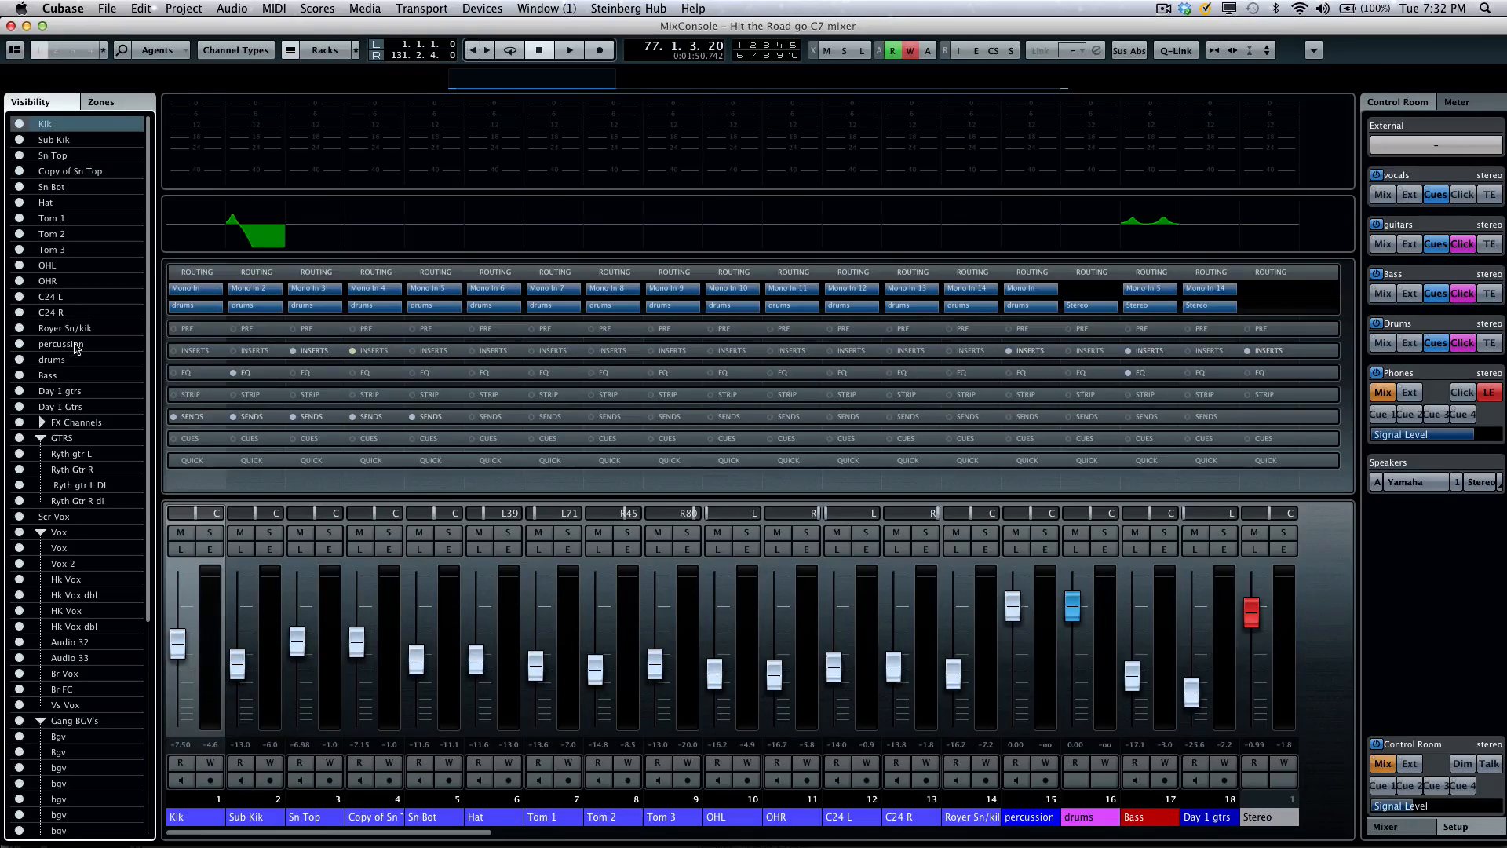
left_click(1041, 50)
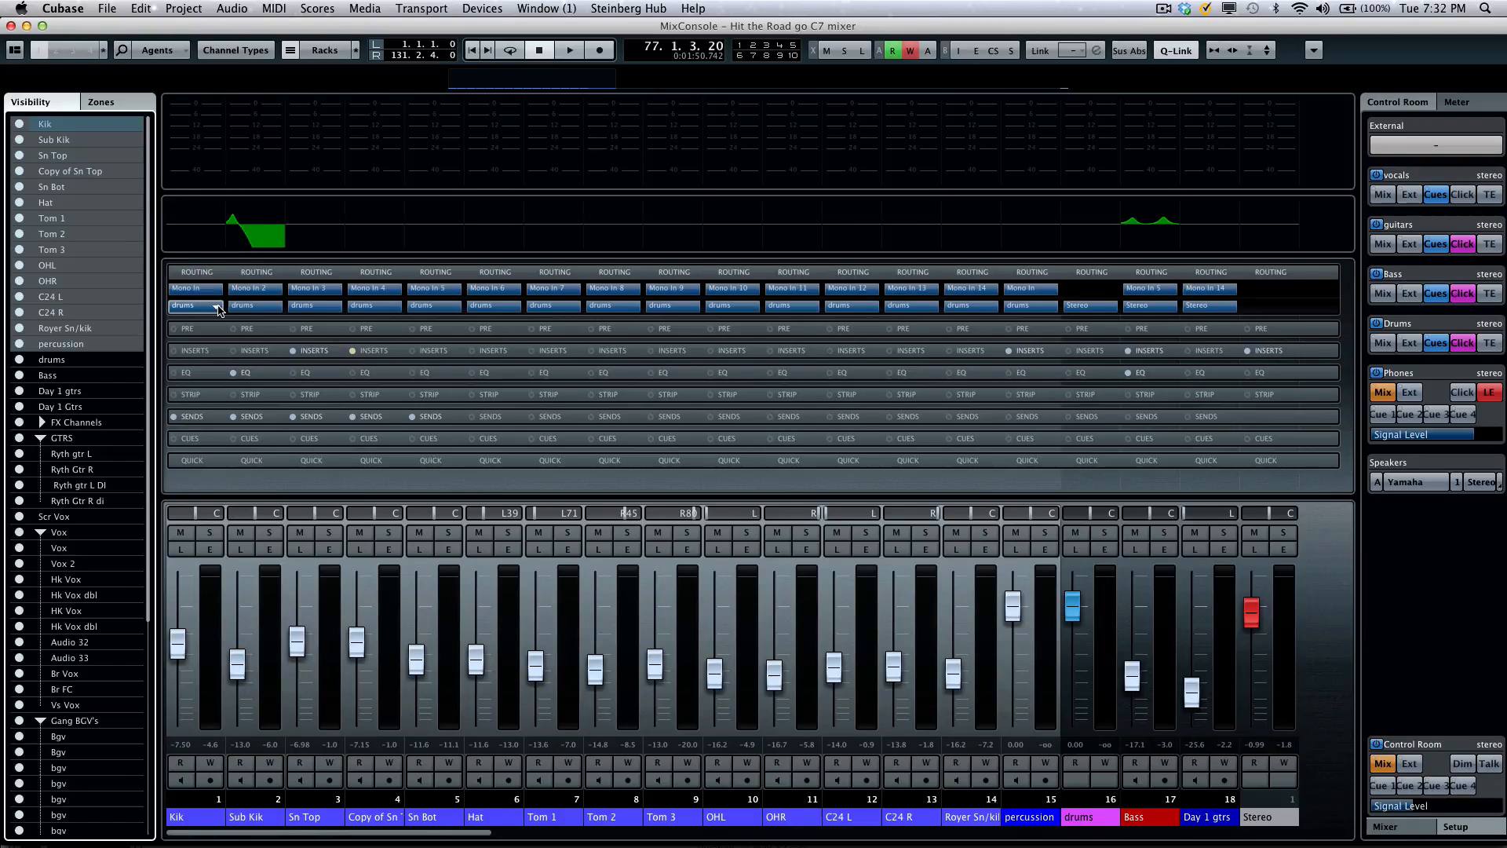
mouse_move(202, 317)
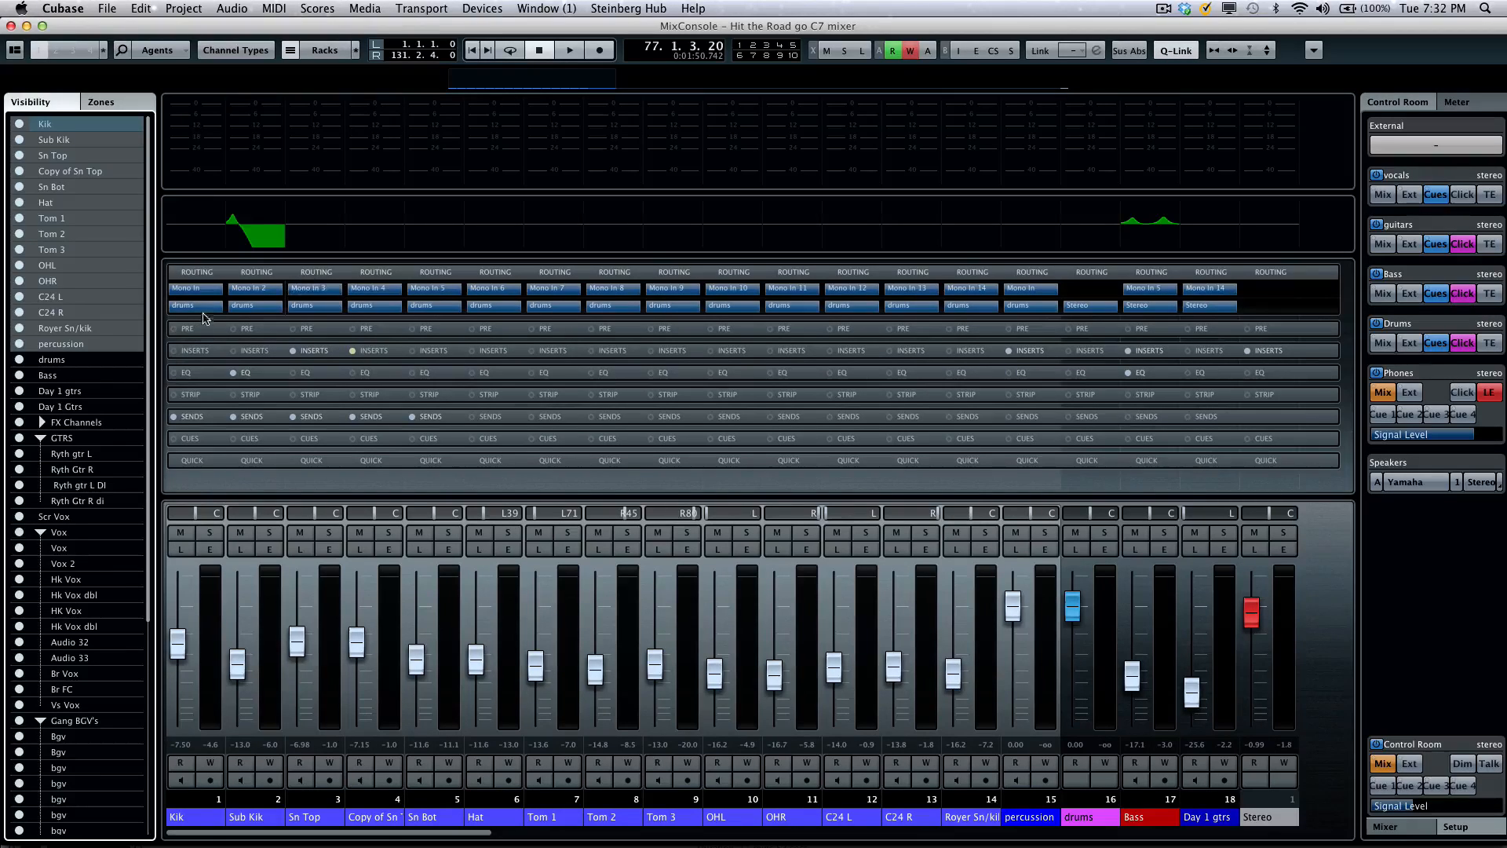
- Route the selected channels to Stereo Out, then back to Groups - drums, and review Kik's input source list
left_click(196, 289)
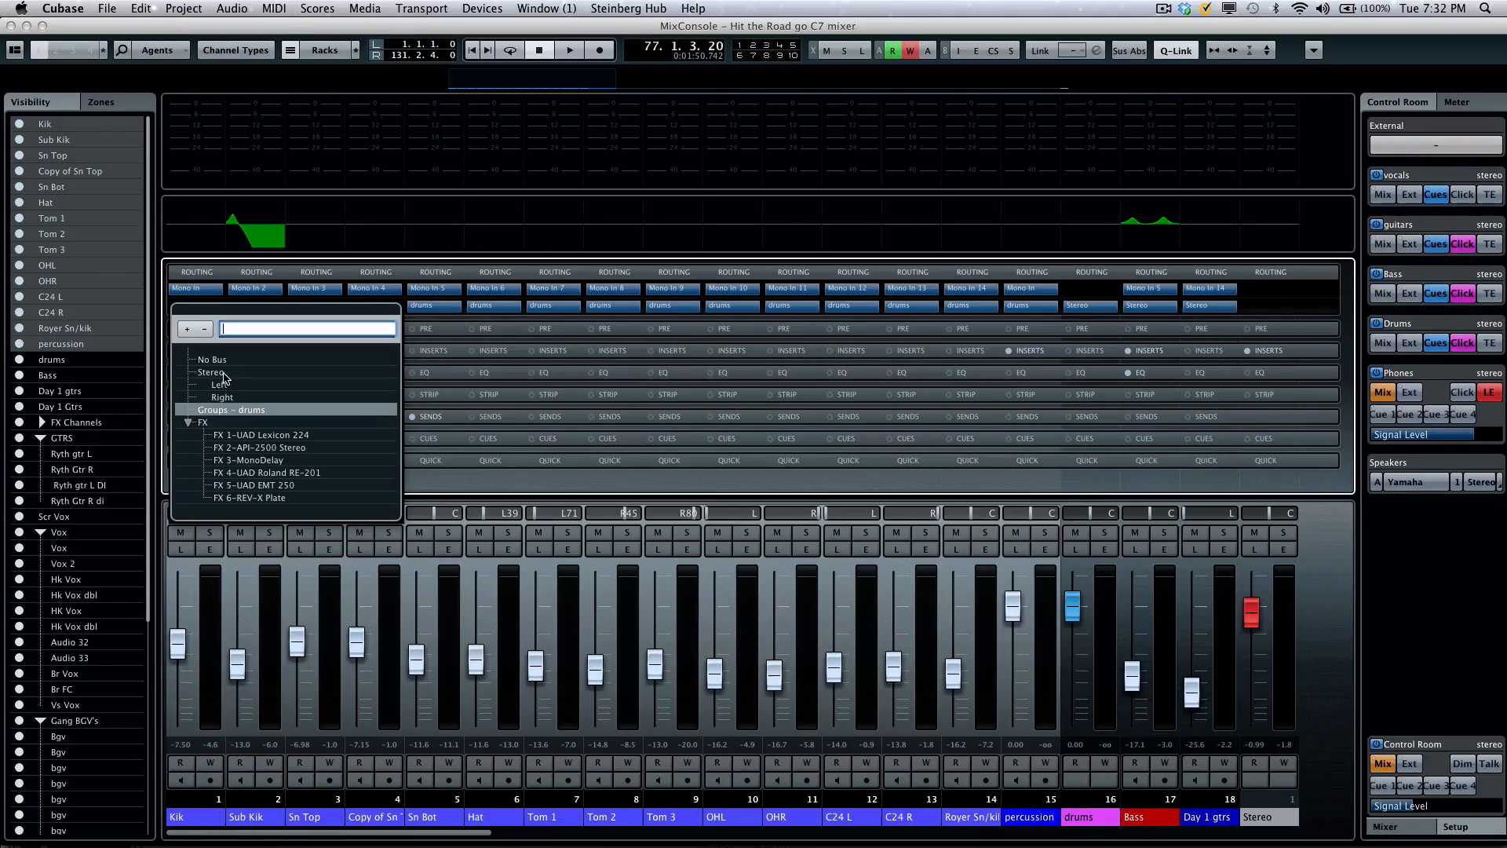
left_click(212, 374)
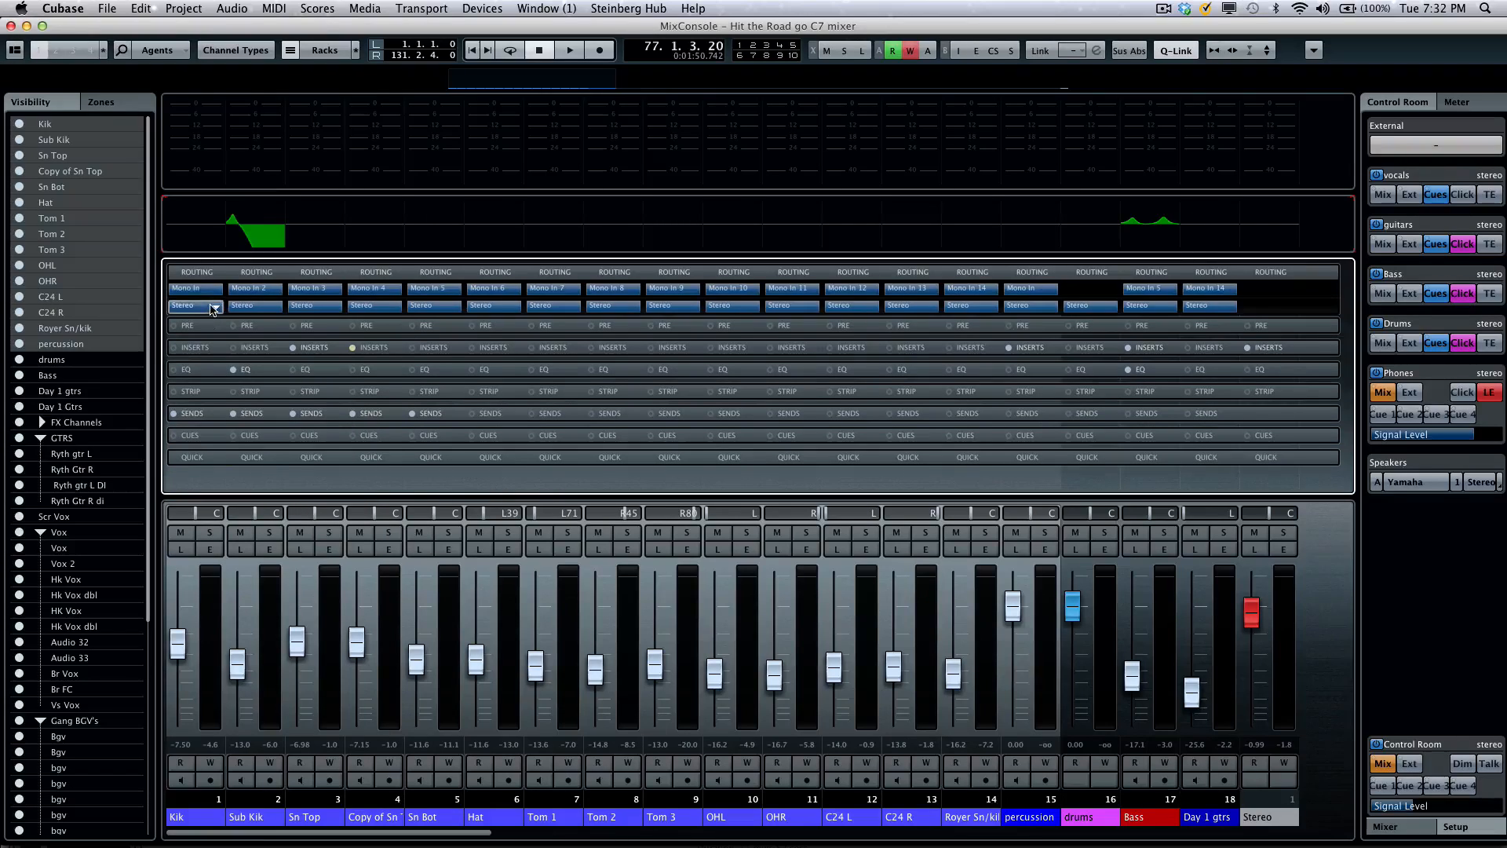
left_click(209, 306)
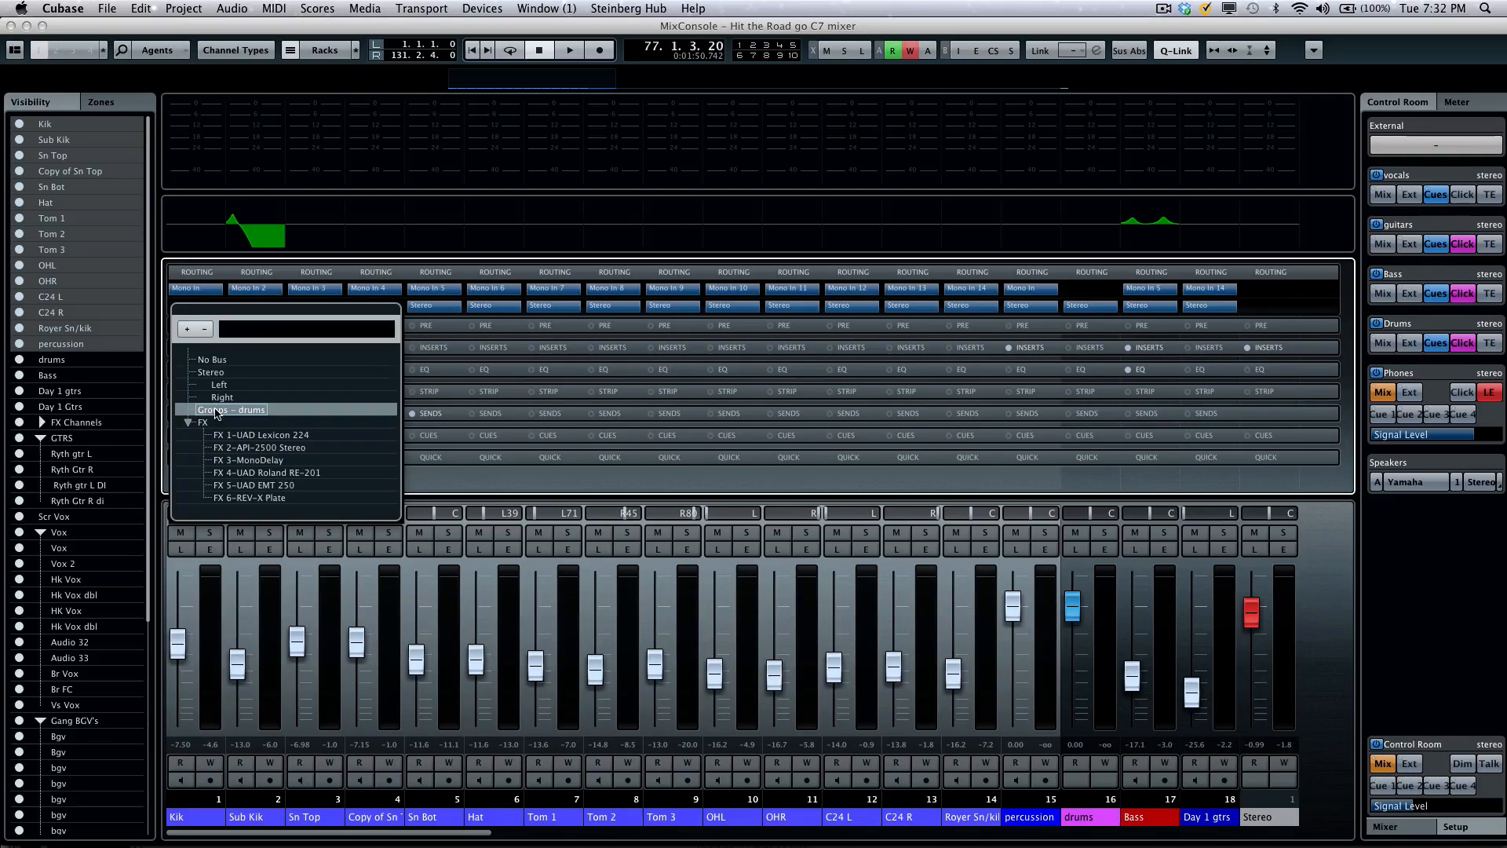
left_click(233, 409)
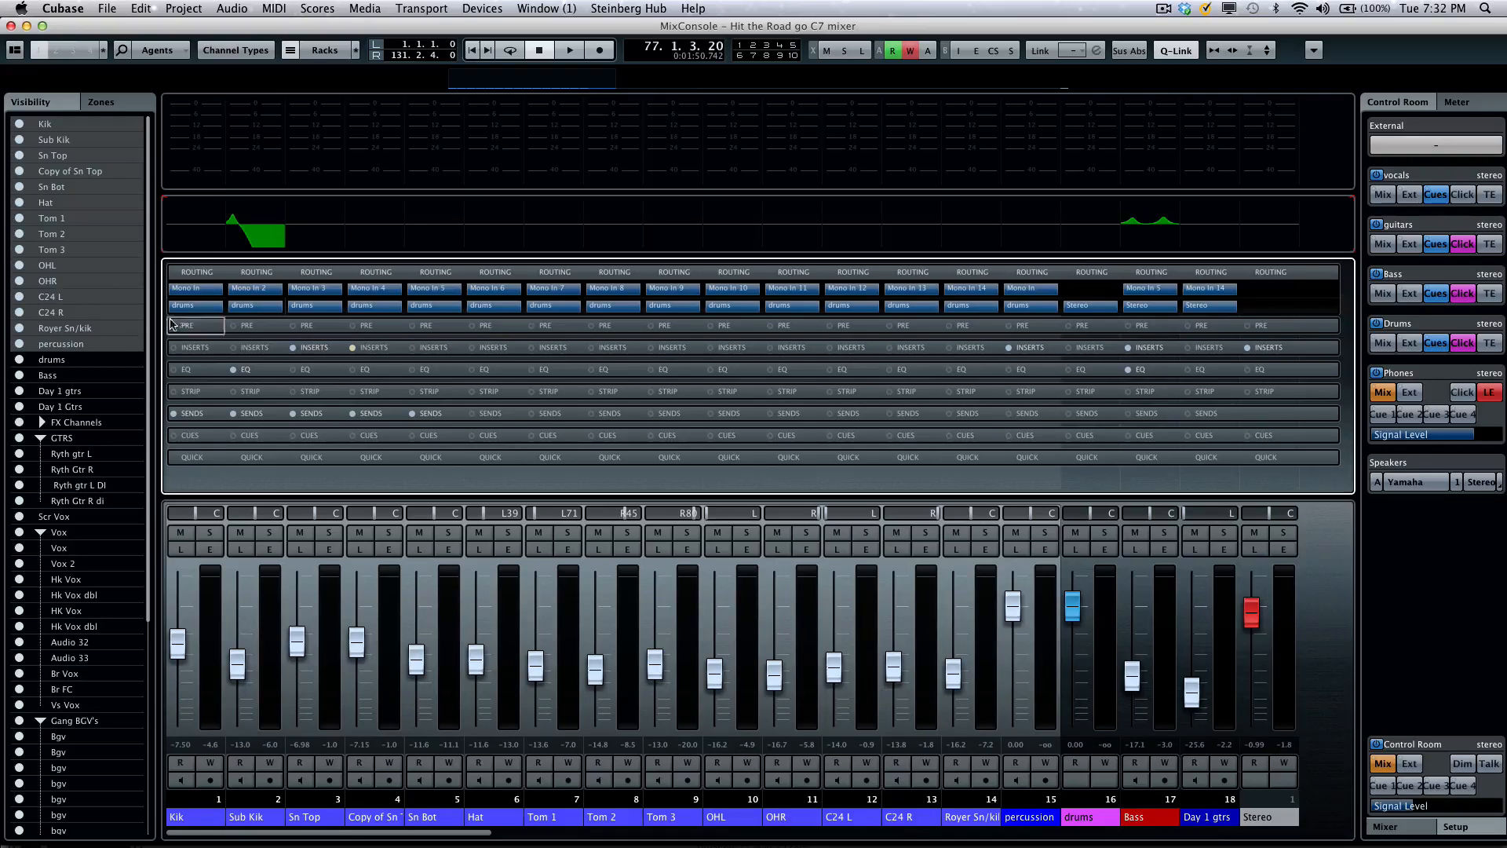
left_click(192, 289)
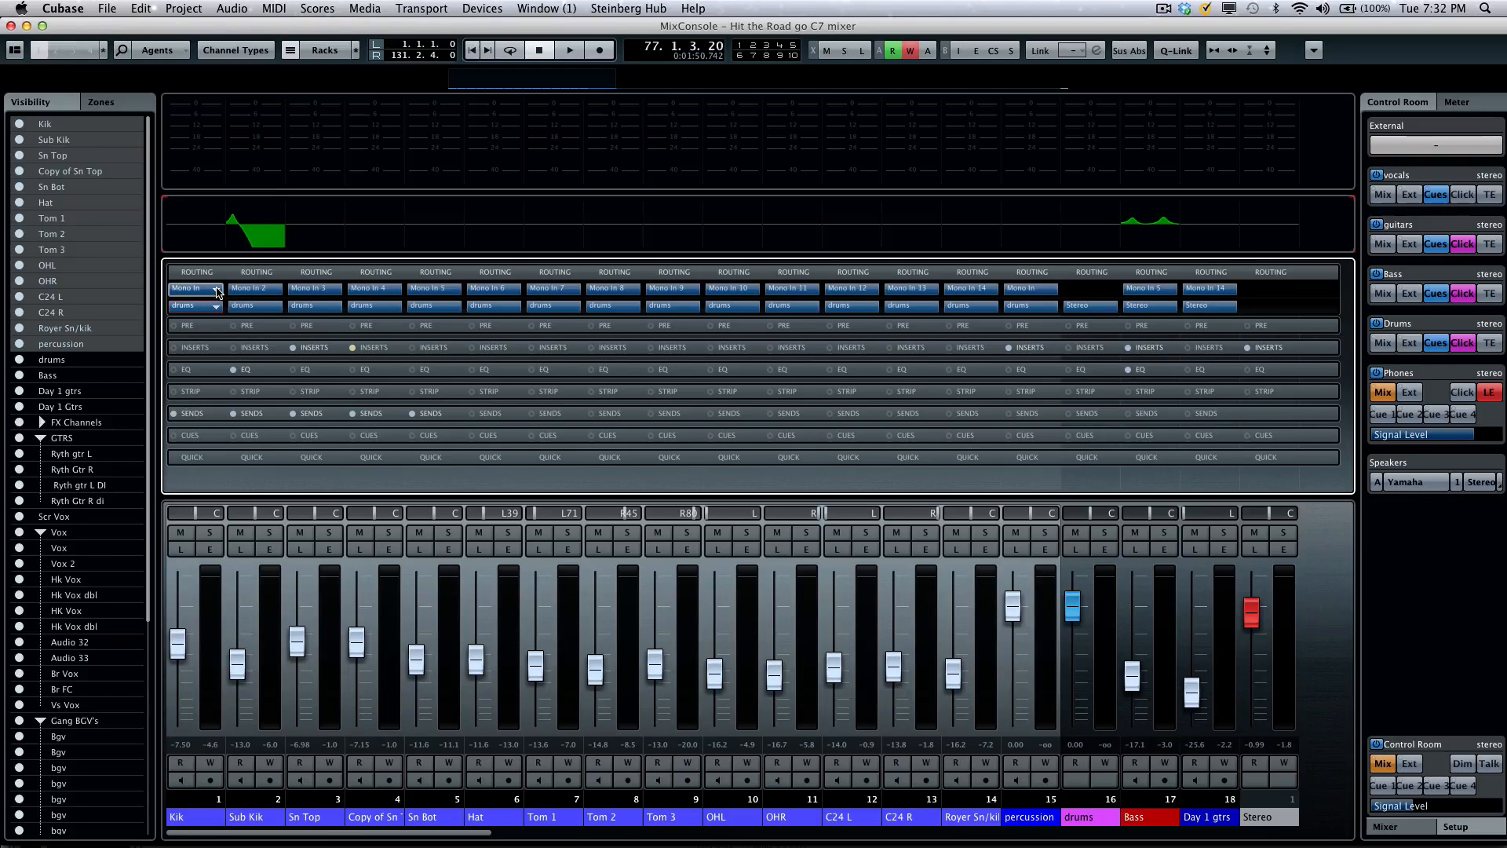
left_click(190, 289)
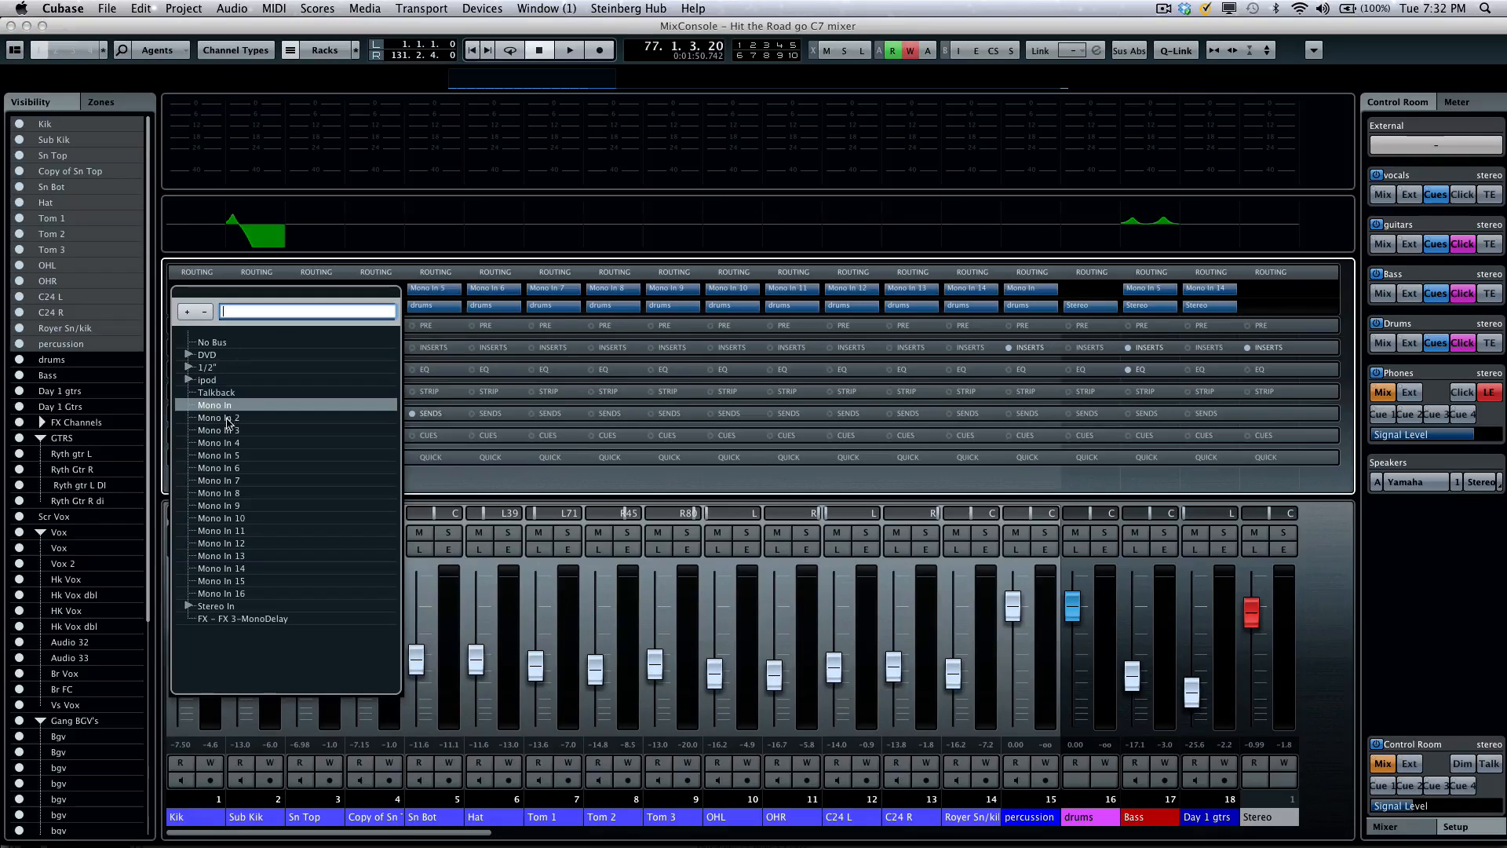
left_click(219, 416)
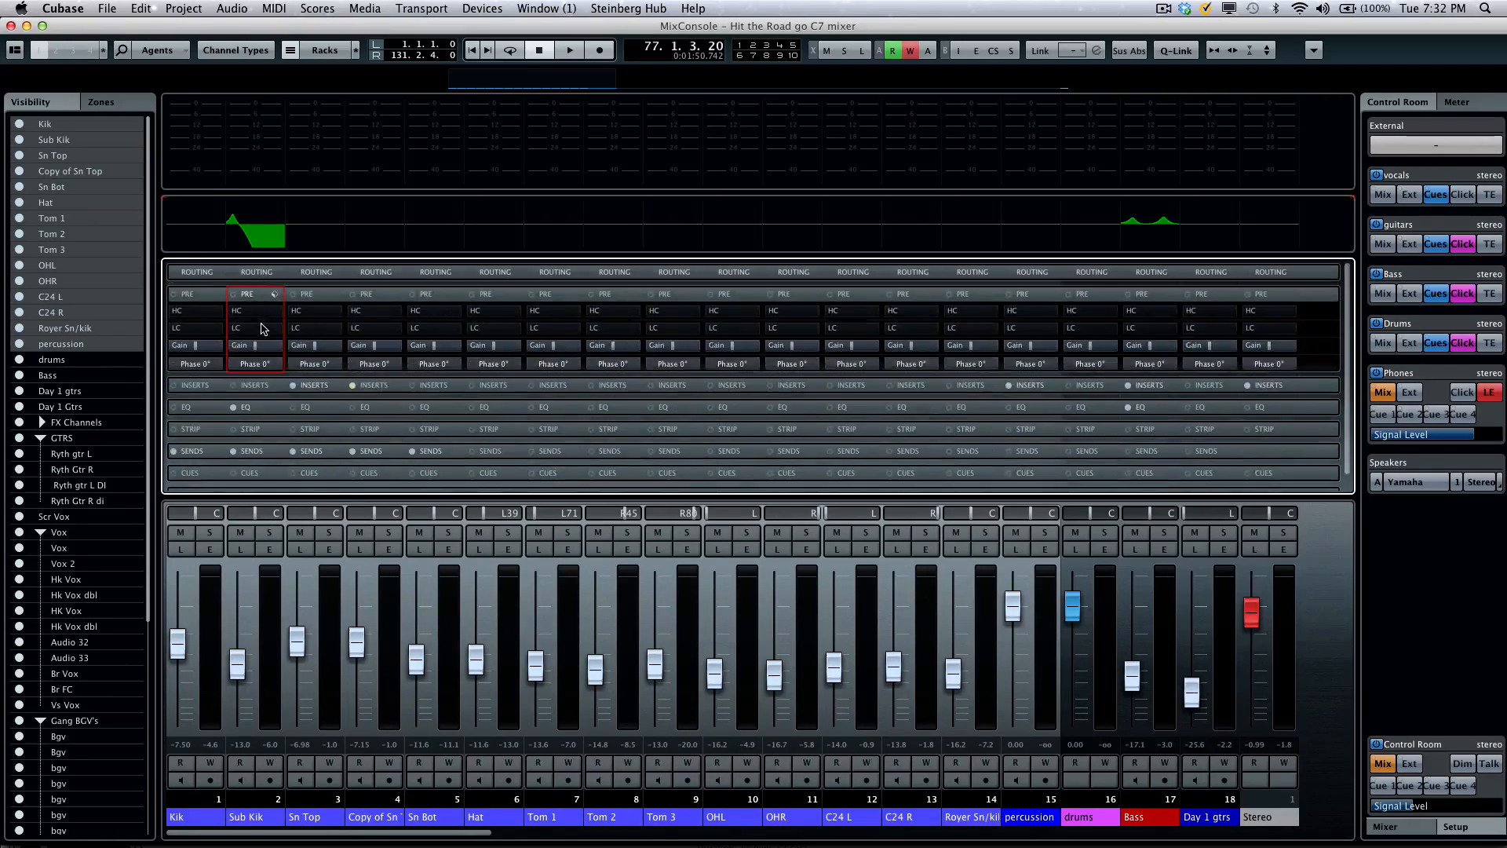
mouse_move(246, 311)
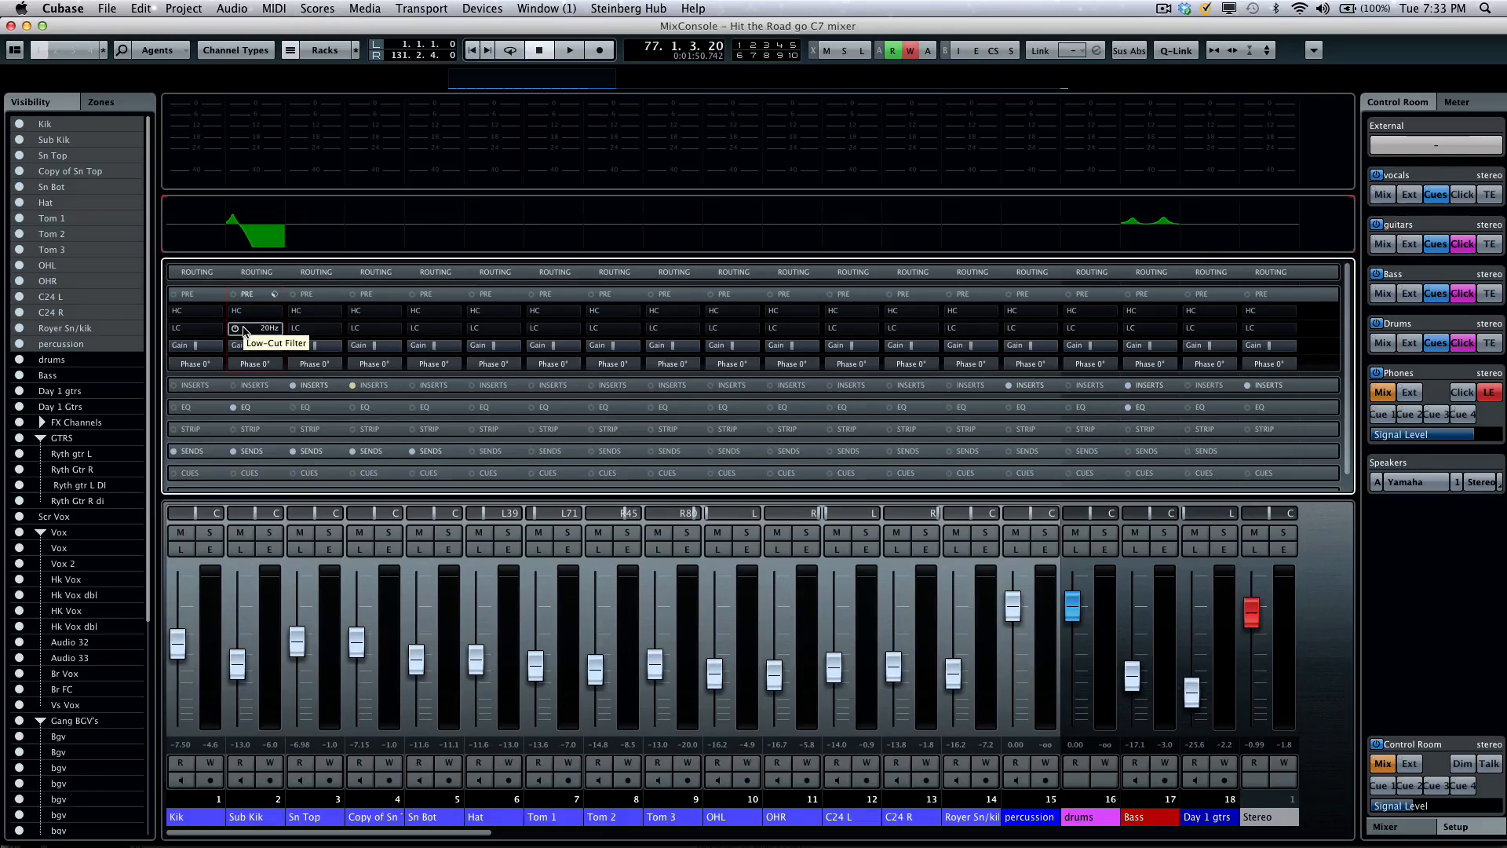
mouse_move(267, 346)
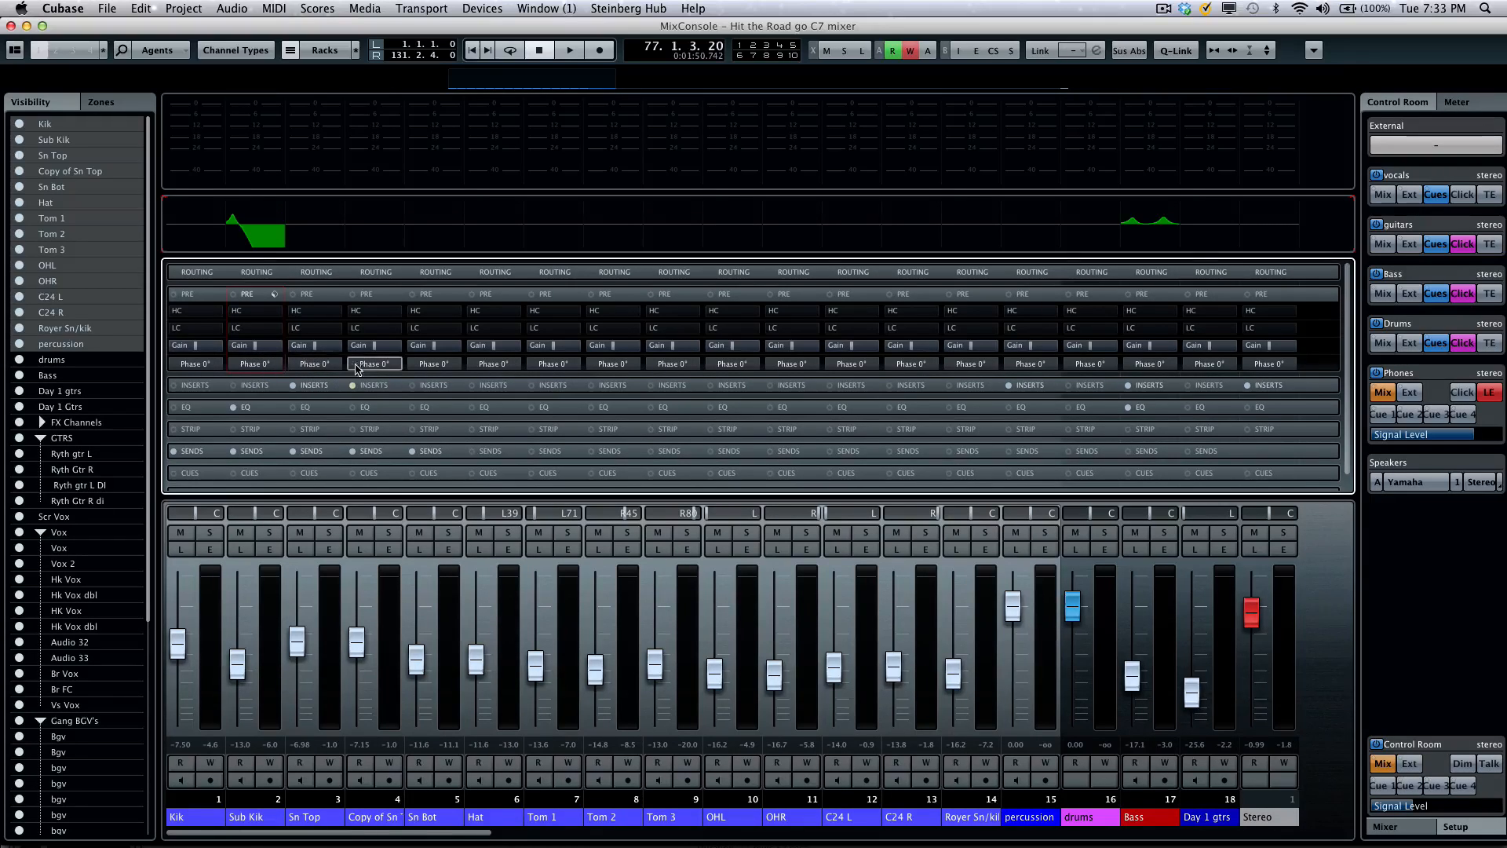
- Flip the Sn Bot channel's phase on and off, then collapse the open rack to compact view
left_click(433, 362)
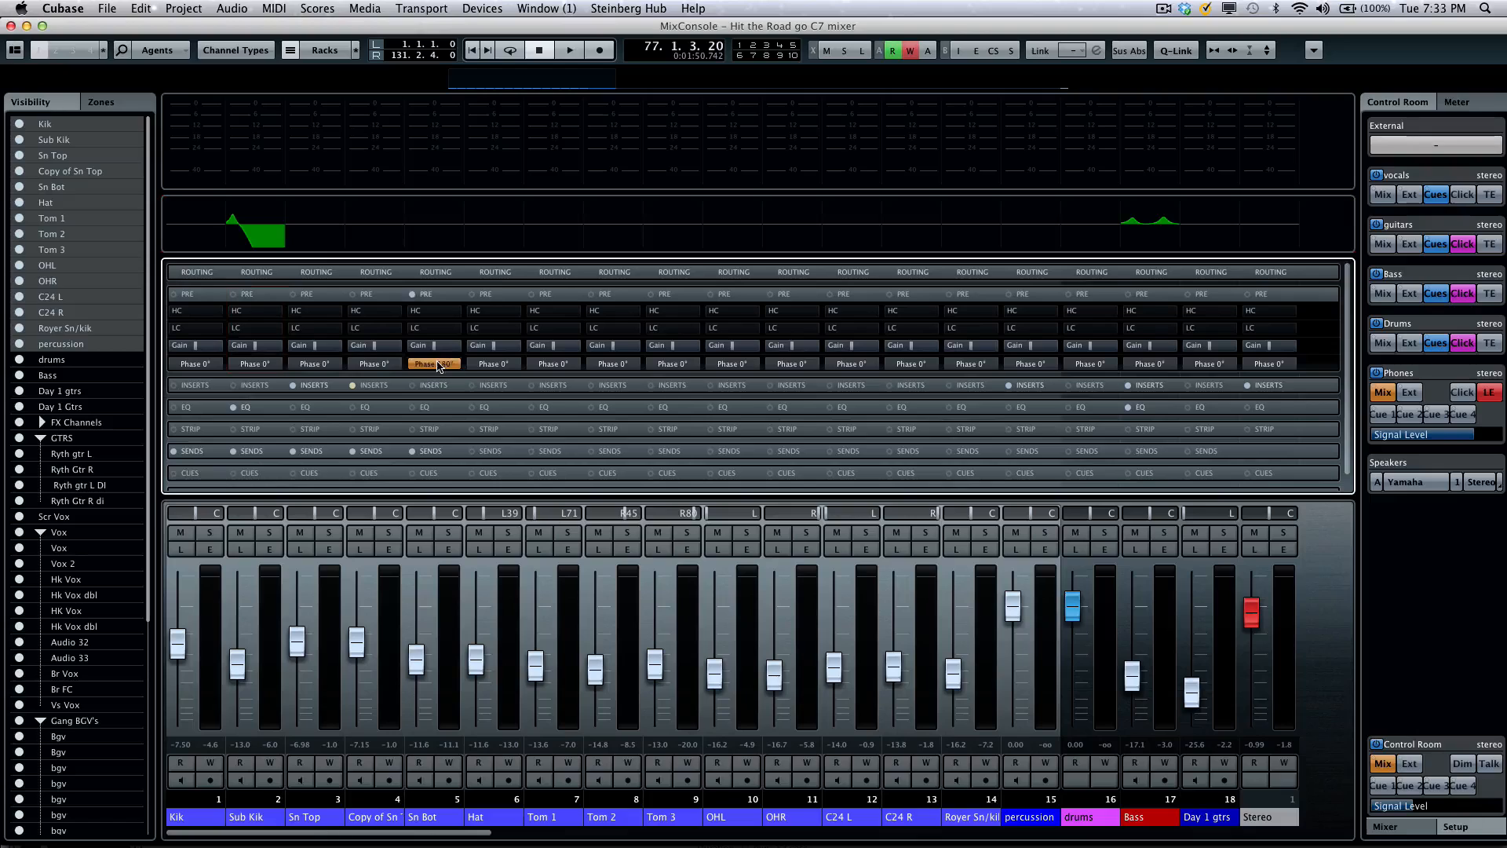
left_click(433, 362)
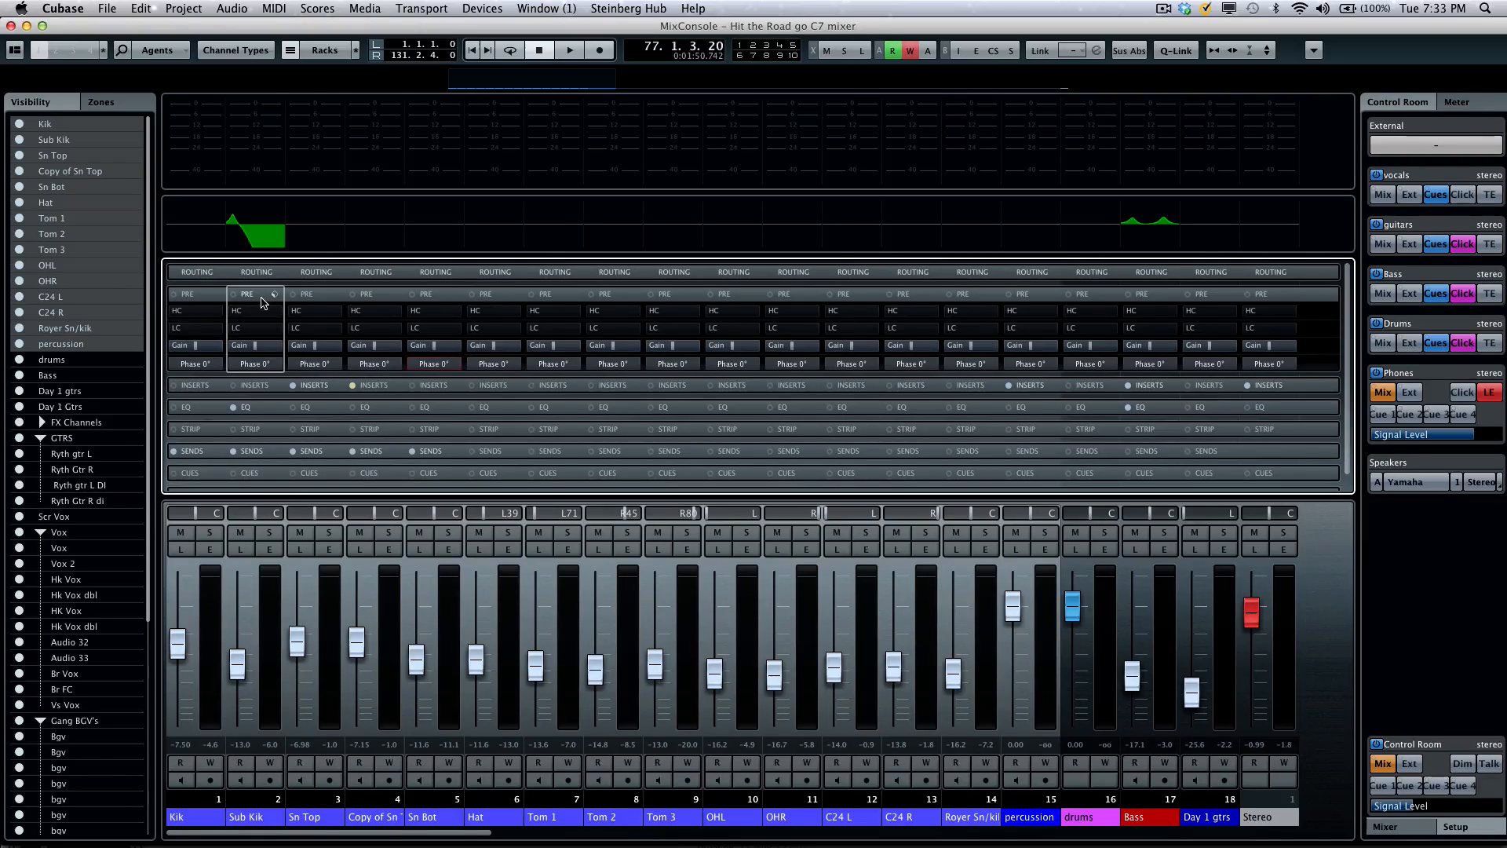
left_click(246, 293)
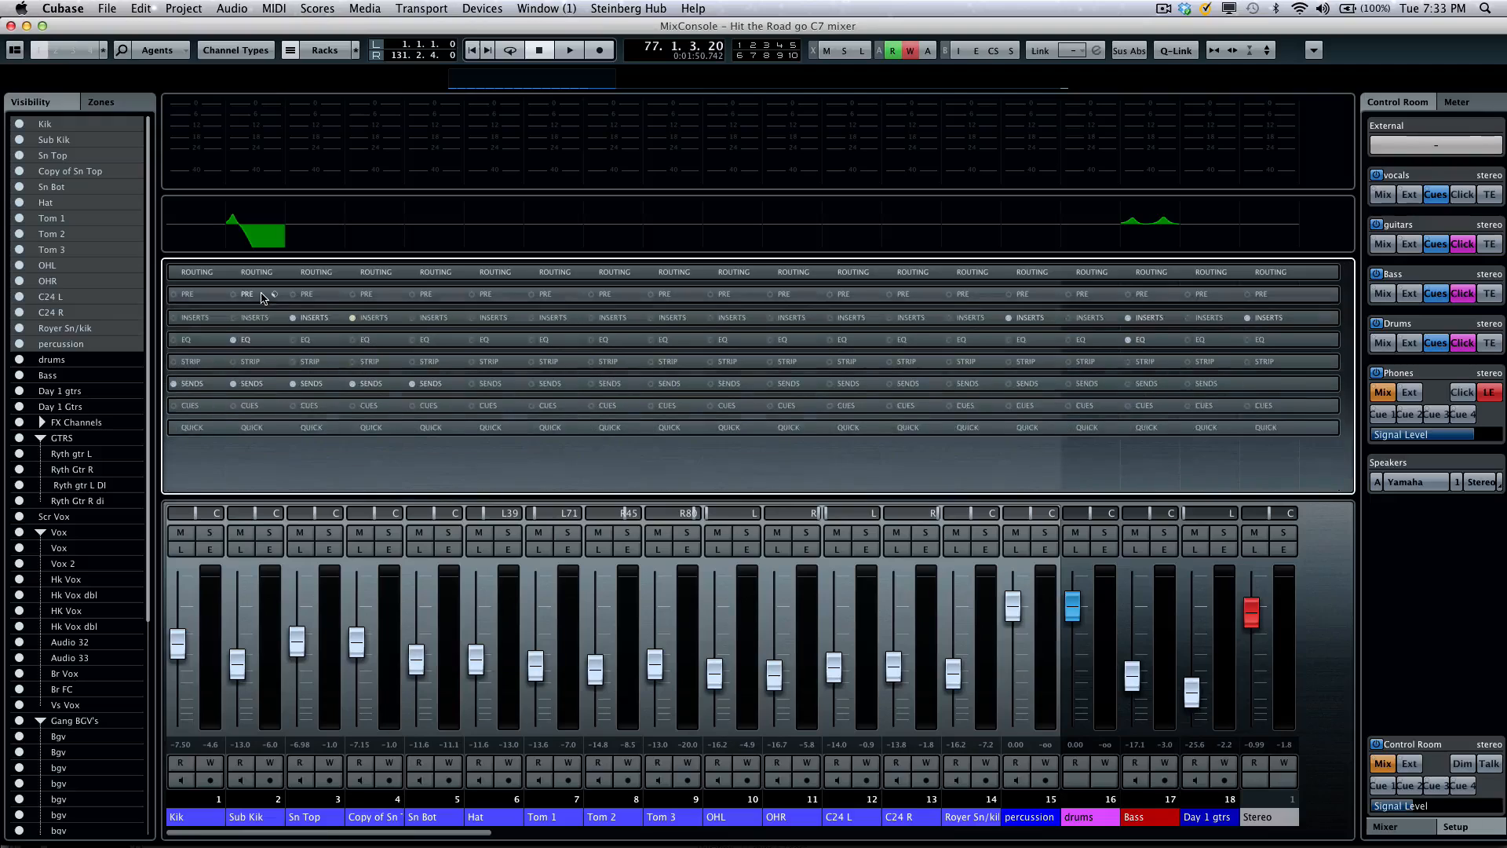
- Expand the Inserts rack so every channel's plug-ins show, dismissing a stray effect list
left_click(256, 318)
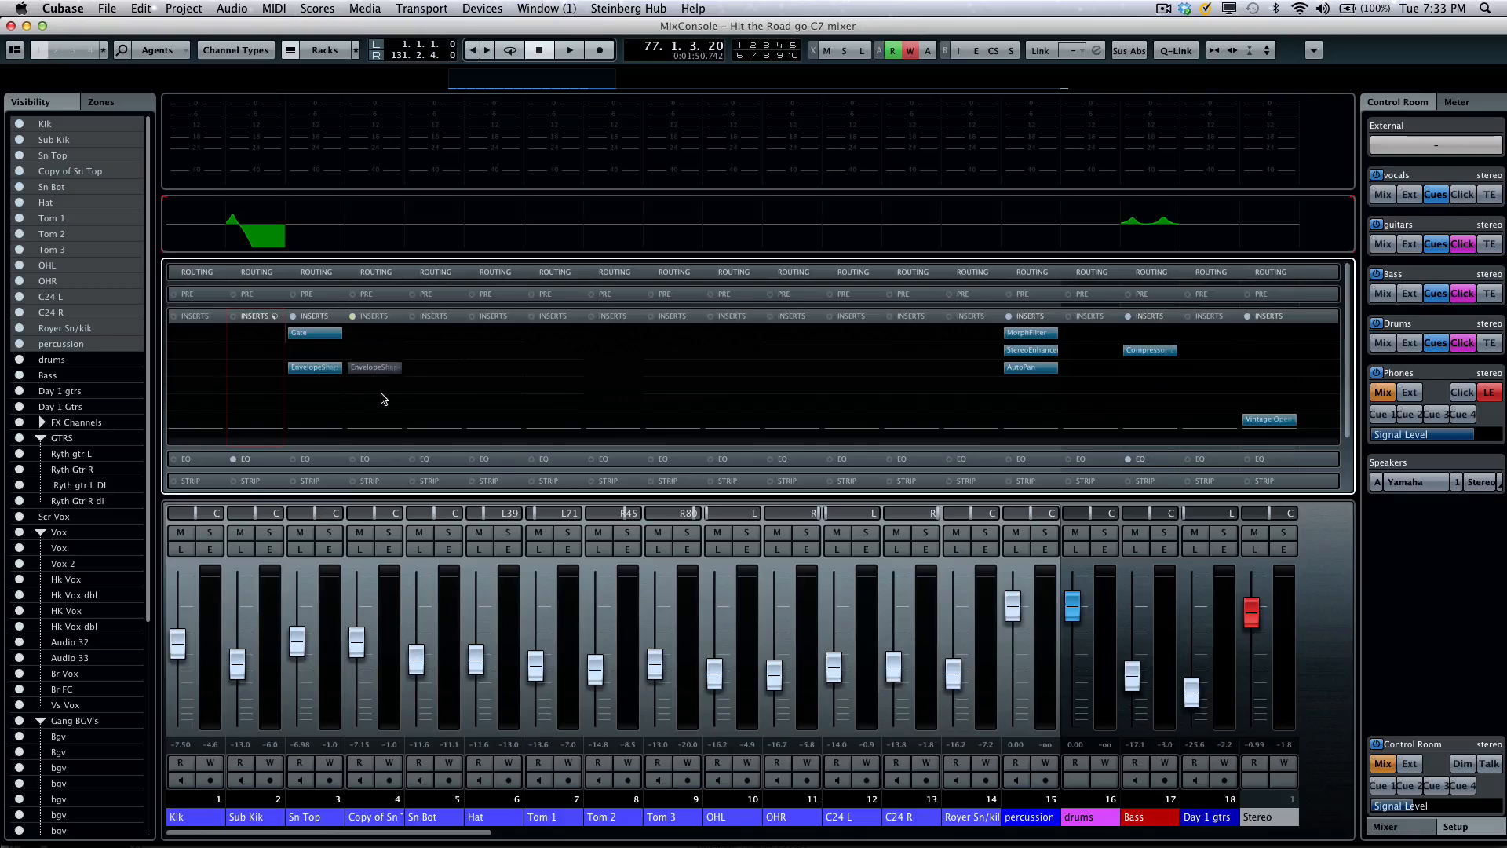
left_click(552, 315)
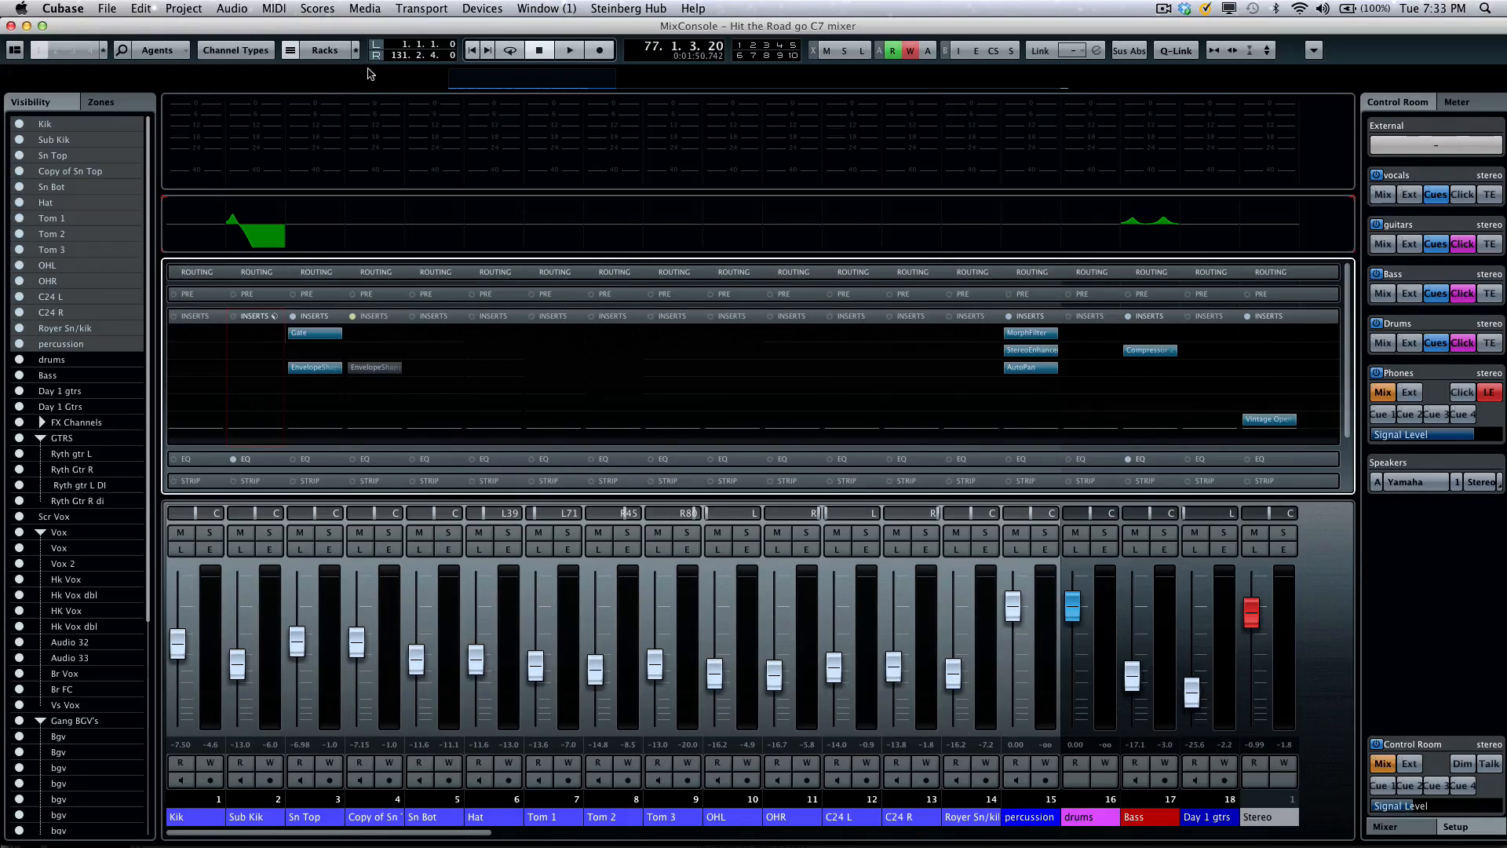
left_click(353, 50)
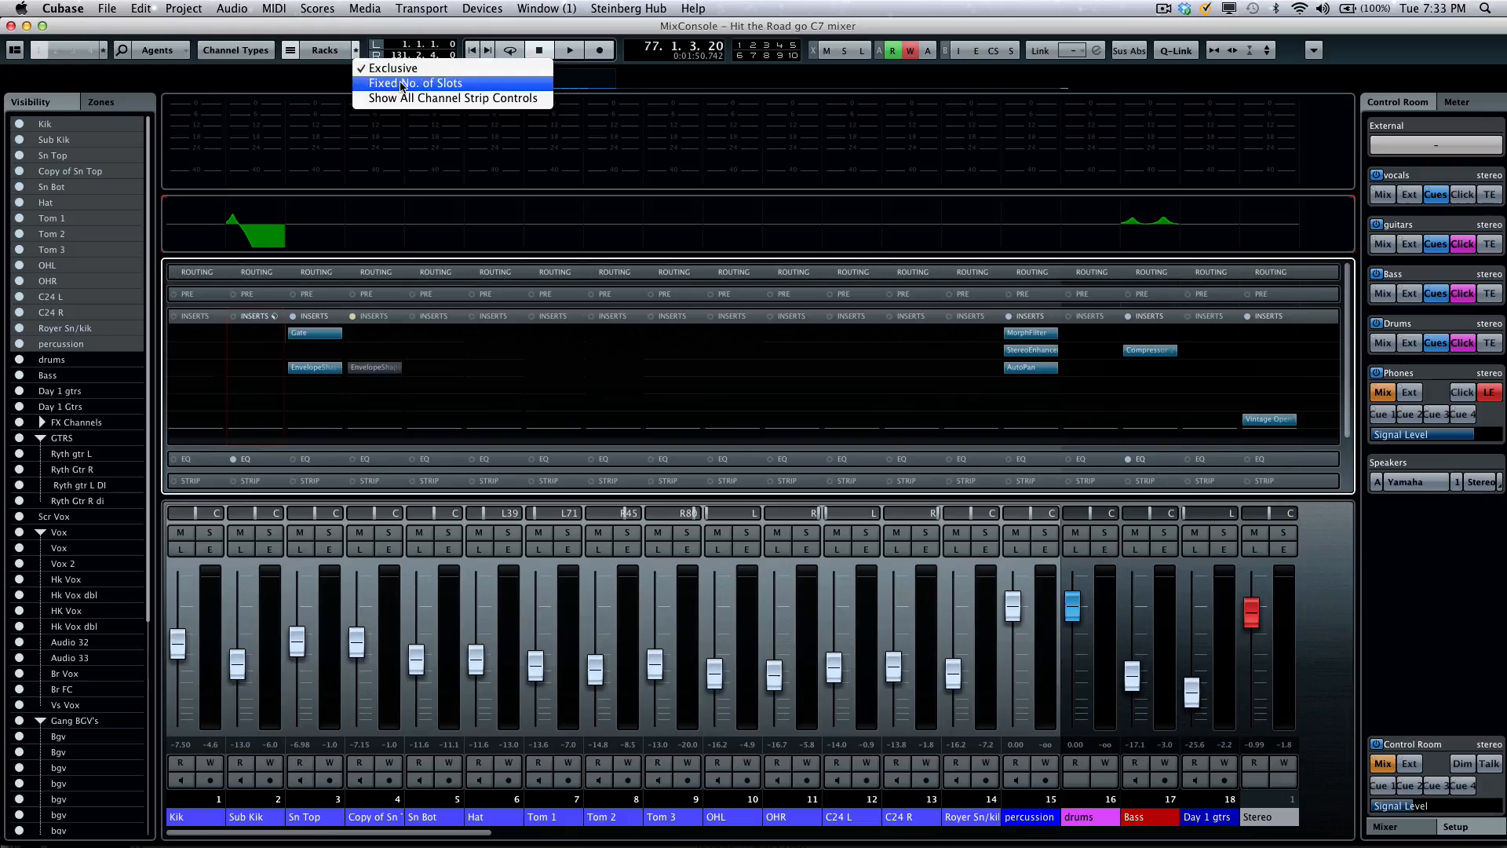
mouse_move(448, 86)
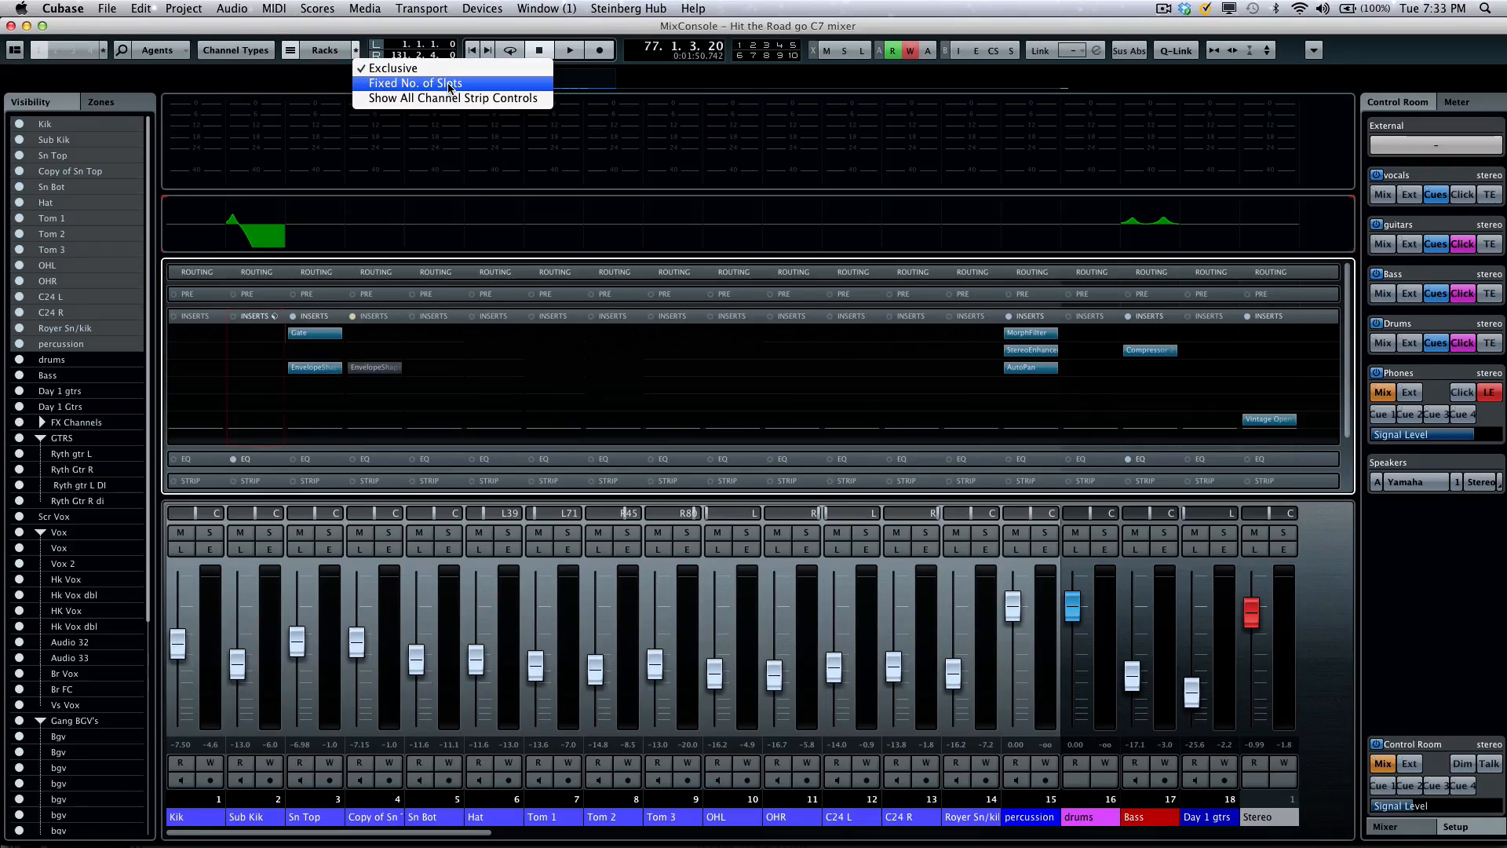
mouse_move(493, 316)
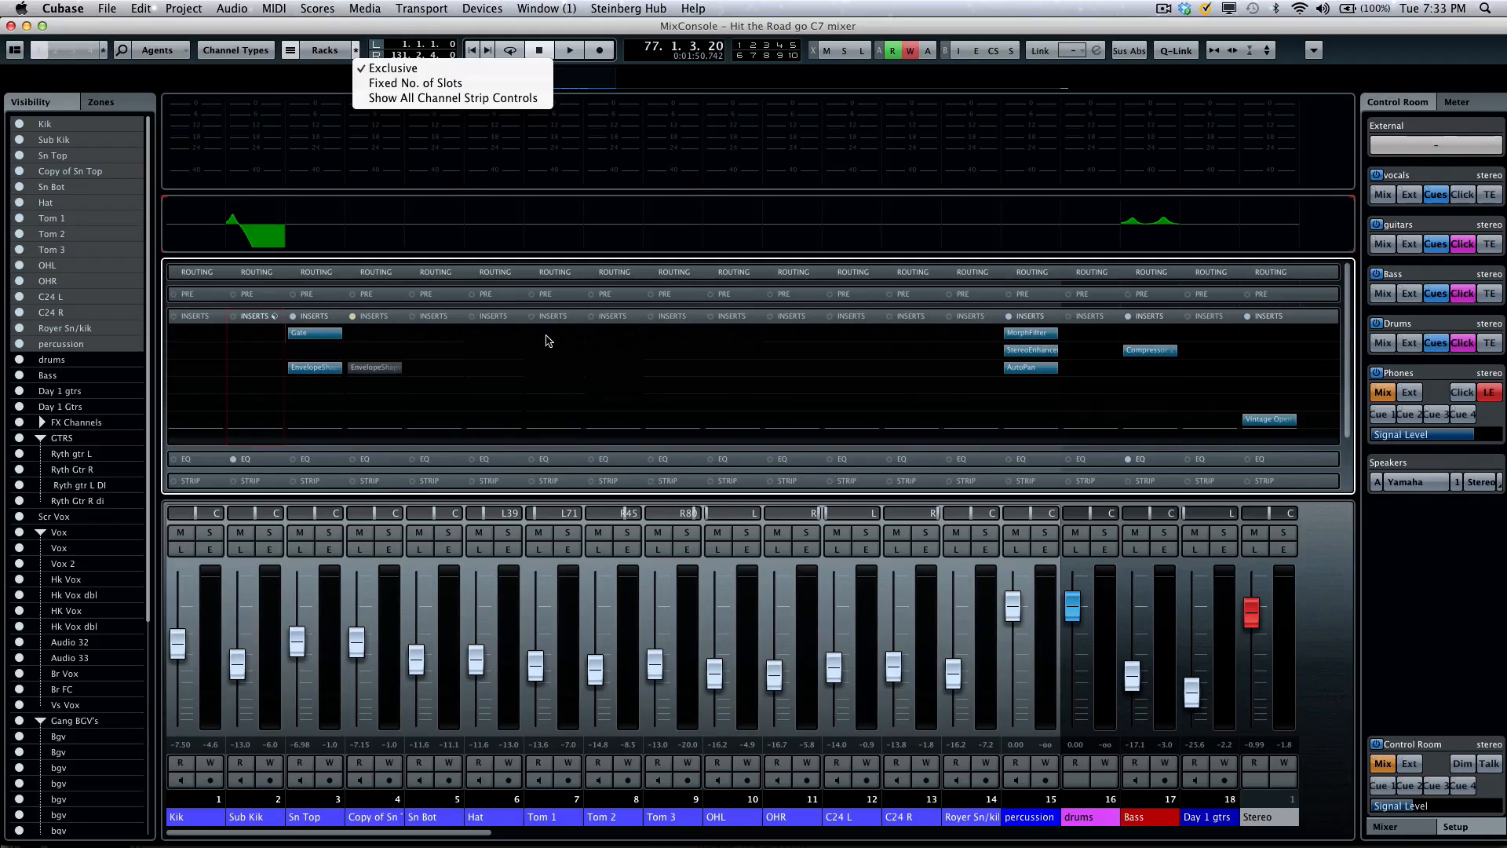
mouse_move(649, 358)
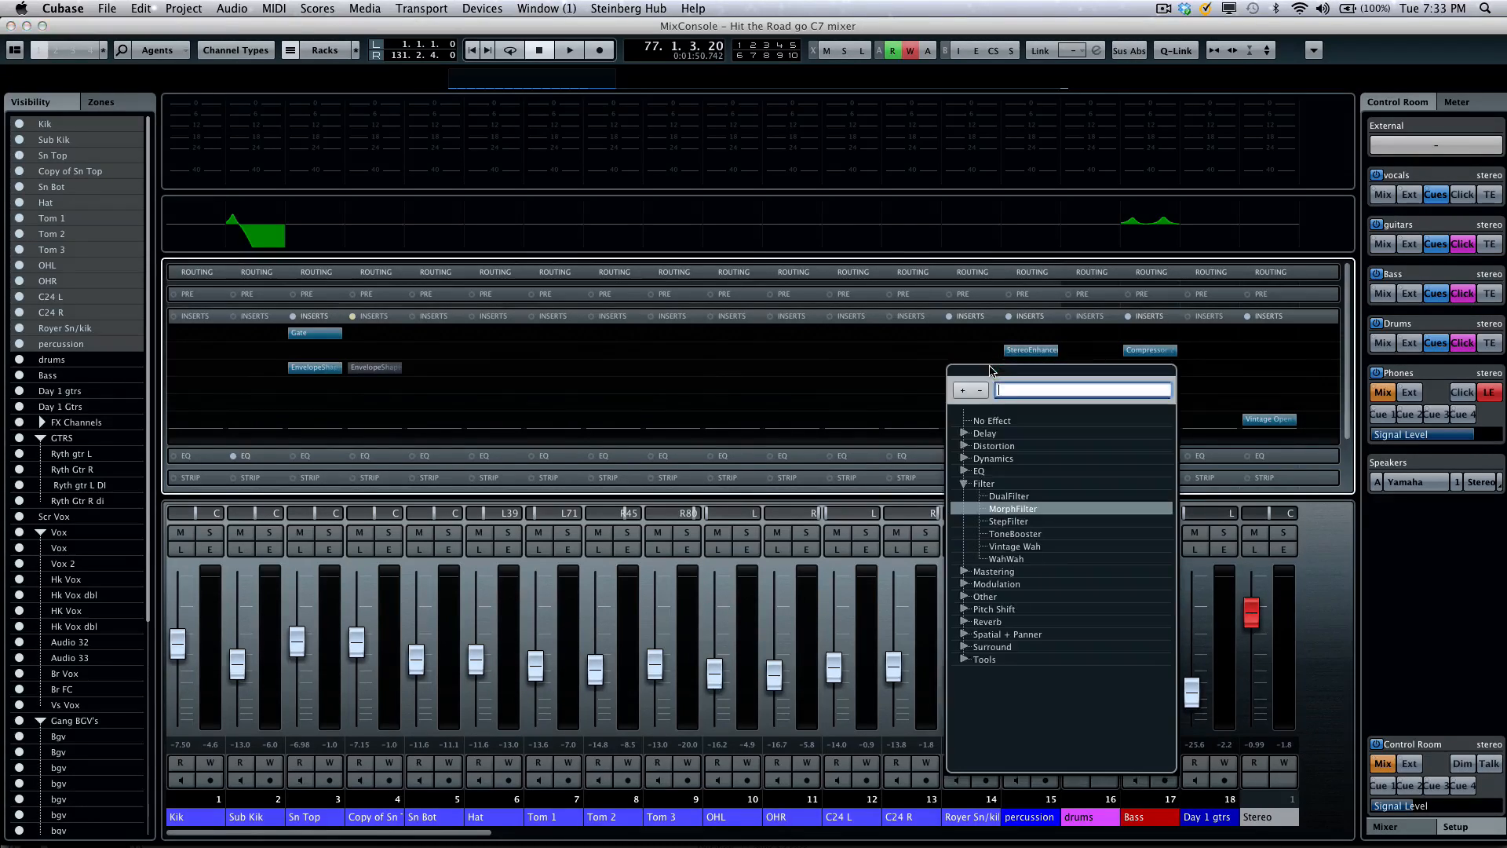
left_click(1012, 509)
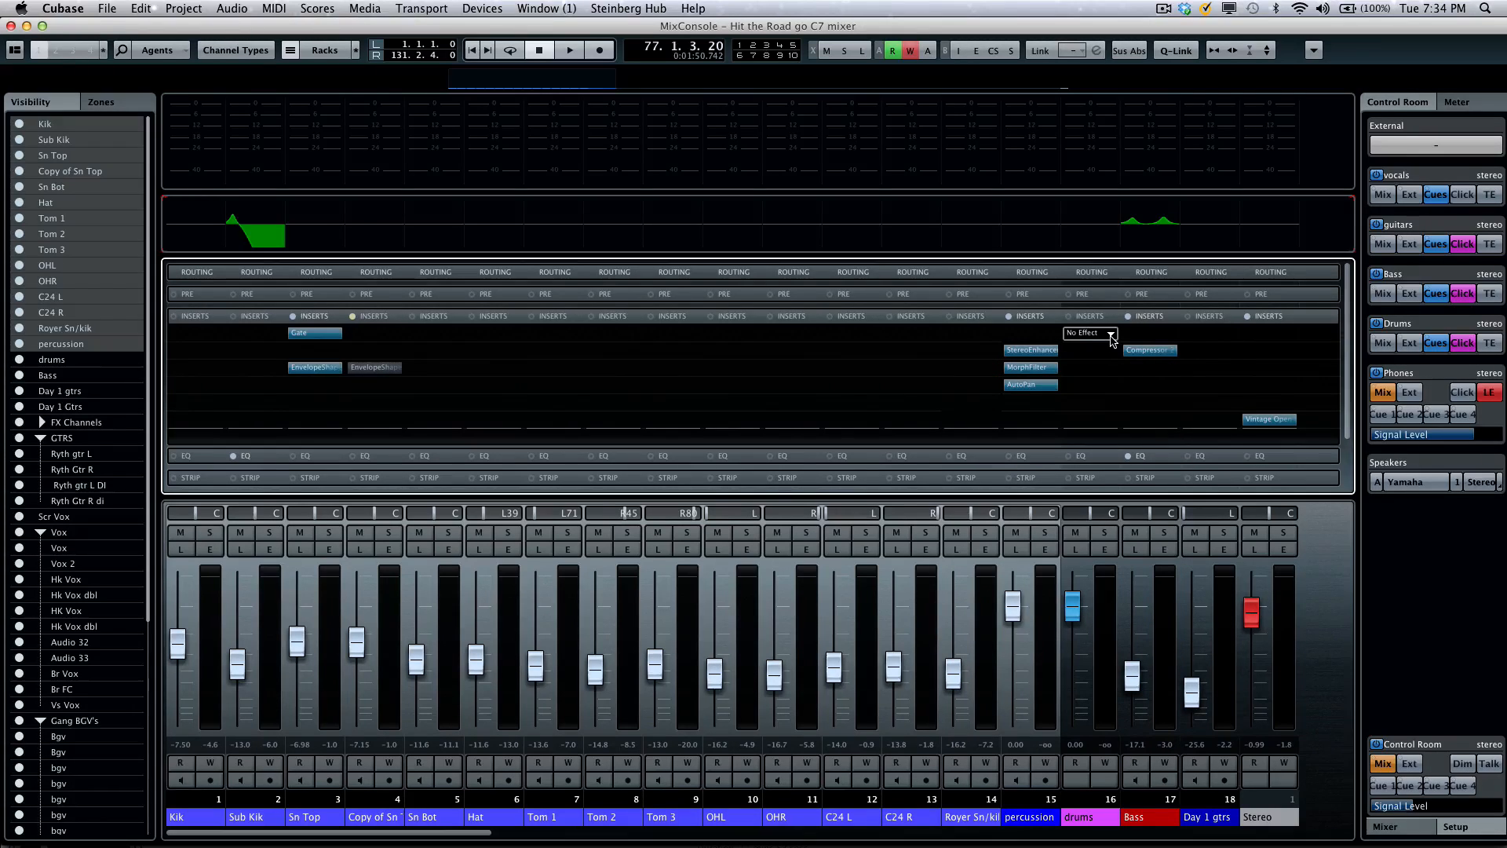
- Add an EnvelopeShaper to an empty drums insert slot via the 'sha' search, opening its editor
left_click(1089, 333)
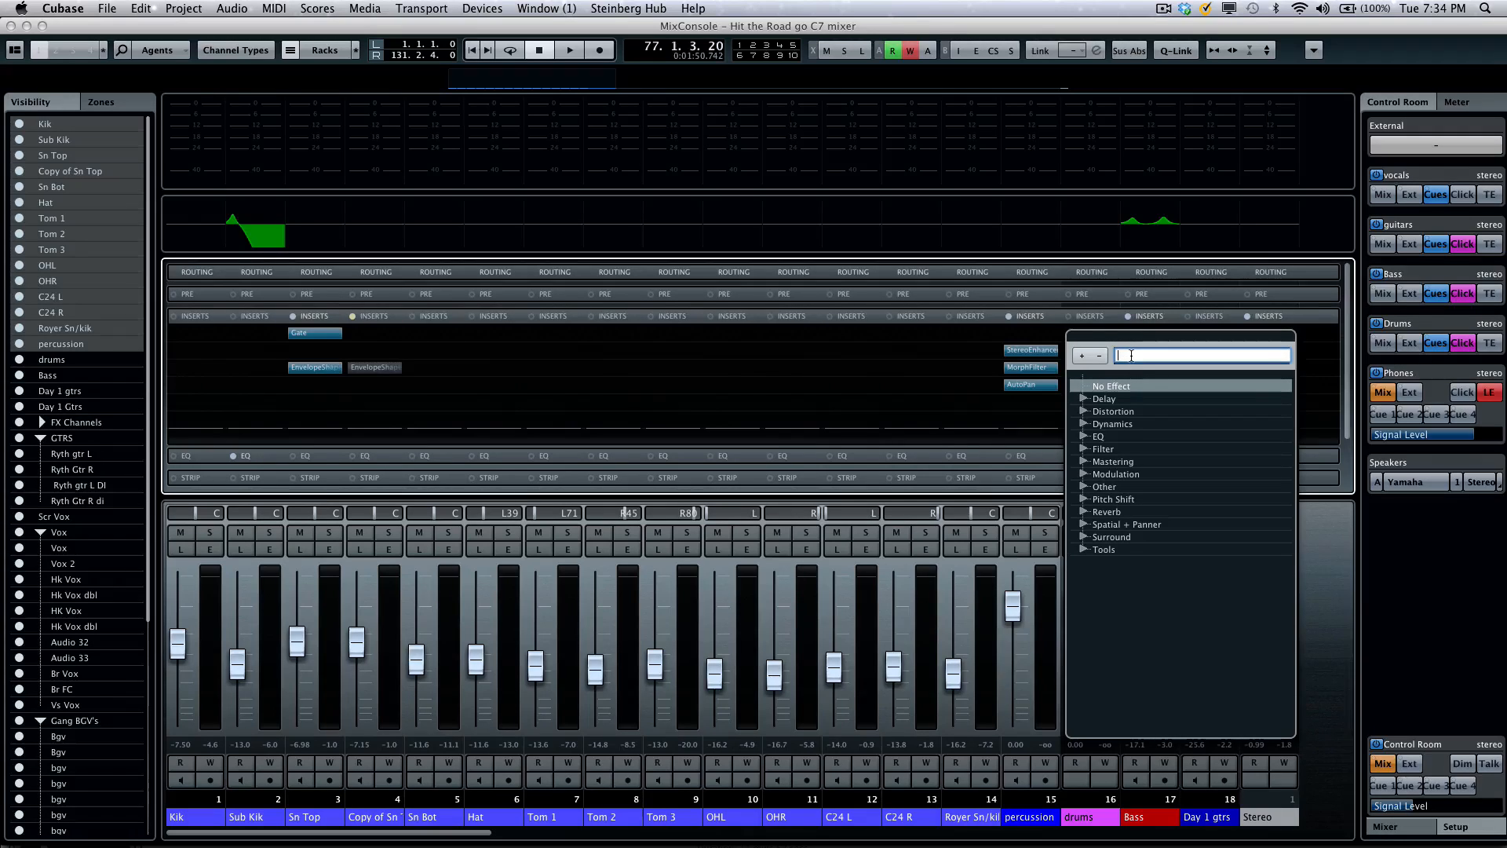
type("sh")
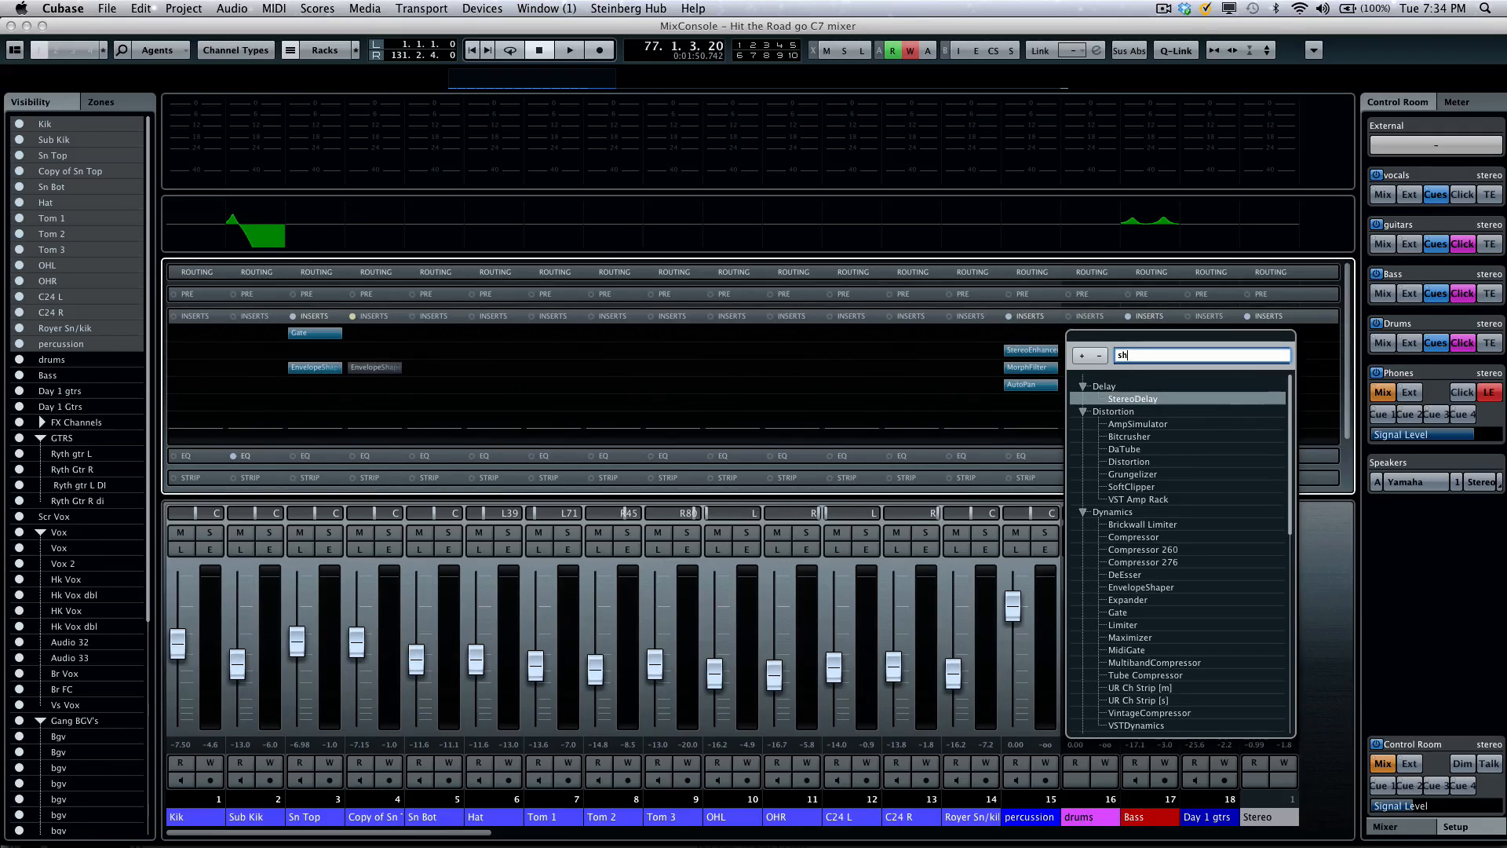
type("a")
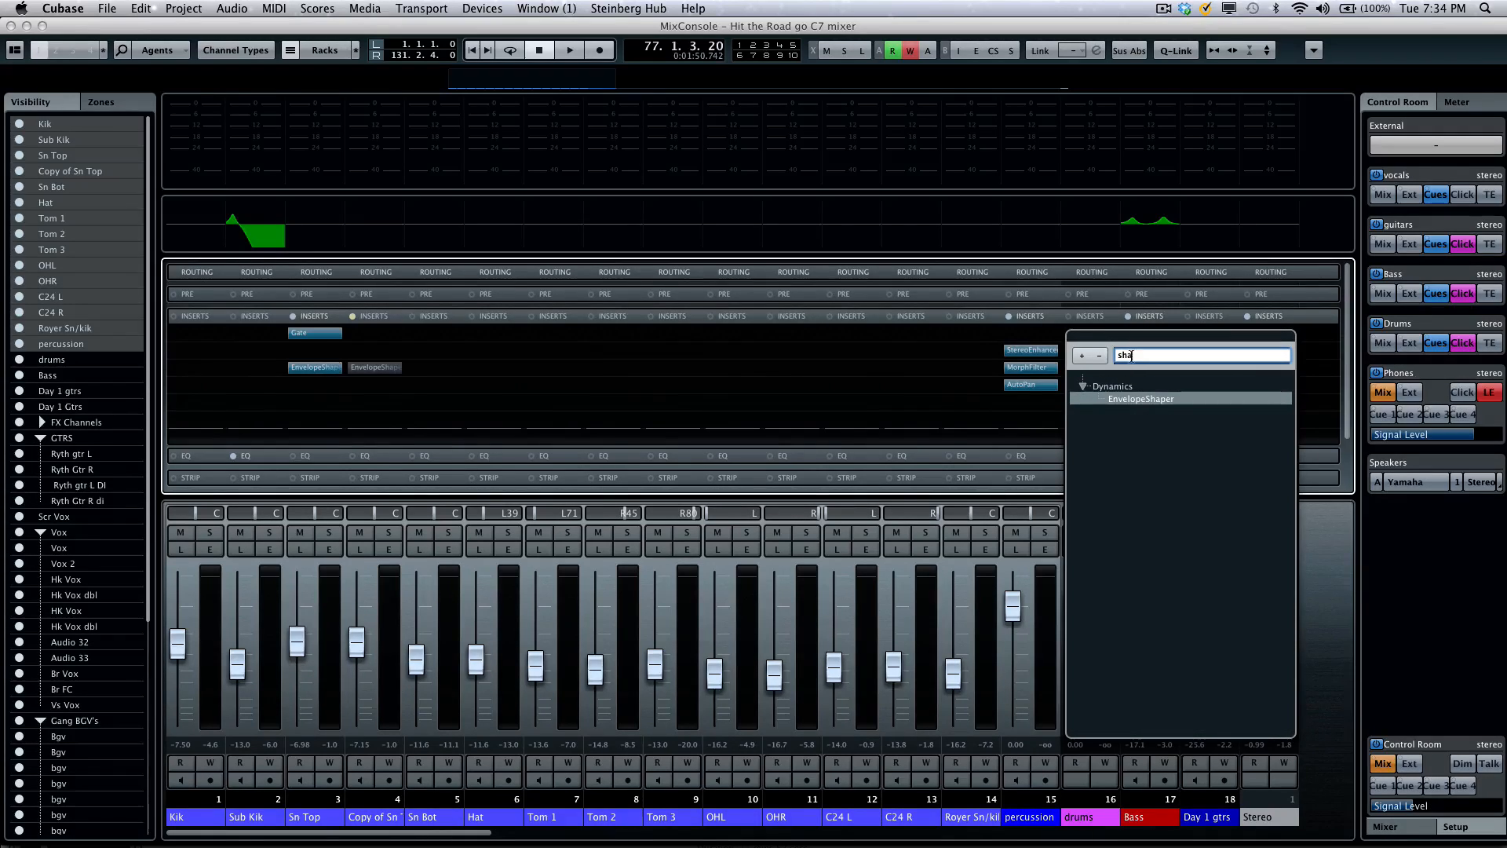
left_click(1140, 397)
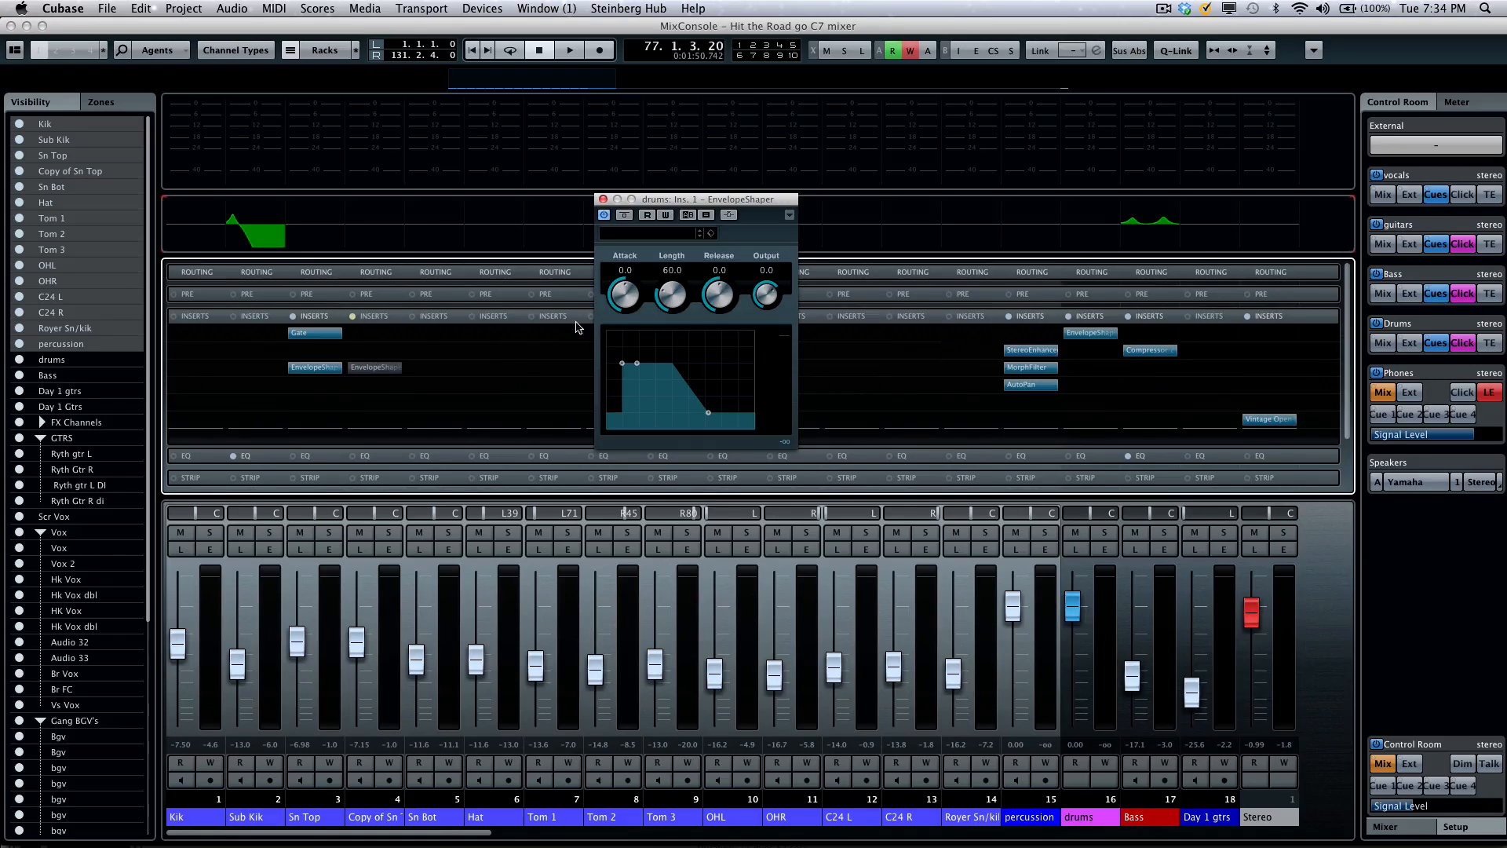
- Solo the drums, start playback and raise EnvelopeShaper attack 3.6, length 83.4, release 8.0
left_click(969, 367)
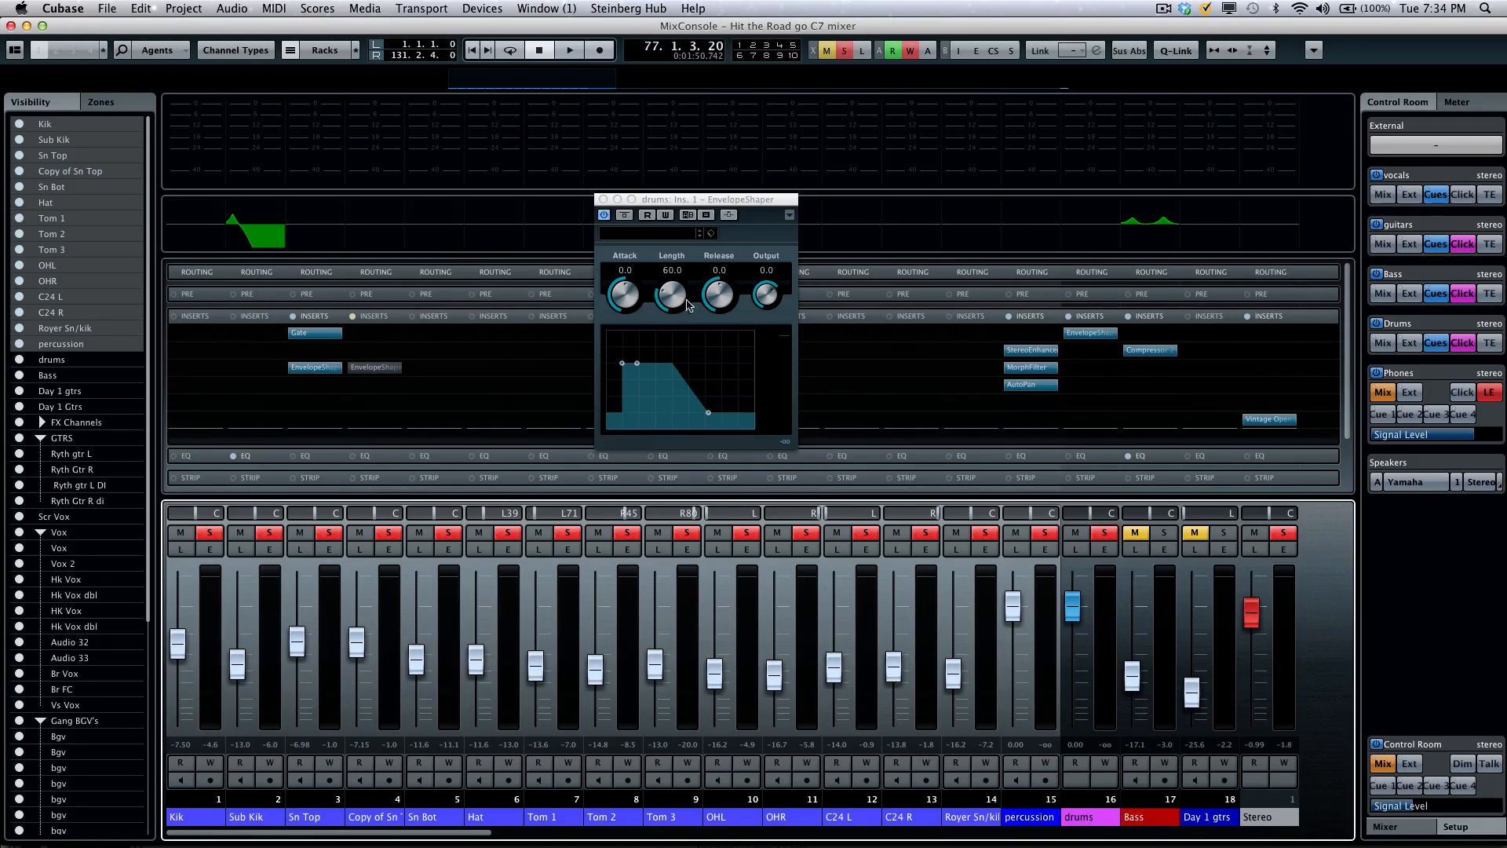
left_click(569, 49)
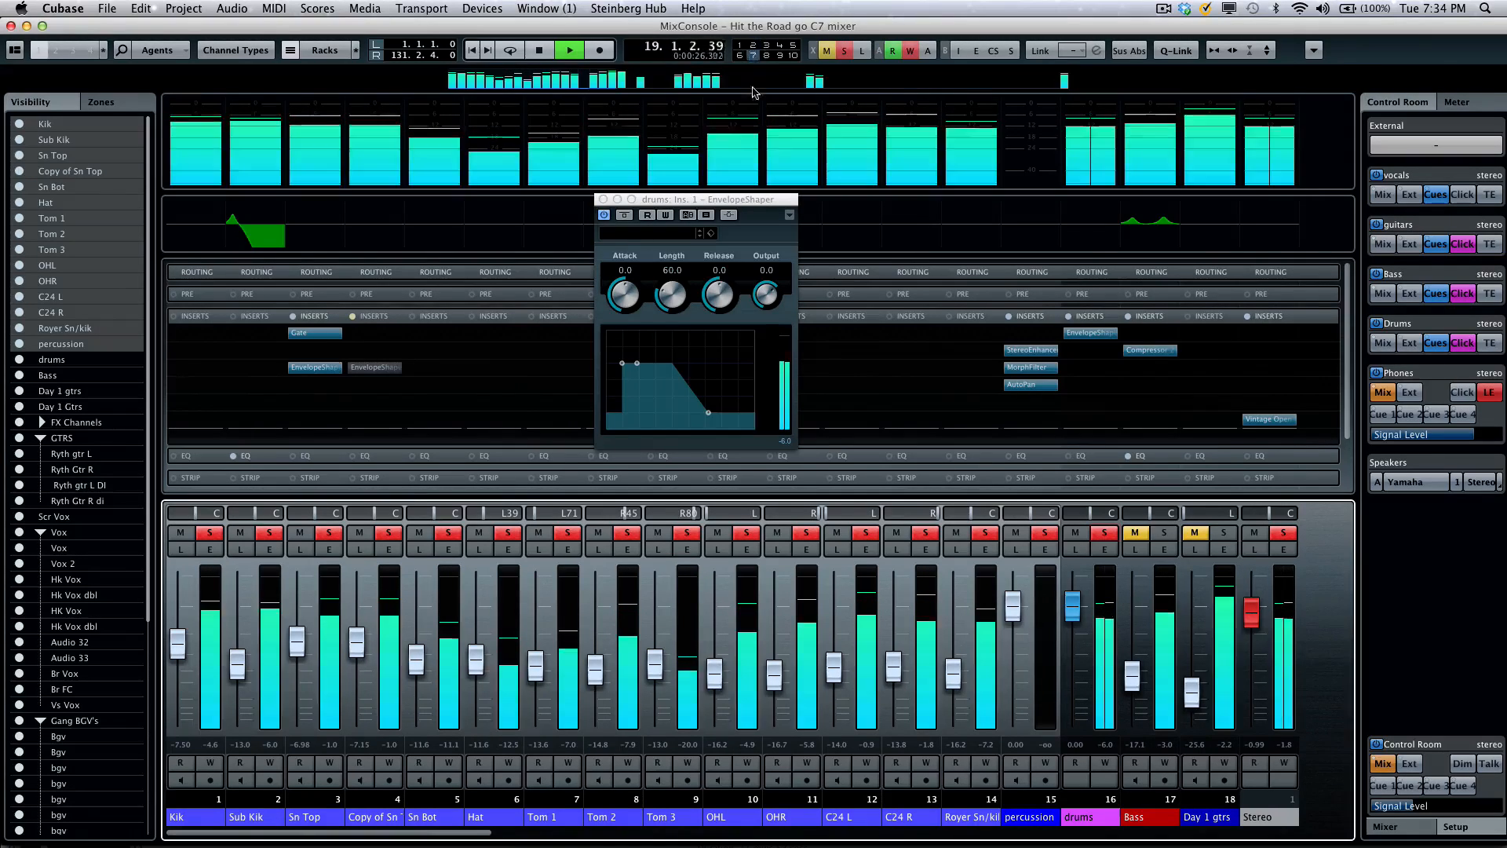
left_click_drag(623, 295, 623, 280)
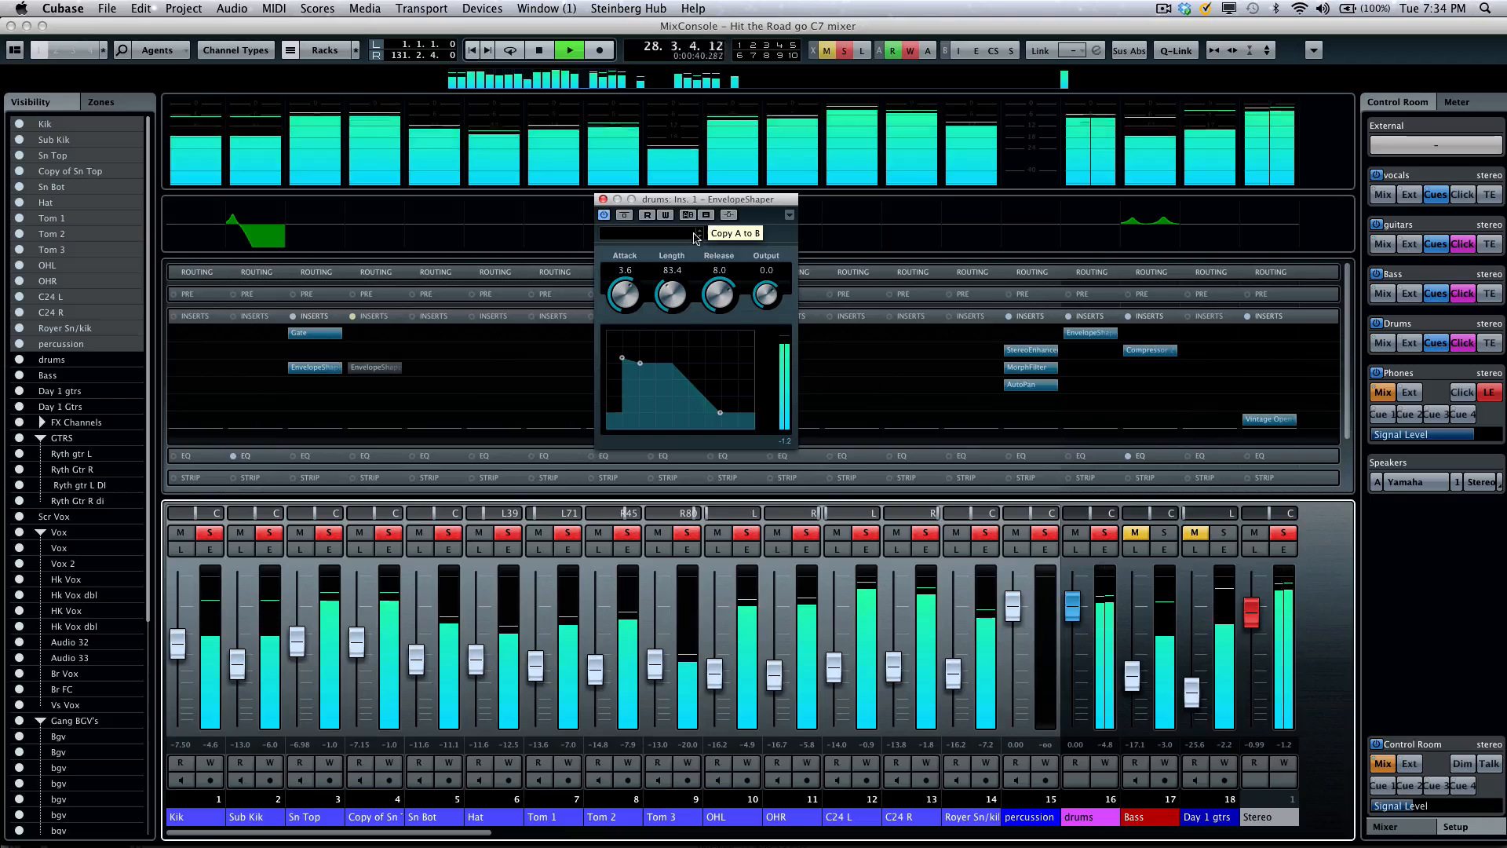
mouse_move(708, 225)
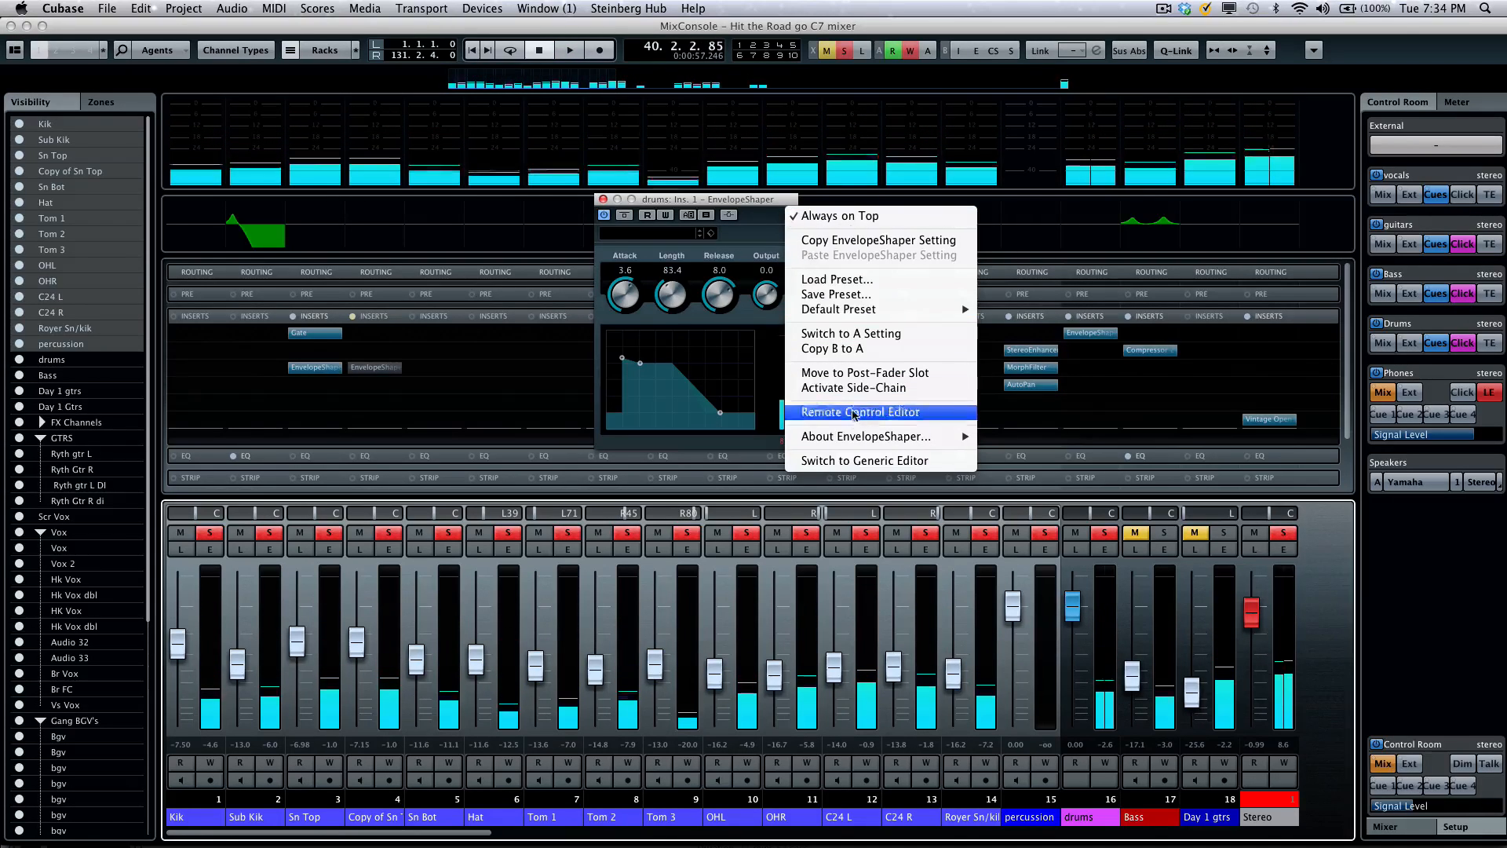
mouse_move(918, 419)
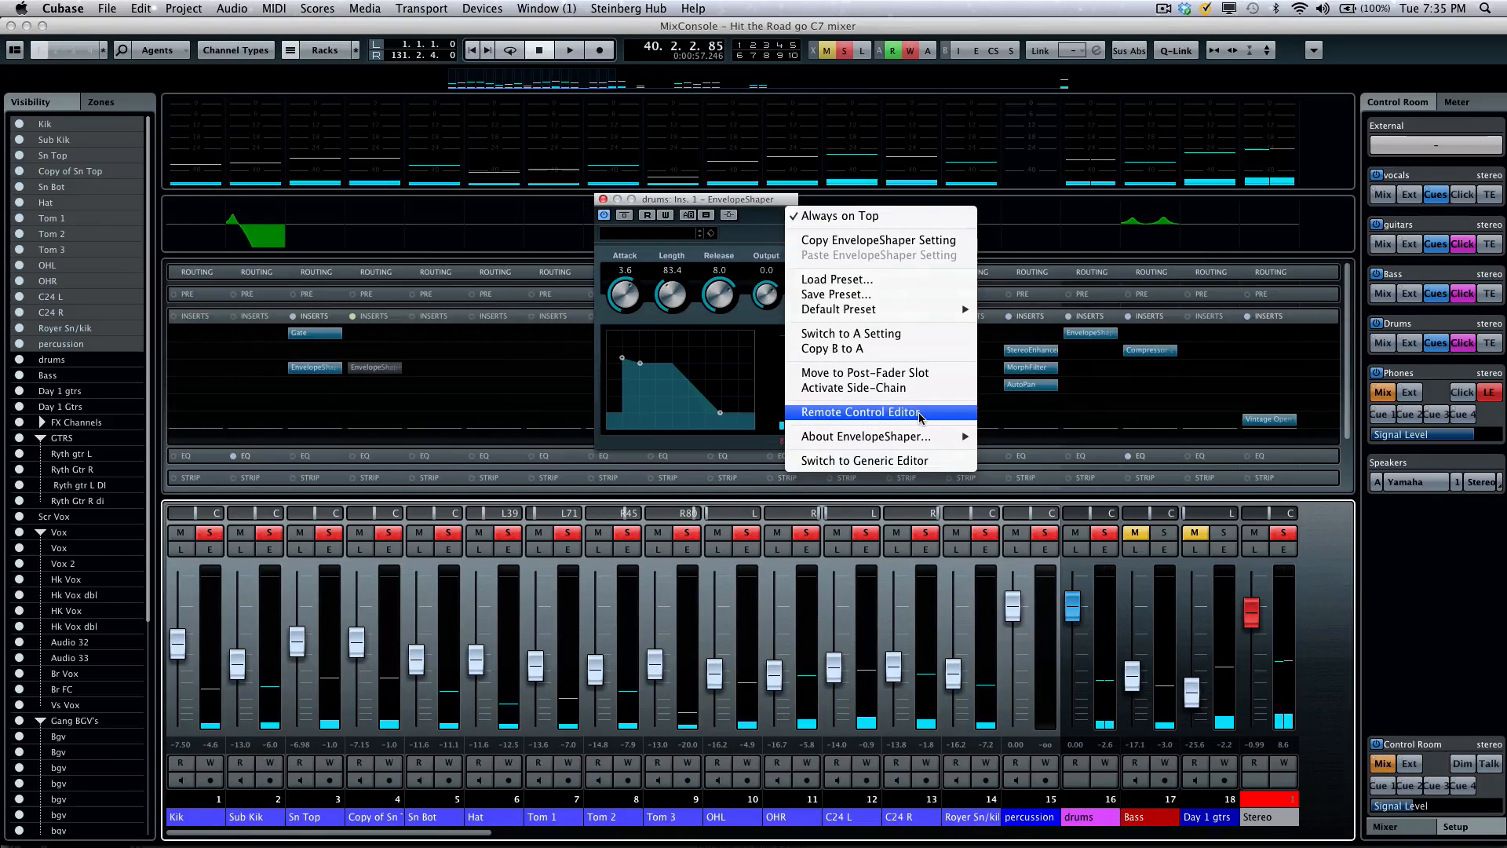
left_click(859, 412)
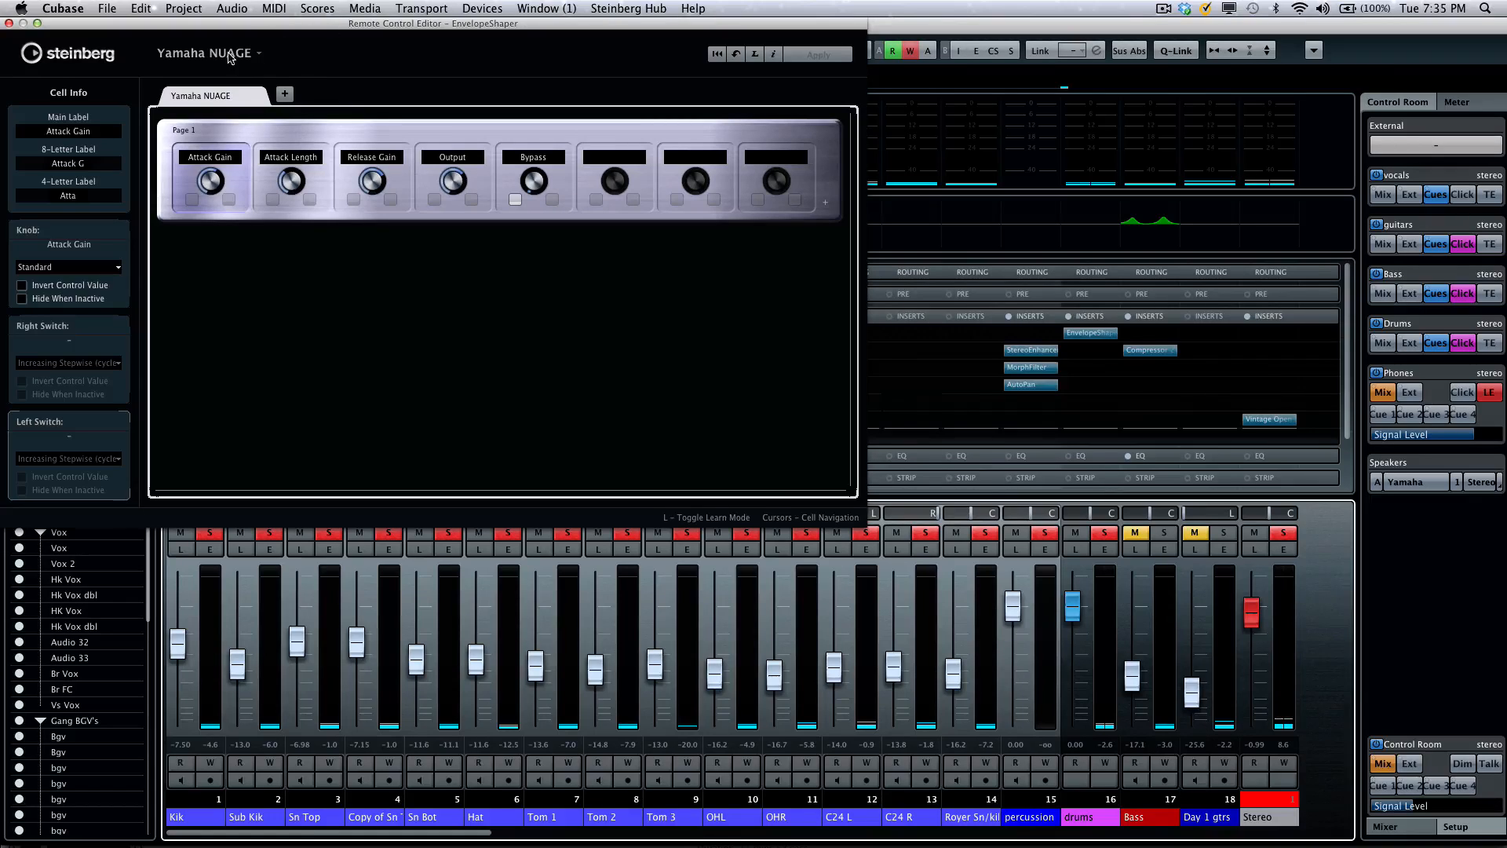
left_click(207, 53)
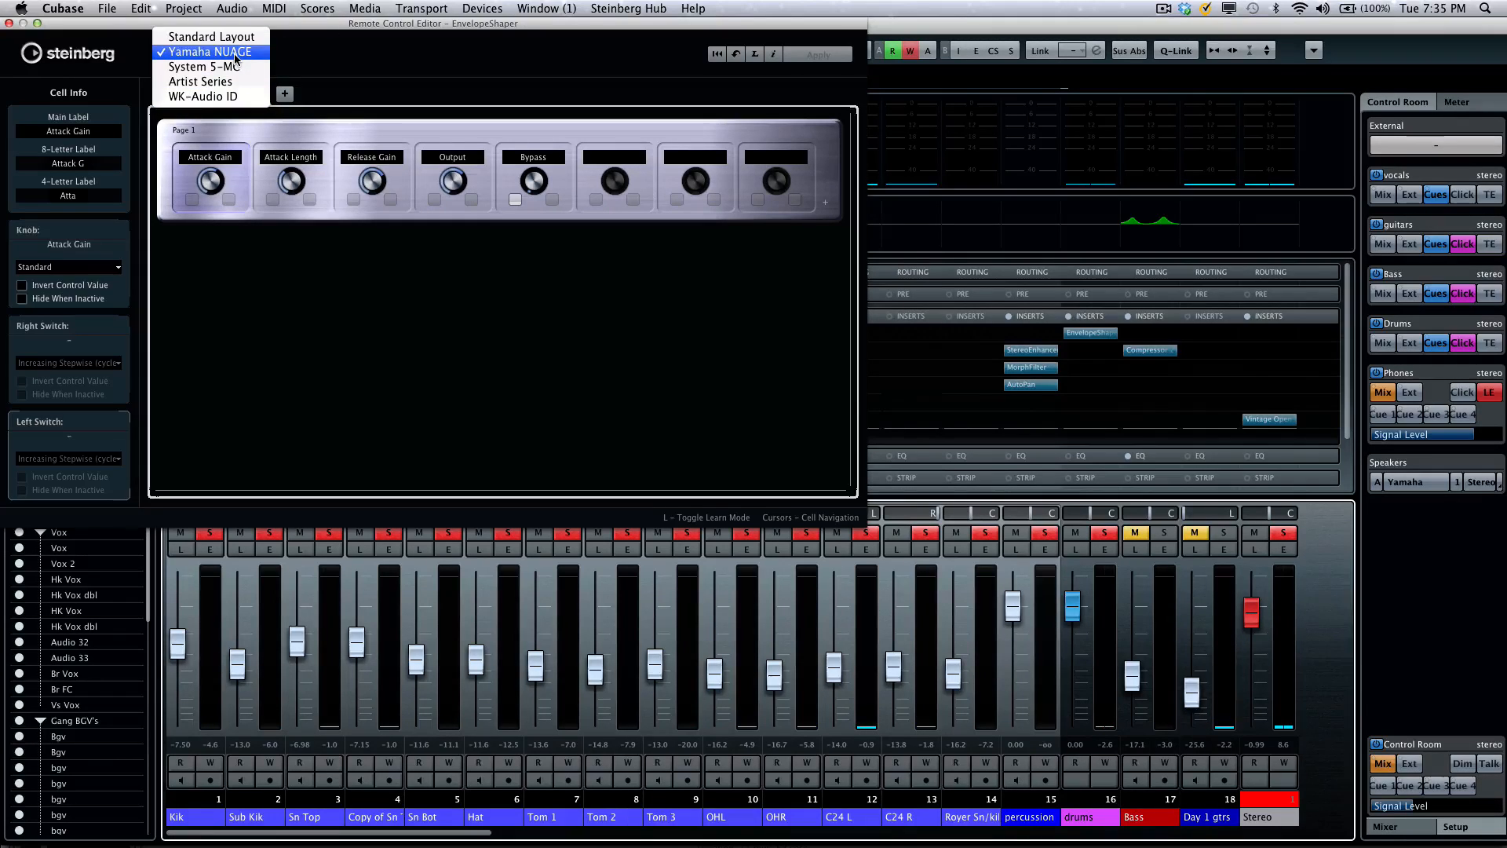
mouse_move(202, 66)
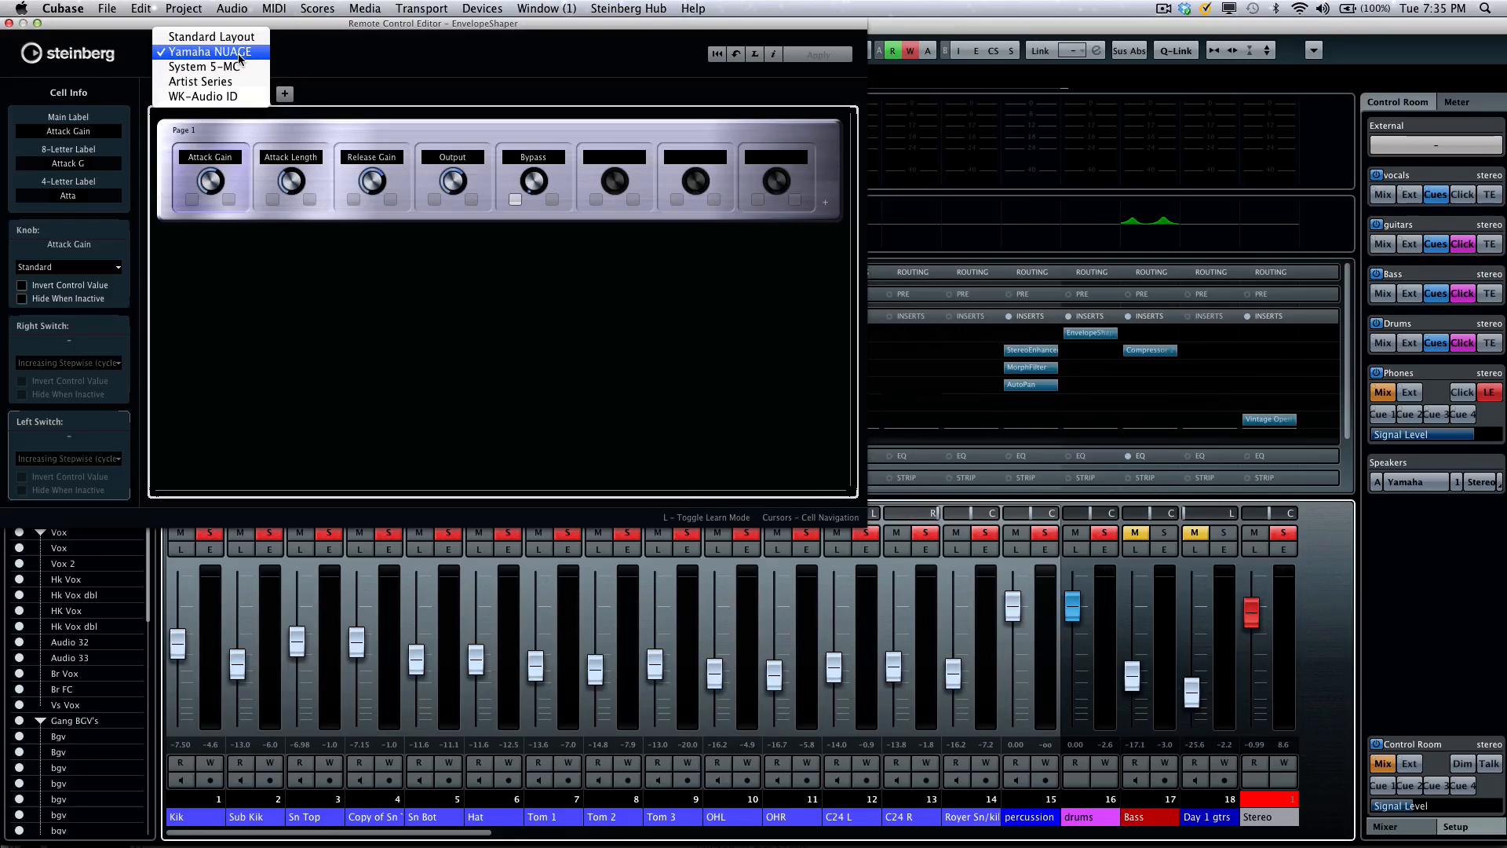
left_click(208, 50)
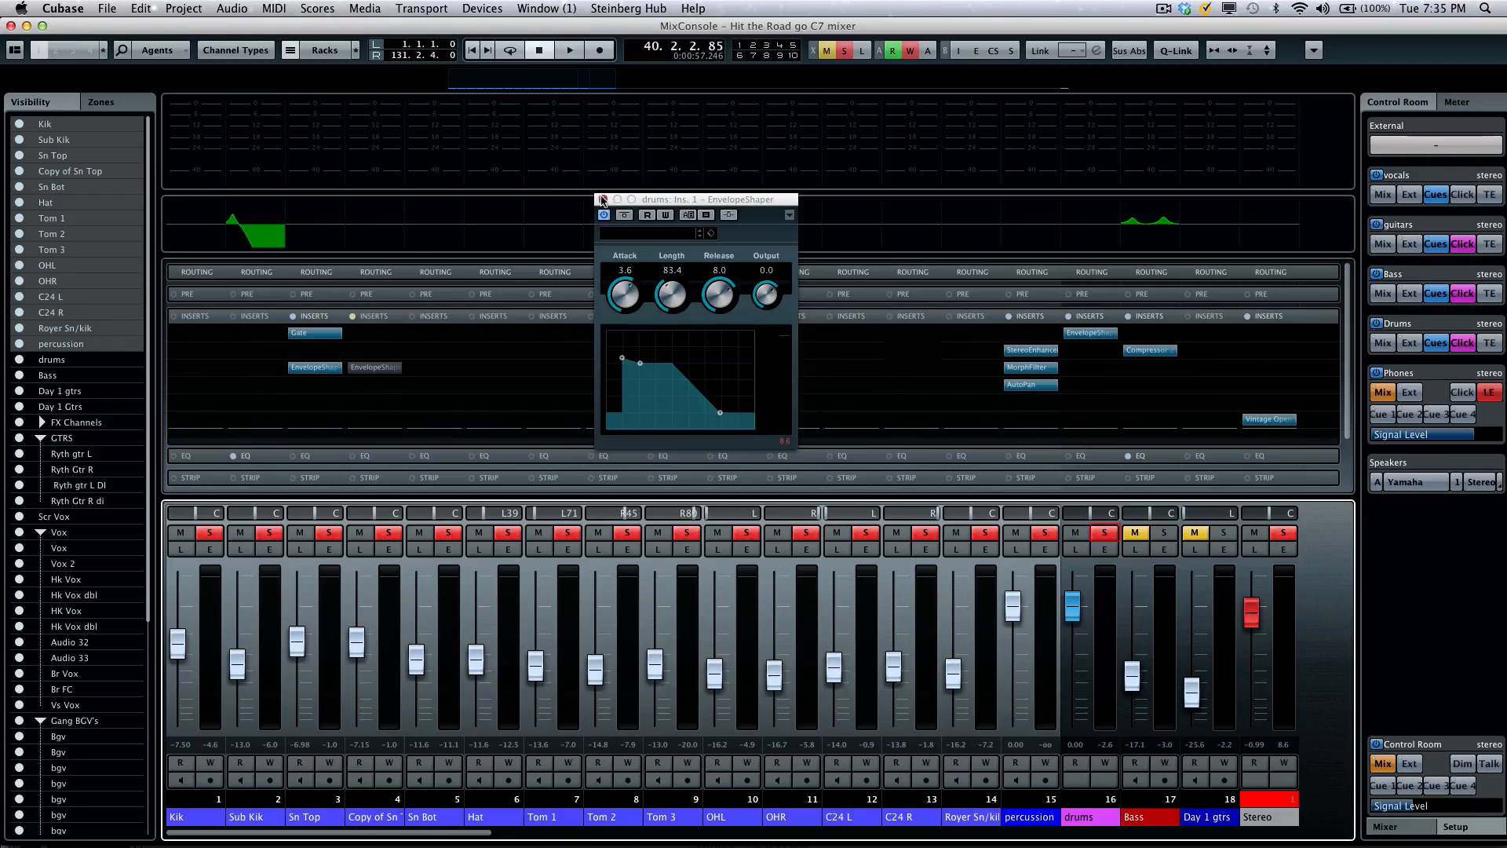
- Close the EnvelopeShaper editor, expand the Sends rack and activate a send on the drums channel
left_click(602, 199)
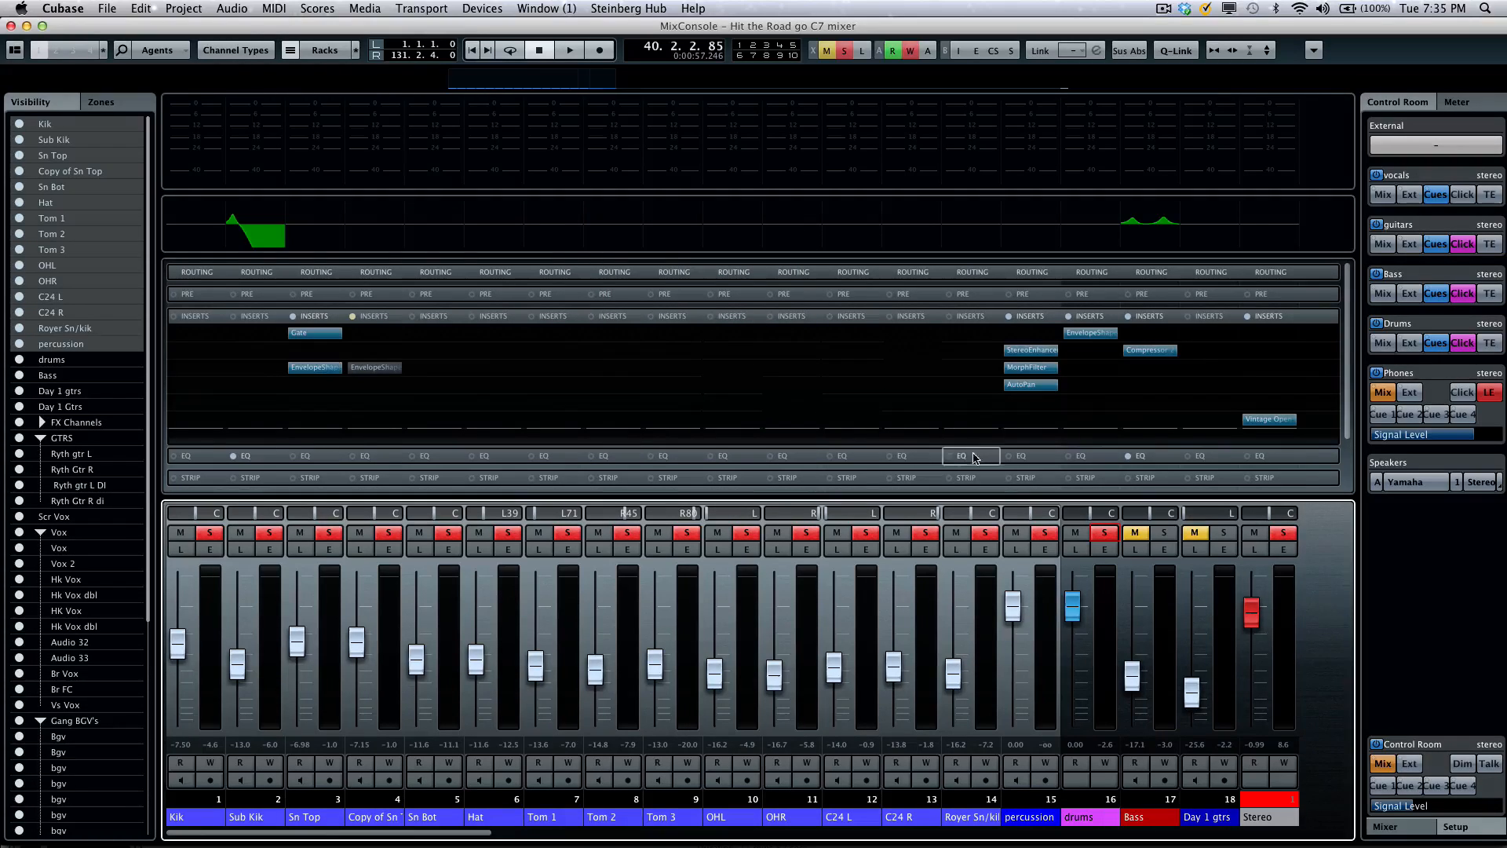
left_click(957, 455)
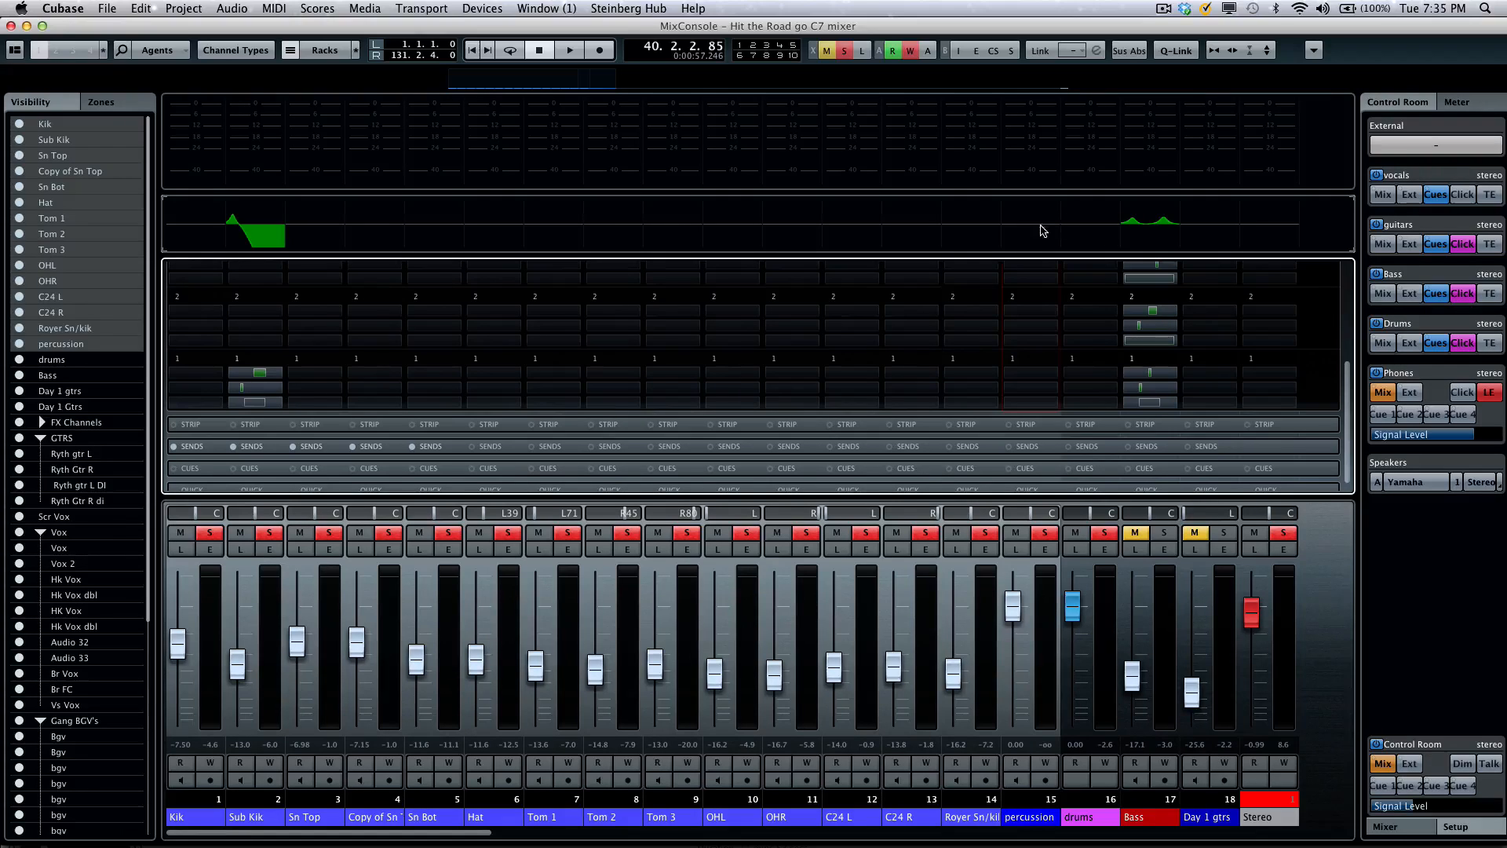
mouse_move(1038, 264)
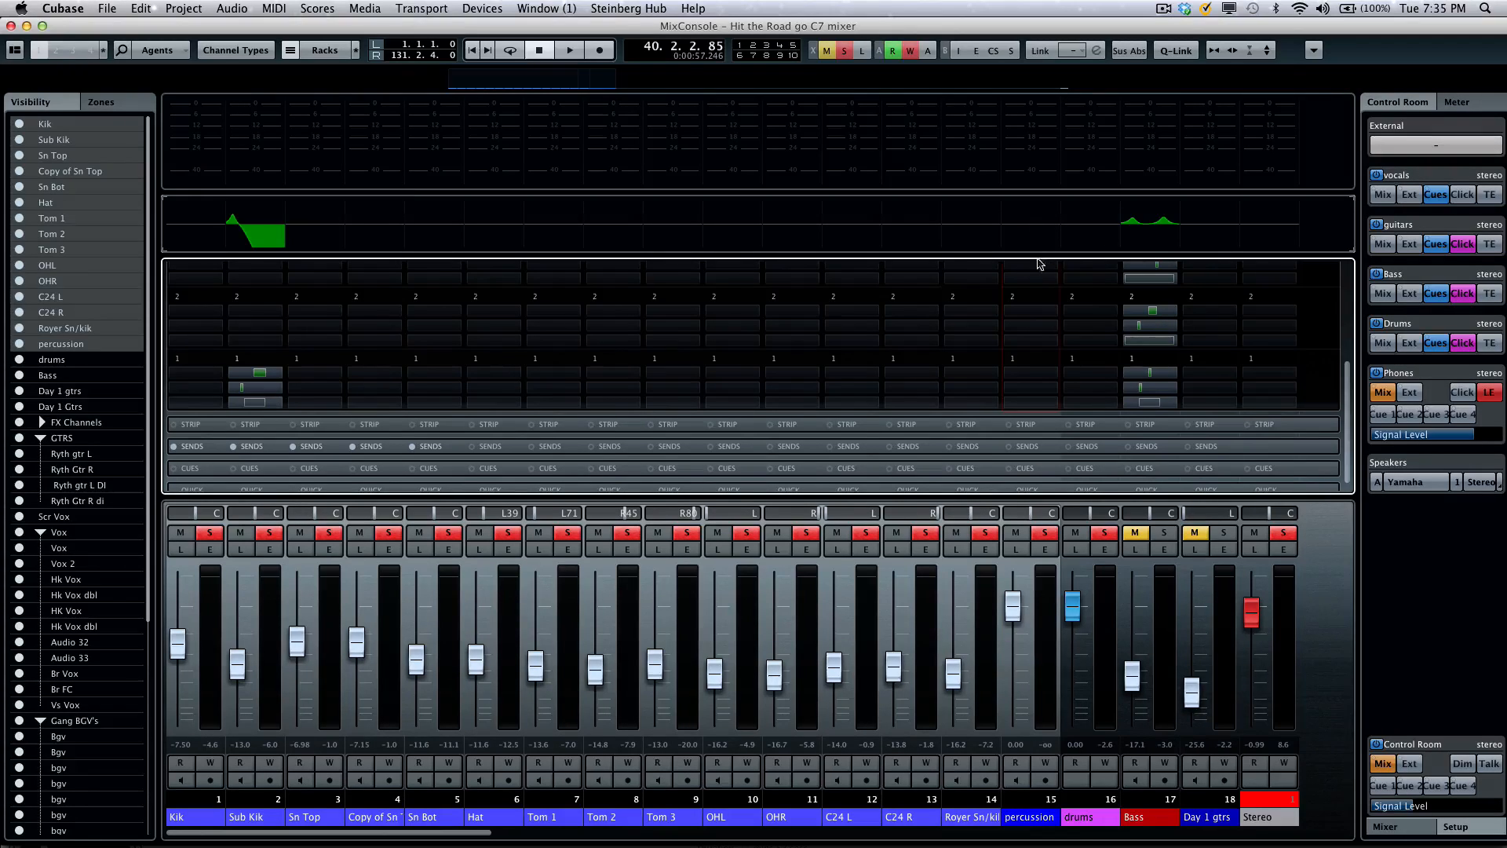
left_click(568, 48)
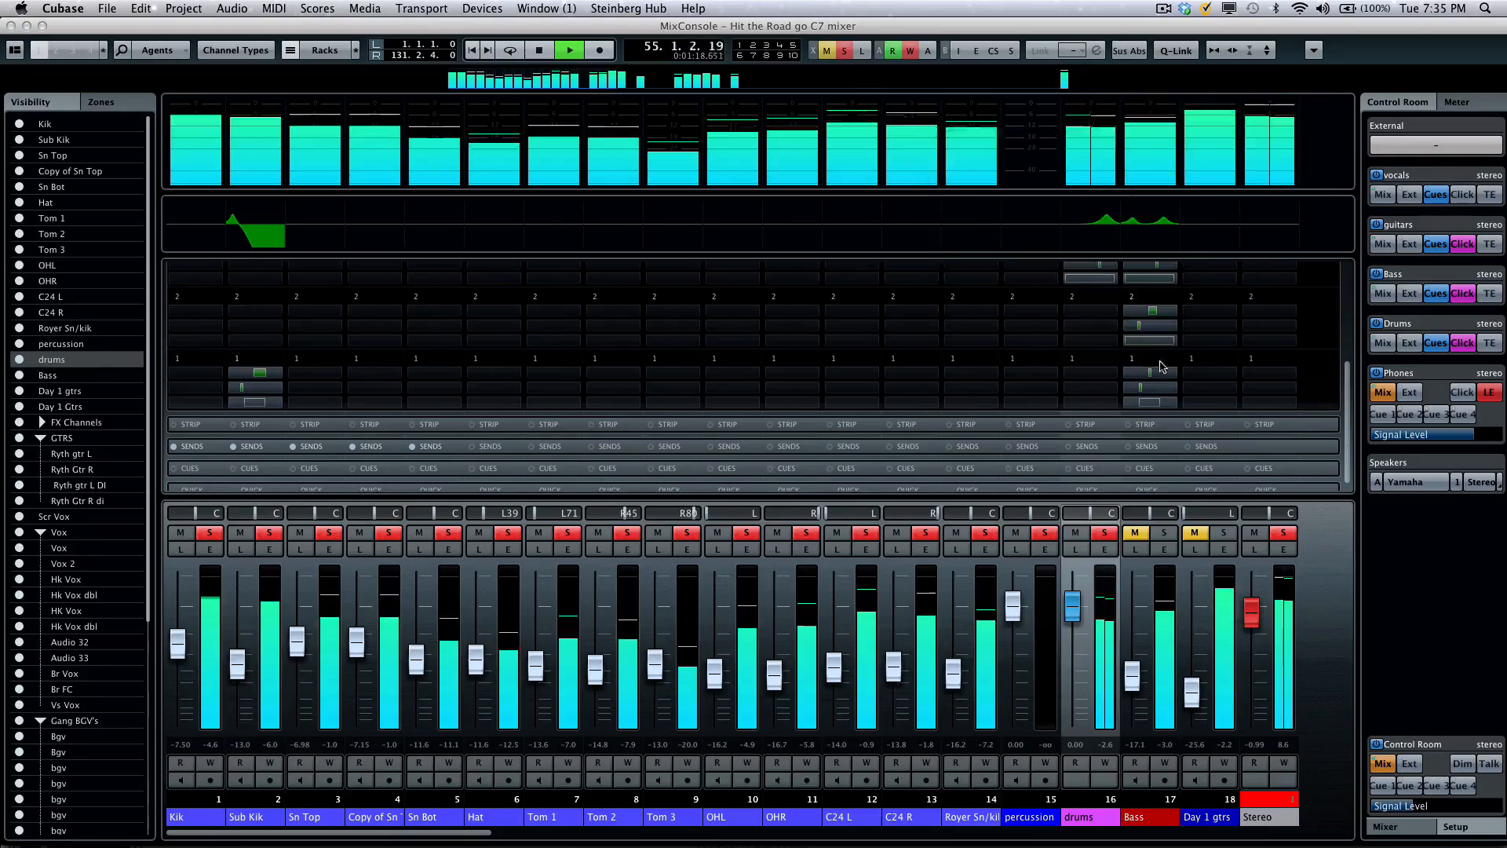
mouse_move(1149, 372)
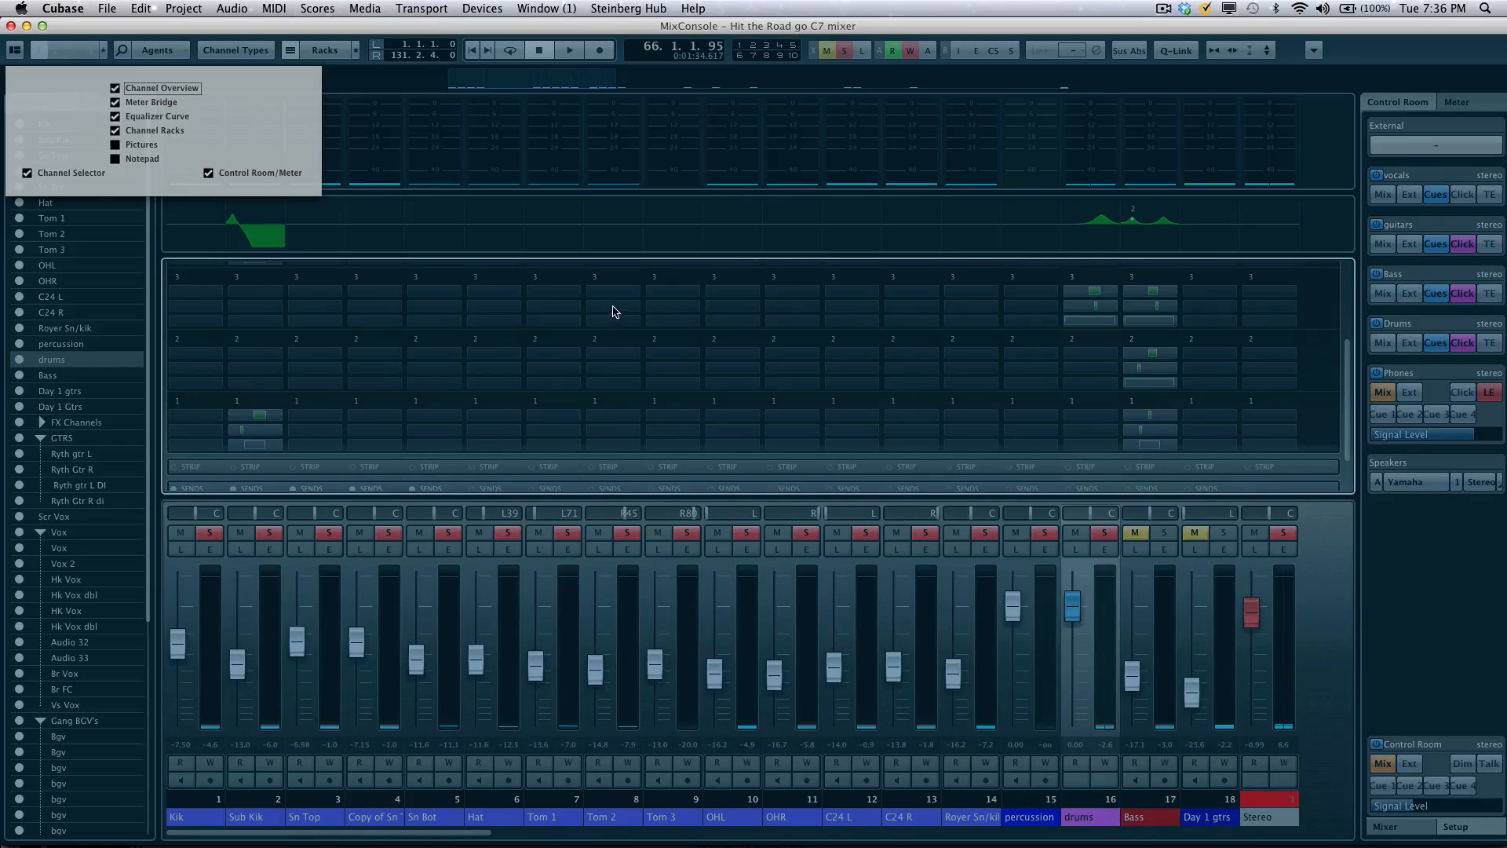
left_click(615, 311)
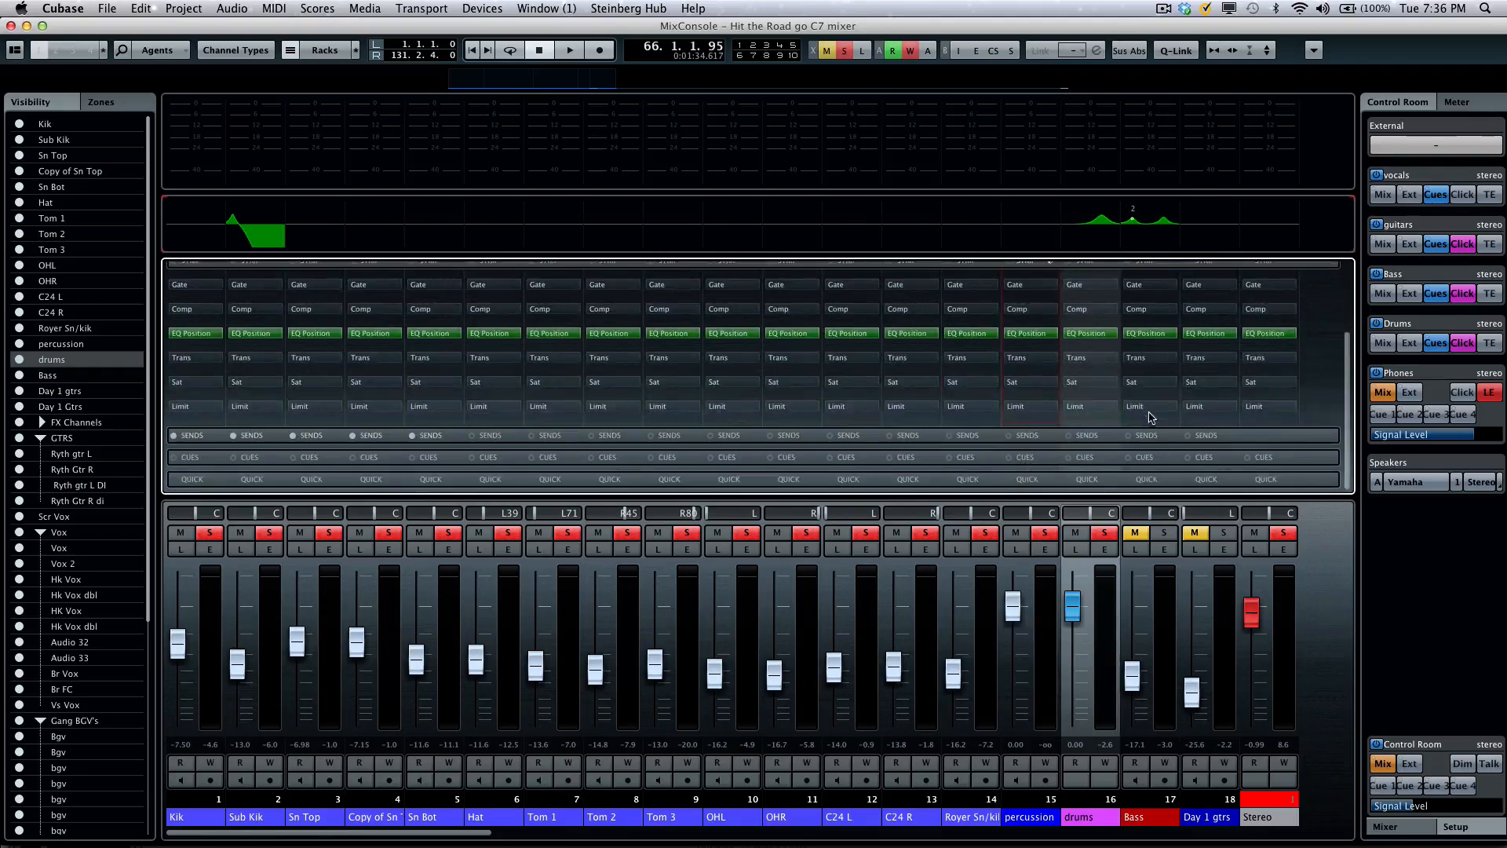
left_click(791, 309)
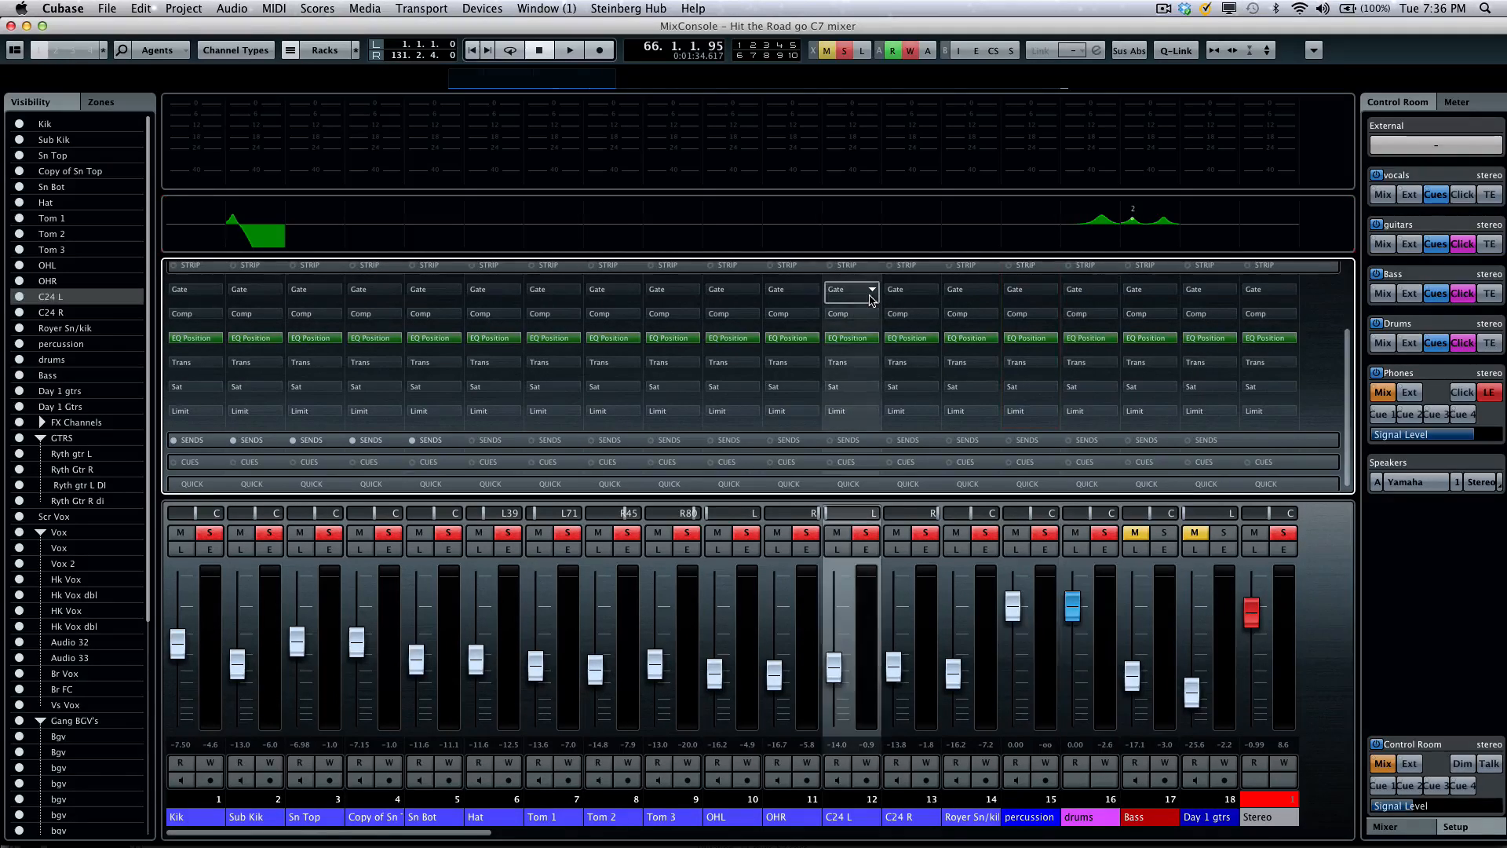
left_click(837, 314)
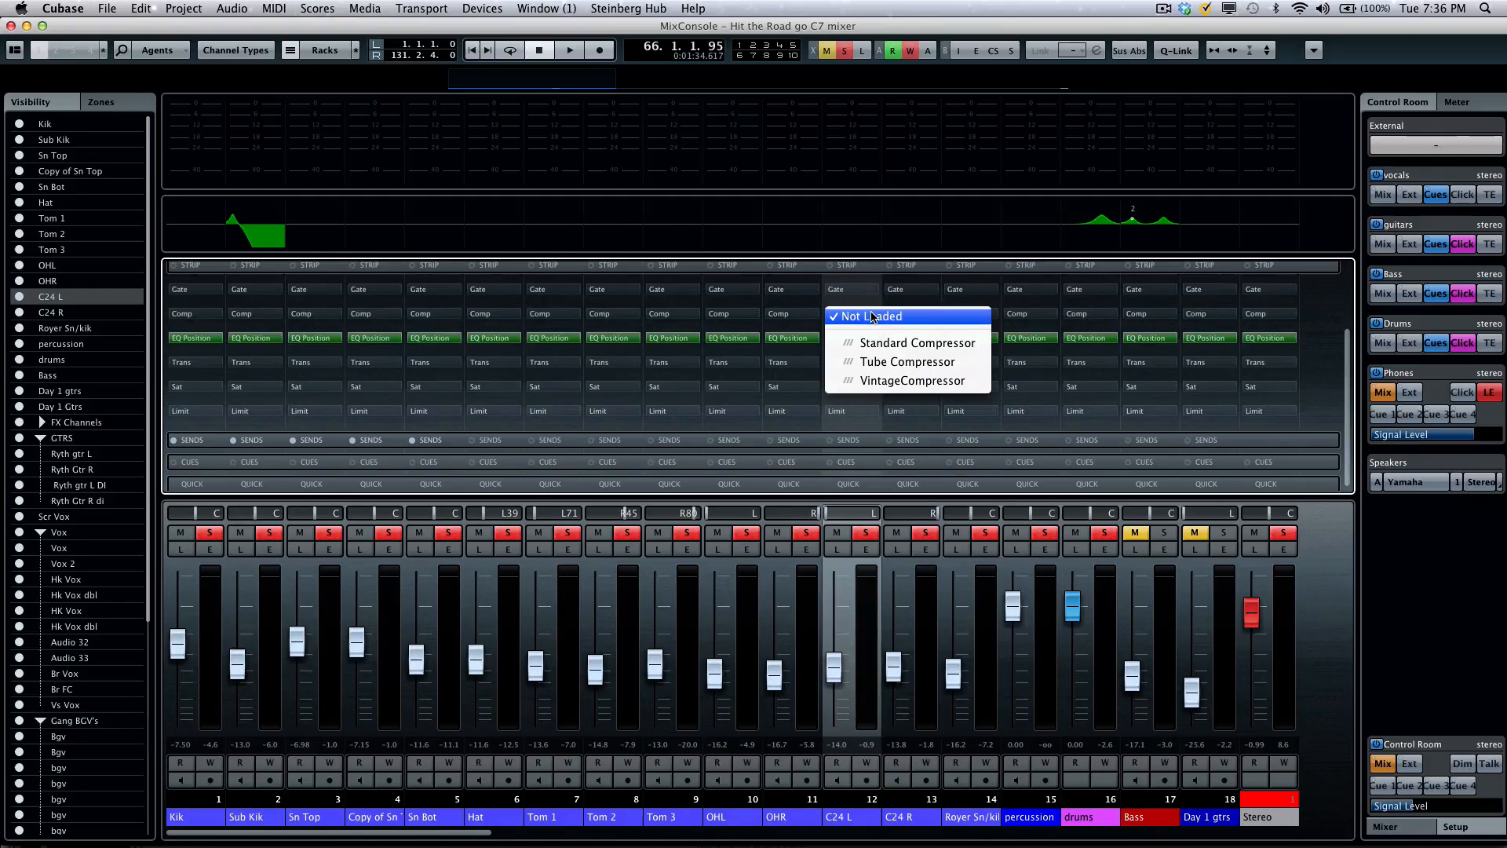
mouse_move(905, 361)
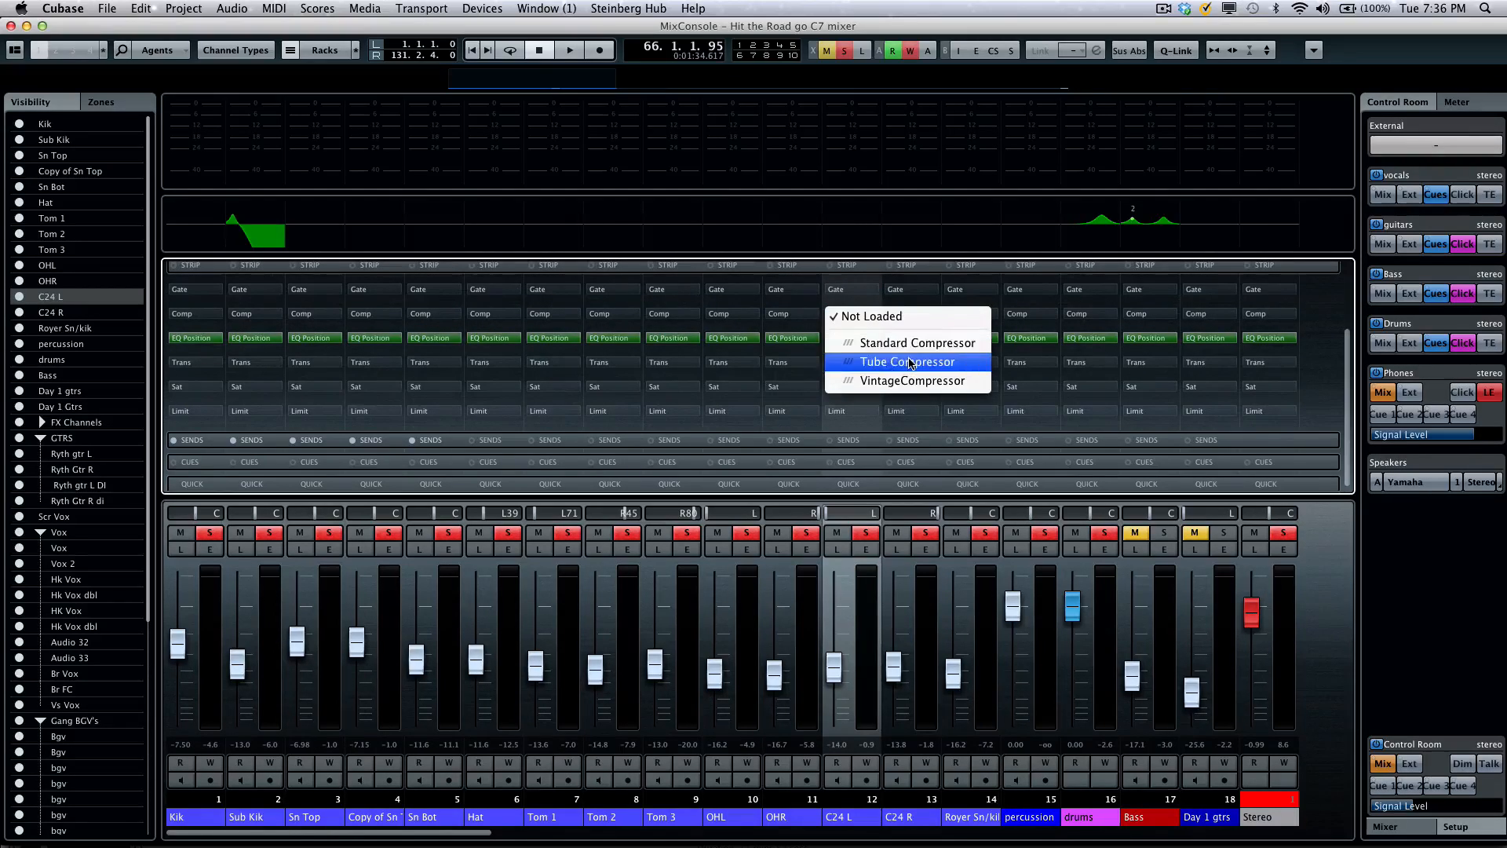
mouse_move(788, 361)
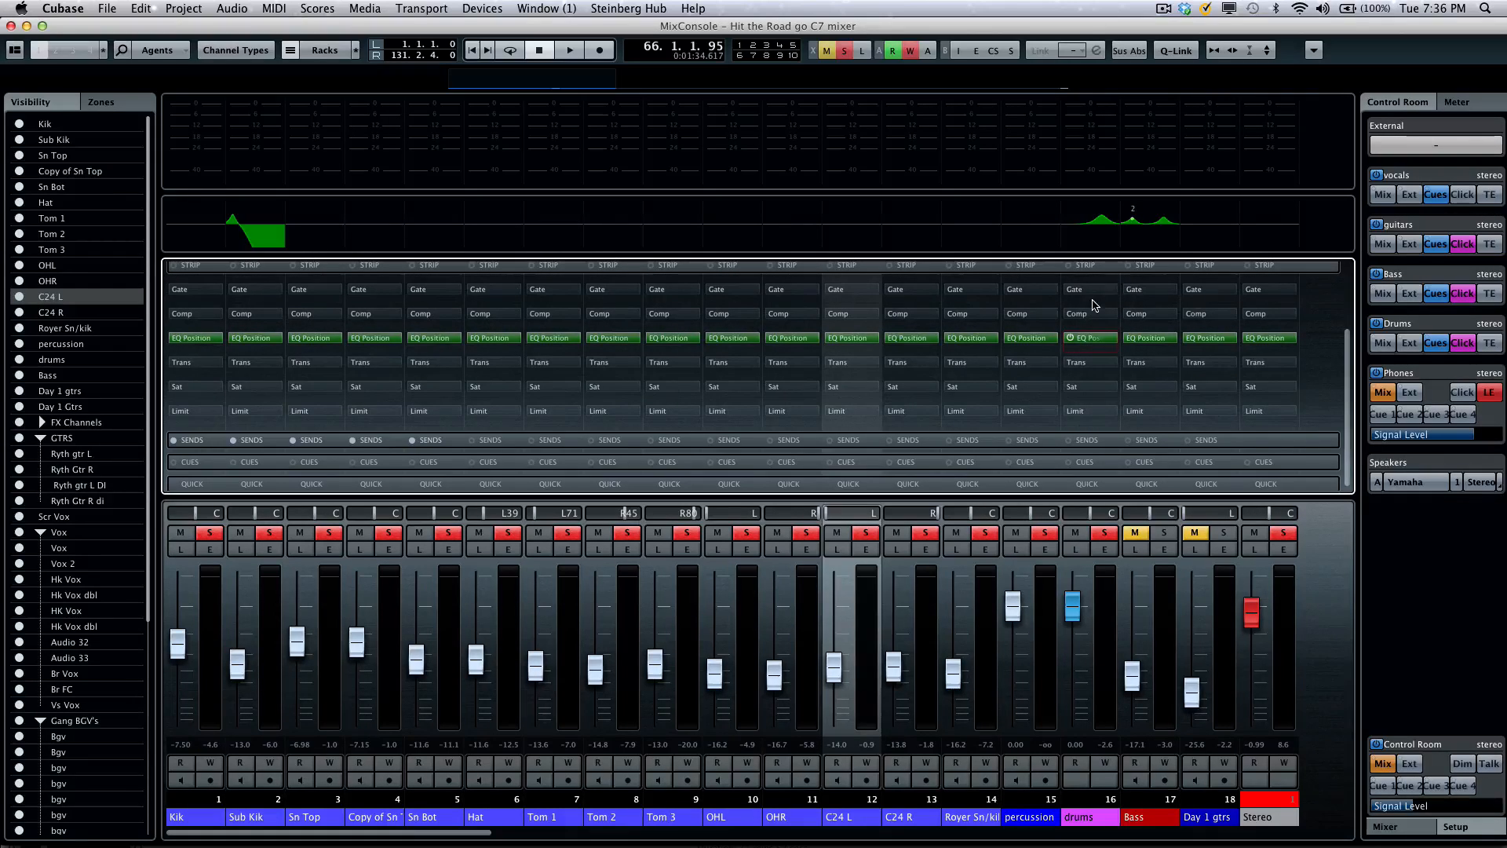
left_click(1090, 337)
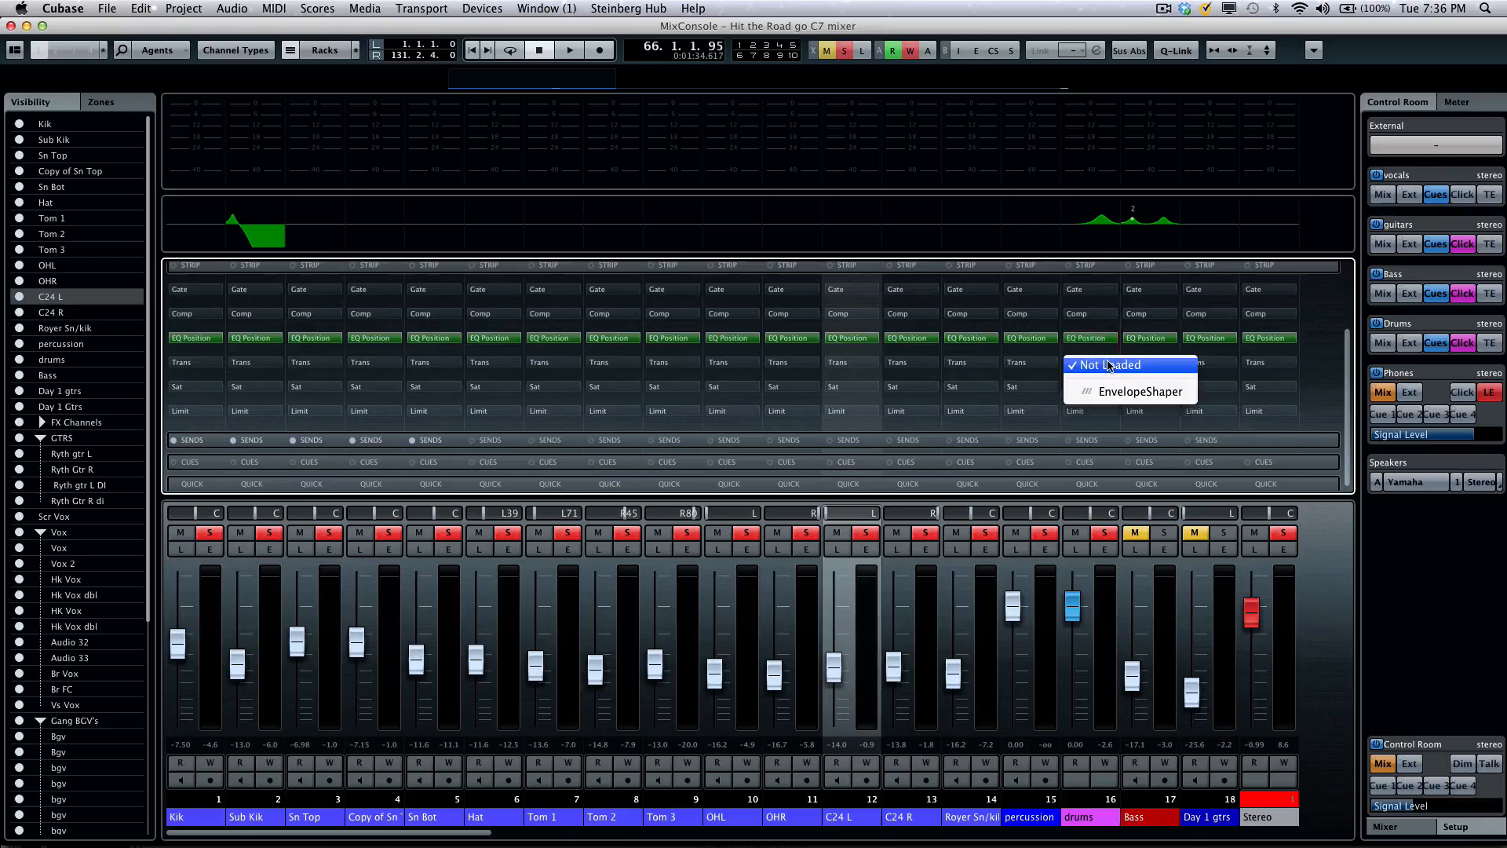
mouse_move(1102, 365)
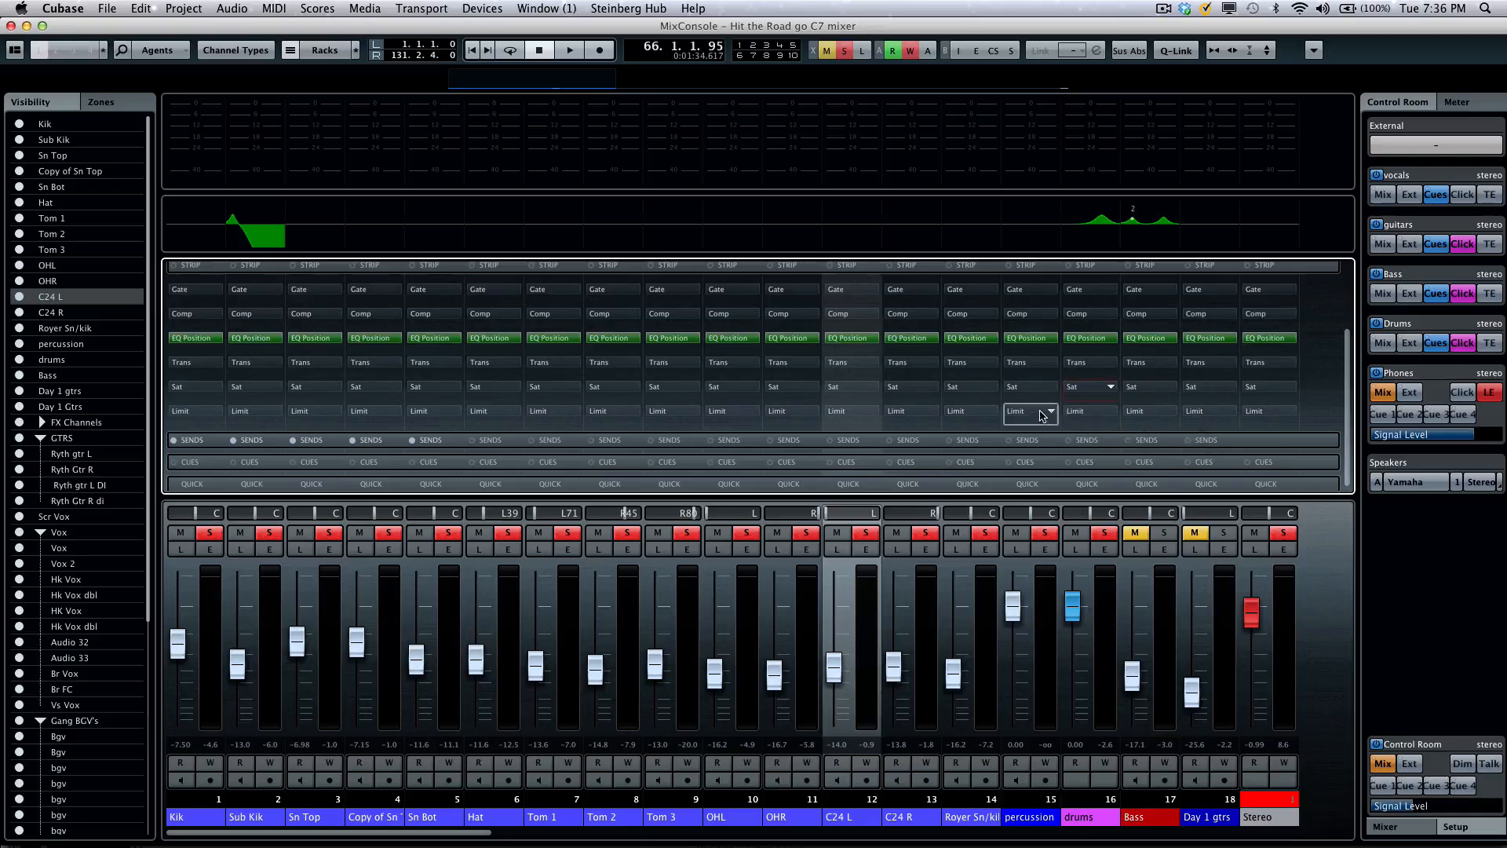
left_click(1047, 411)
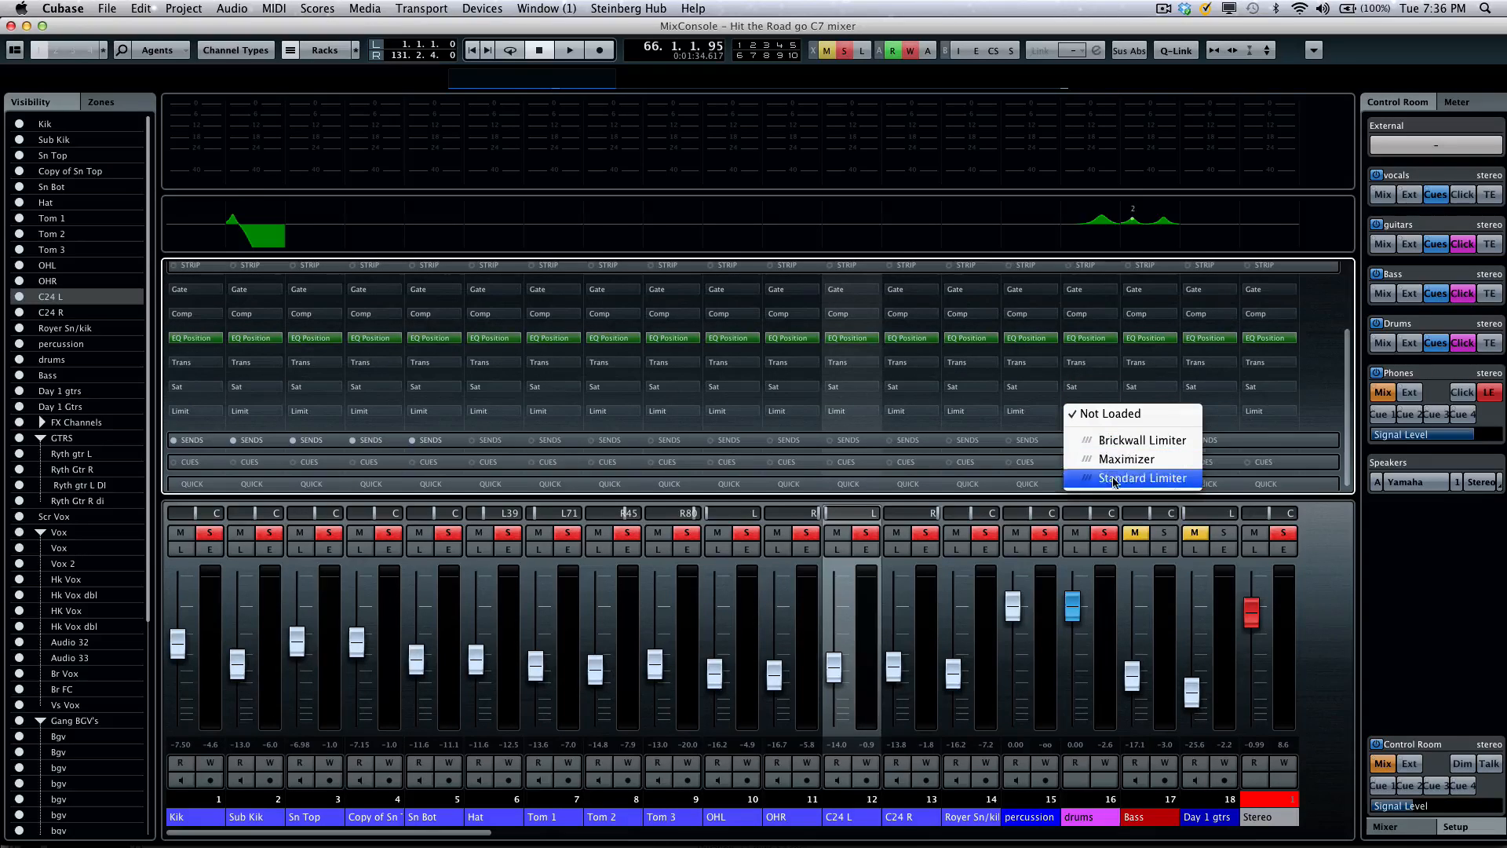
mouse_move(1115, 413)
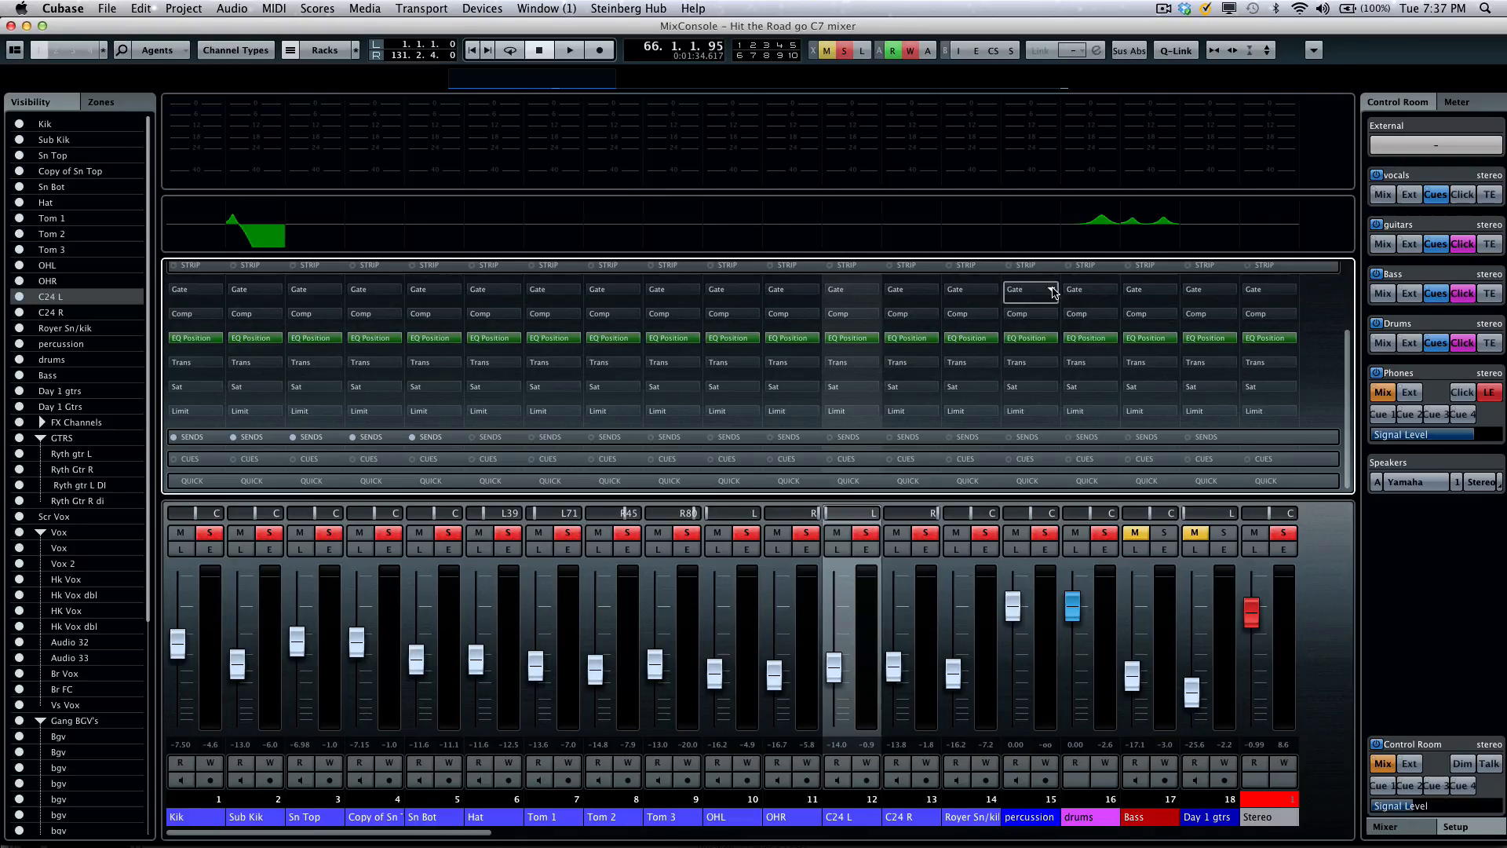
- Load Noise Gate on percussion and C24 R gate slots and VintageCompressor on percussion's Comp slot
left_click(1030, 289)
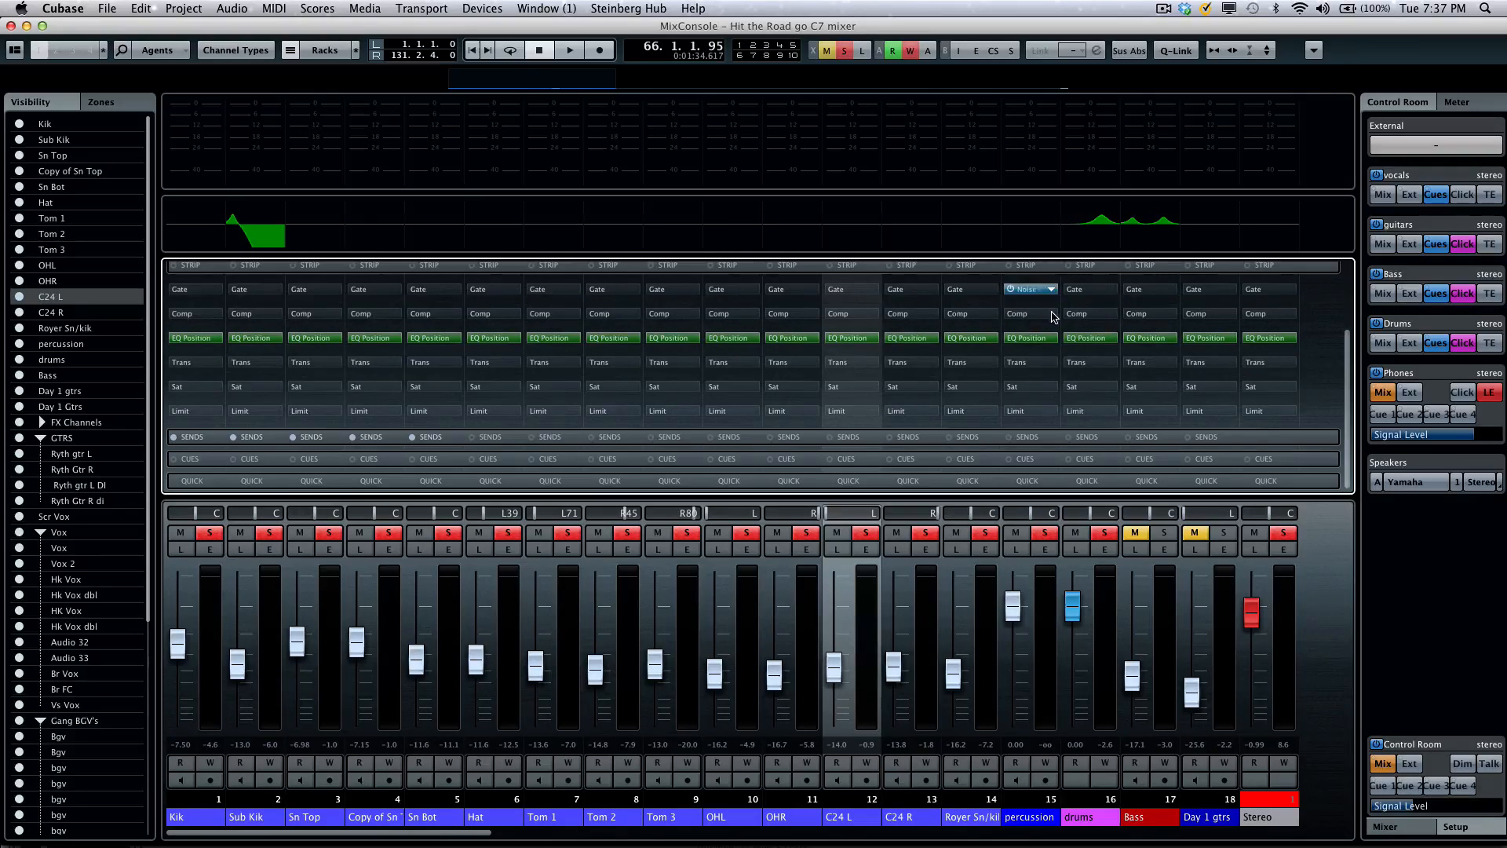
left_click(1029, 289)
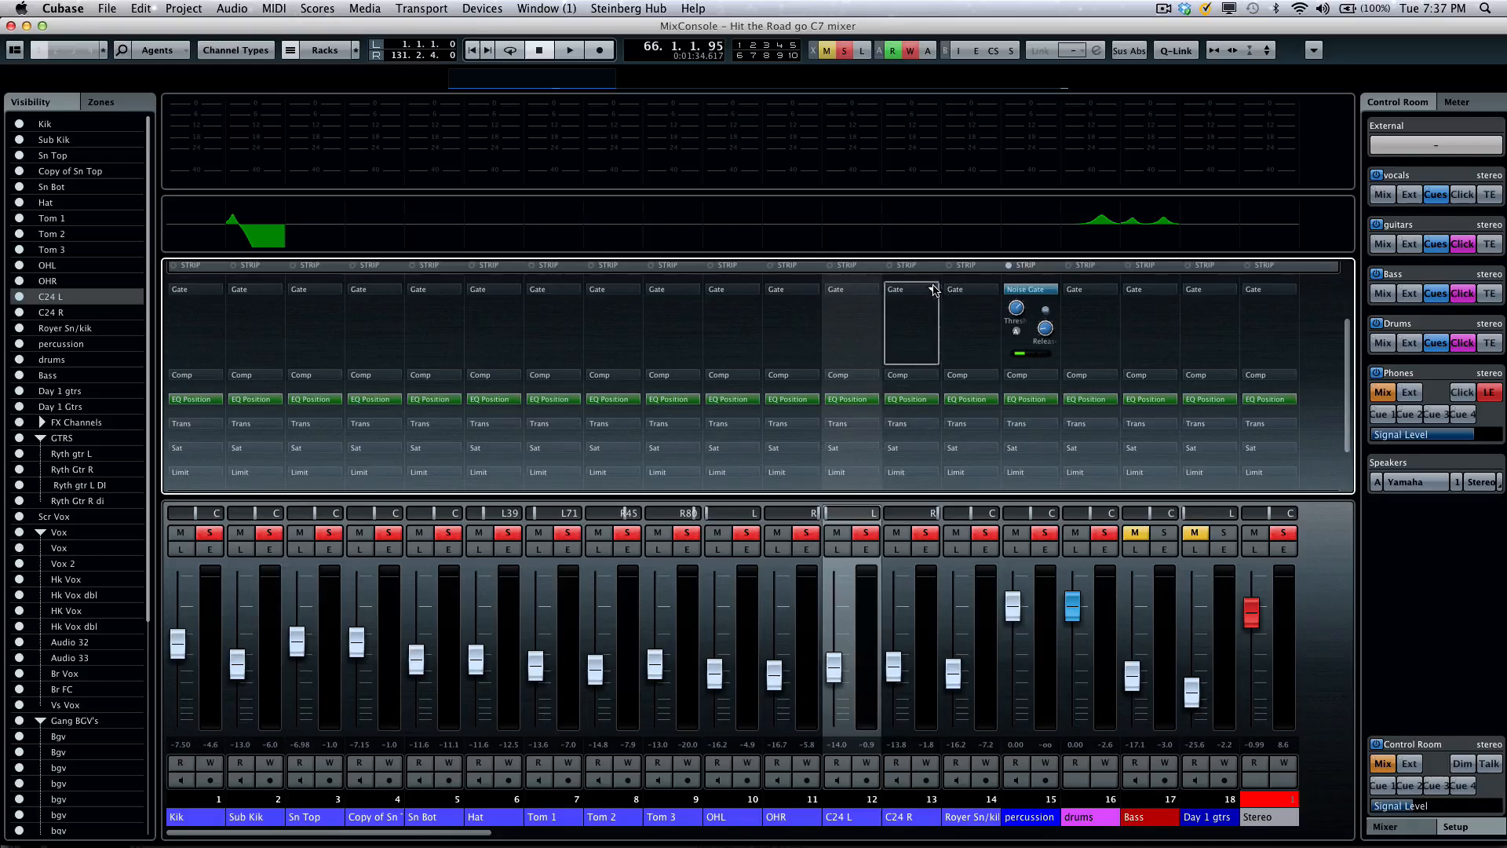
left_click(910, 289)
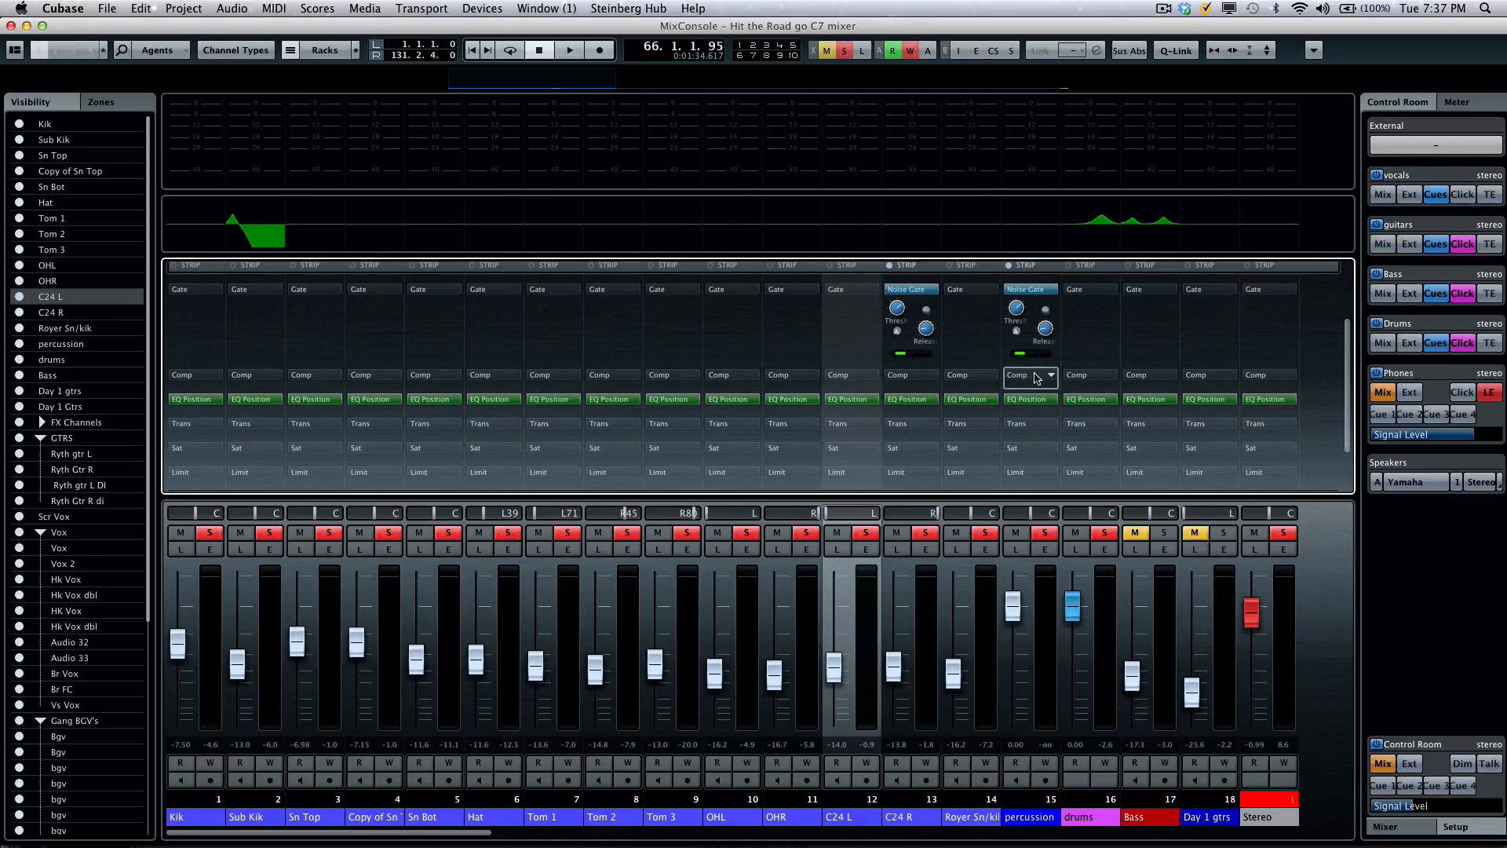
left_click(1030, 375)
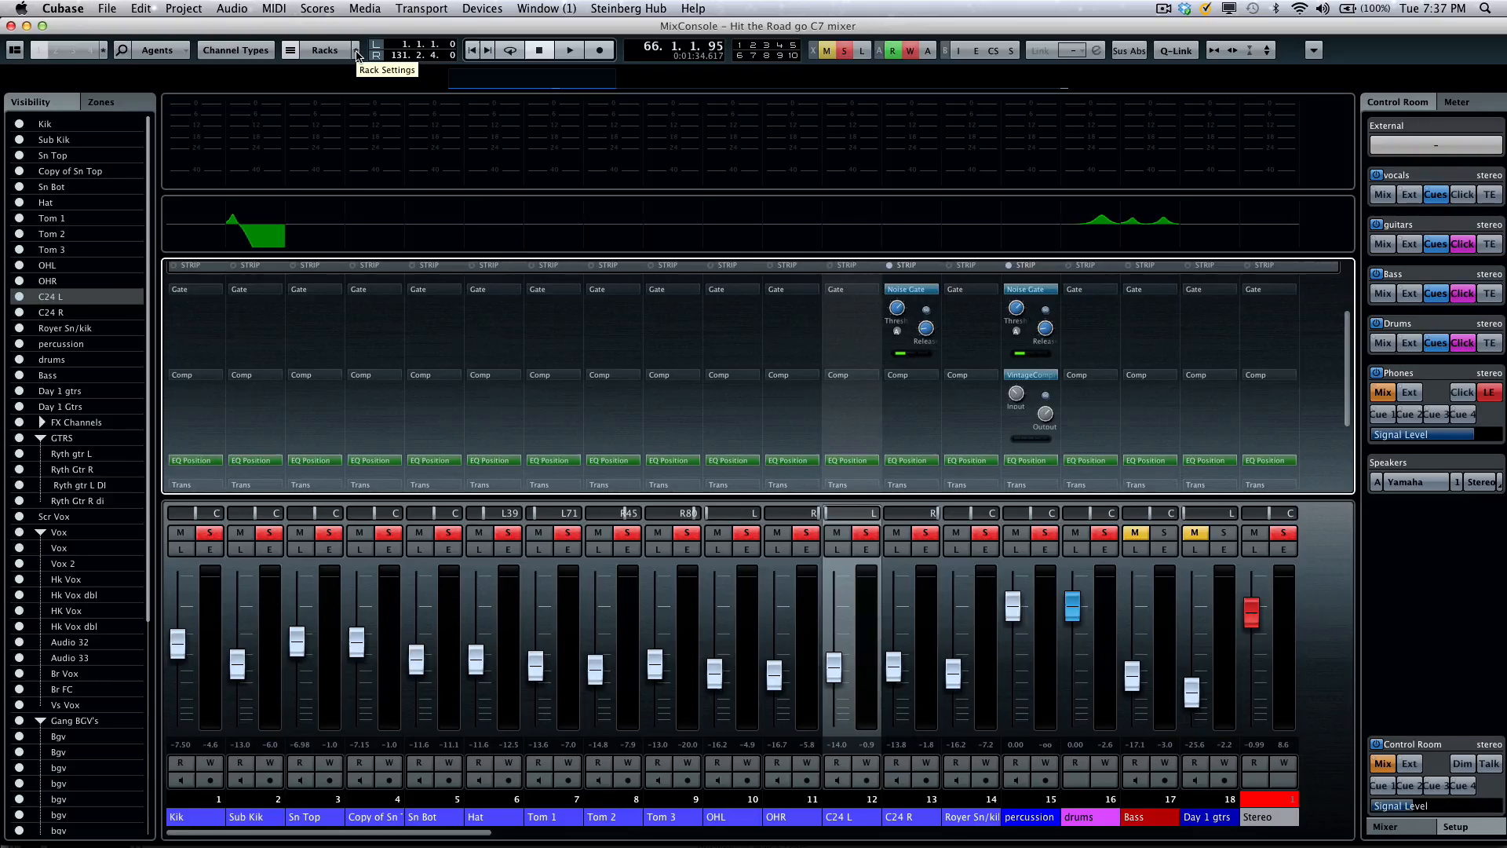
- Enable Show All Channel Strip Controls, then move percussion's compressor before its gate and back
left_click(386, 69)
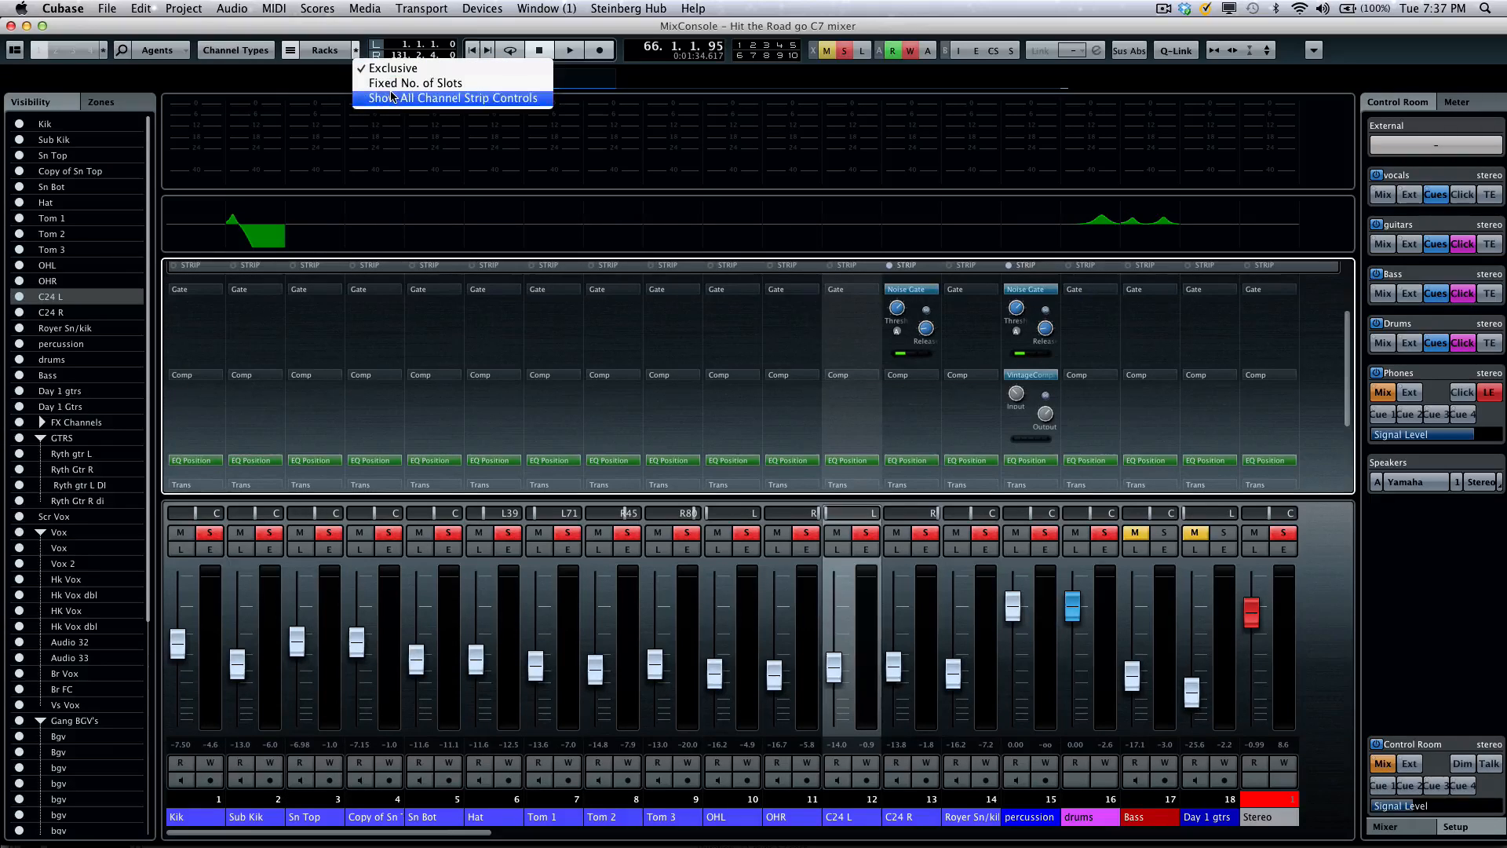
left_click(452, 97)
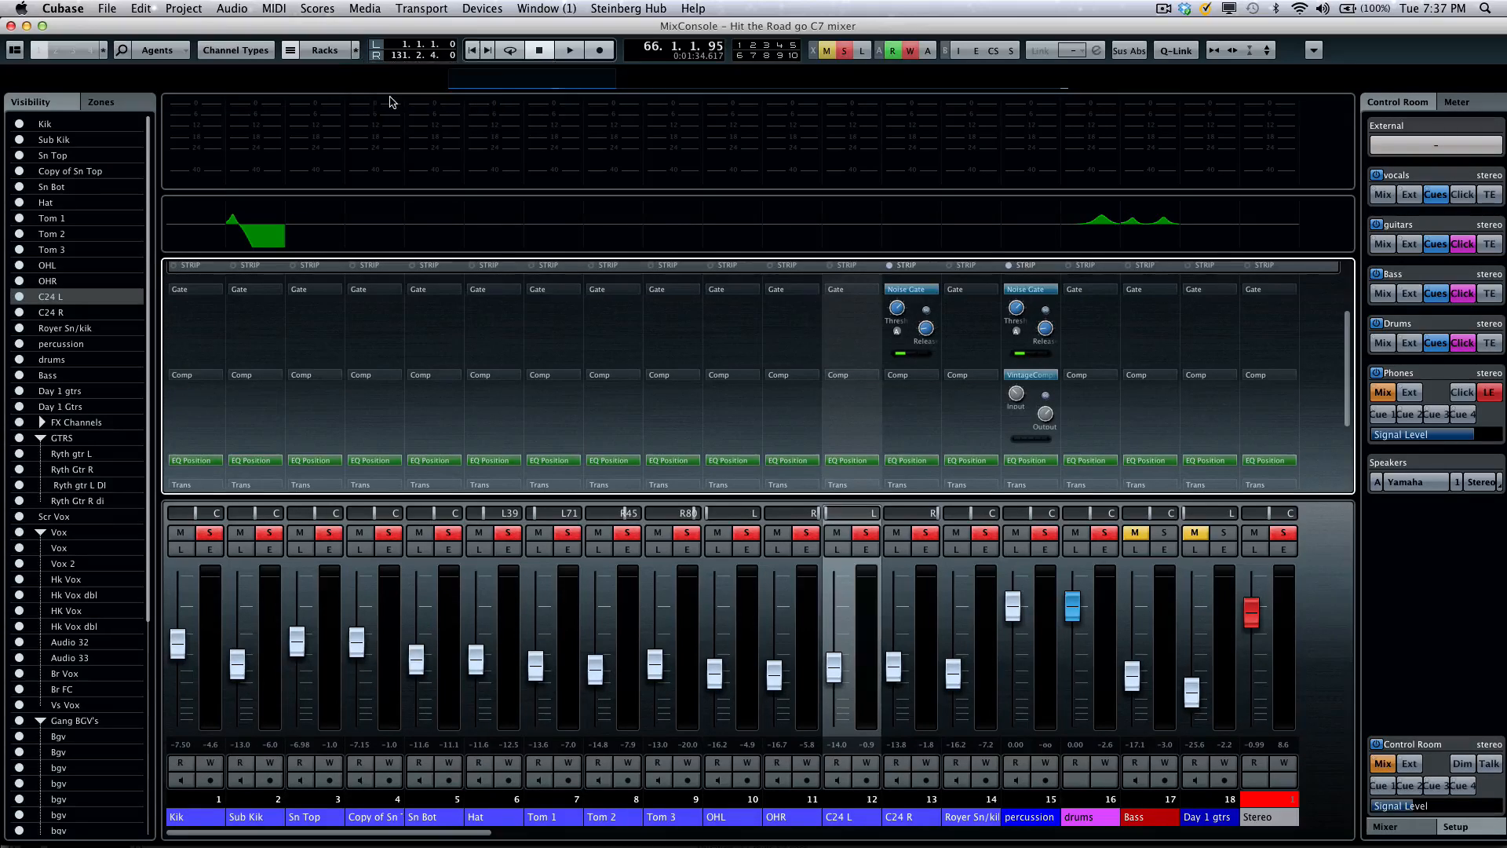
right_click(925, 327)
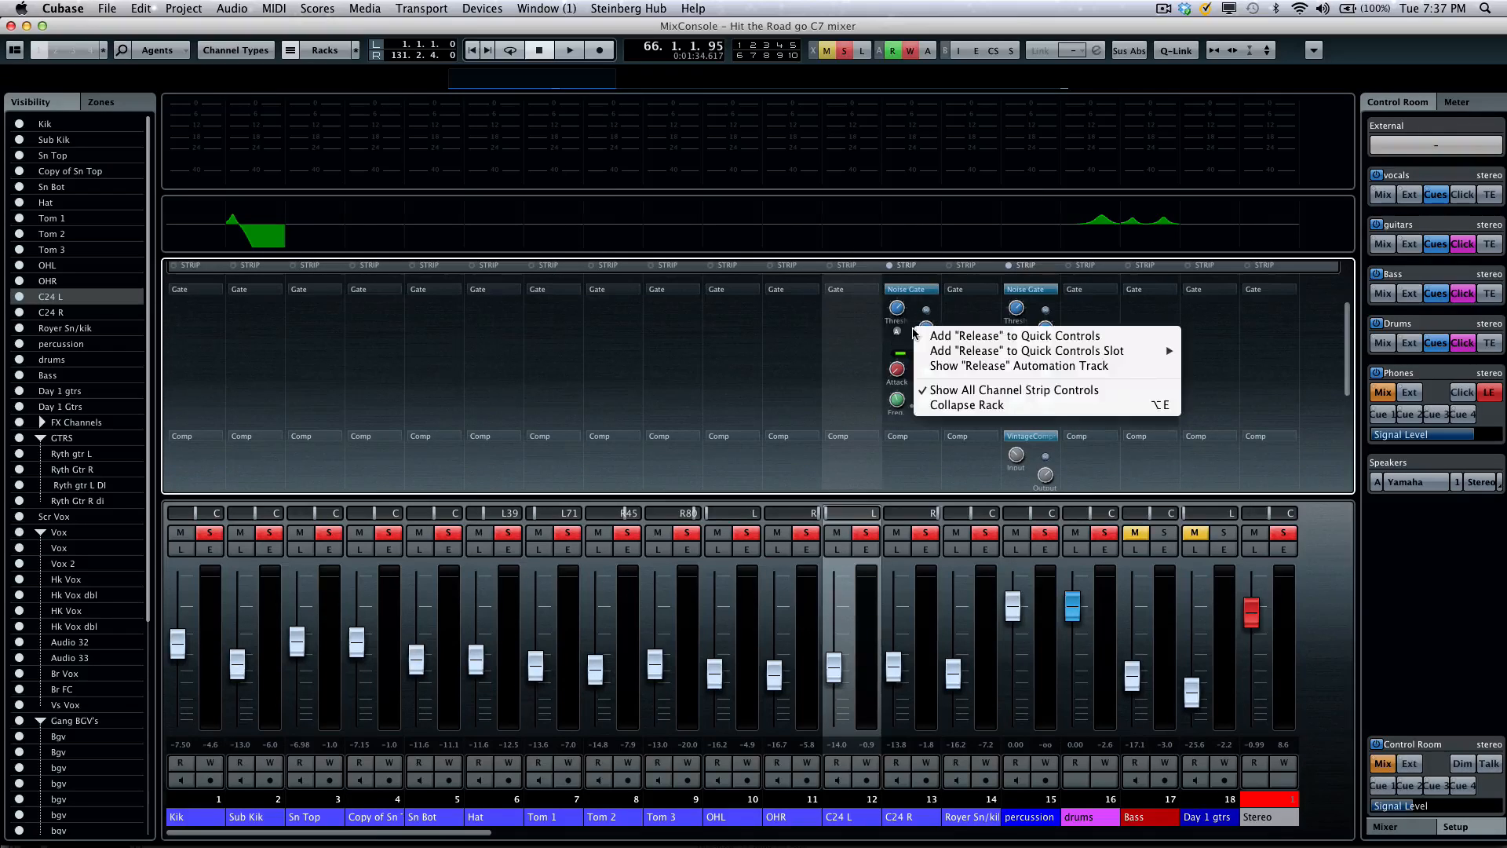
mouse_move(1010, 389)
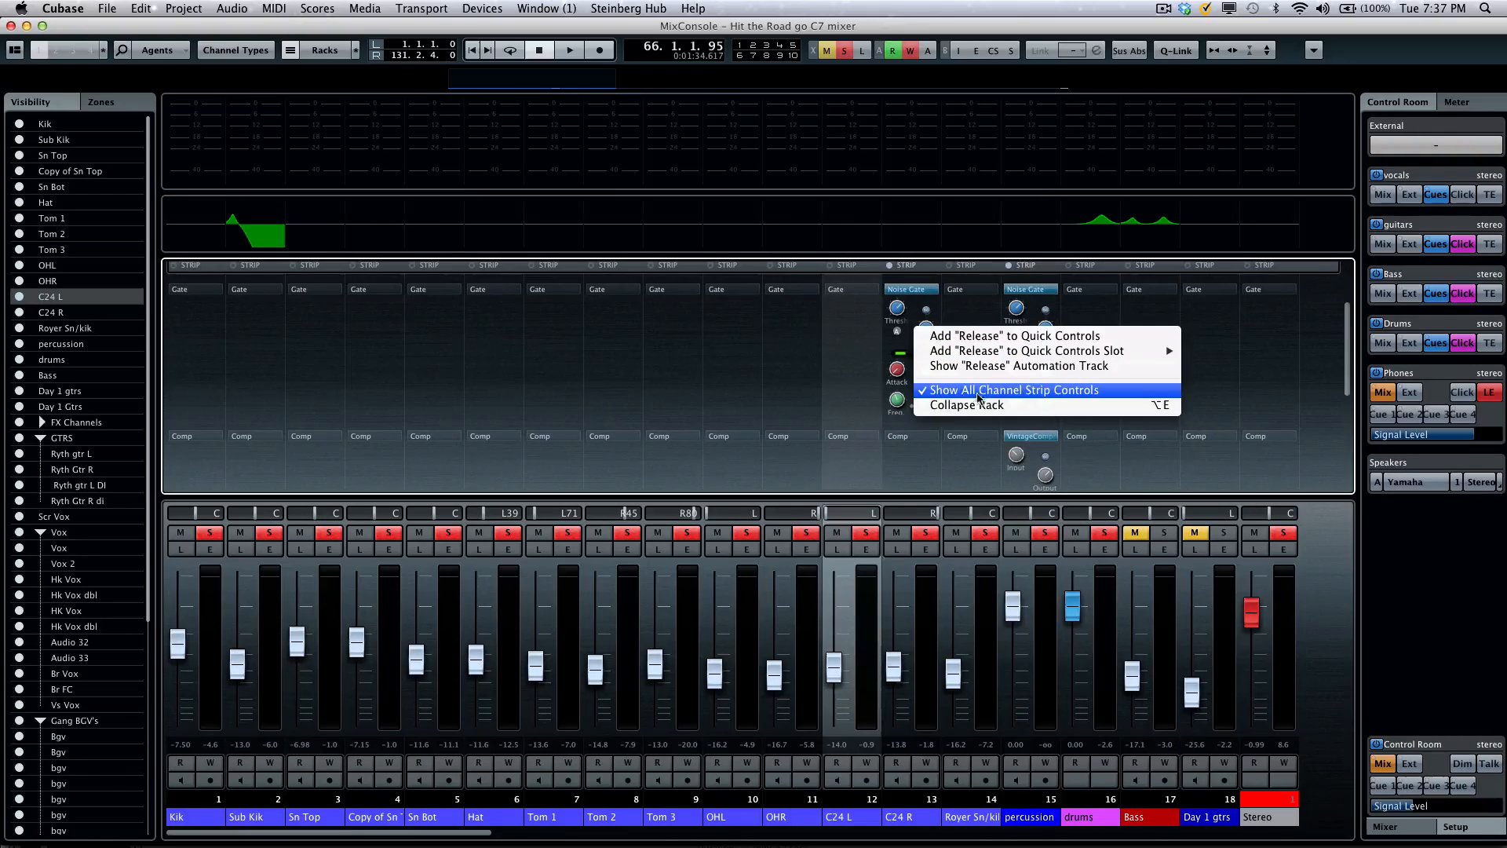
left_click(1009, 389)
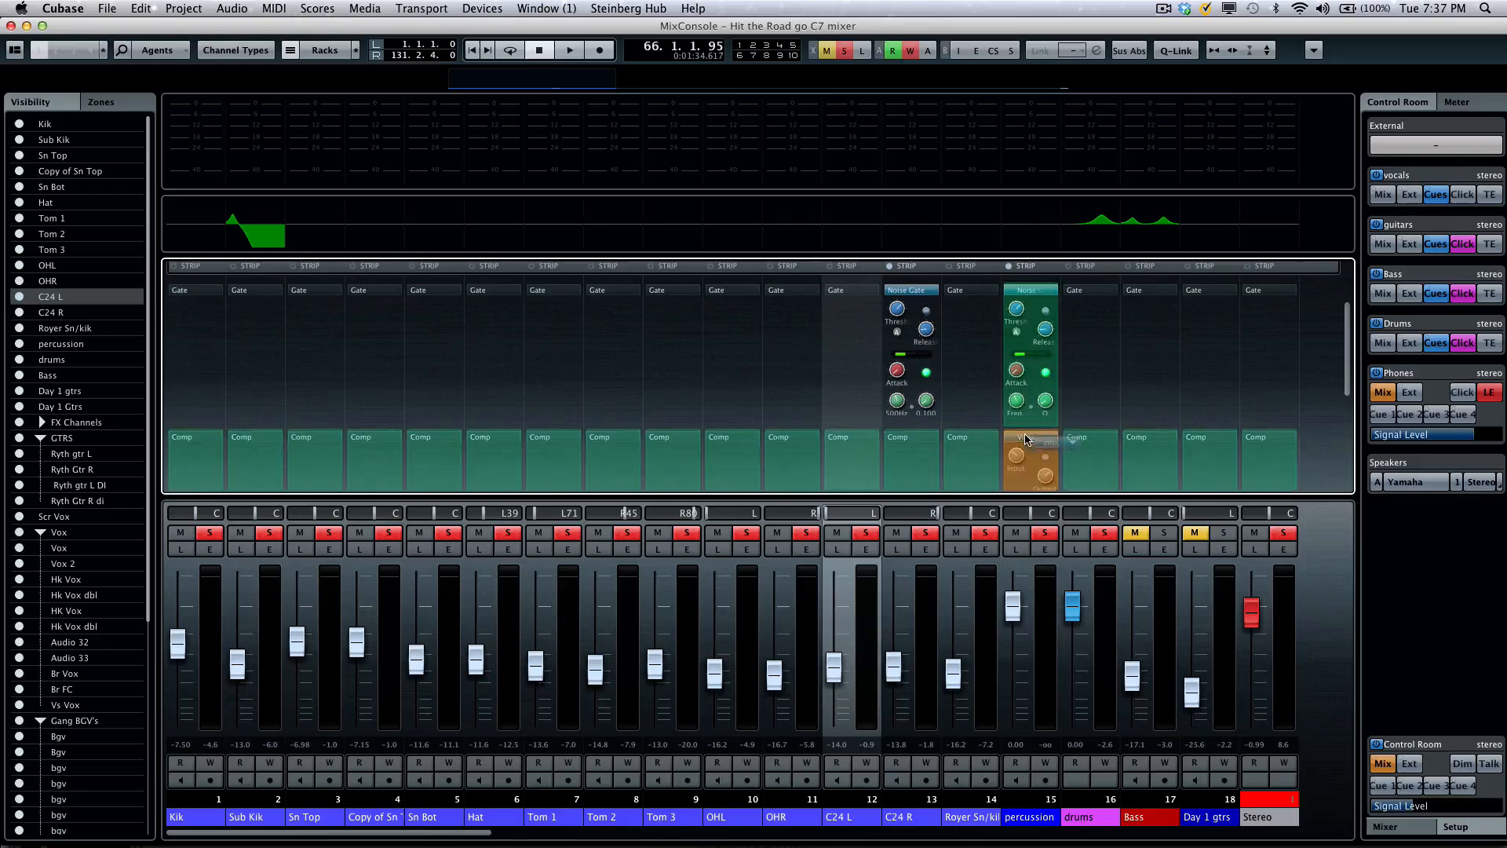
left_click(1030, 291)
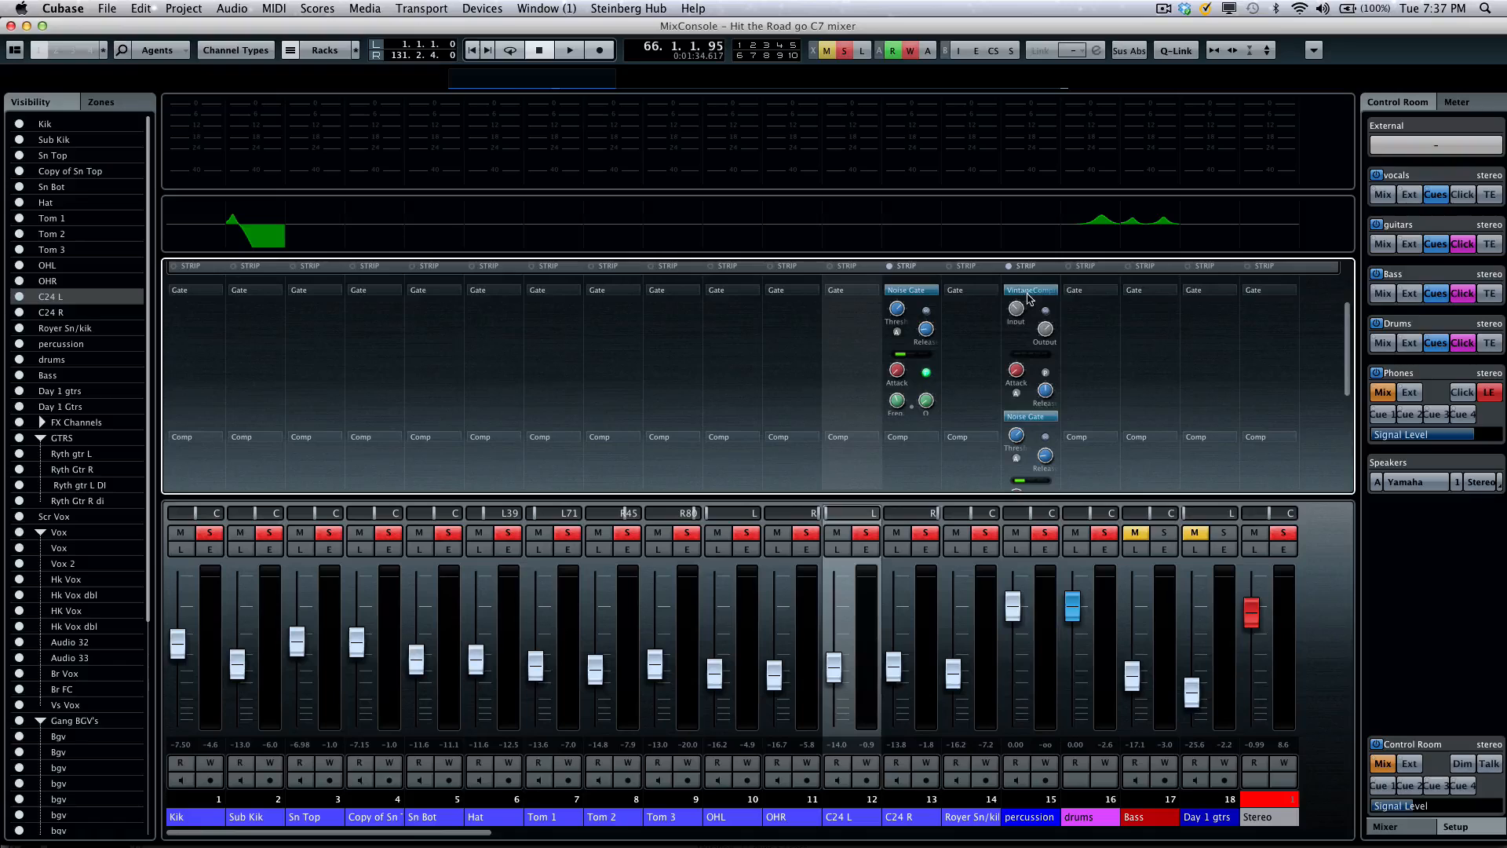
left_click(1030, 414)
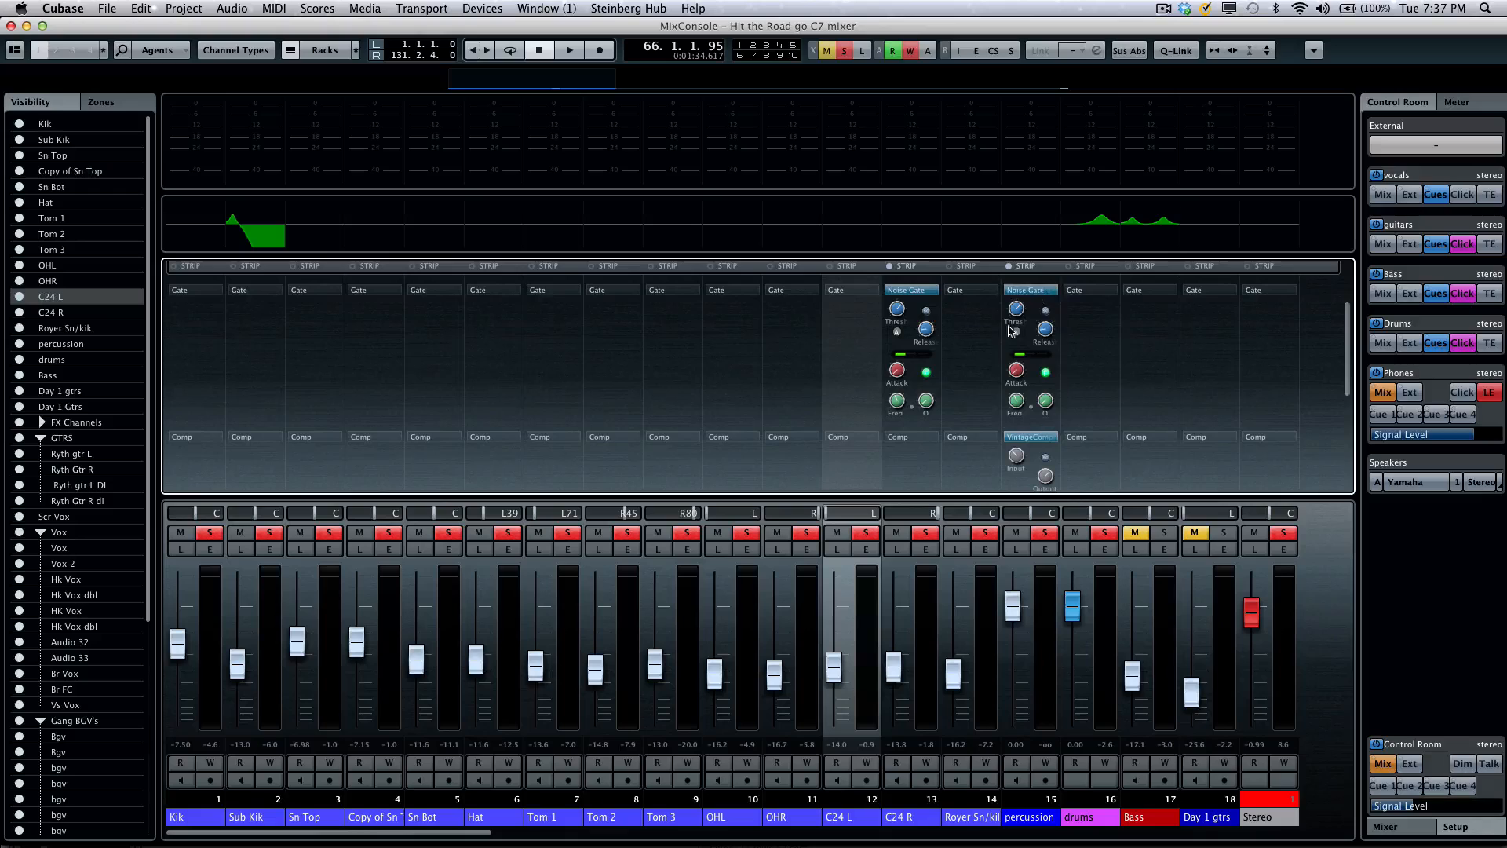
mouse_move(1230, 51)
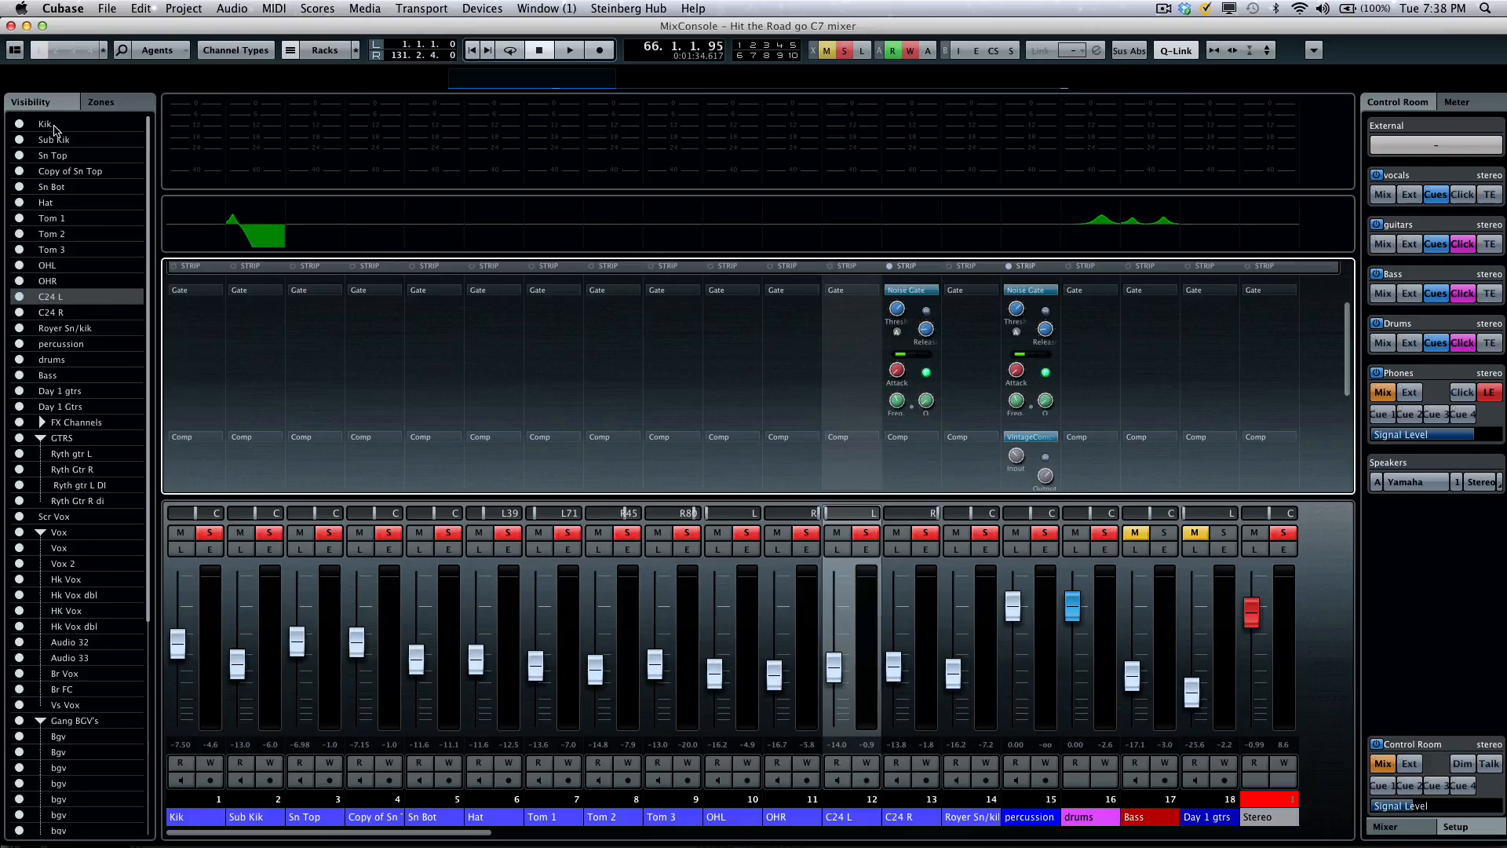
- With all channels selected, load Noise Gate and VintageCompressor from Kik's strip onto every channel
scroll("down", 3)
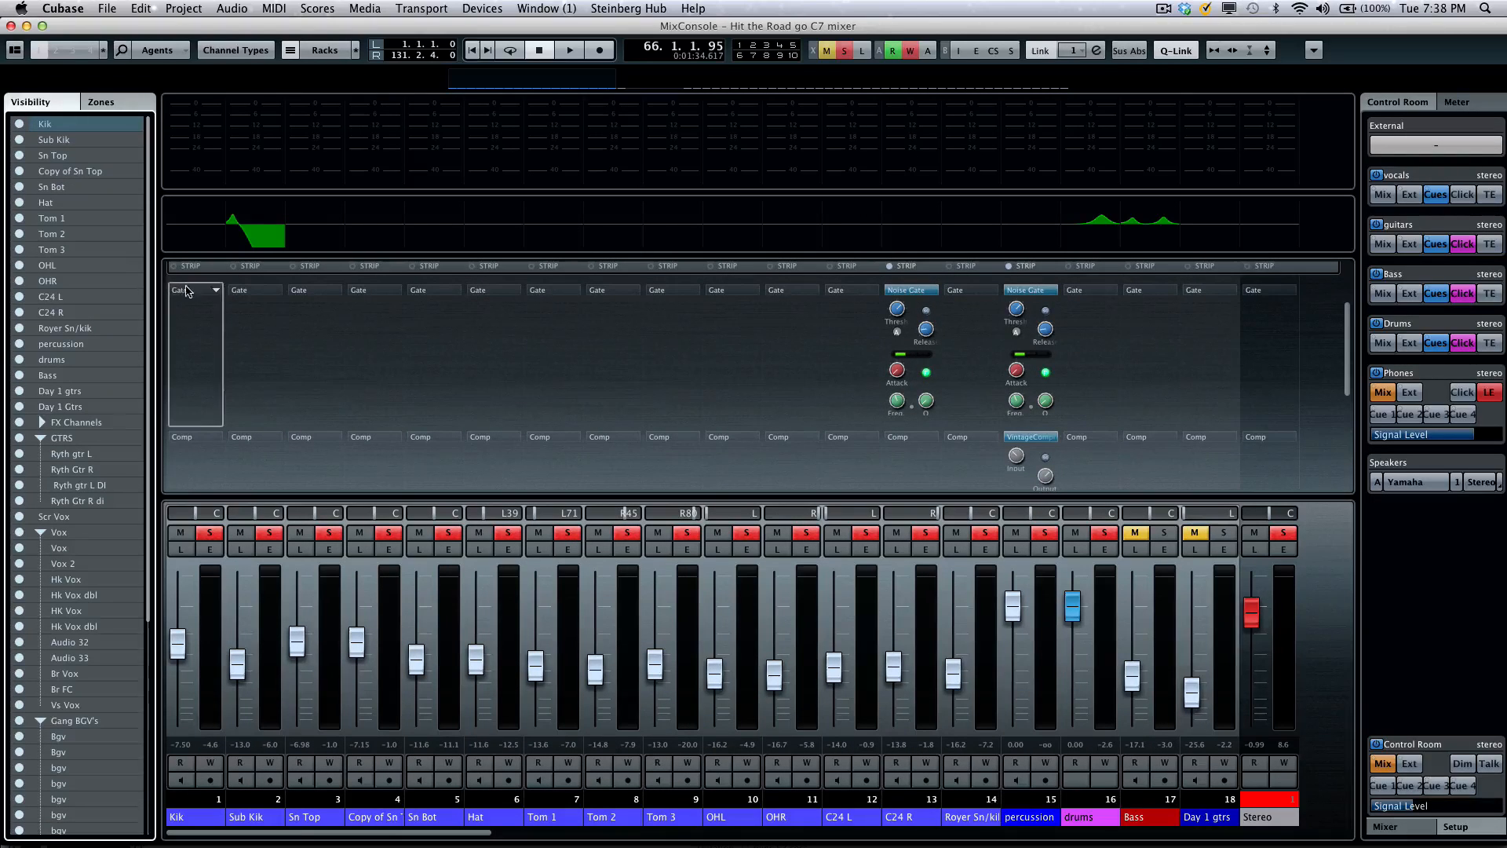
left_click(195, 289)
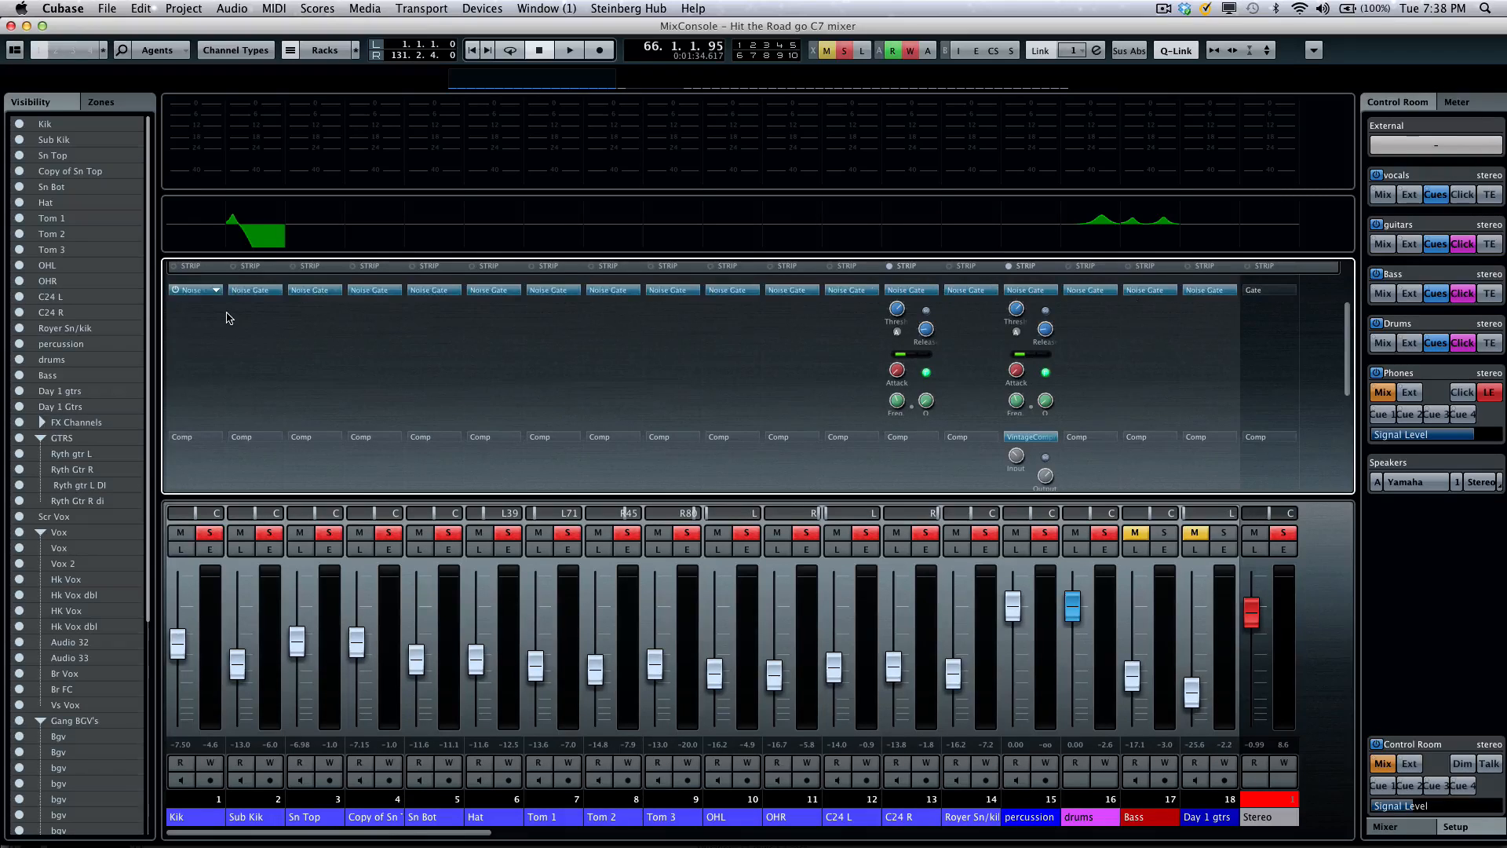
left_click(195, 289)
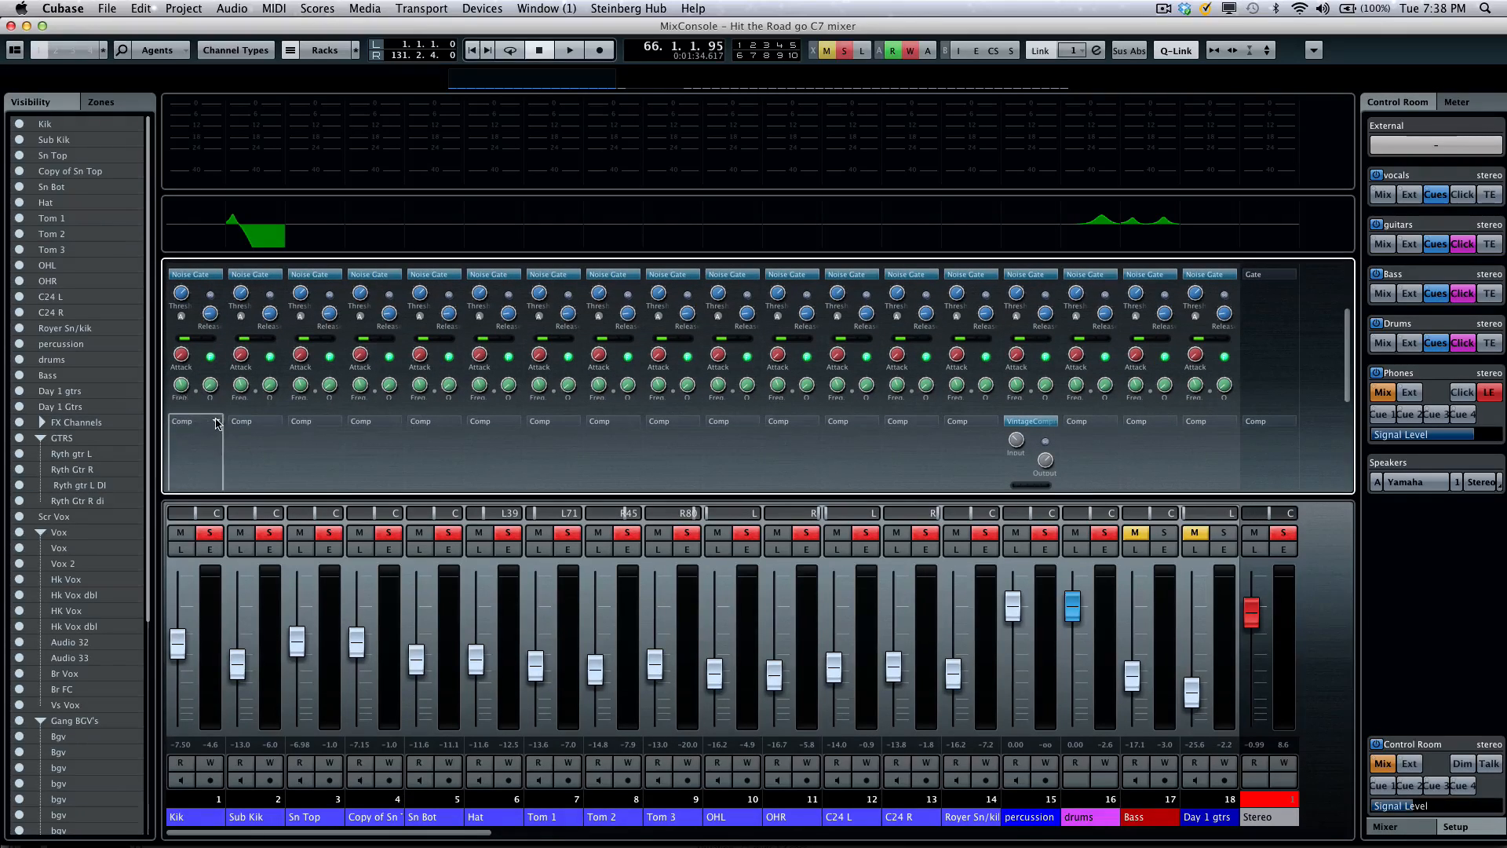
left_click(183, 421)
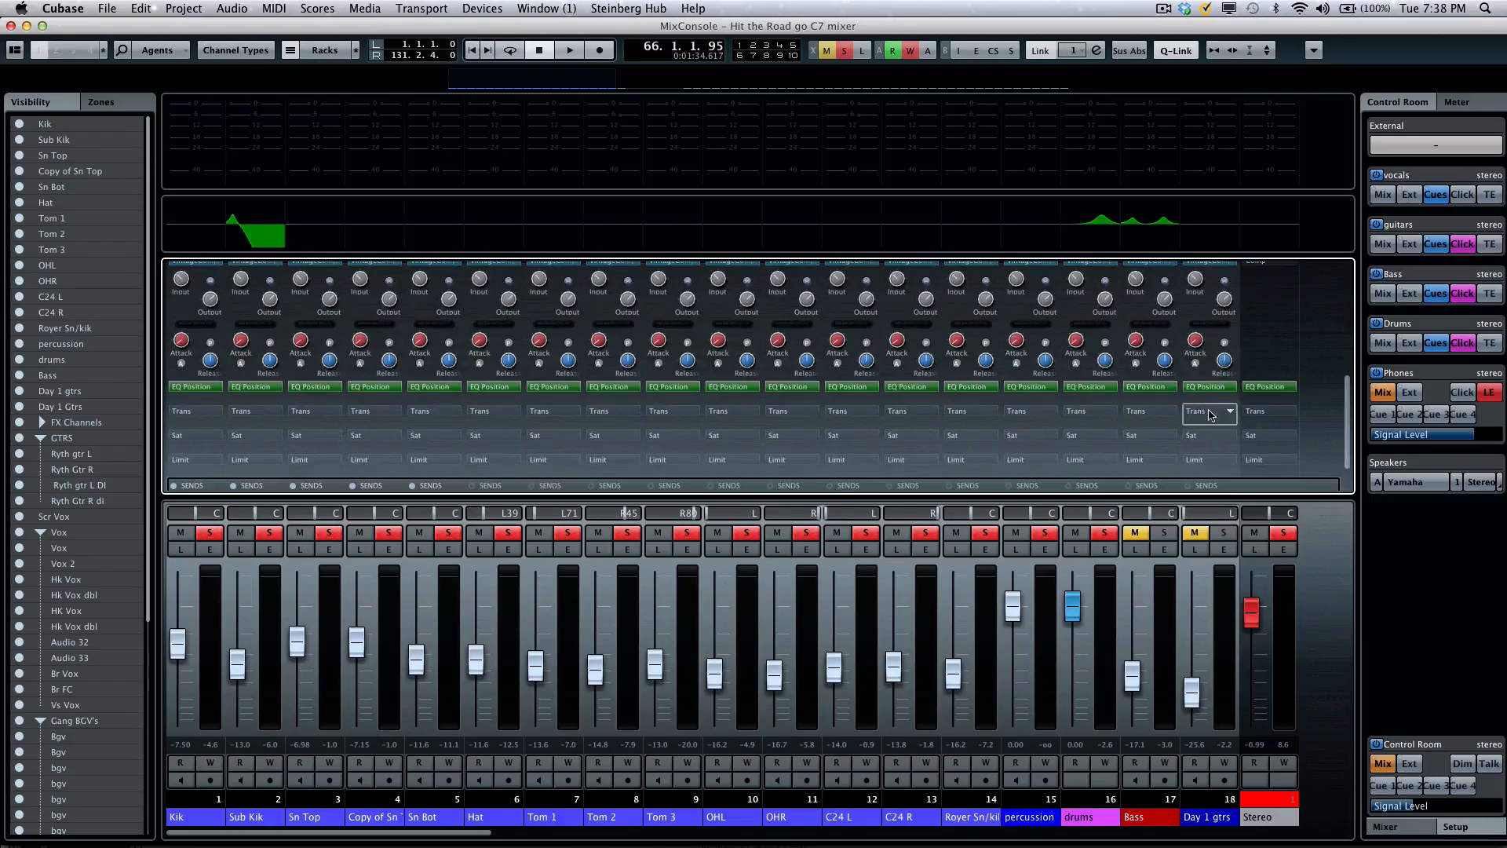
- Load EnvelopeShaper in Trans, Tape Saturation in Sat and Brickwall Limiter in Limit on every channel
left_click(1230, 412)
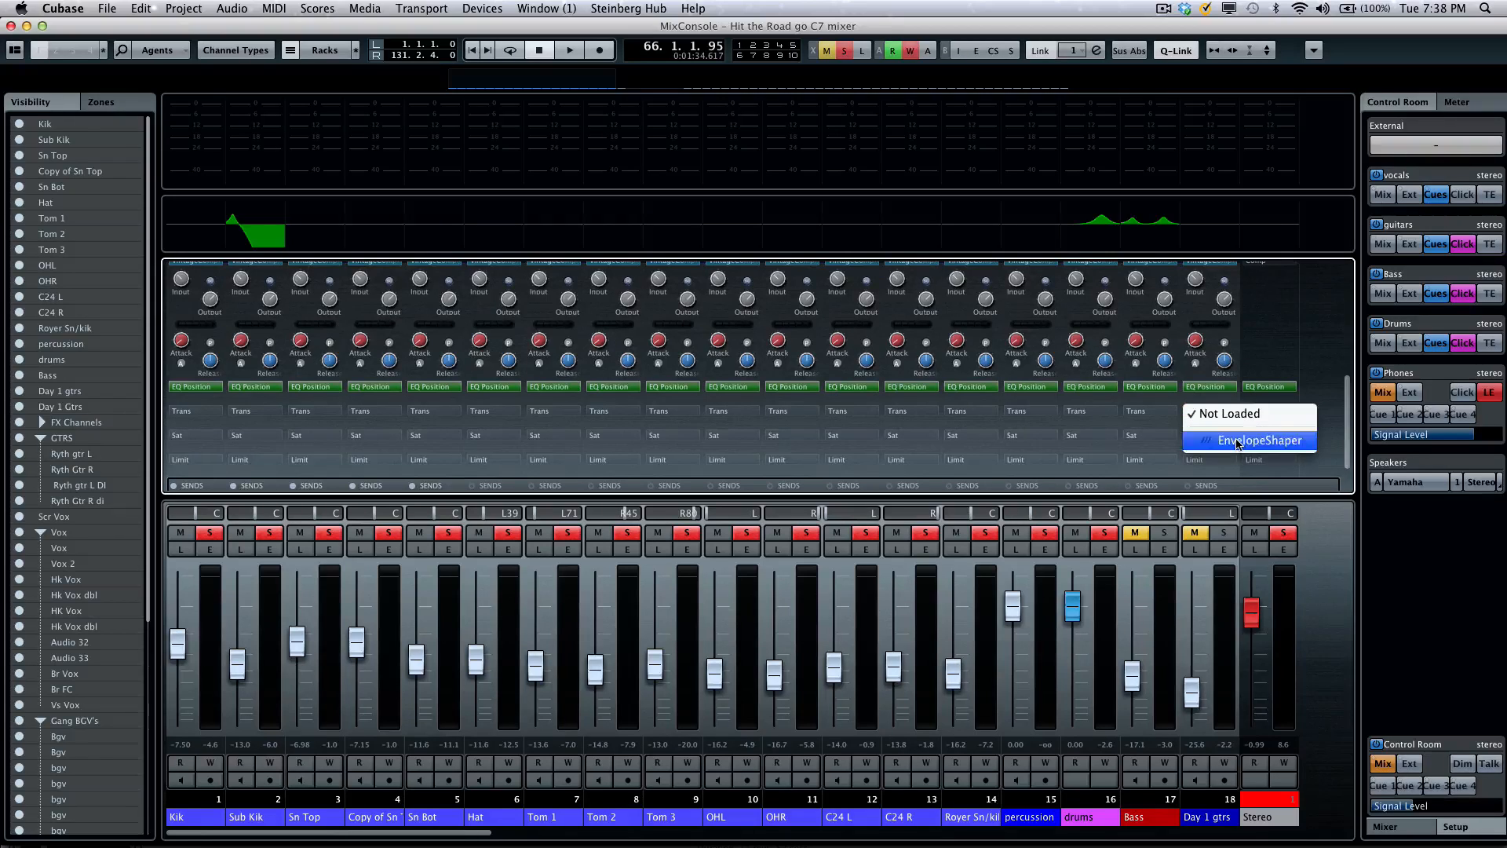
left_click(1250, 440)
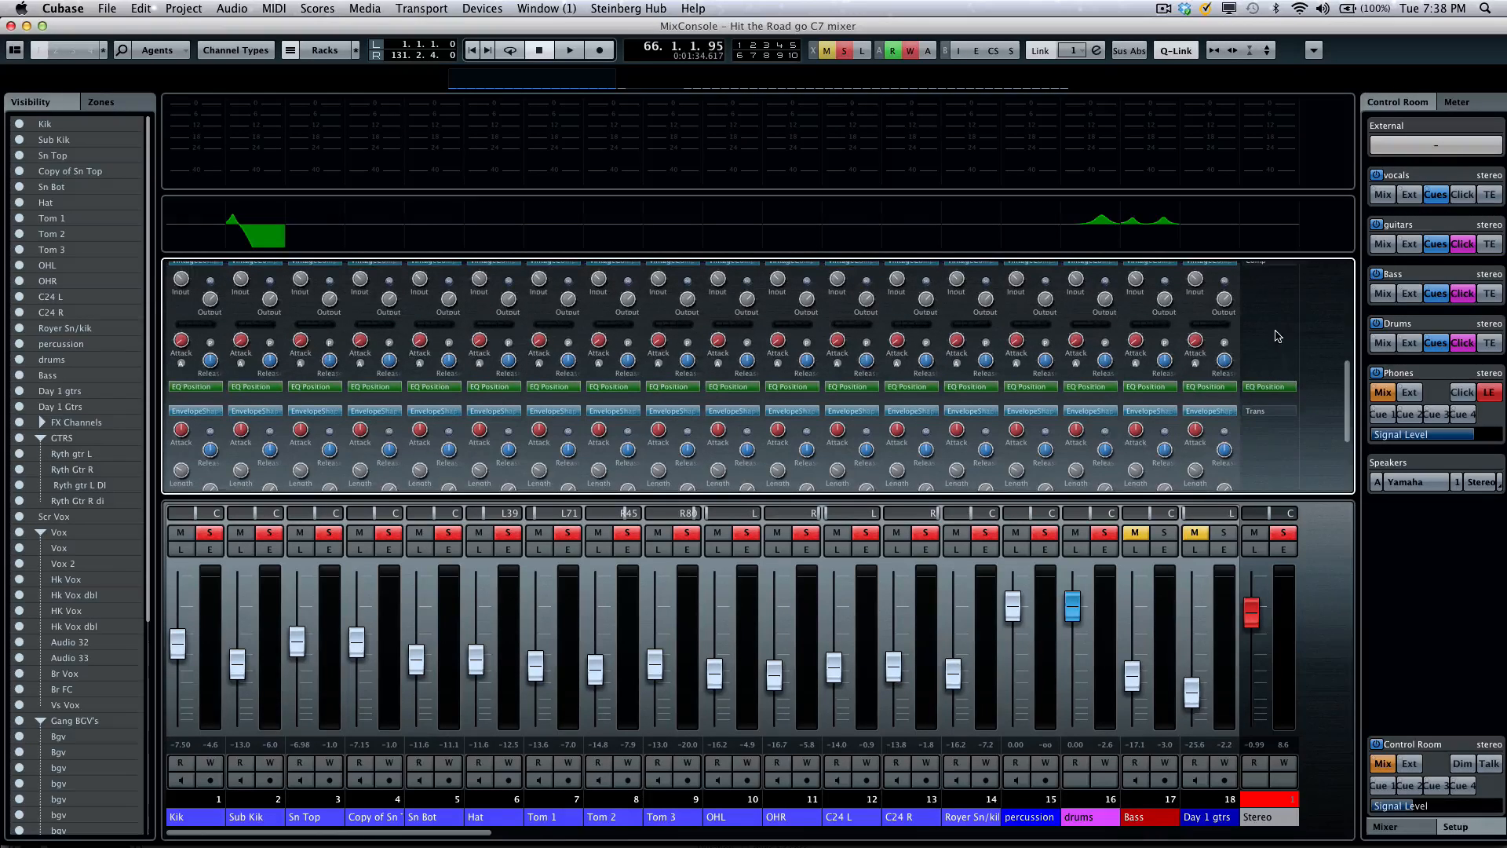
scroll("down", 3)
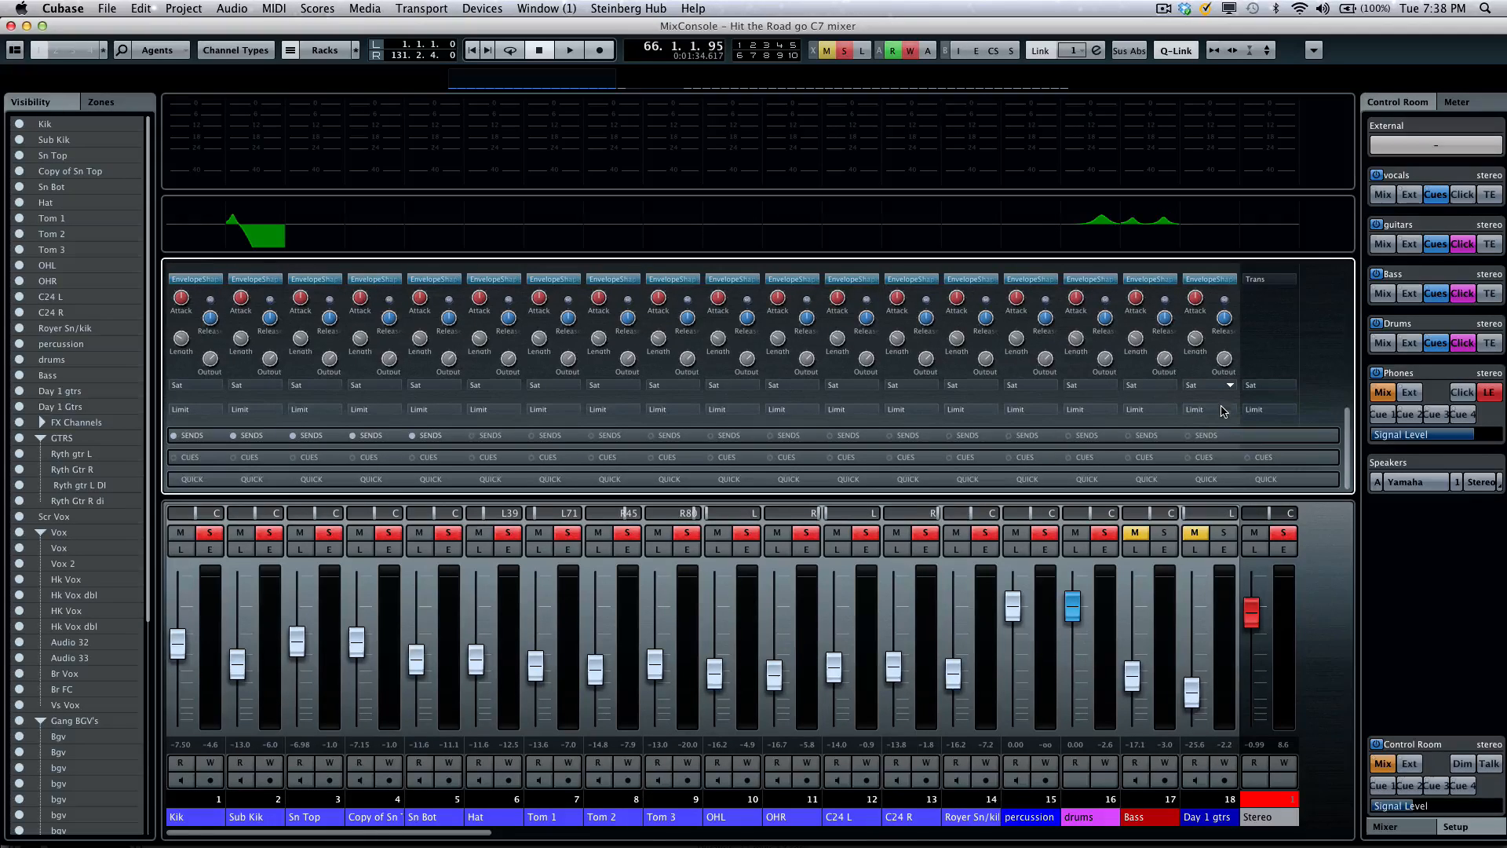
left_click(1226, 384)
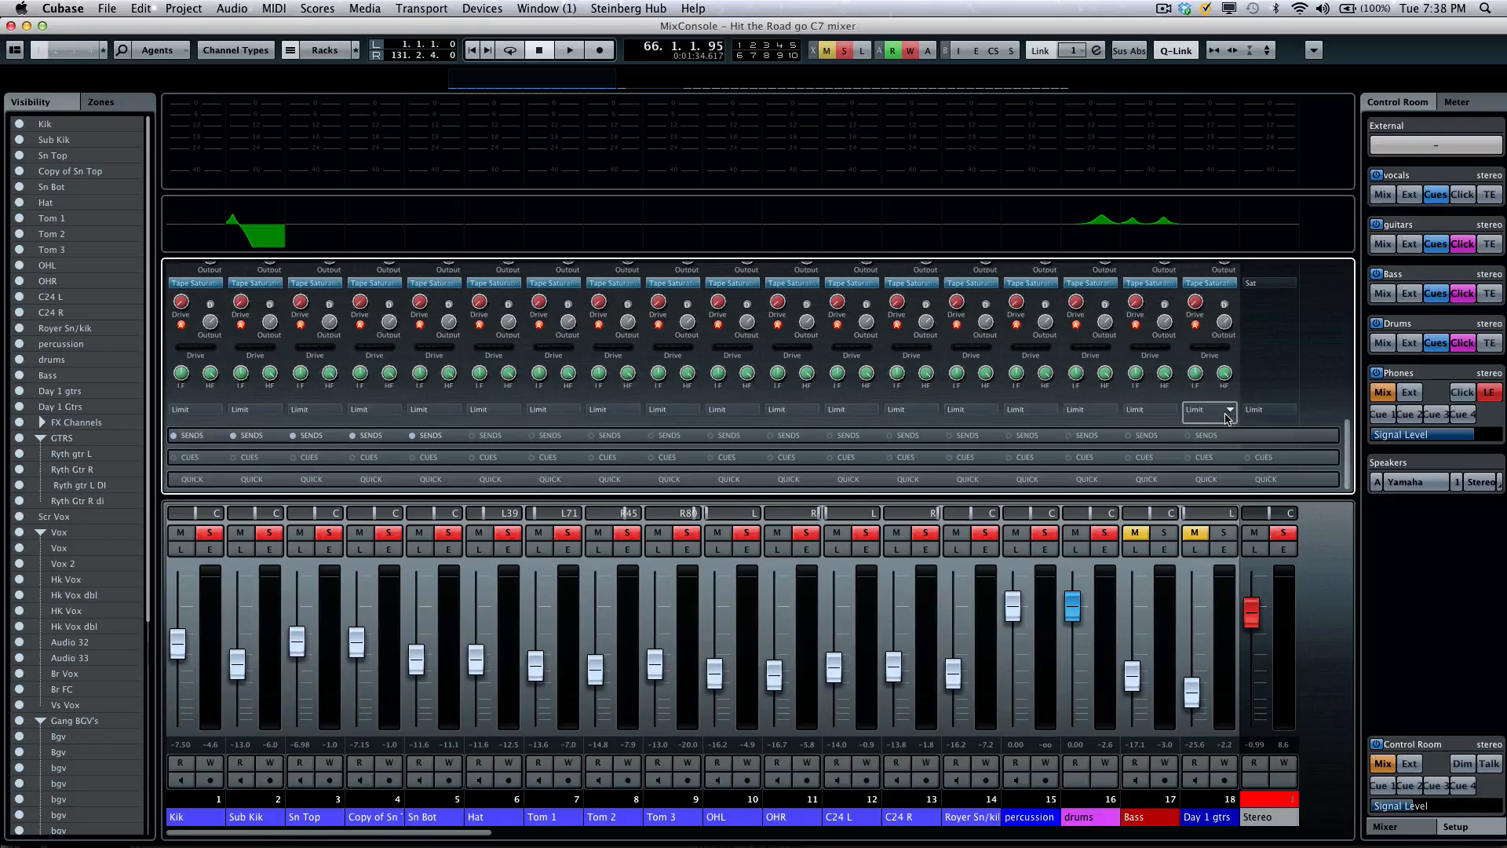
left_click(1195, 409)
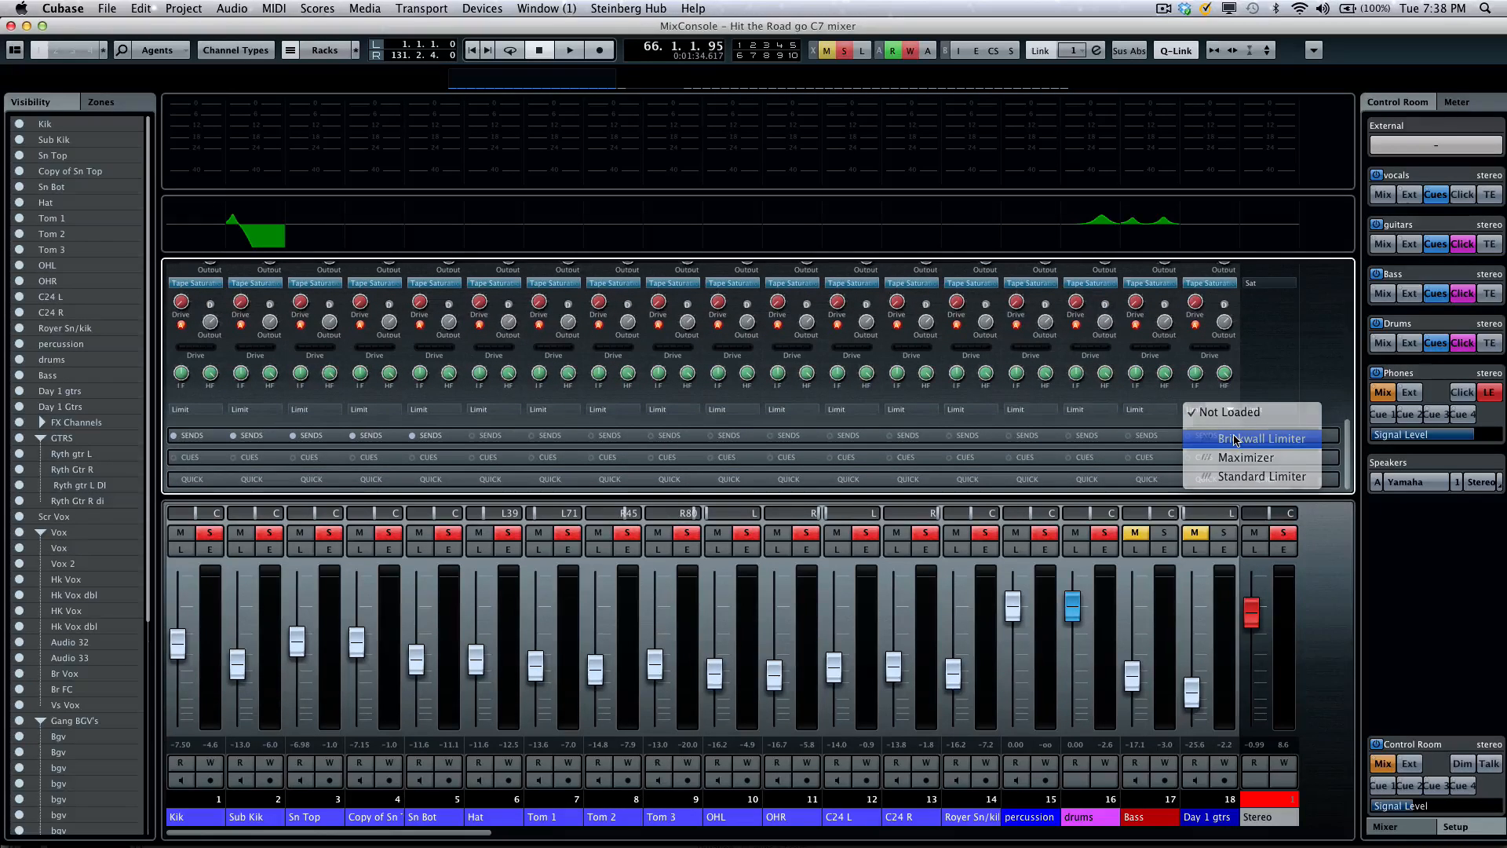
left_click(1261, 438)
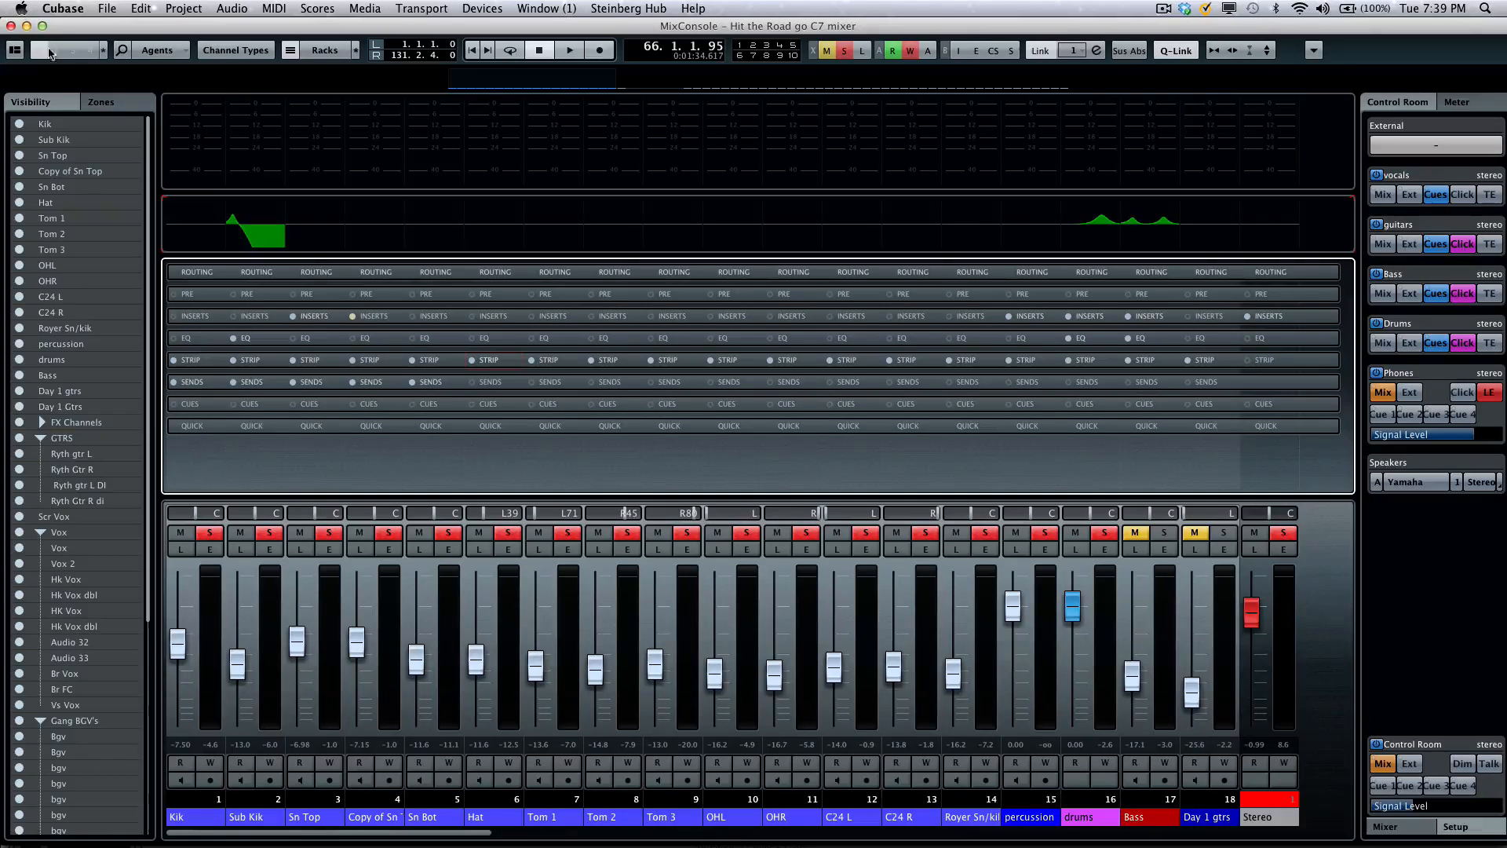
mouse_move(67, 51)
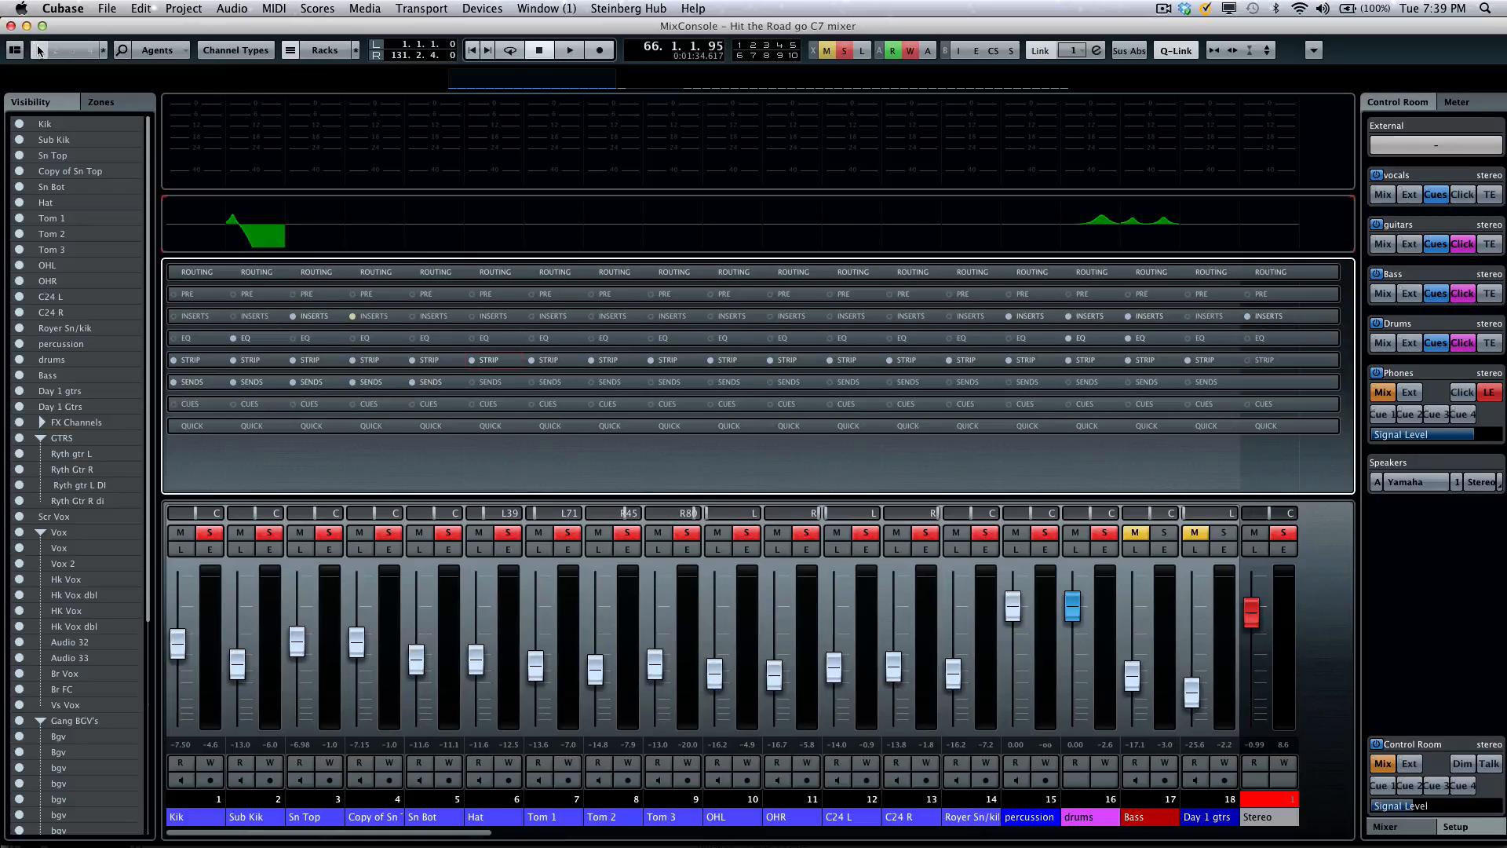
- Save the current MixConsole layout as configuration 1 from the Configurations menu
left_click(65, 48)
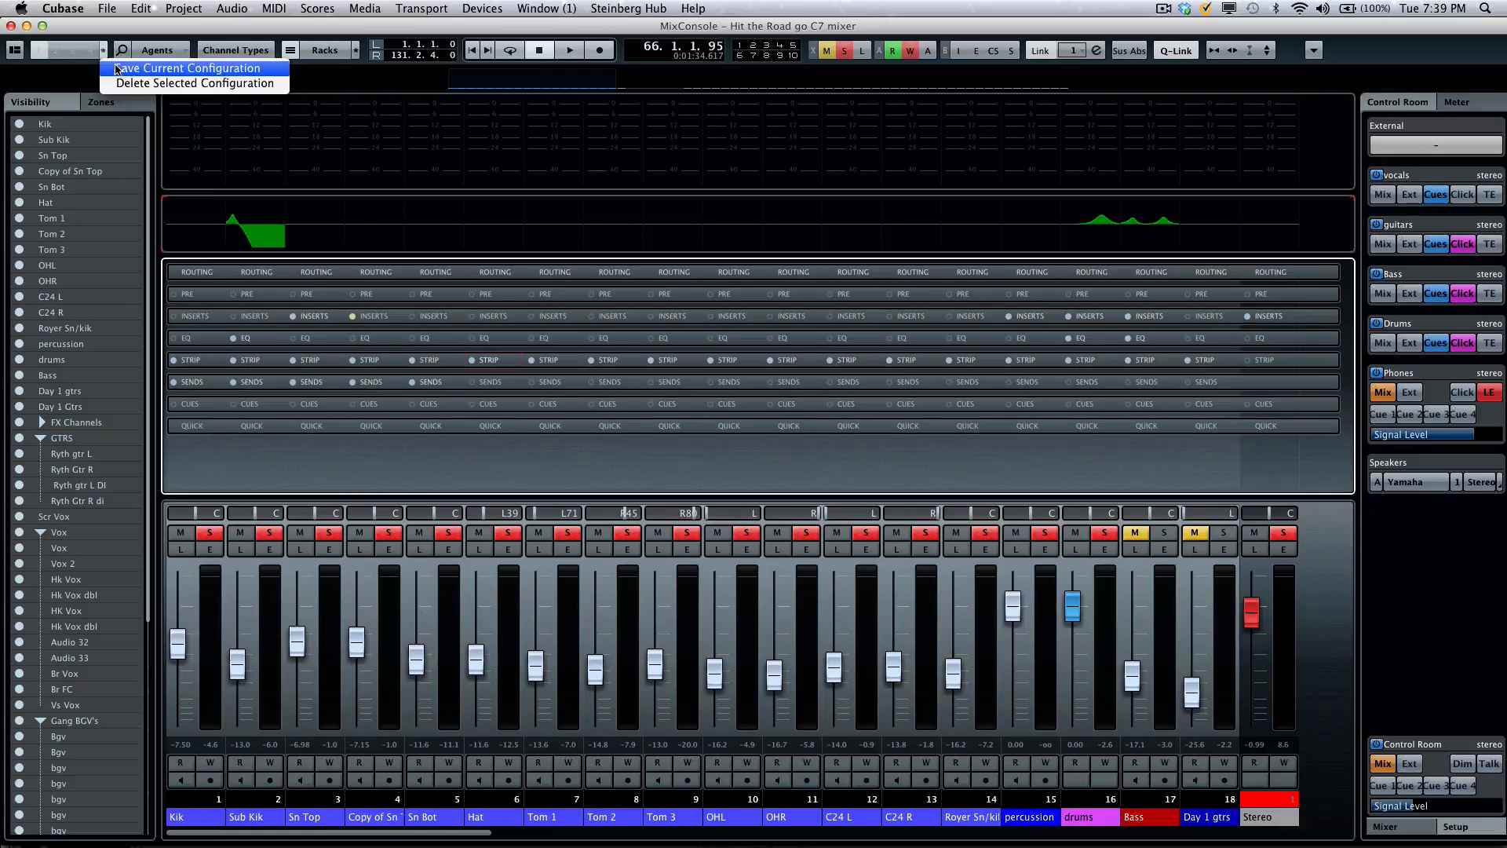
left_click(187, 67)
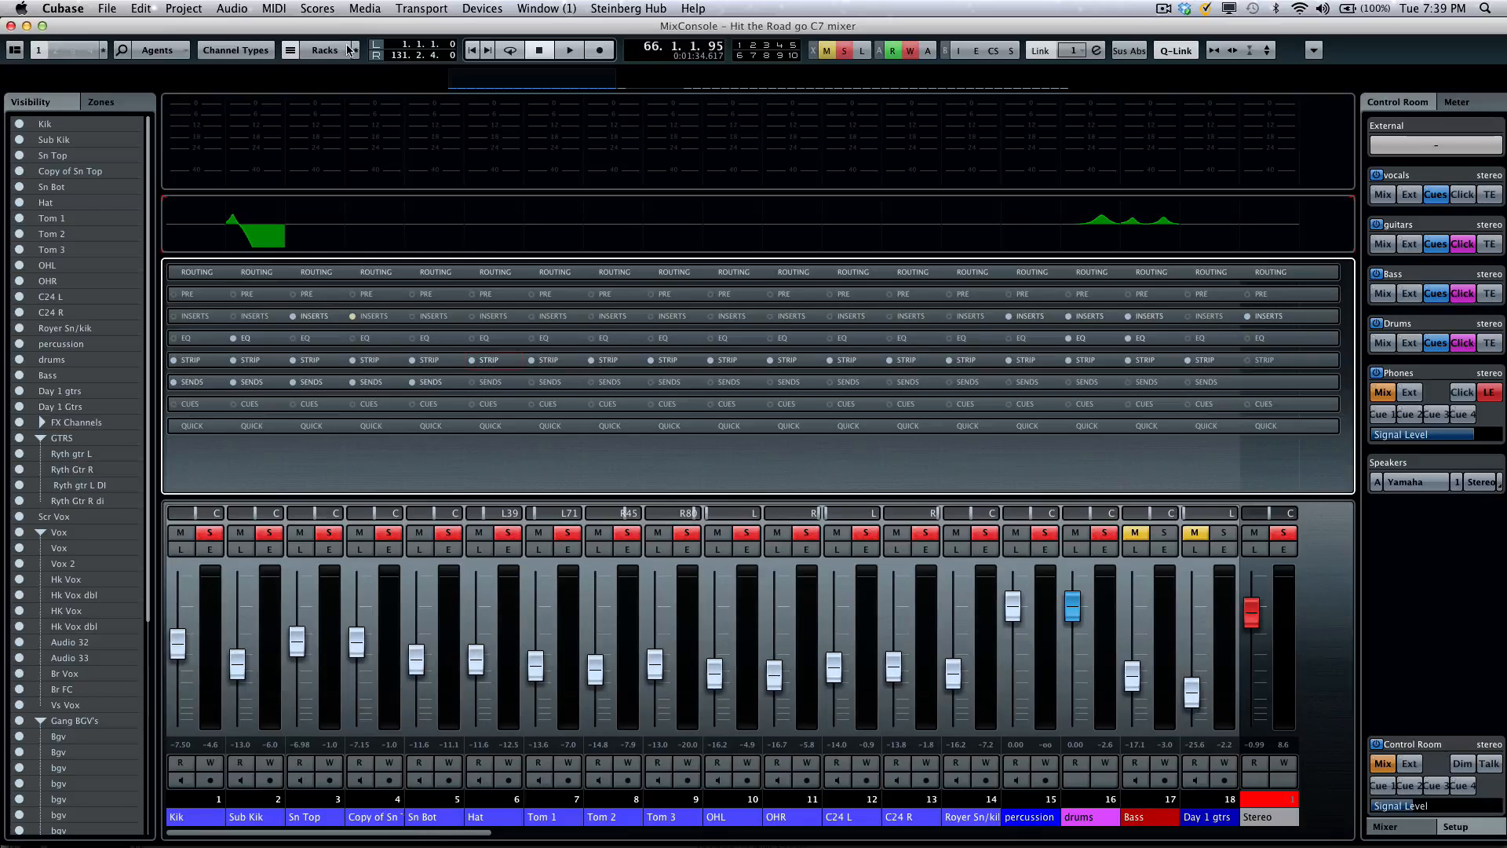
- Show only the Channel Strip rack and expand it to reveal gate and compressor modules
left_click(323, 50)
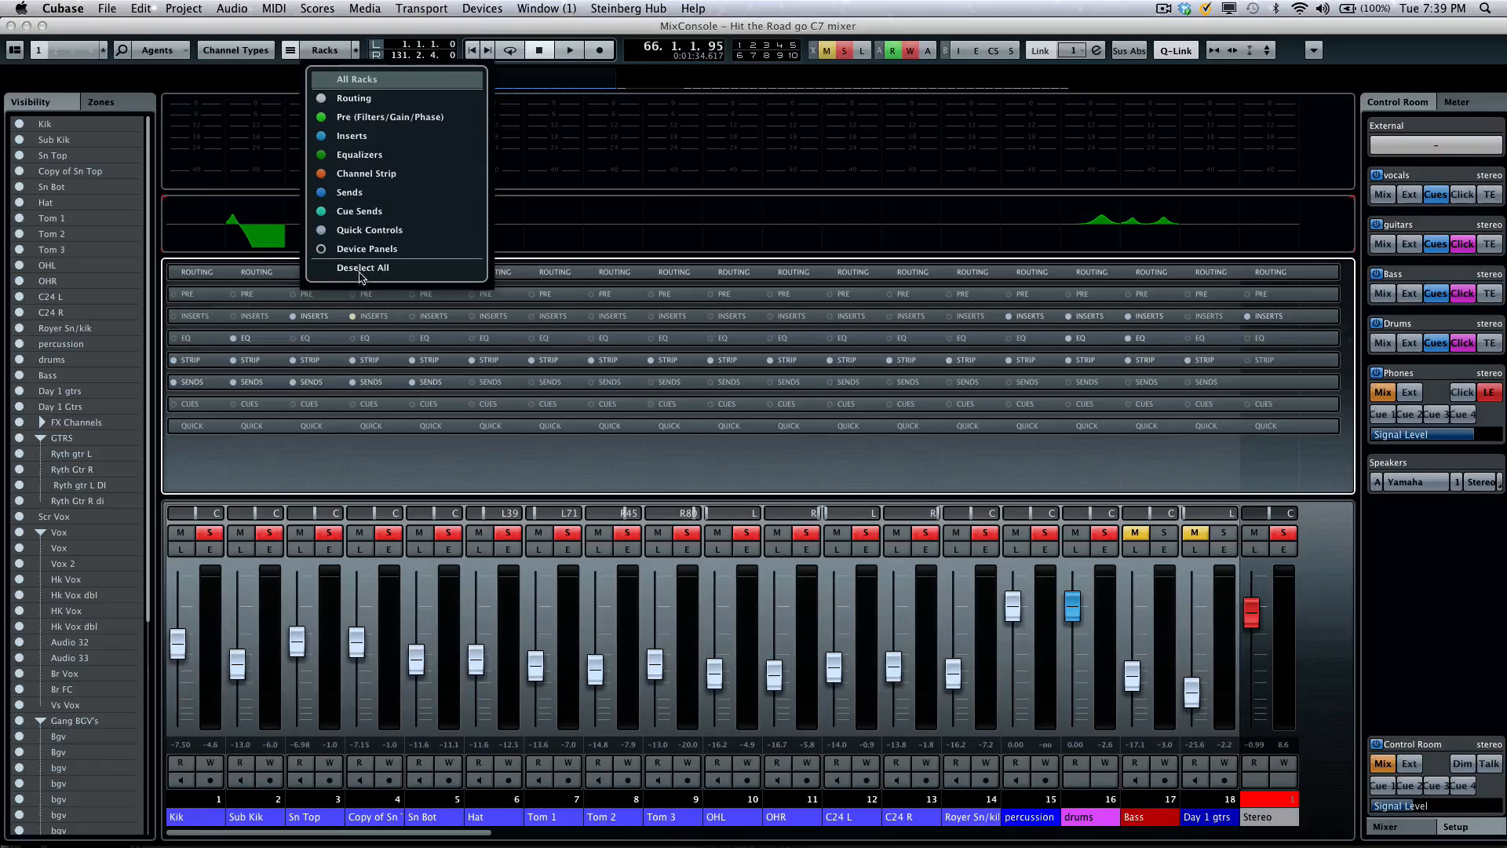
left_click(362, 267)
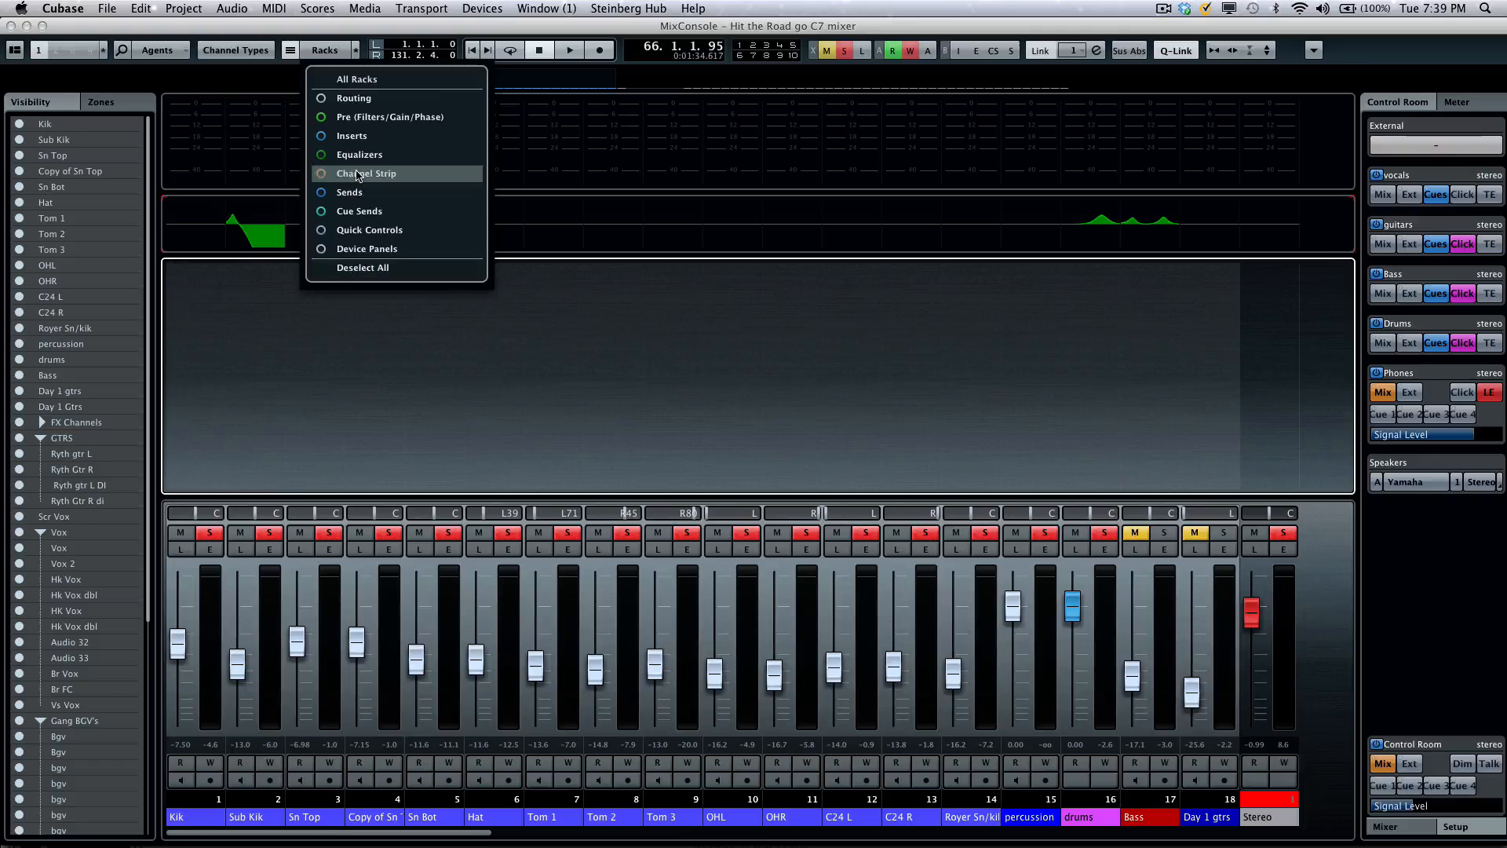
left_click(365, 173)
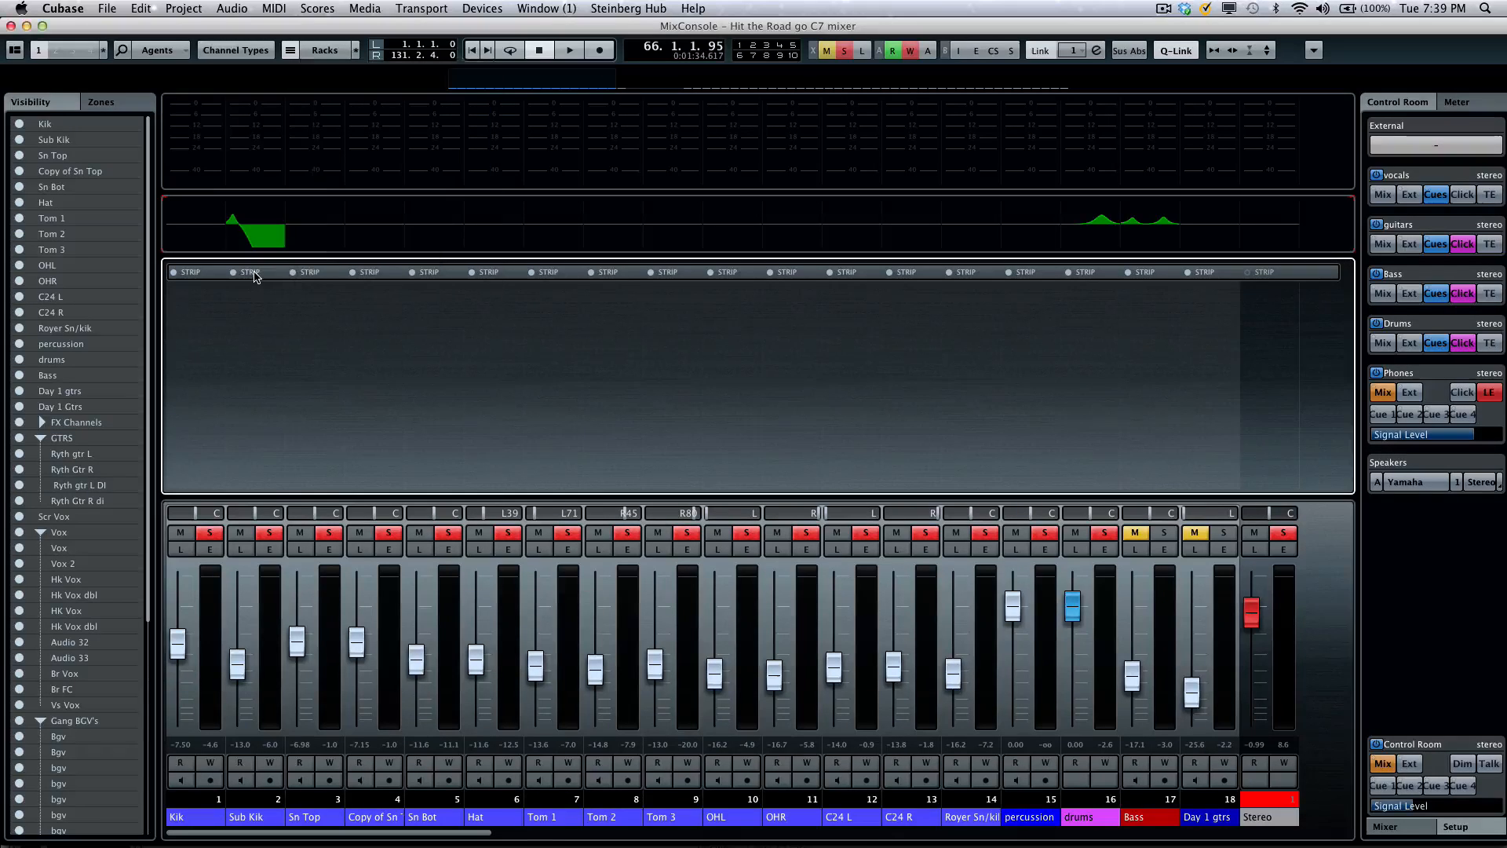
left_click(250, 272)
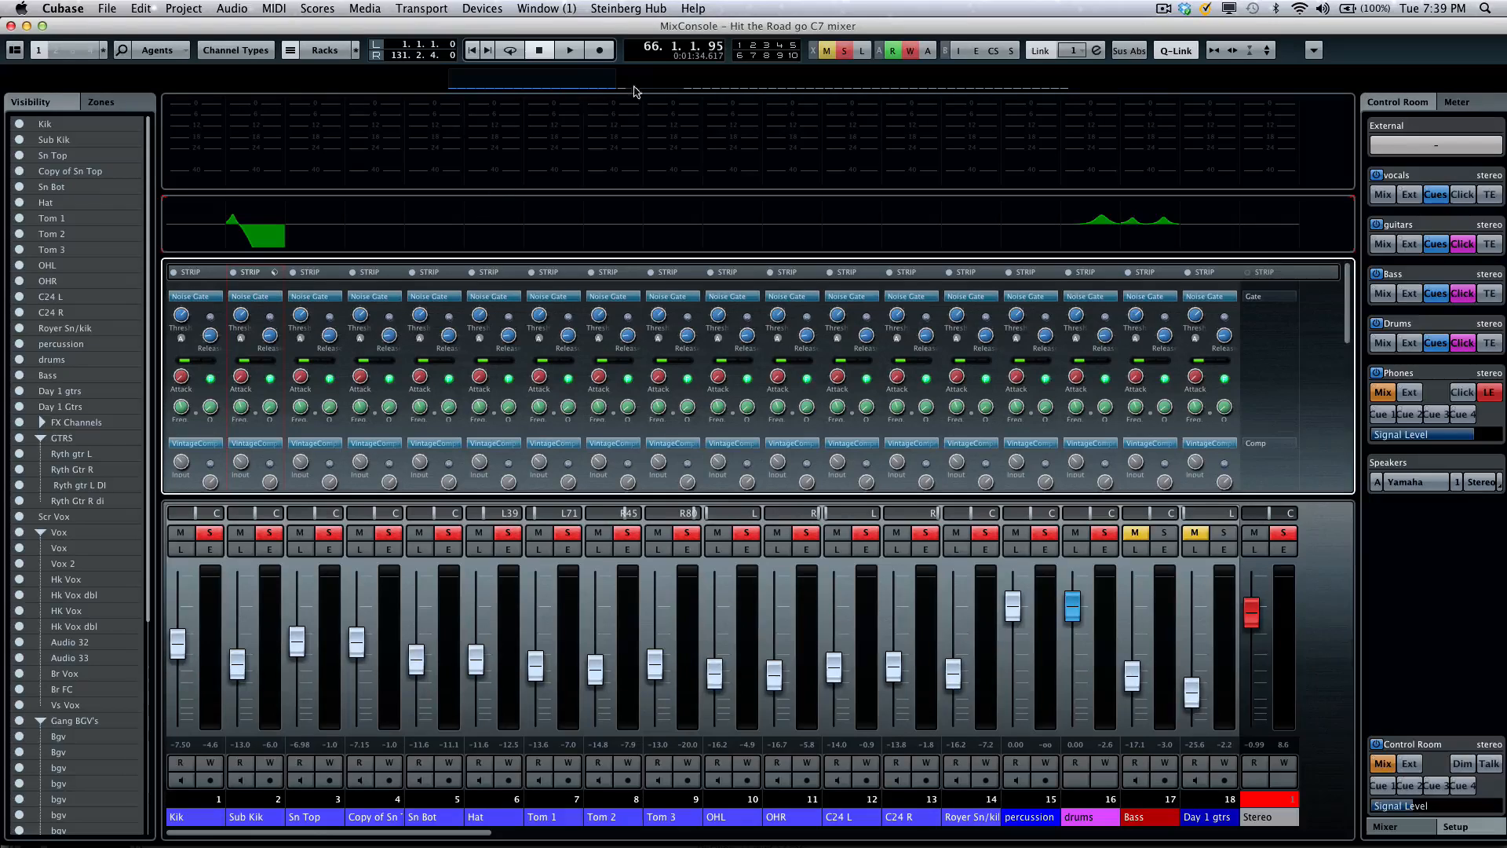
mouse_move(602, 80)
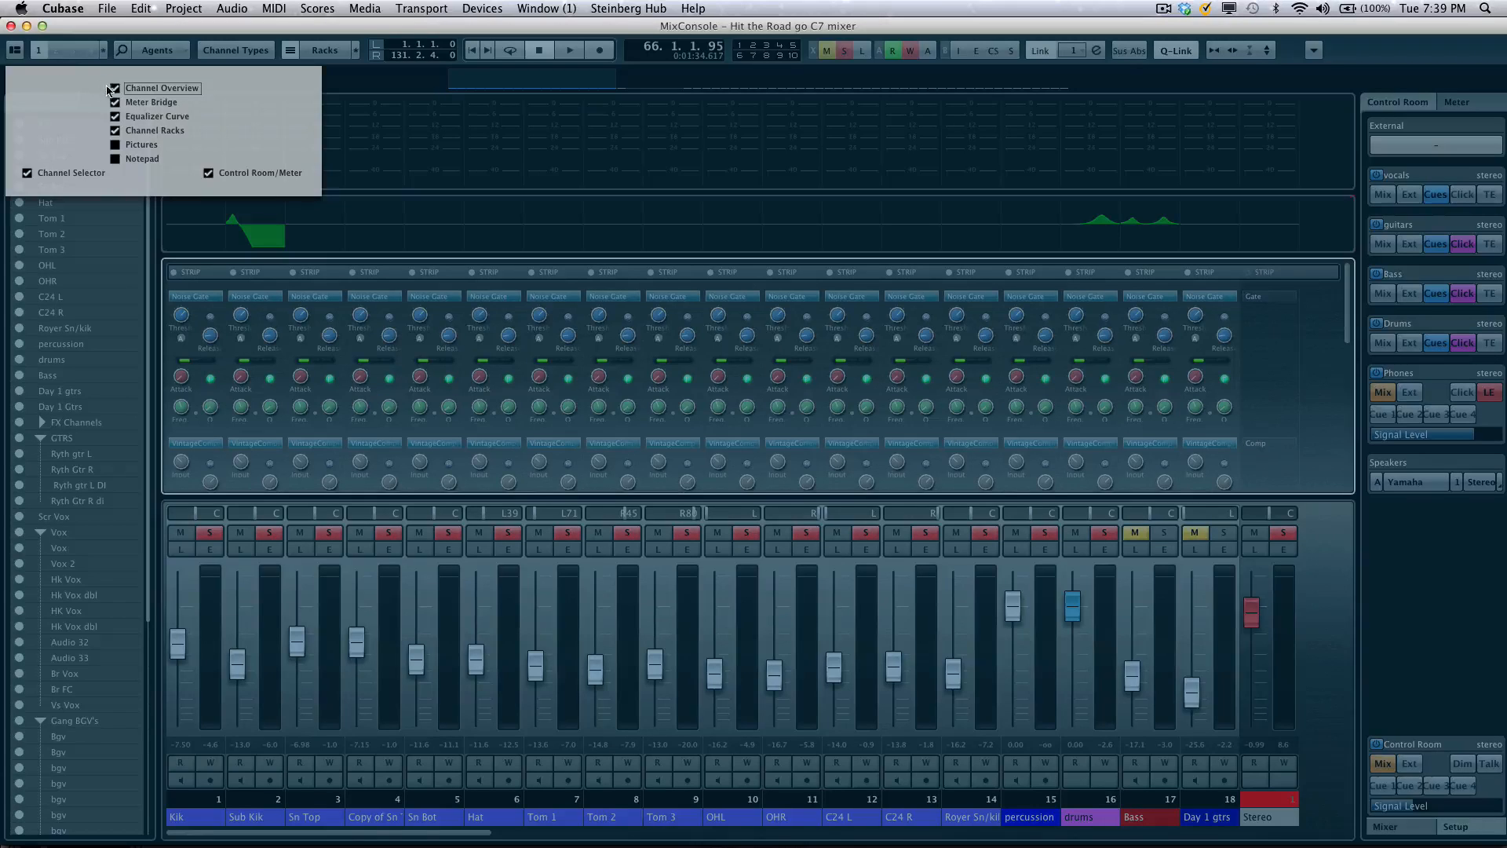
- Hide the Channel Overview and Meter Bridge so the strip rack fills the upper mixer
left_click(115, 88)
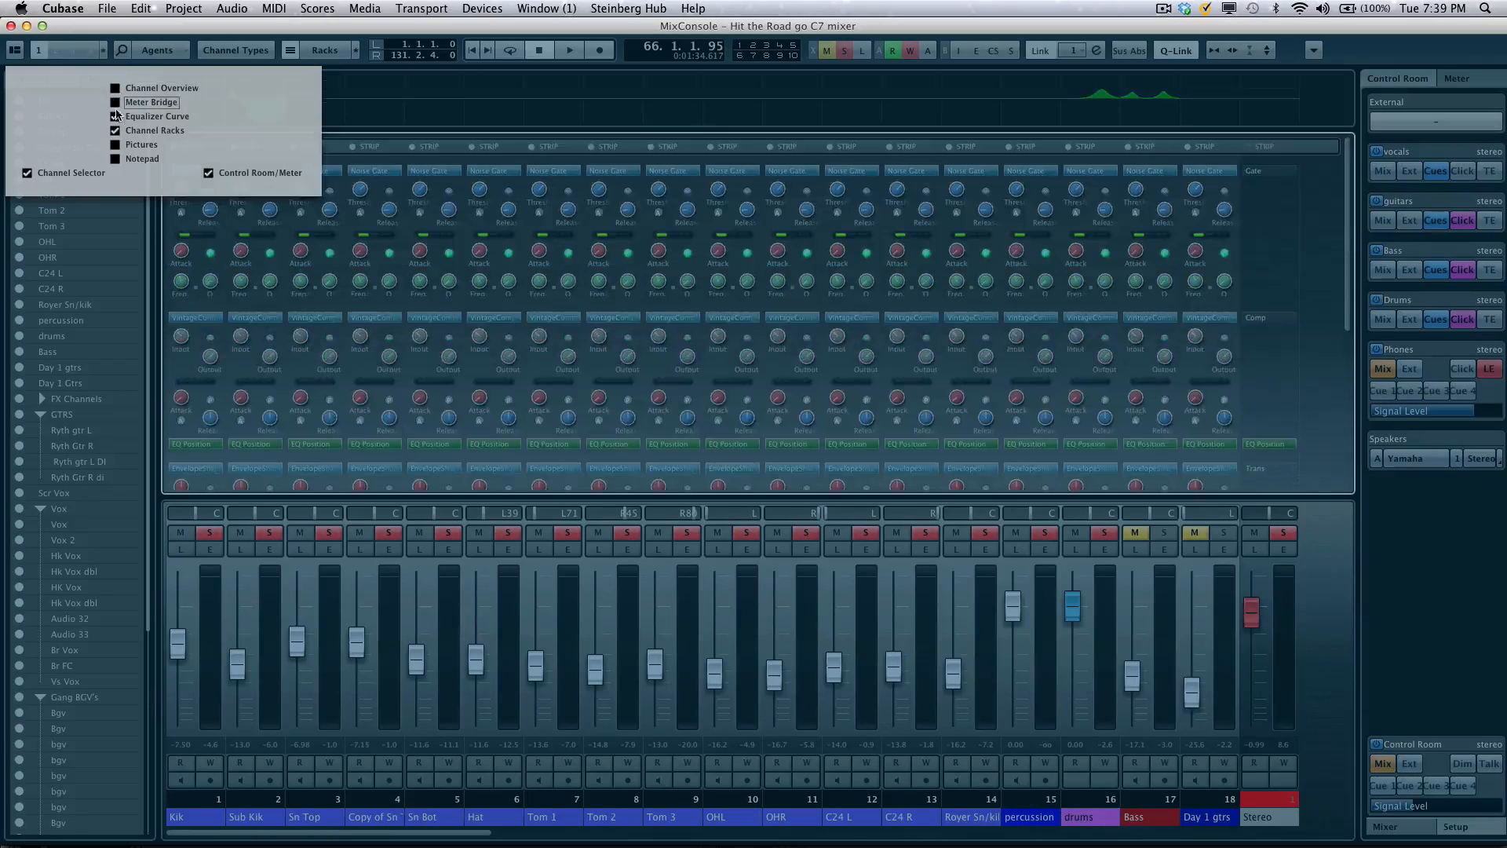
left_click(115, 115)
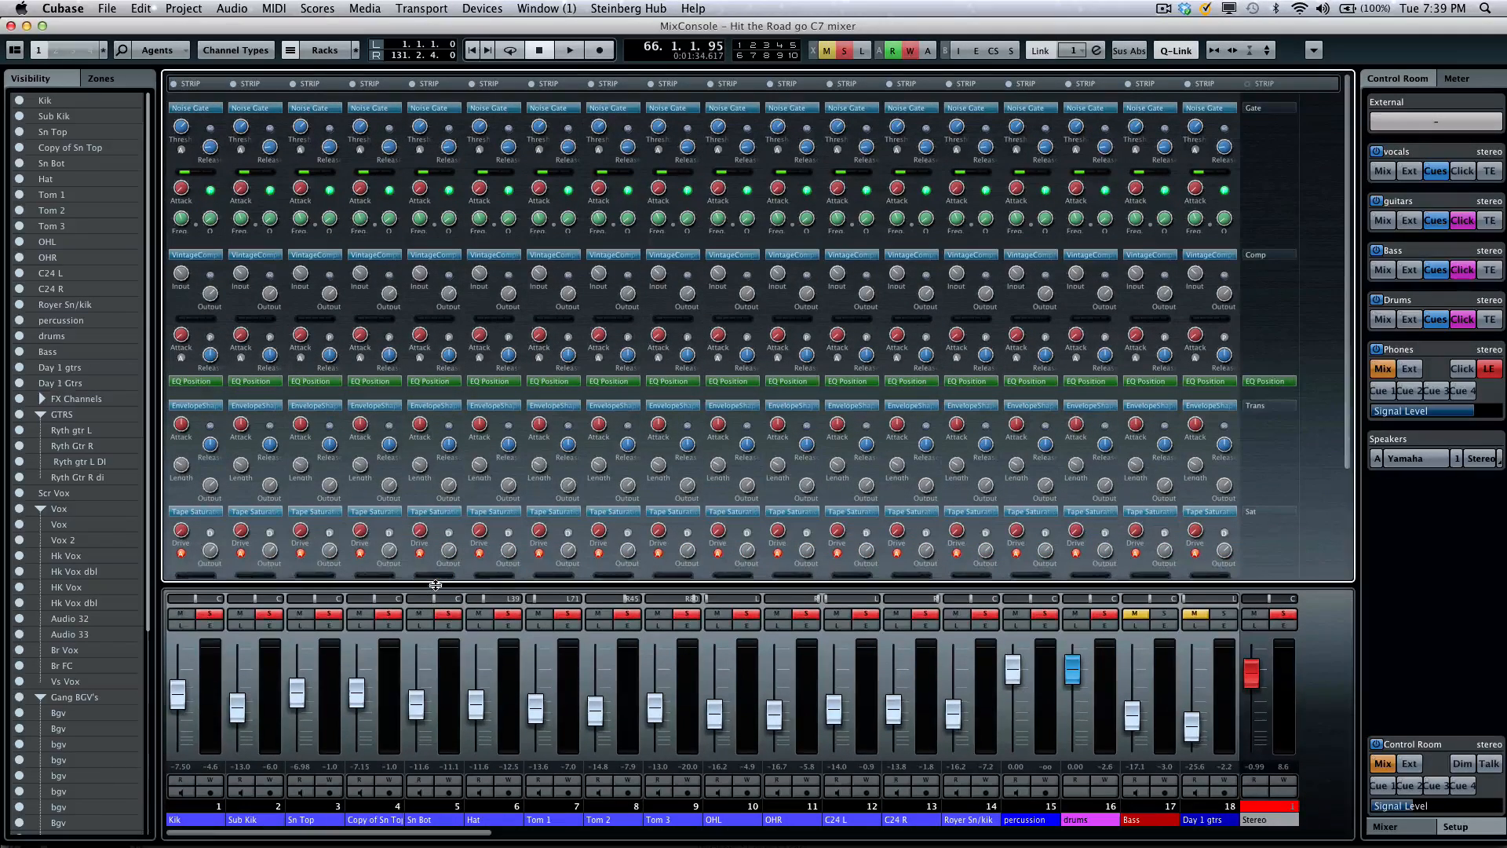
scroll("down", 3)
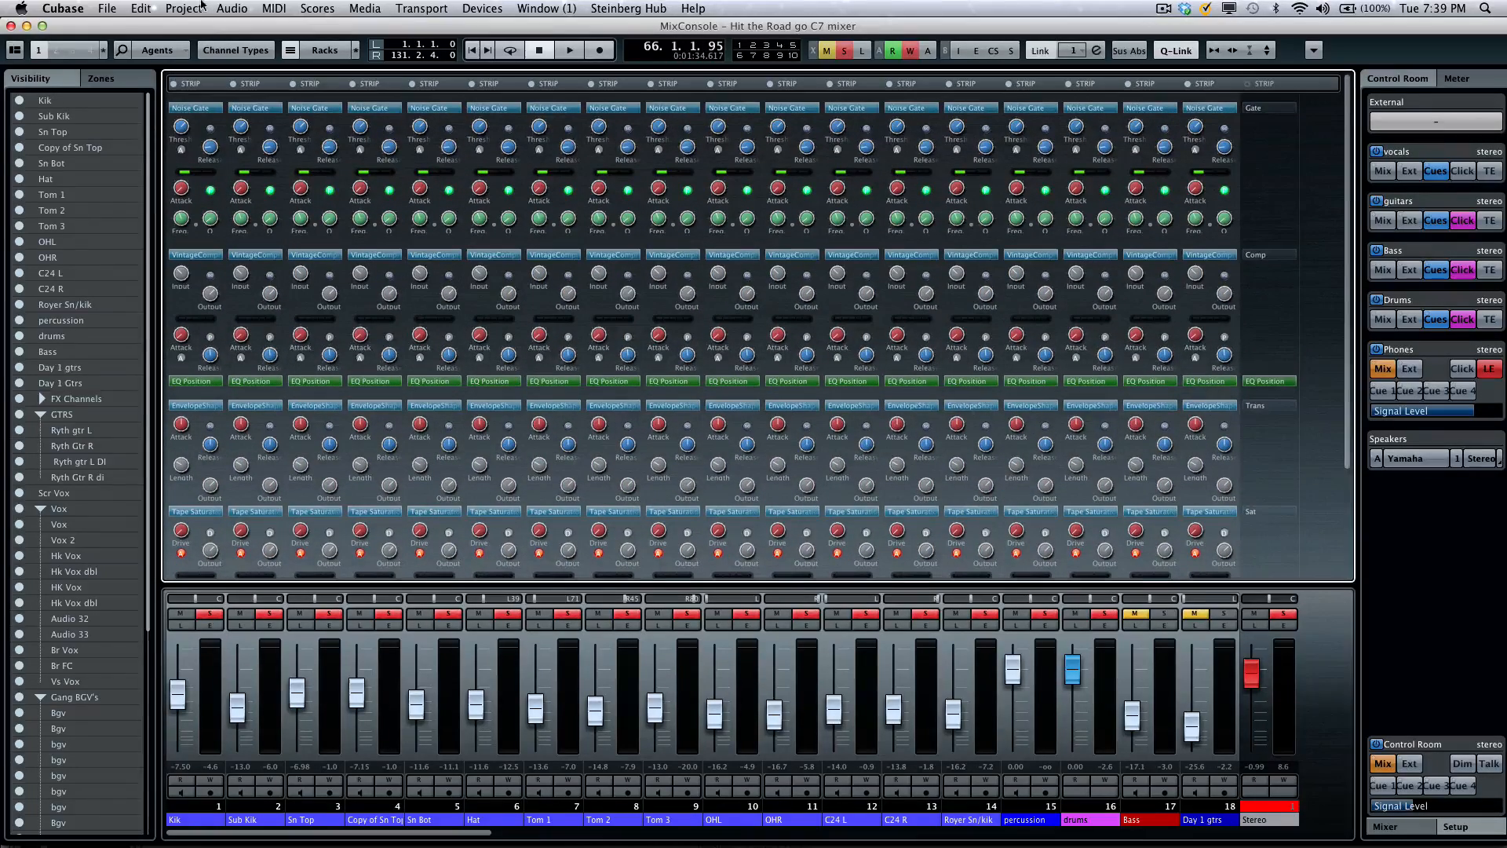
left_click(94, 48)
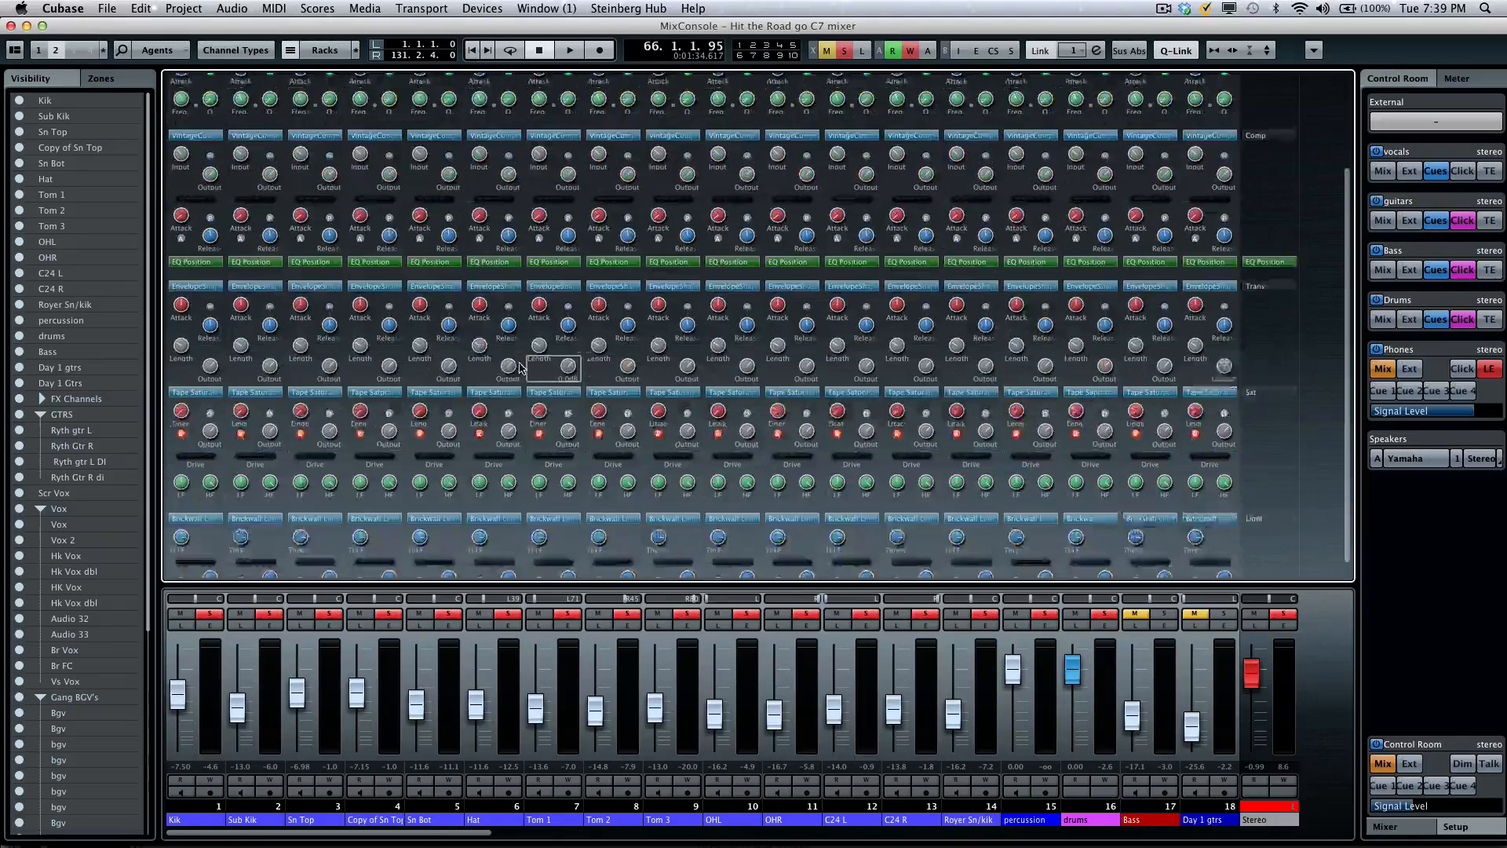
- Clear all racks, then enable Routing, Inserts, Sends and Quick Controls racks
left_click(324, 50)
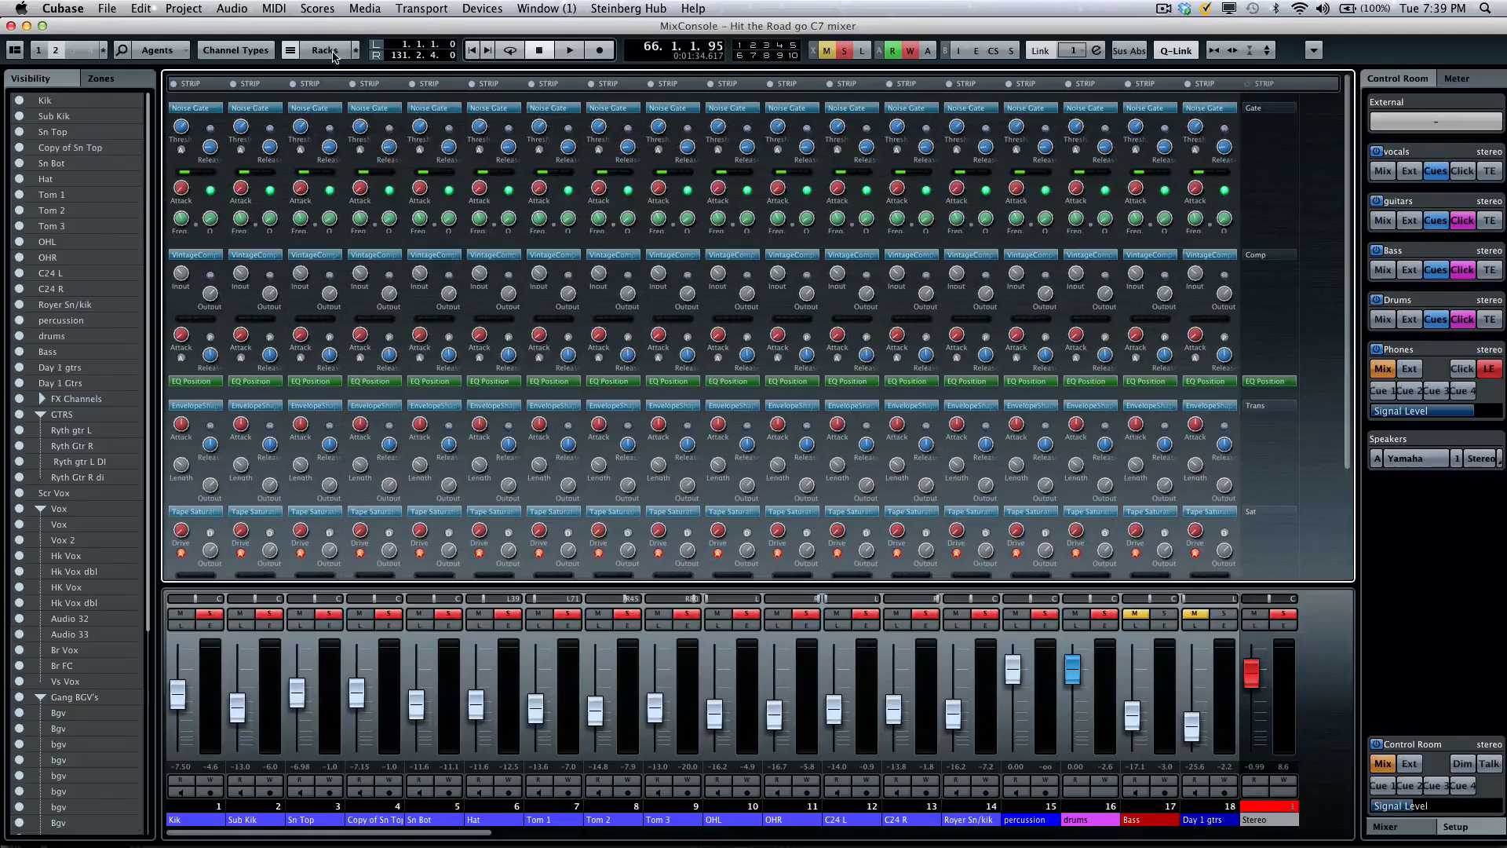
left_click(325, 51)
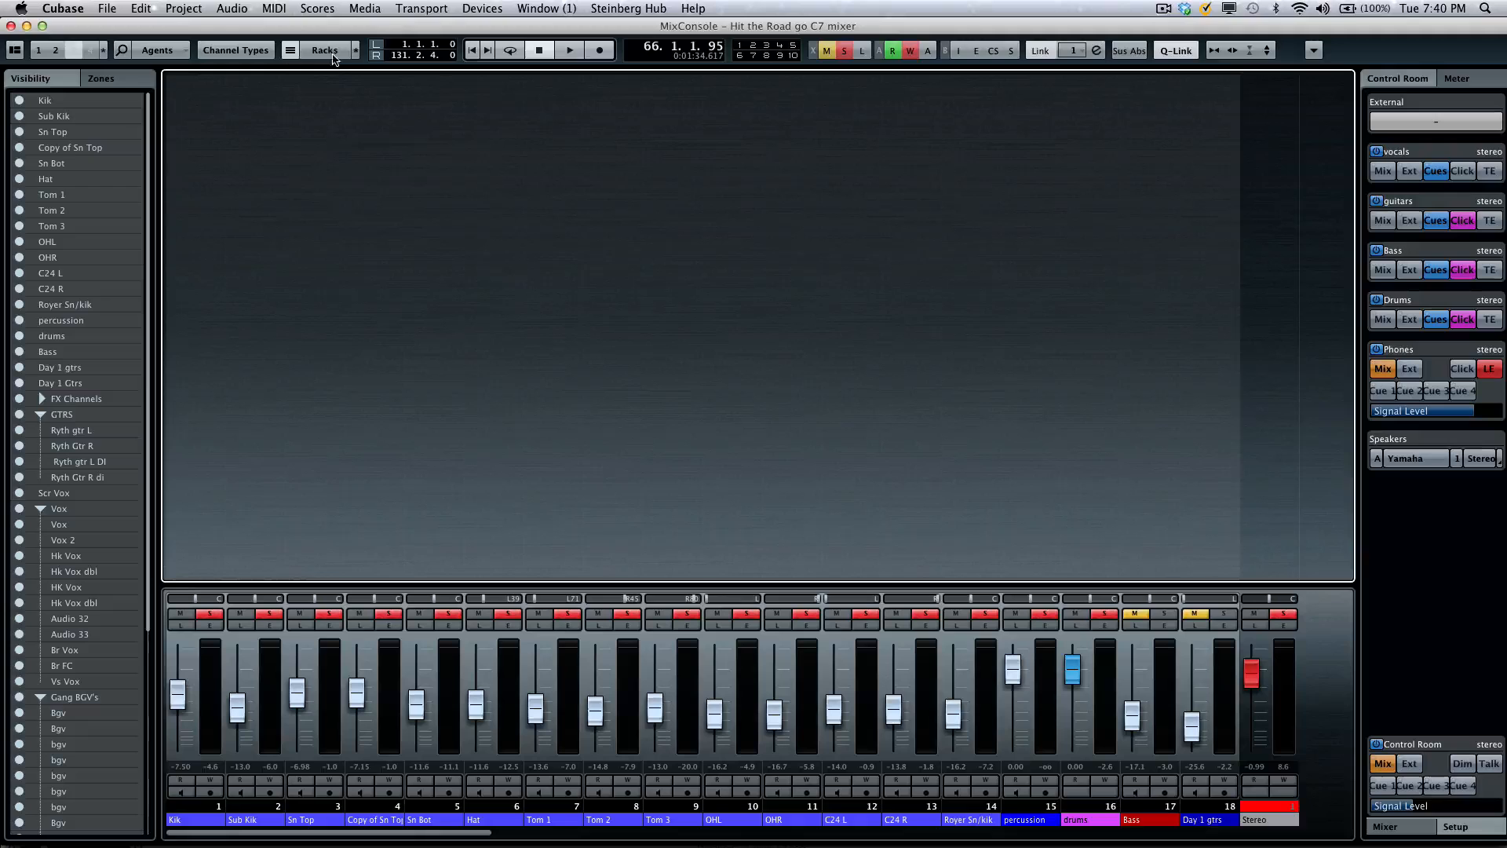
left_click(325, 50)
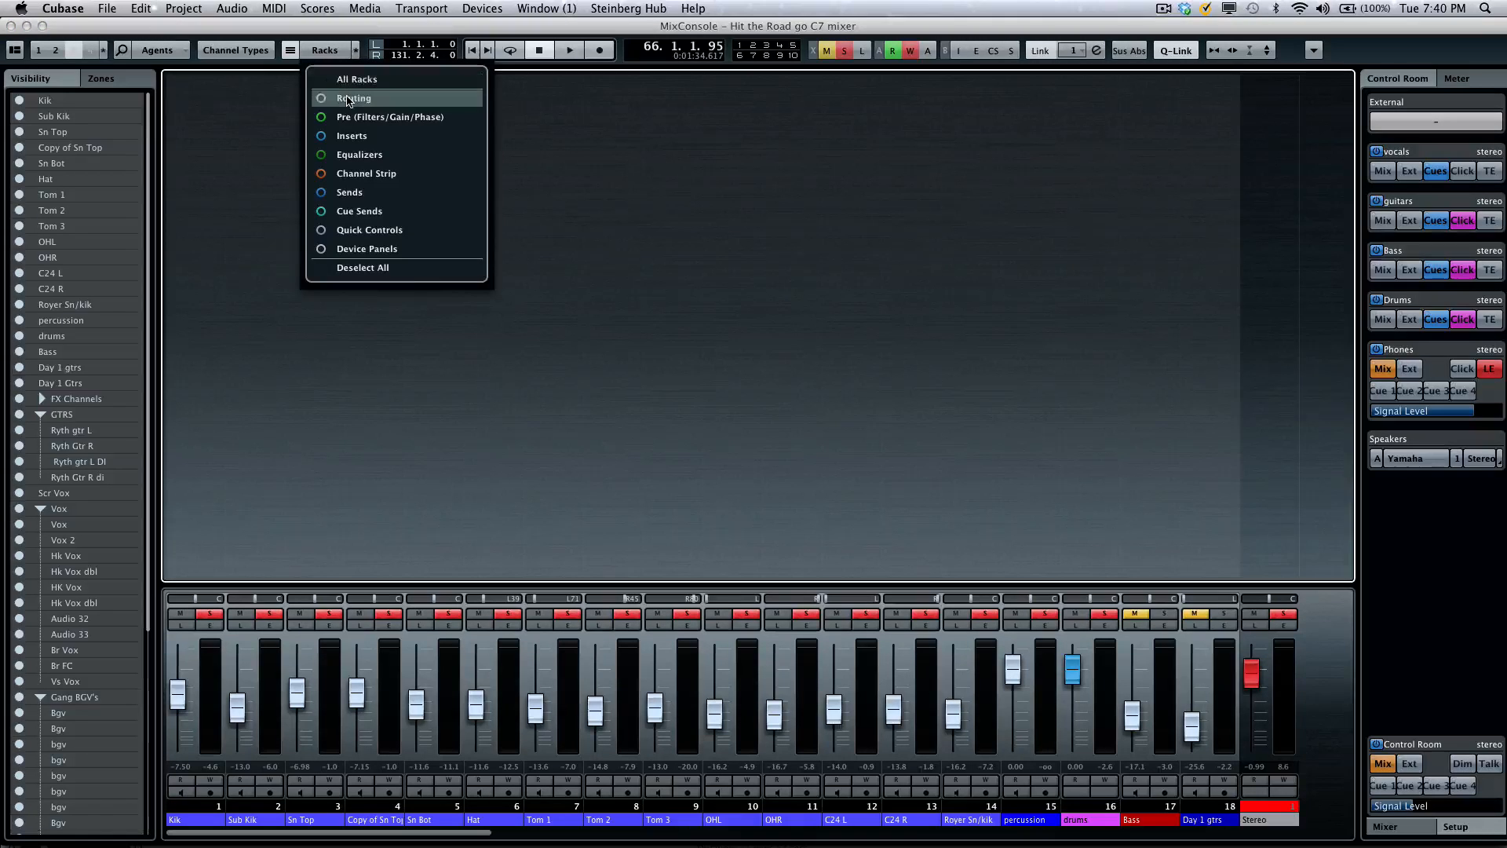
left_click(354, 97)
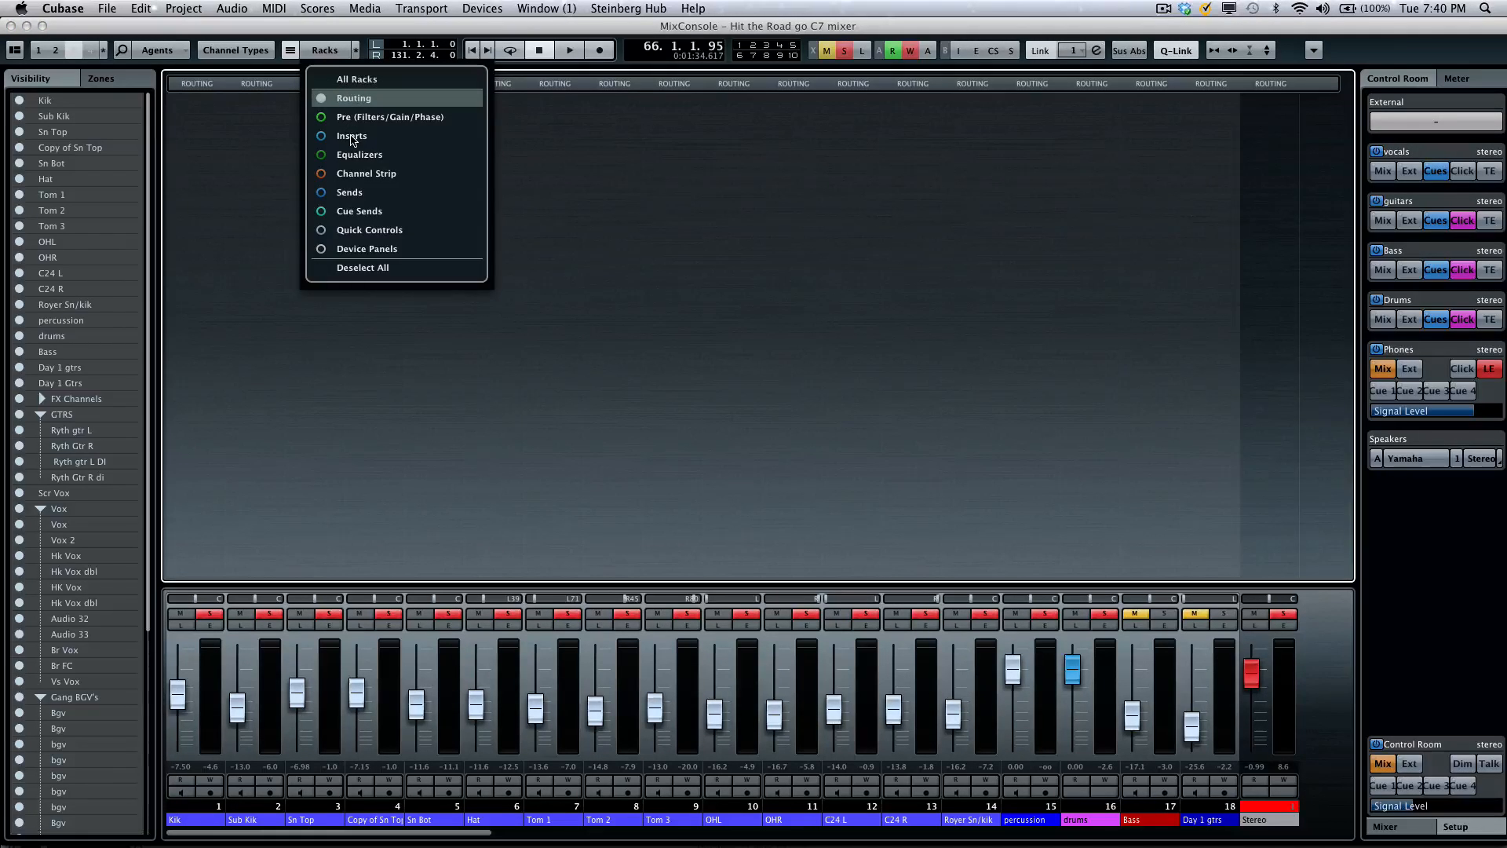
left_click(351, 135)
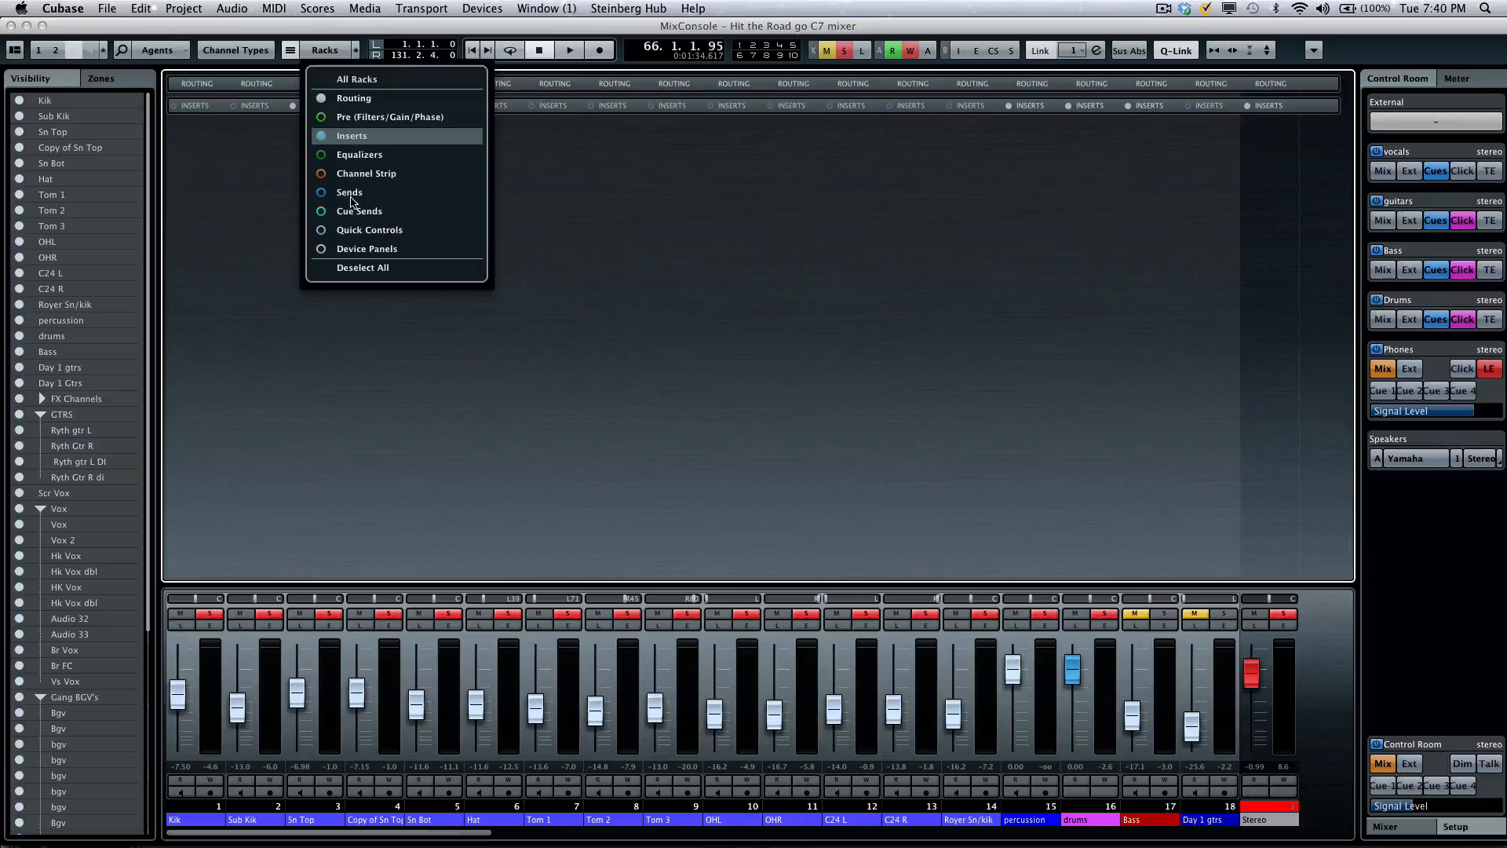
left_click(349, 192)
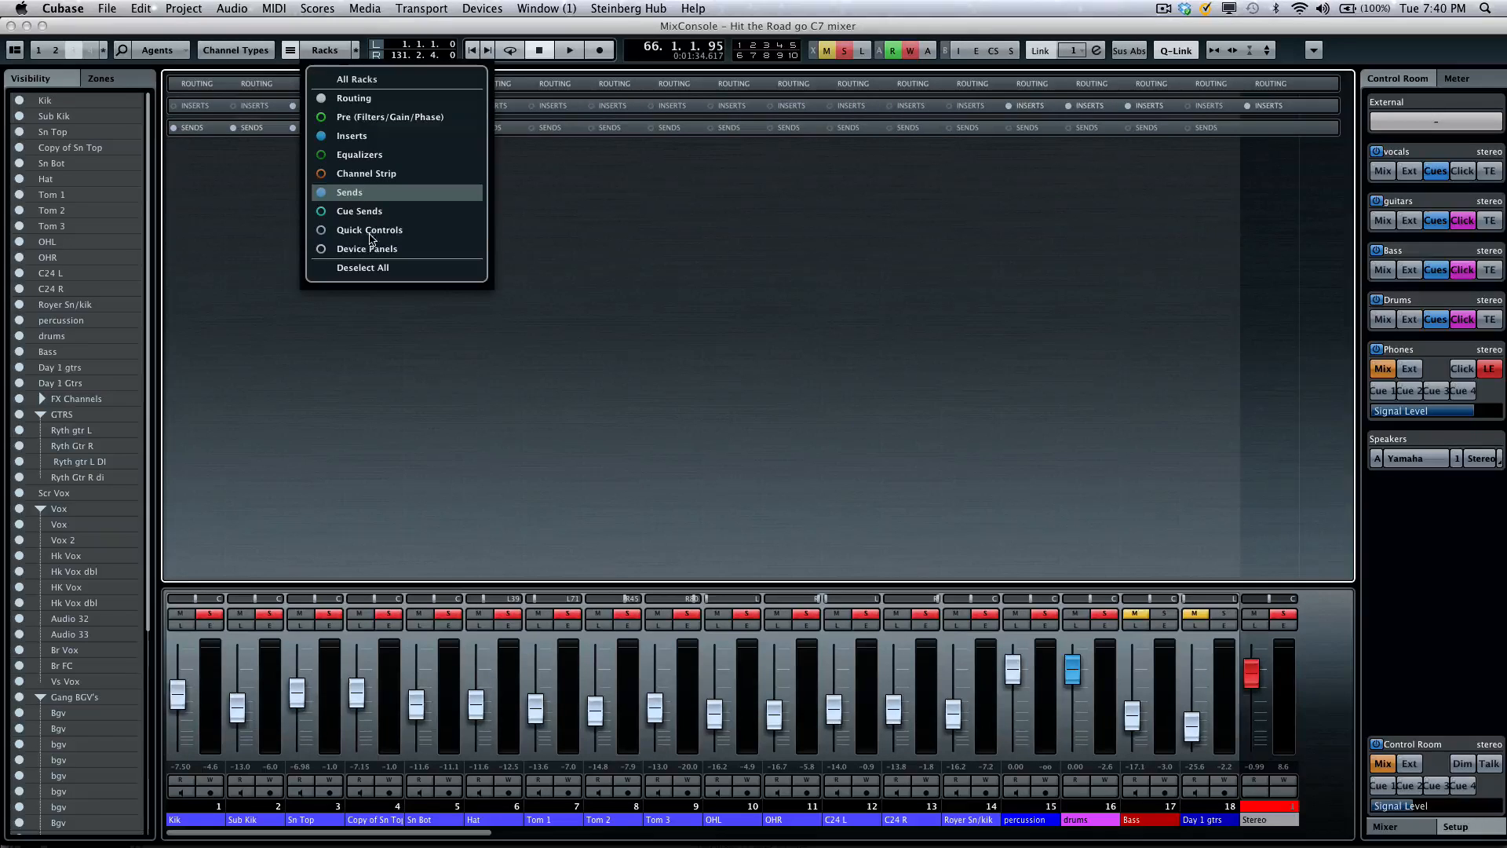
left_click(369, 229)
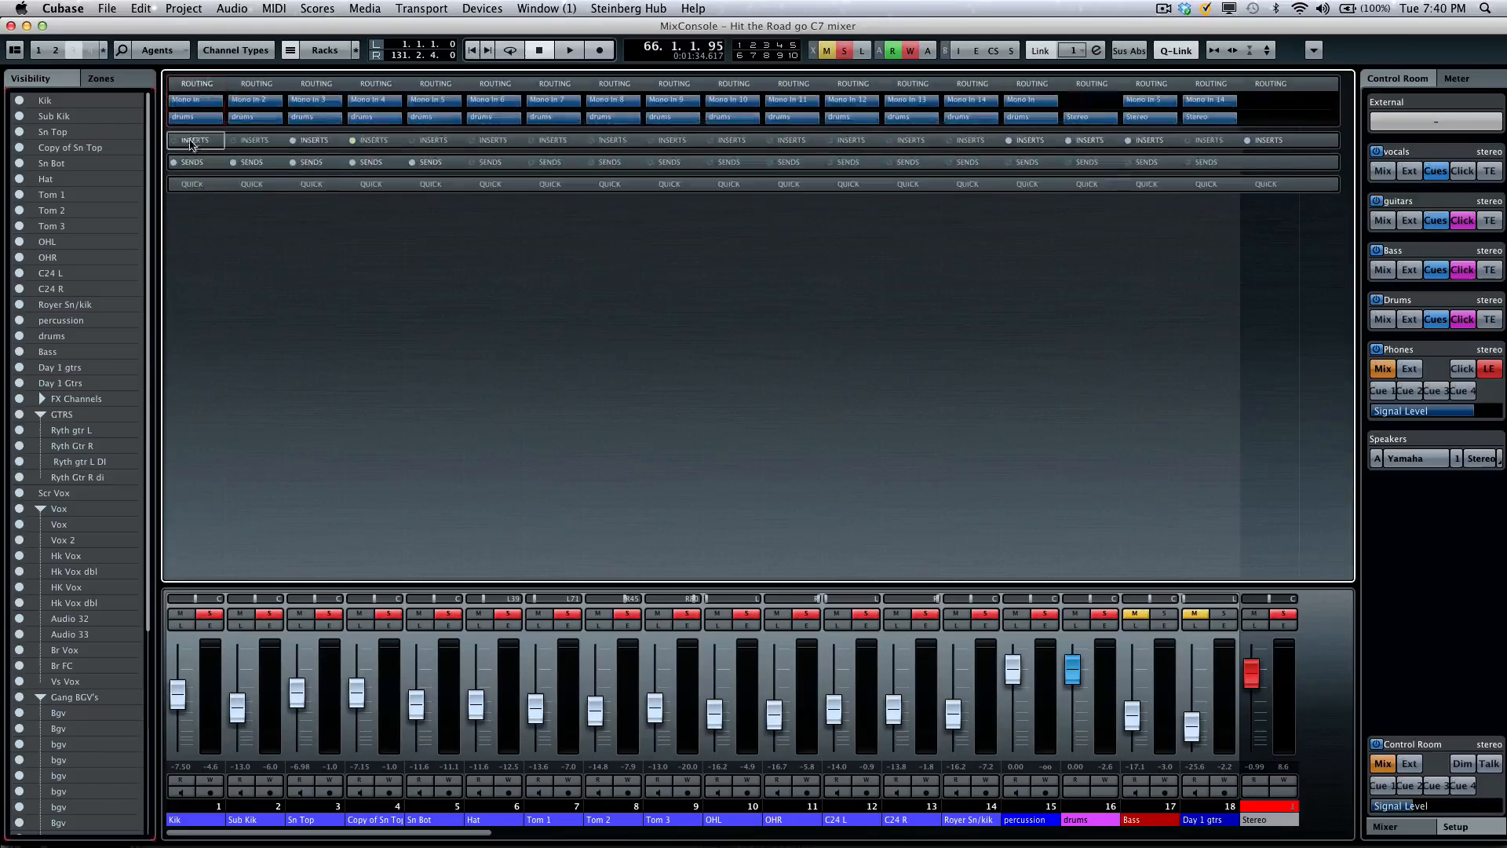
- Expand the racks to show their slots and return to the strip rack layout
left_click(194, 140)
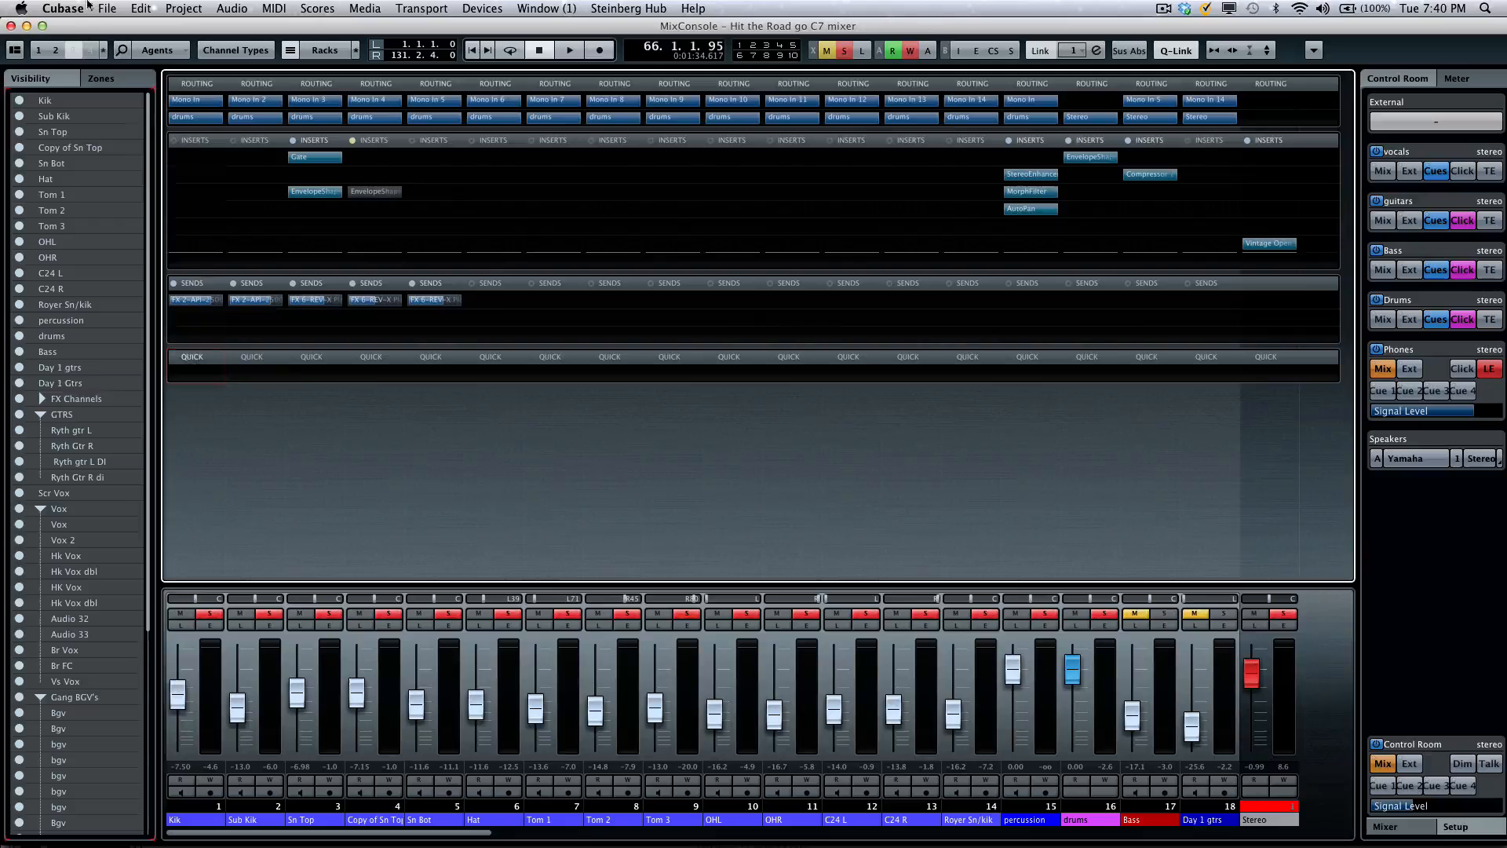
left_click(102, 50)
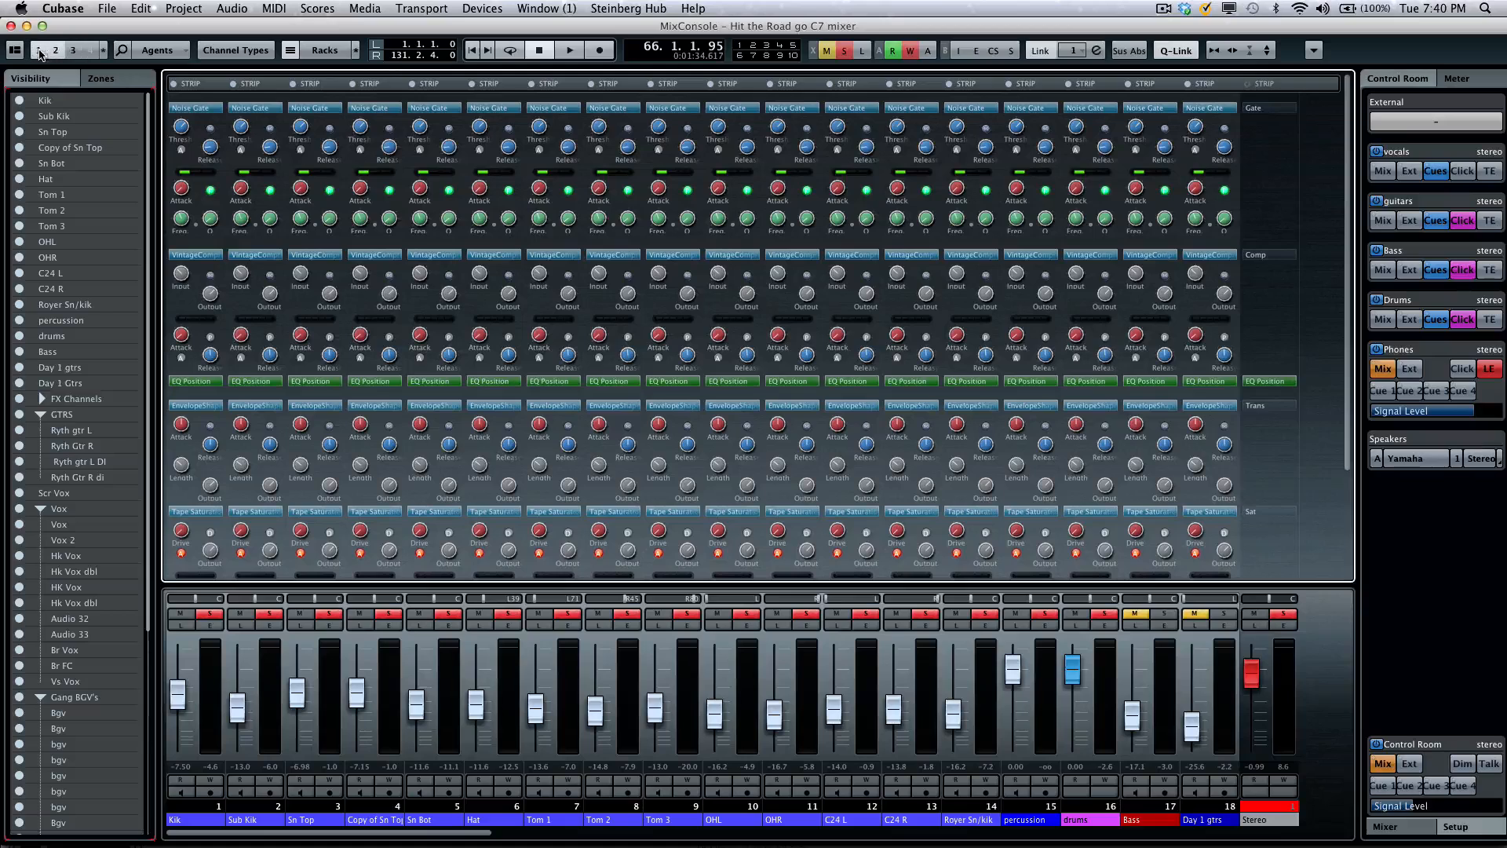
- Recall stored MixConsole configurations 2, 1 and 2 to toggle between the two layouts
left_click(73, 50)
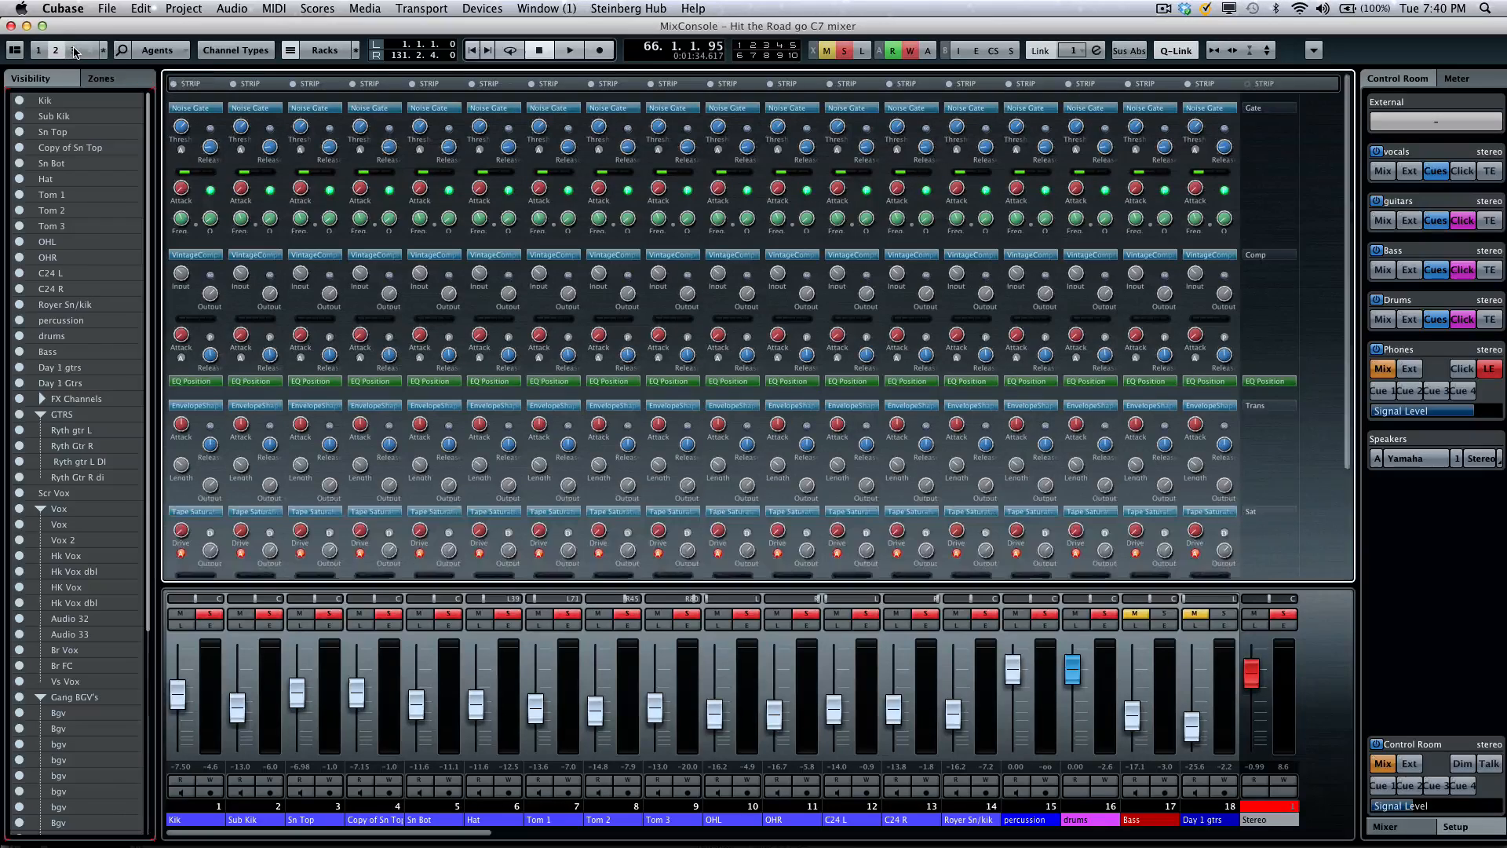
left_click(74, 50)
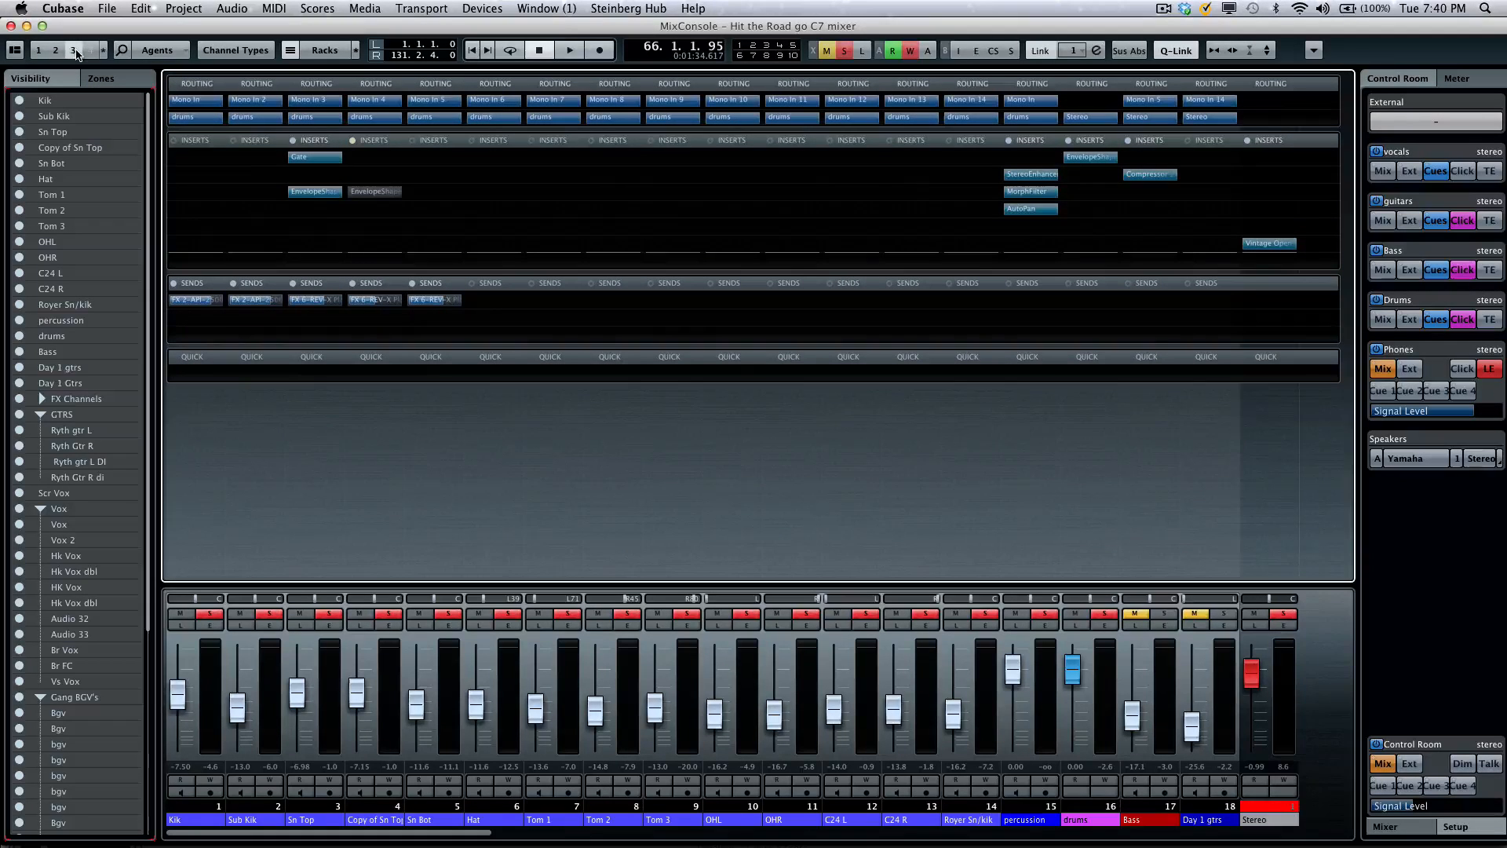
left_click(56, 50)
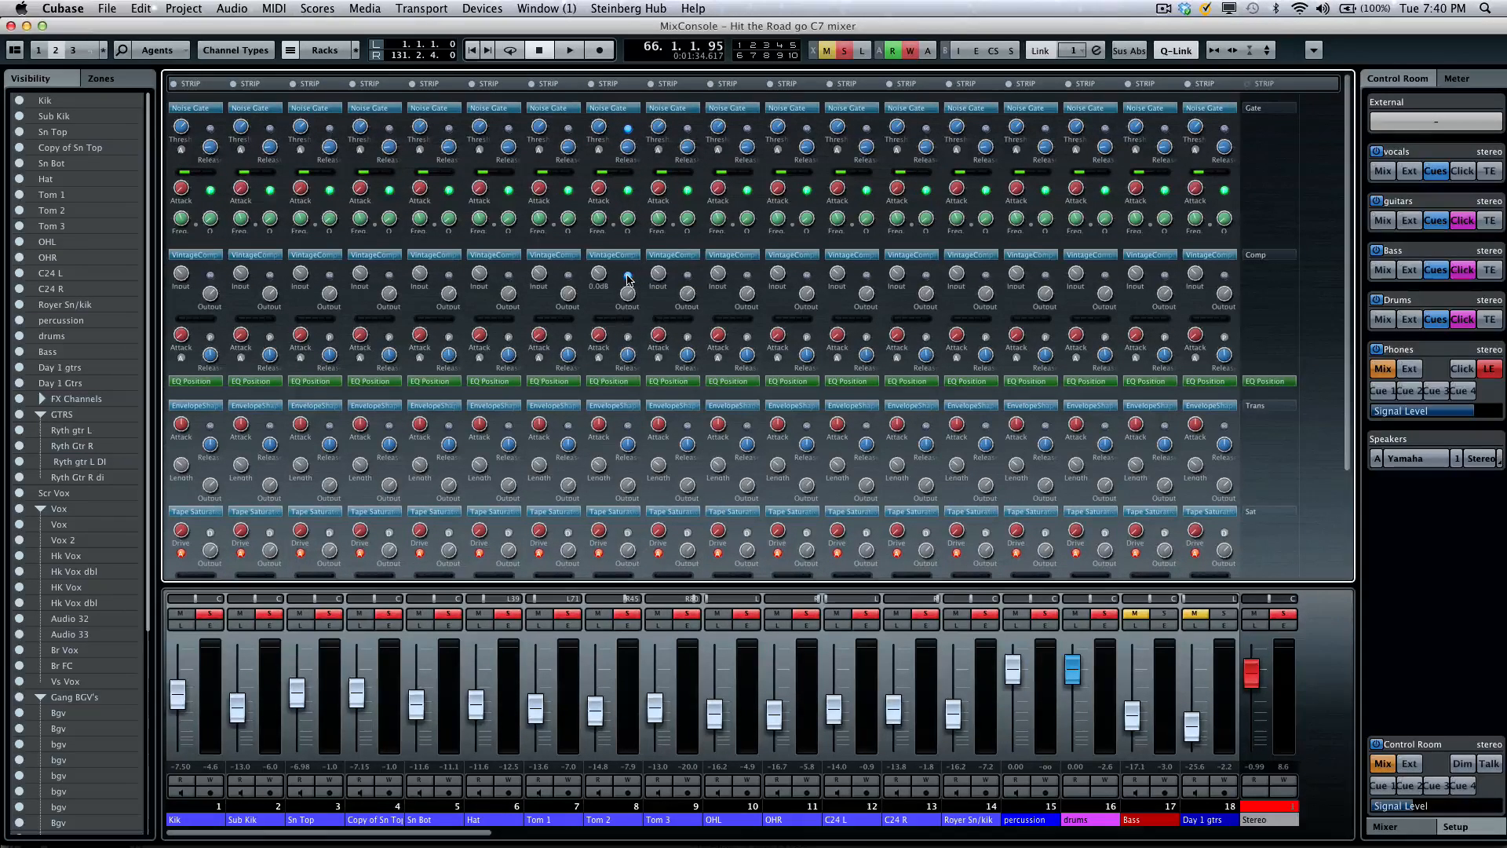
mouse_move(627, 426)
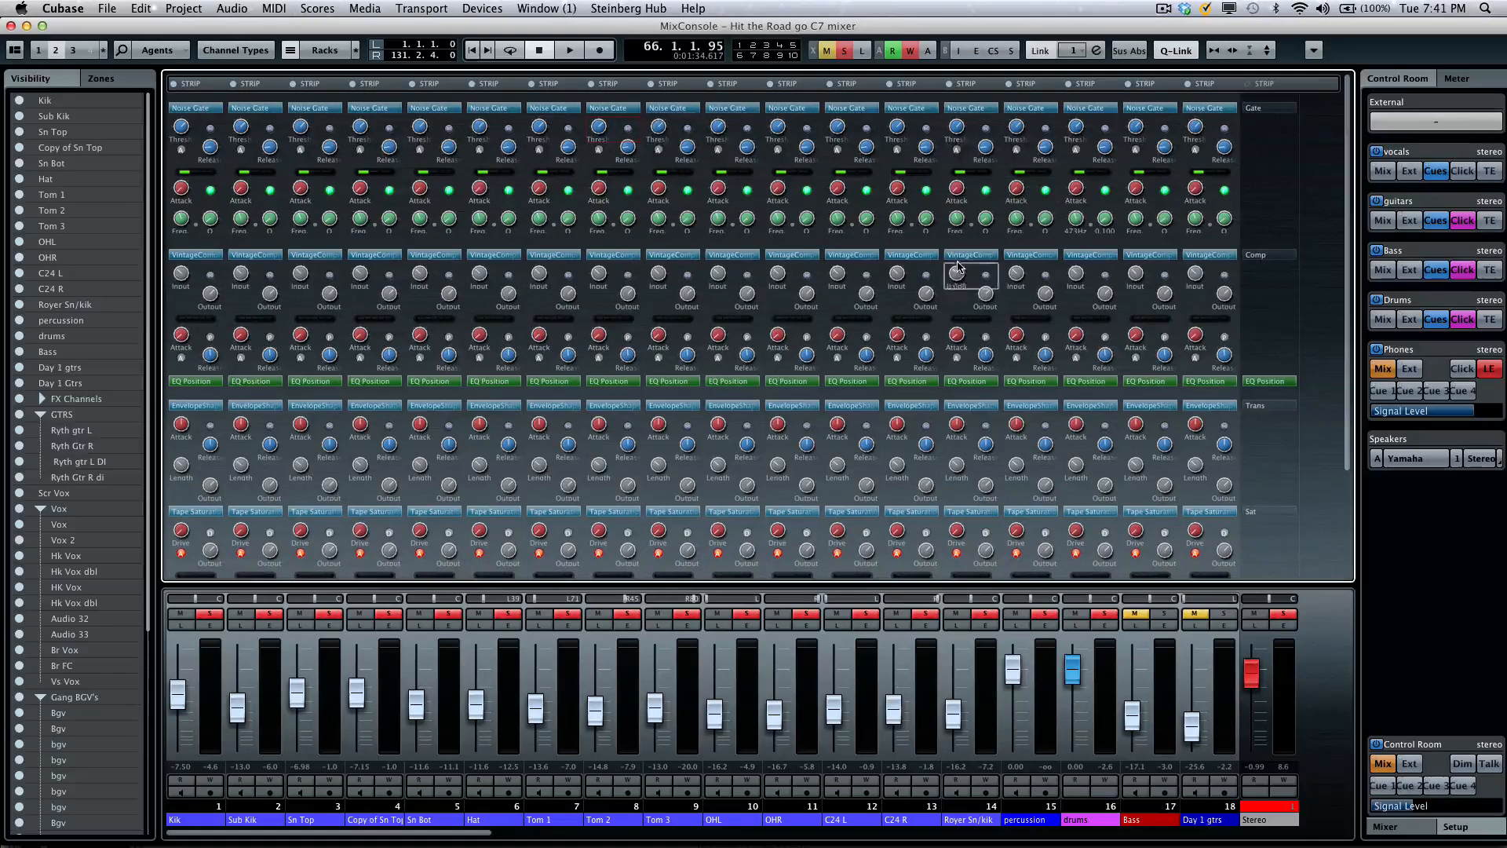
mouse_move(719, 288)
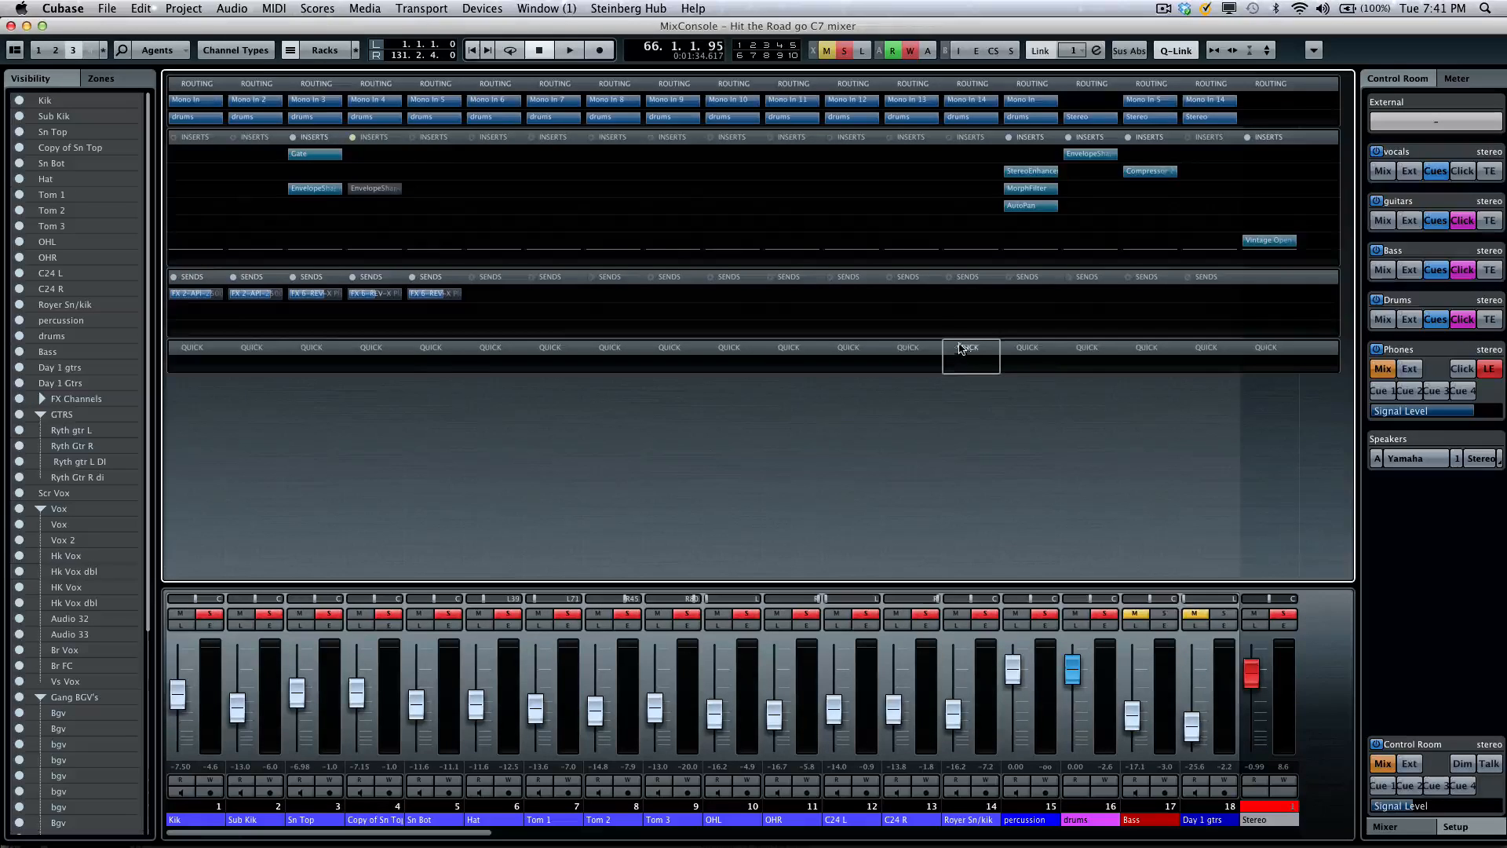
mouse_move(317, 306)
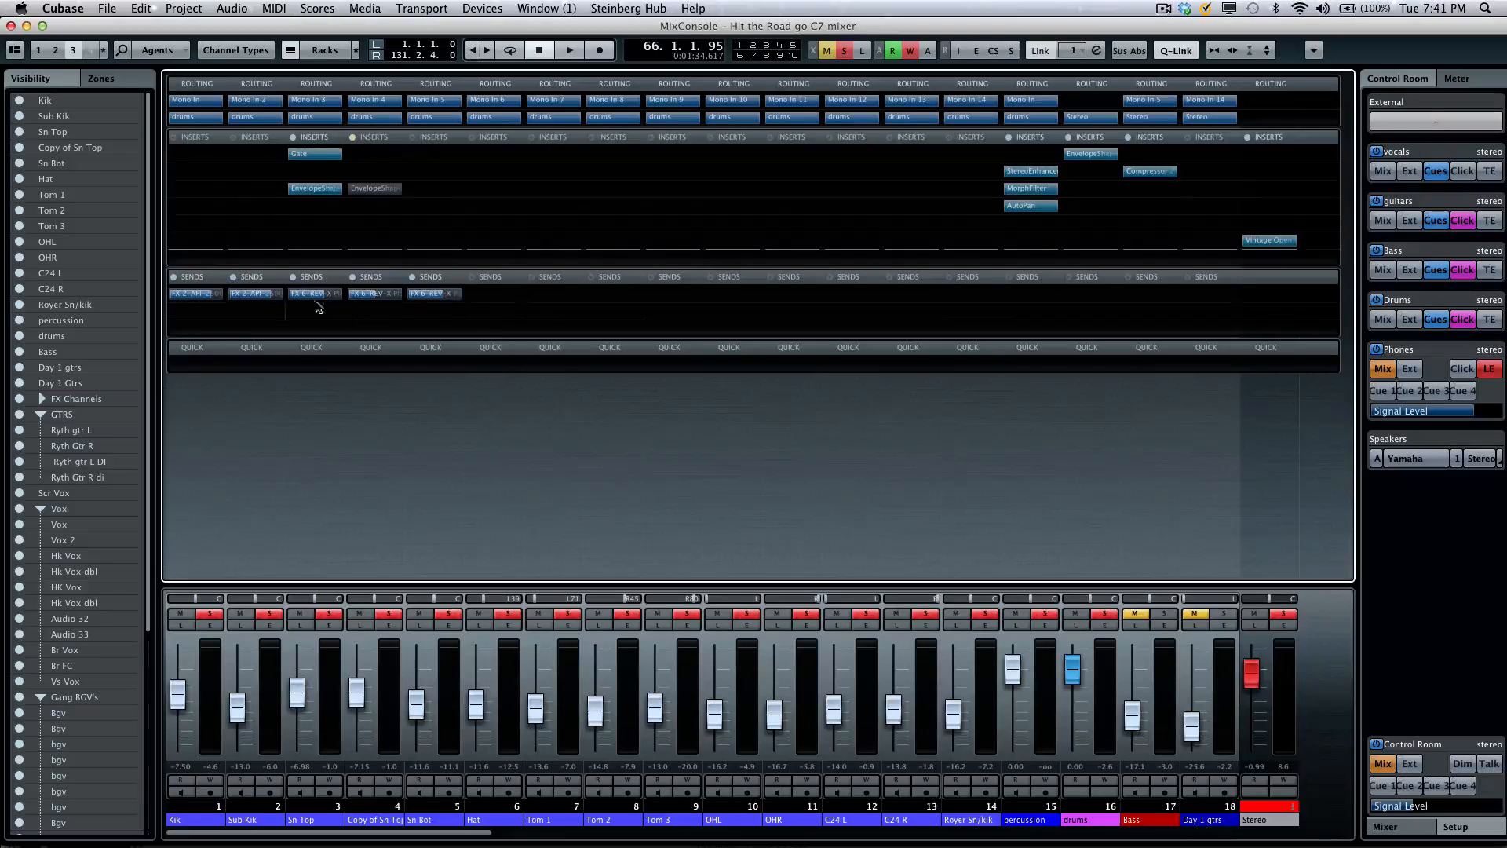
- Add a StereoDelay FX channel fed from Send 2 of every channel and close its plug-in window
left_click(195, 293)
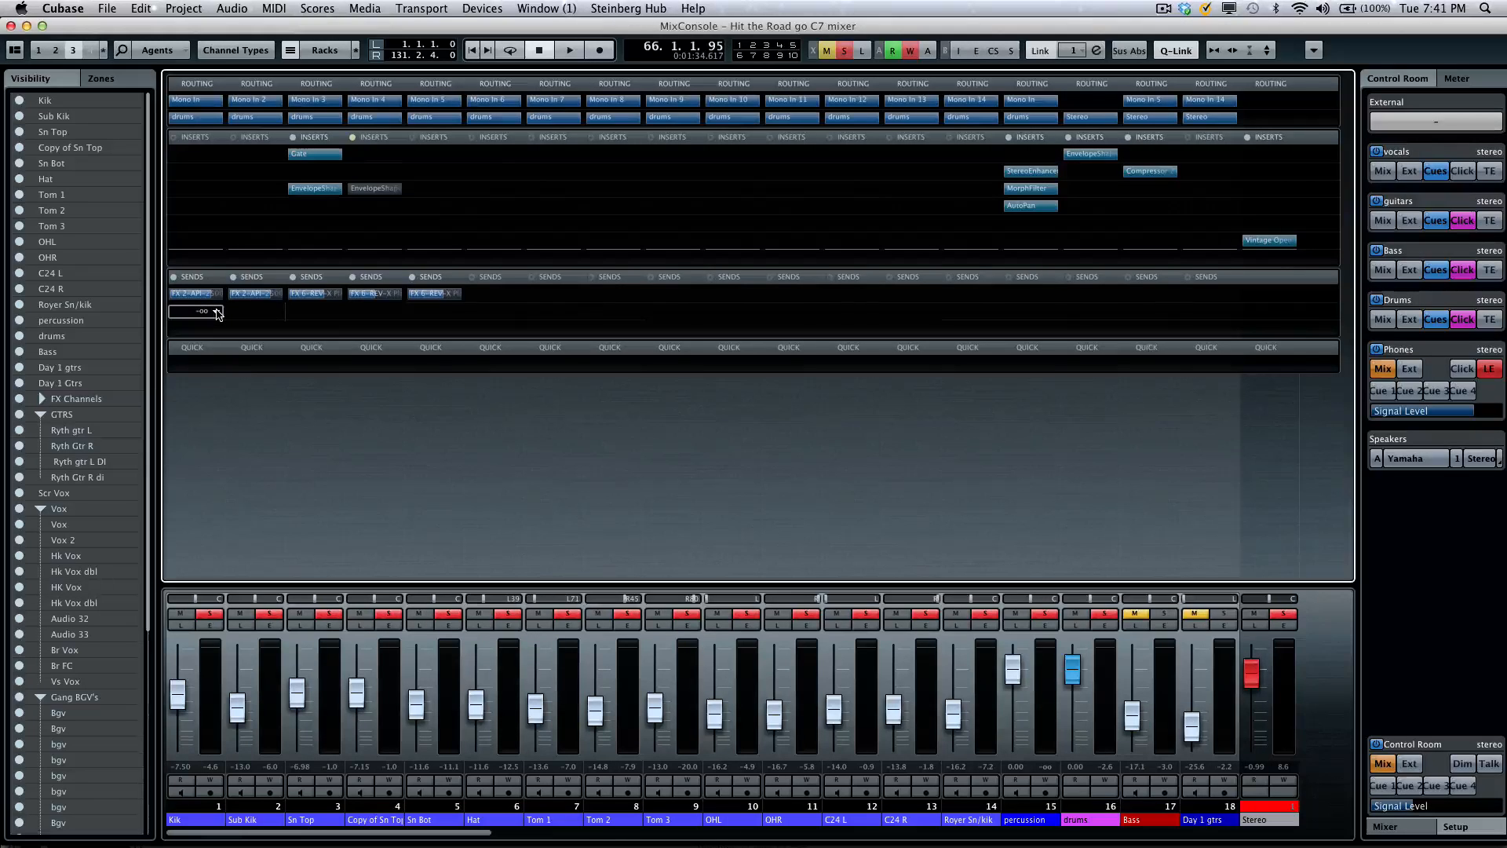
right_click(198, 311)
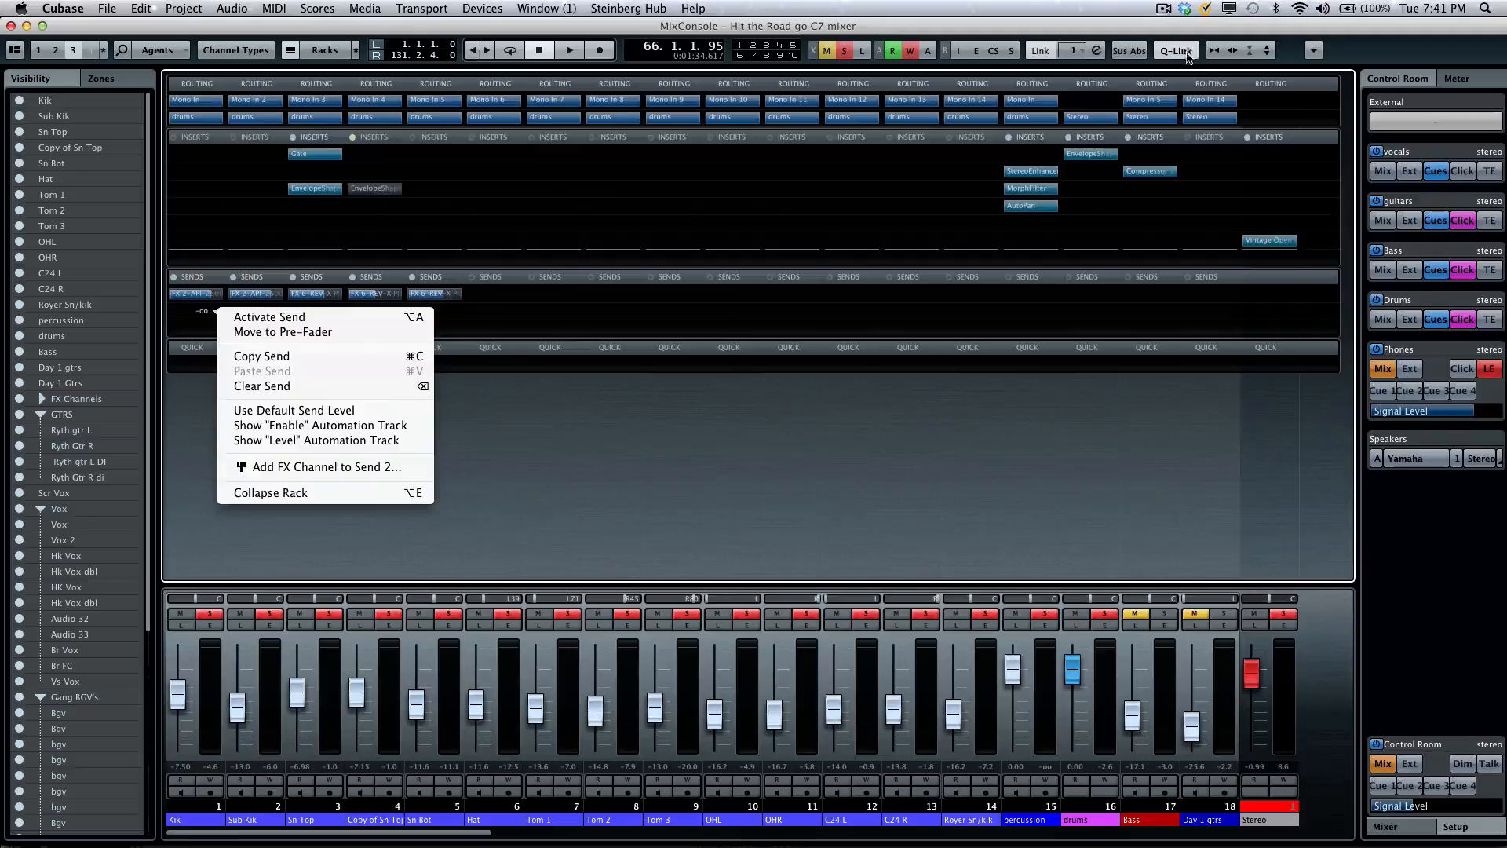
mouse_move(288, 386)
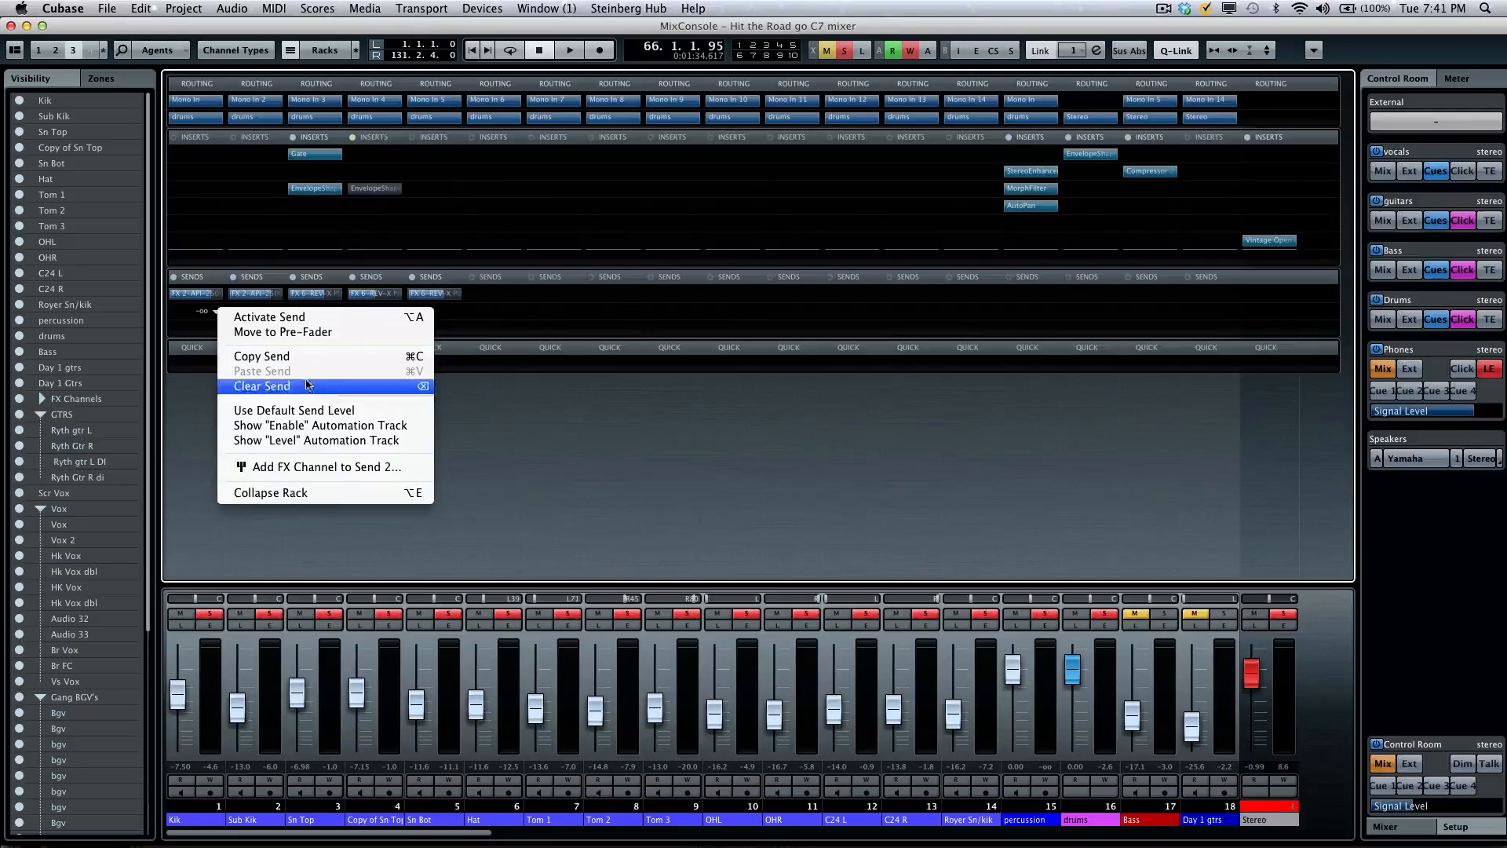
mouse_move(323, 466)
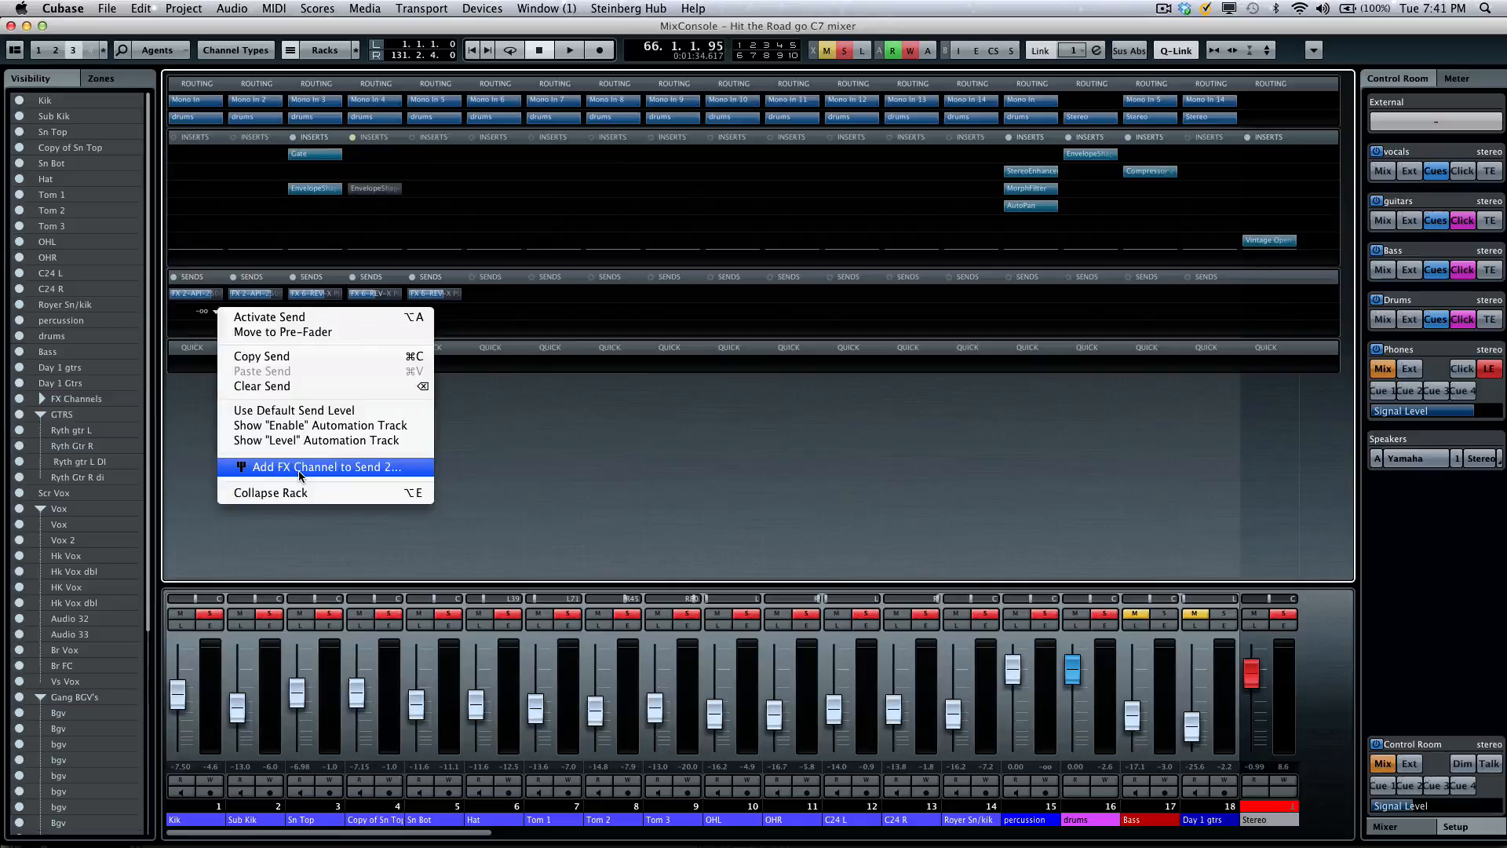
left_click(325, 468)
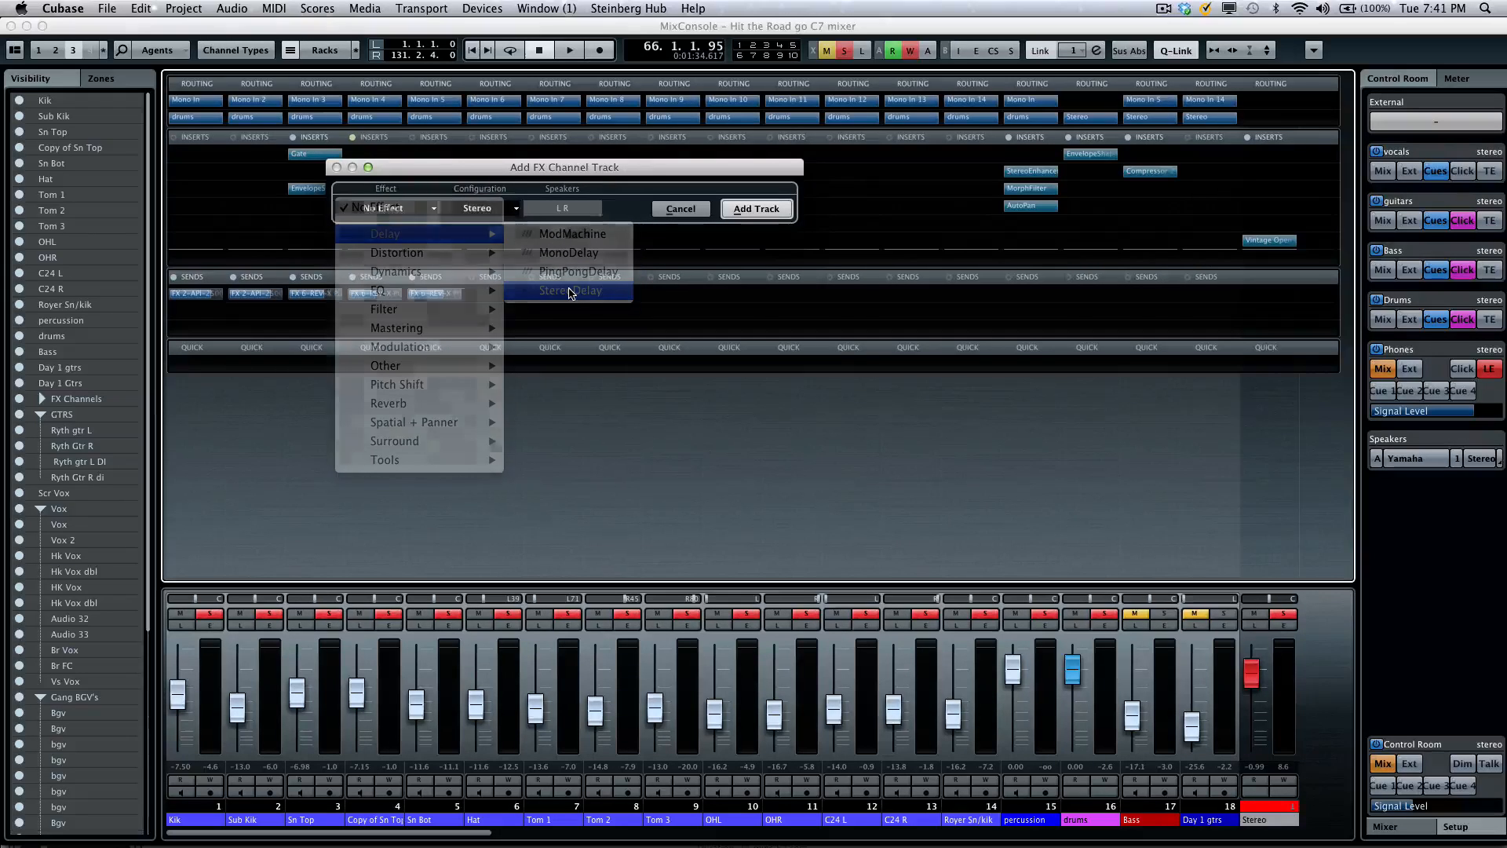
left_click(568, 290)
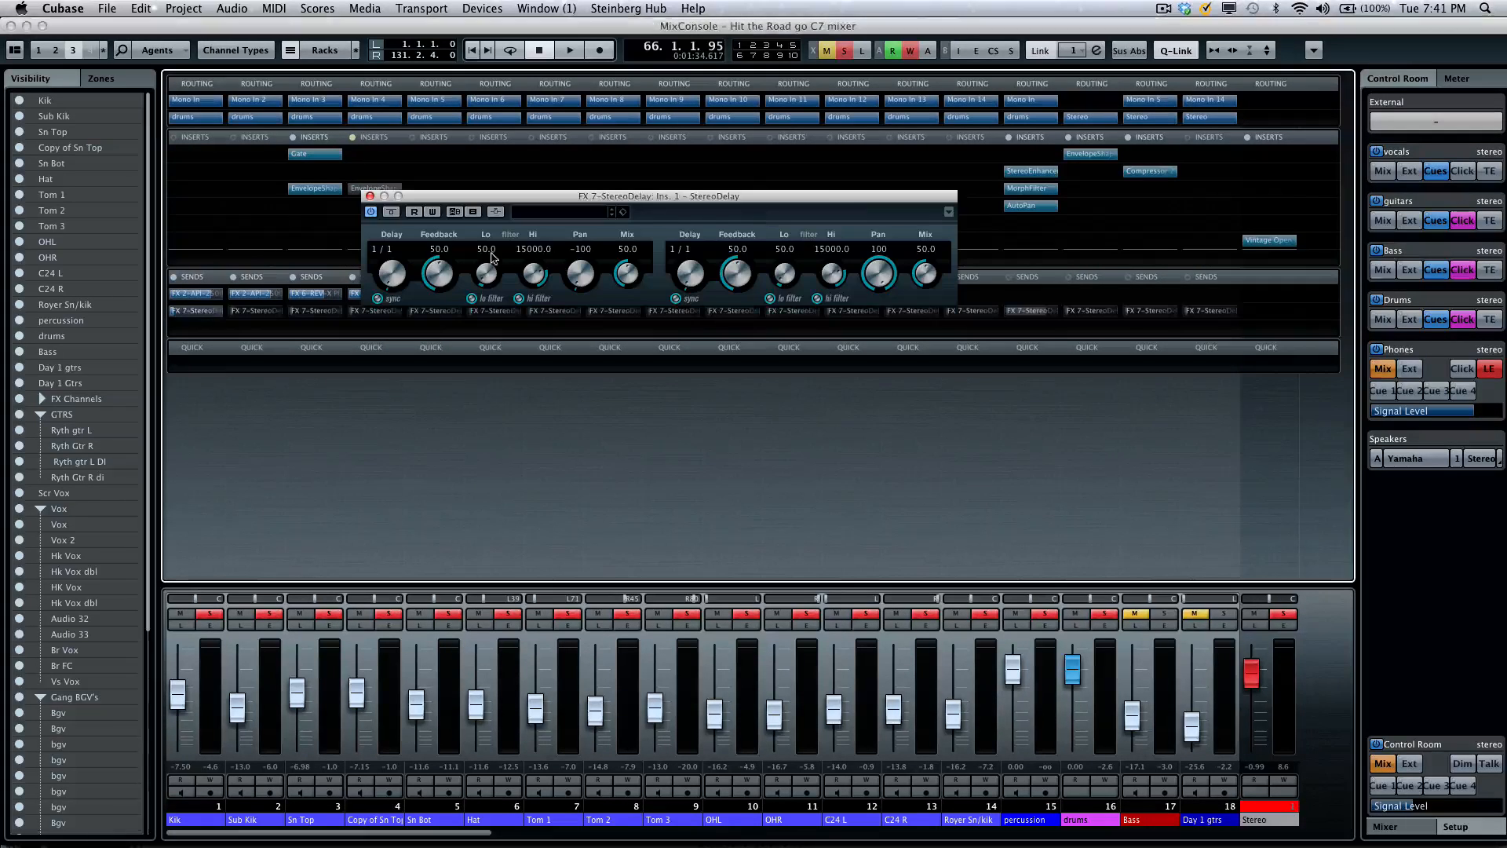
left_click(196, 311)
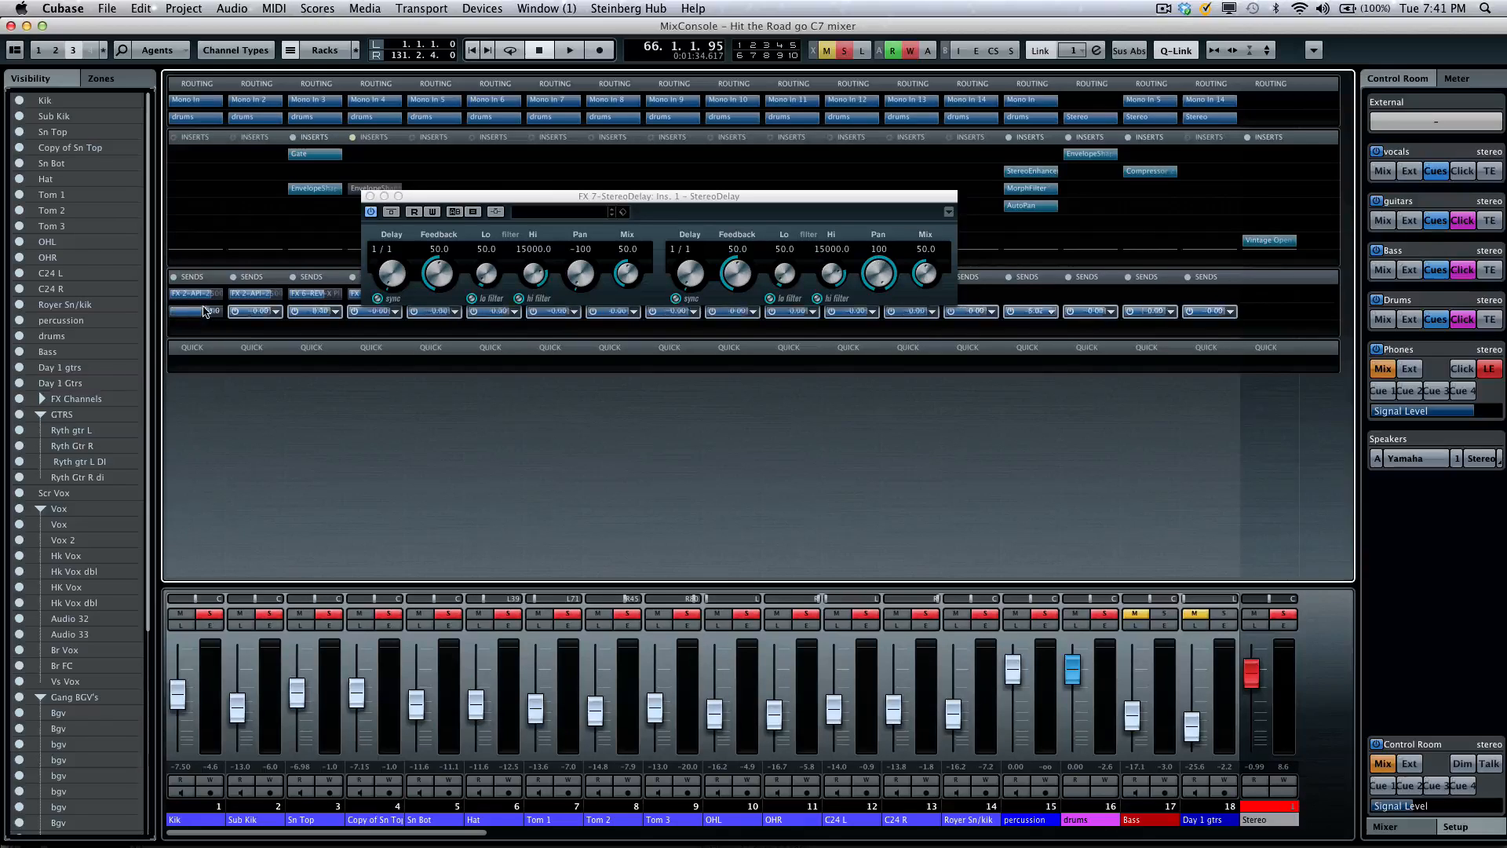
left_click(370, 211)
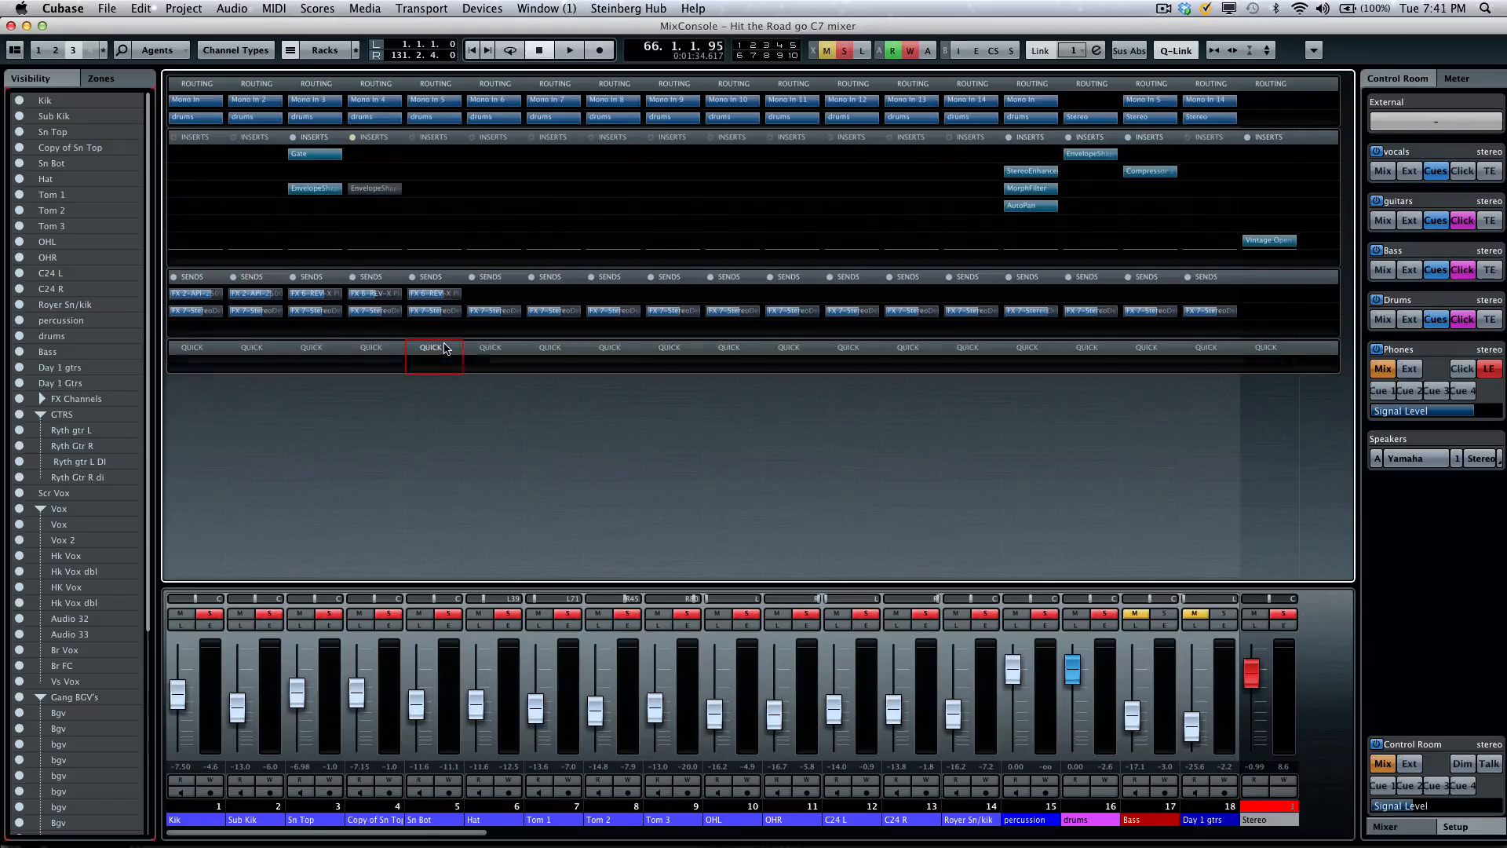
- Assign Volume and Linked Panner to the channel's first two quick controls
left_click(434, 347)
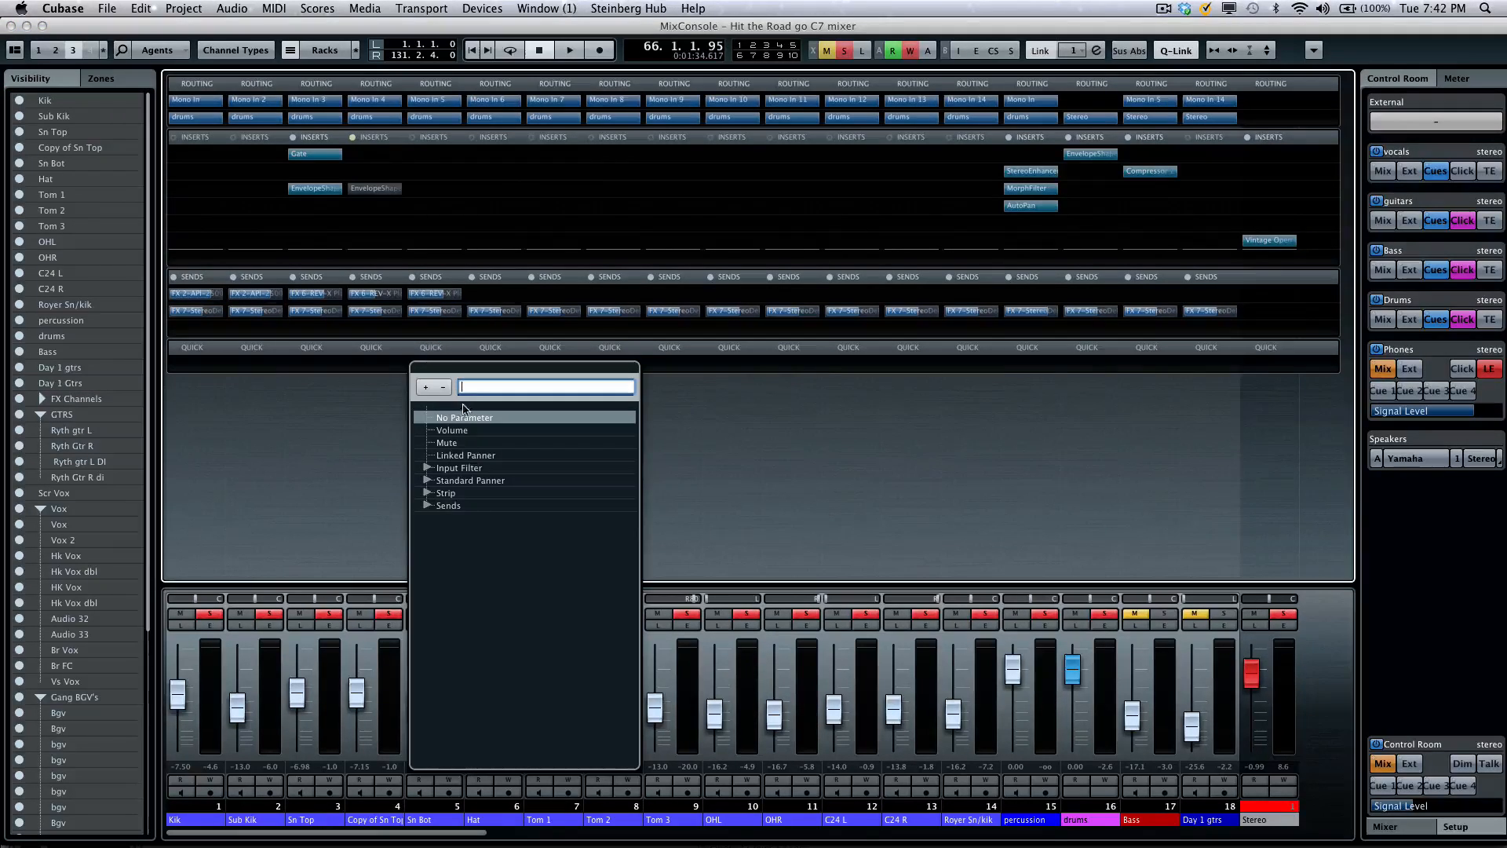
left_click(452, 430)
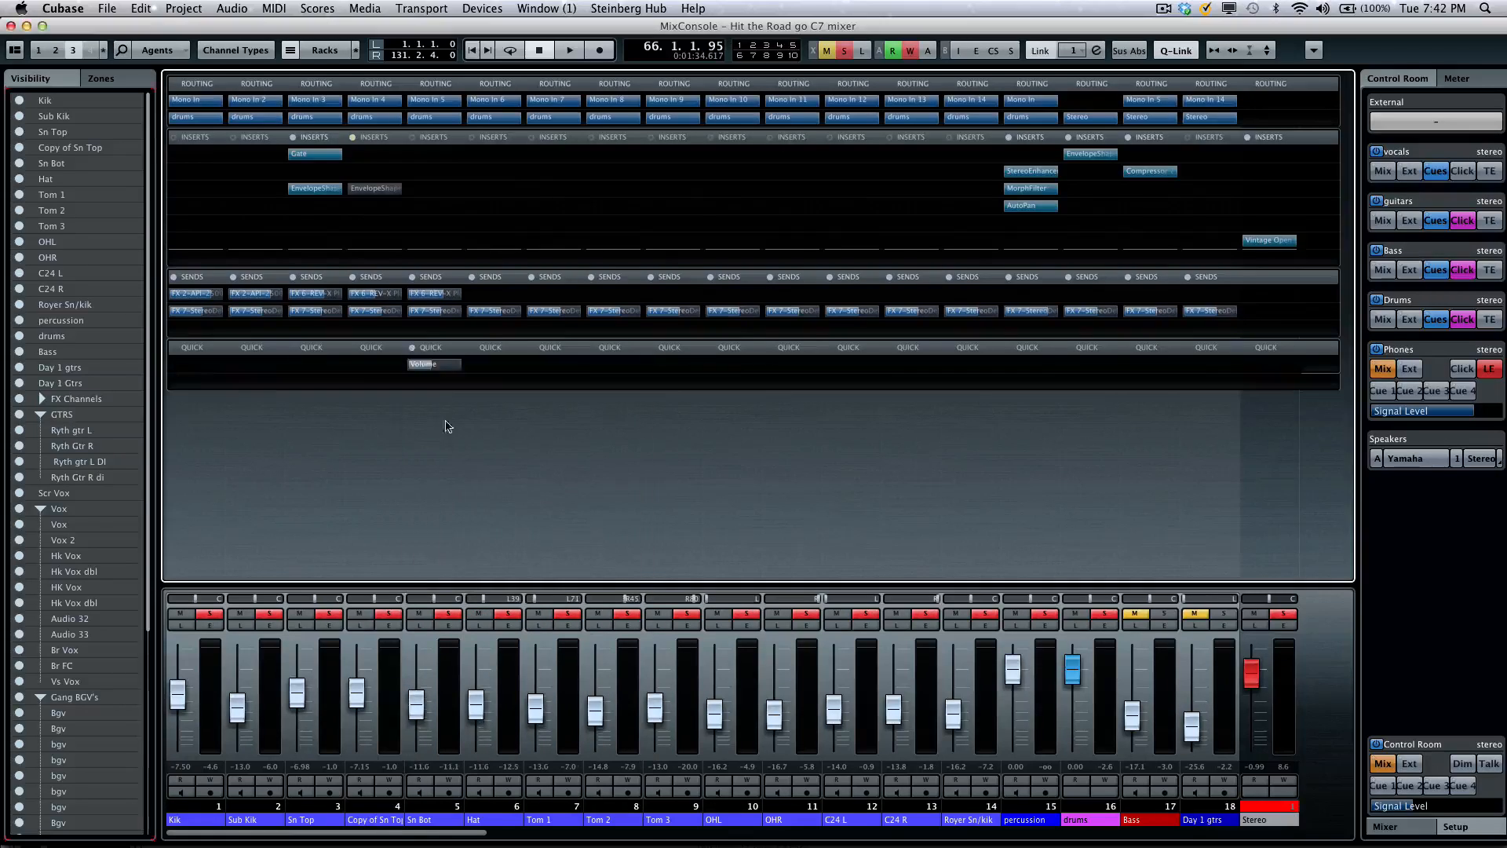
left_click(433, 363)
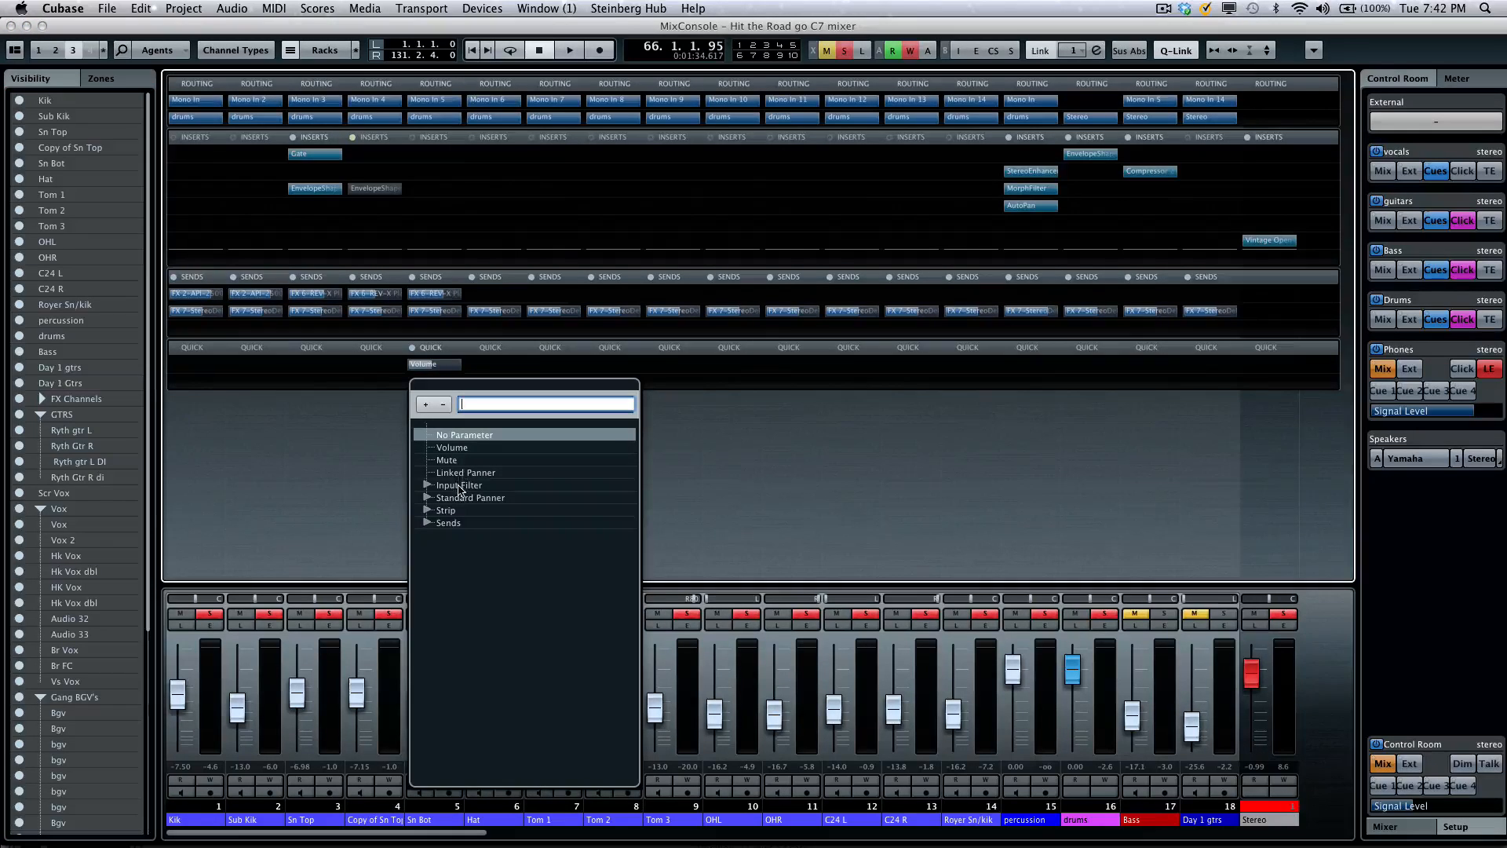
left_click(464, 473)
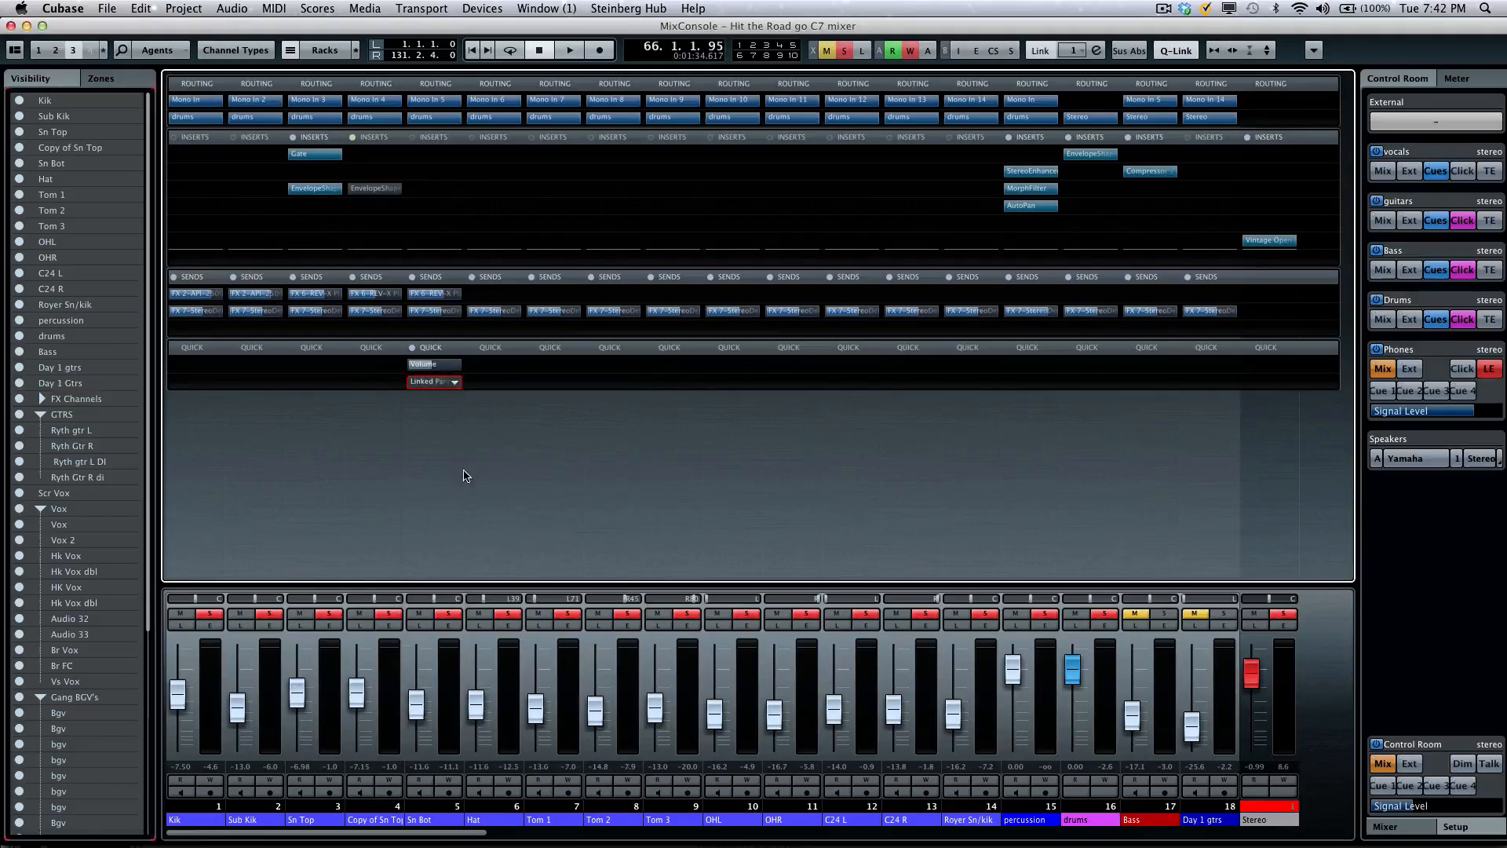
- Assign a Send 1 level parameter as the third quick control
left_click(434, 380)
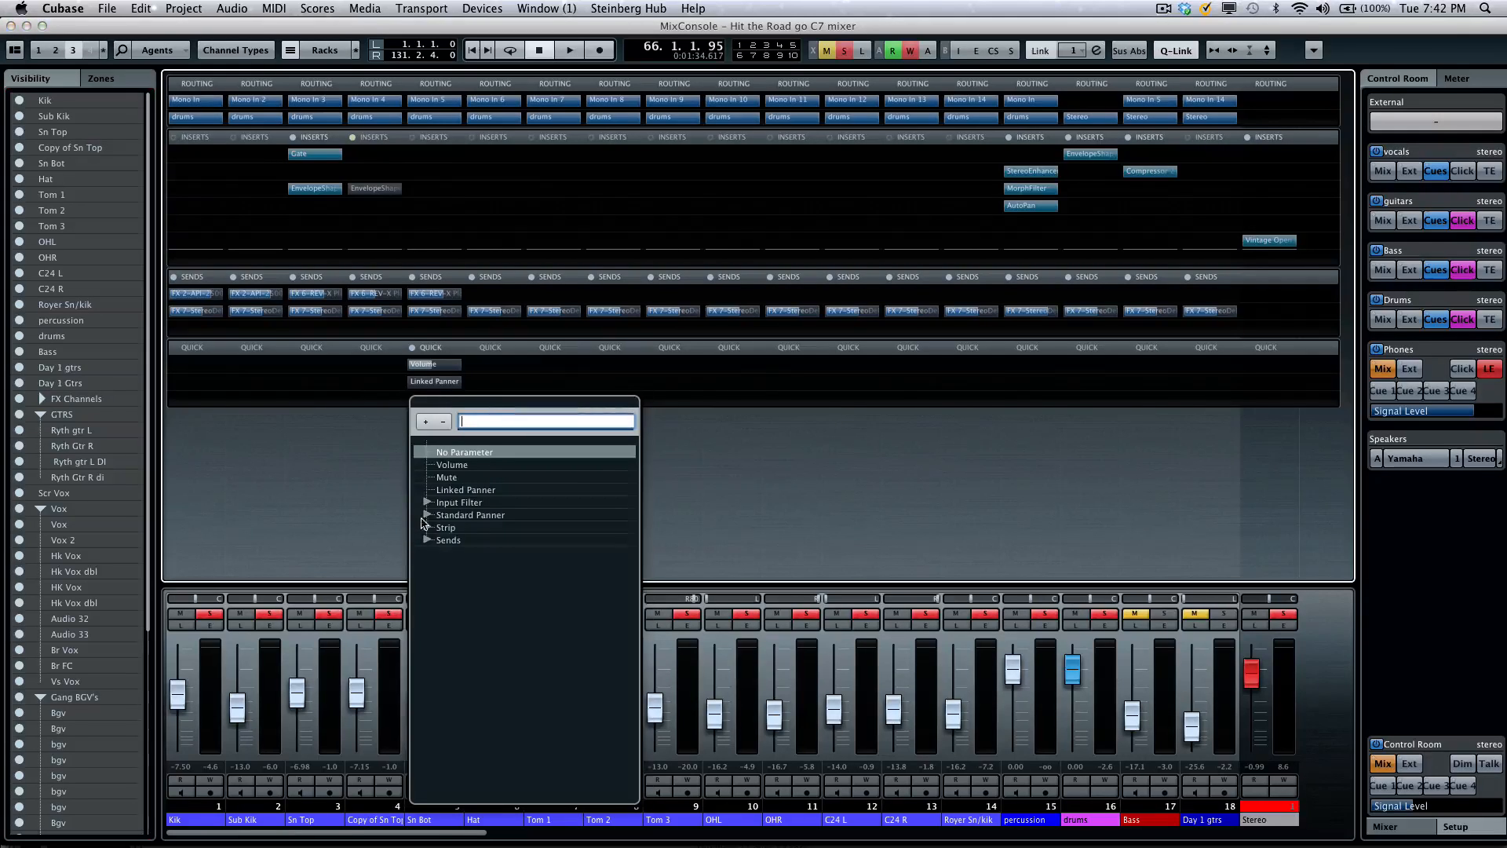
left_click(427, 515)
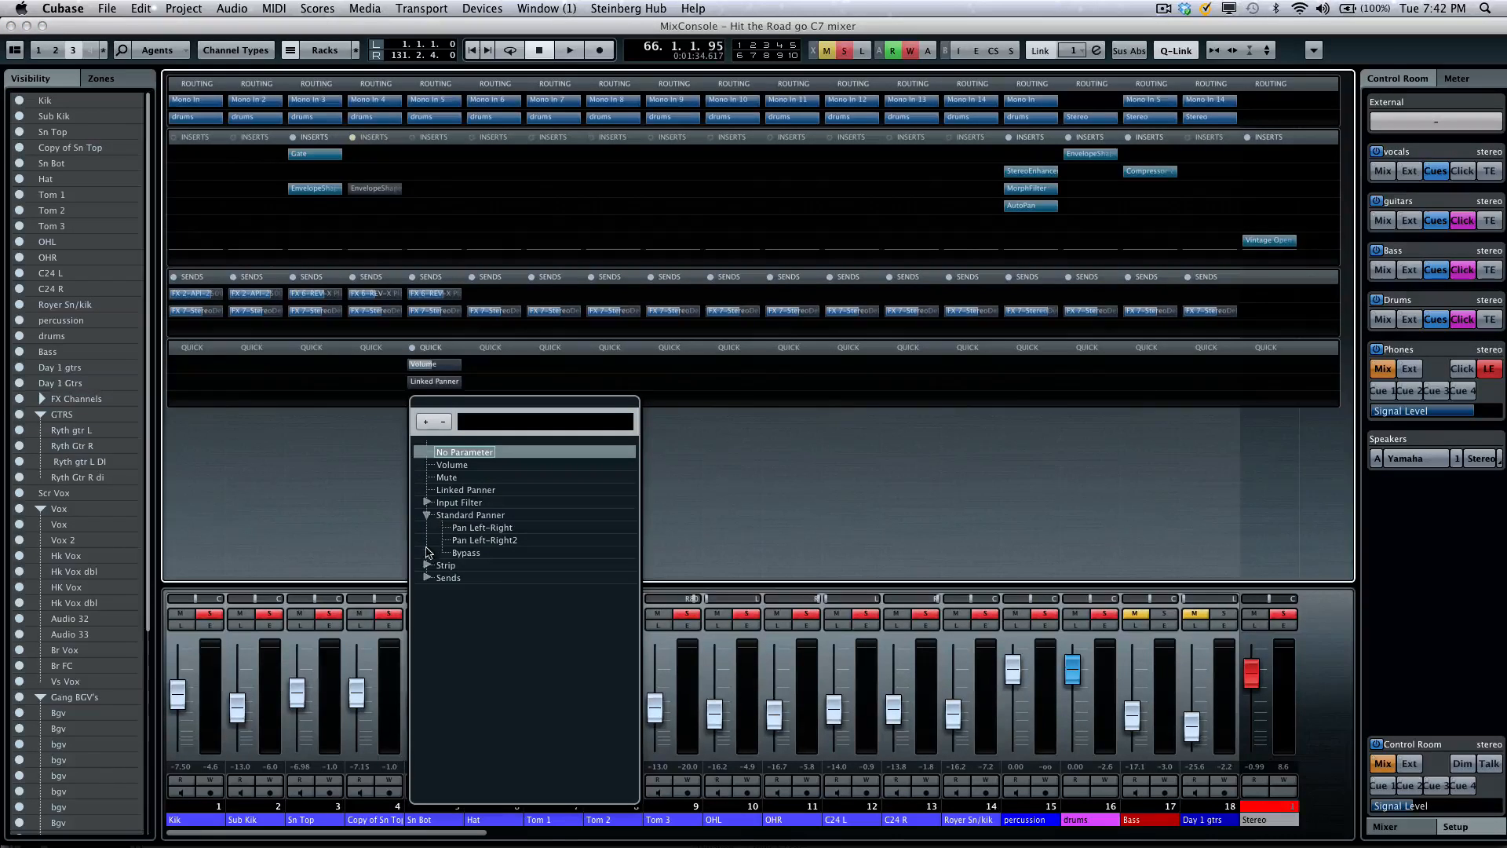
left_click(448, 578)
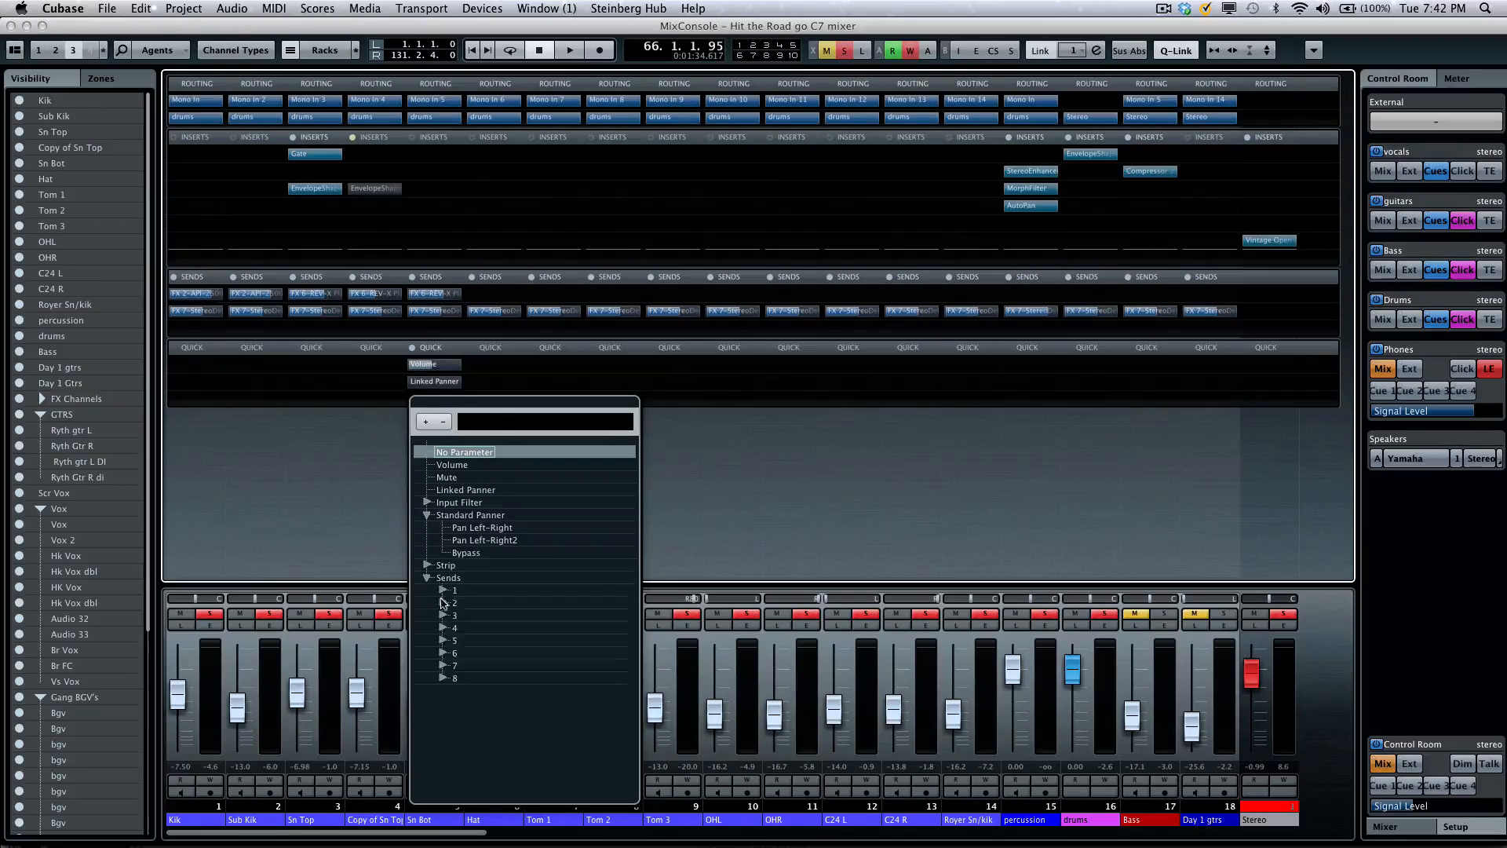
left_click(452, 465)
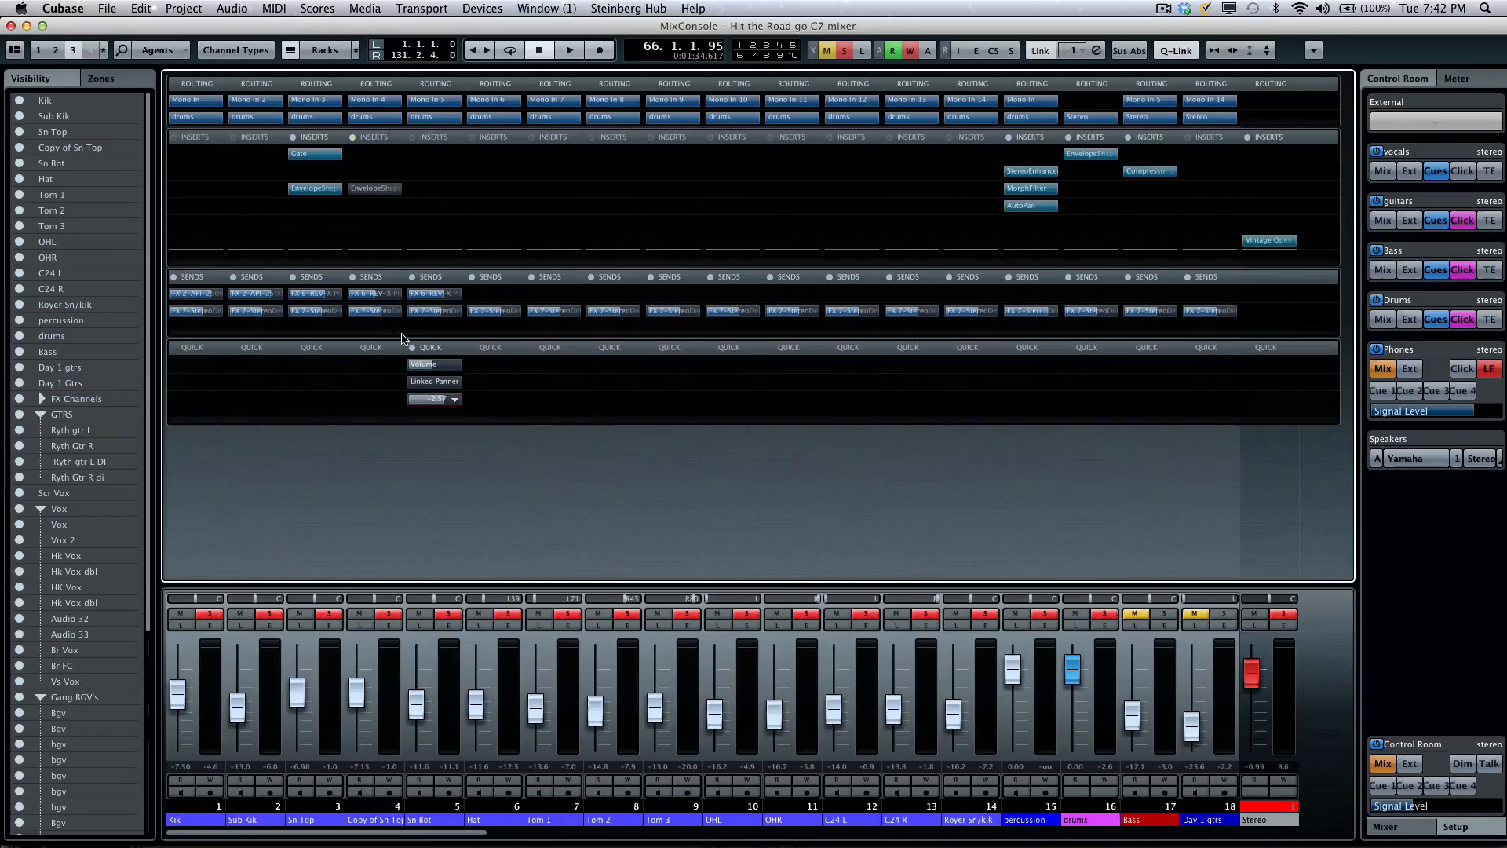
left_click(786, 293)
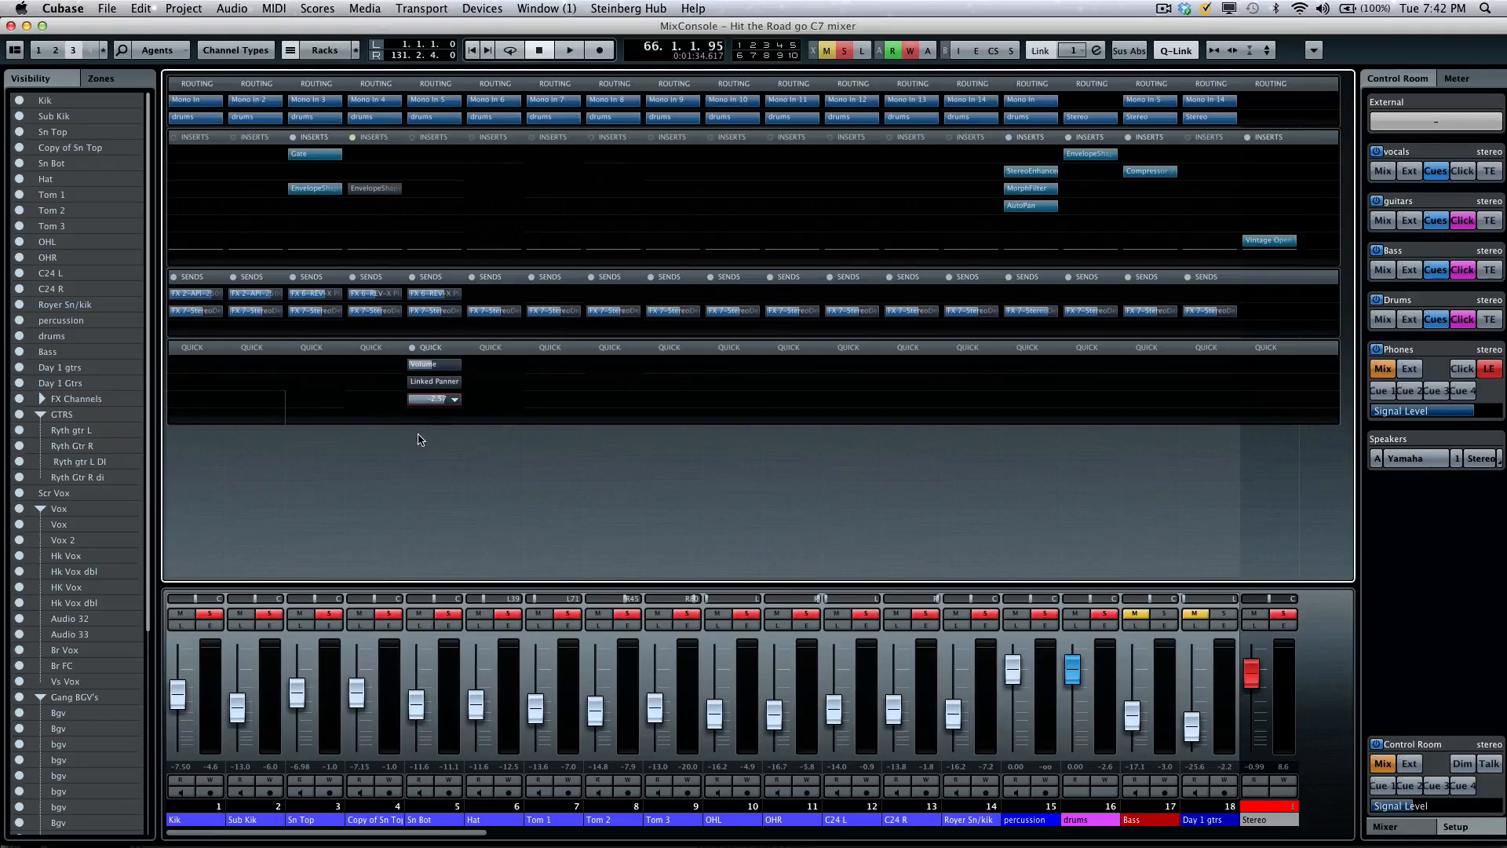
mouse_move(327, 625)
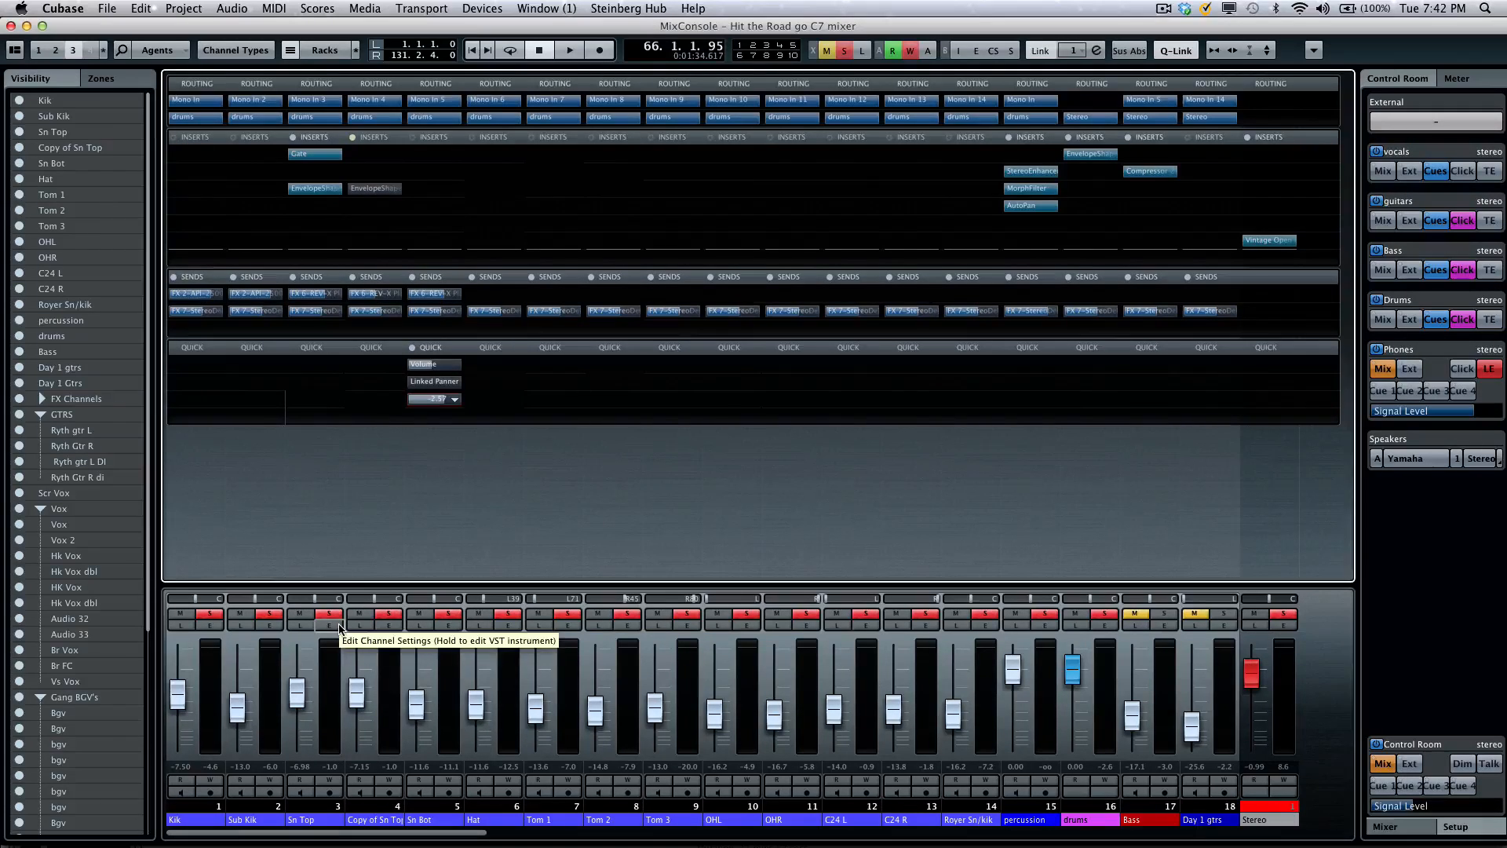
- Open Sn Top's Channel Settings window and try its send, solo defeat and mute buttons
left_click(328, 612)
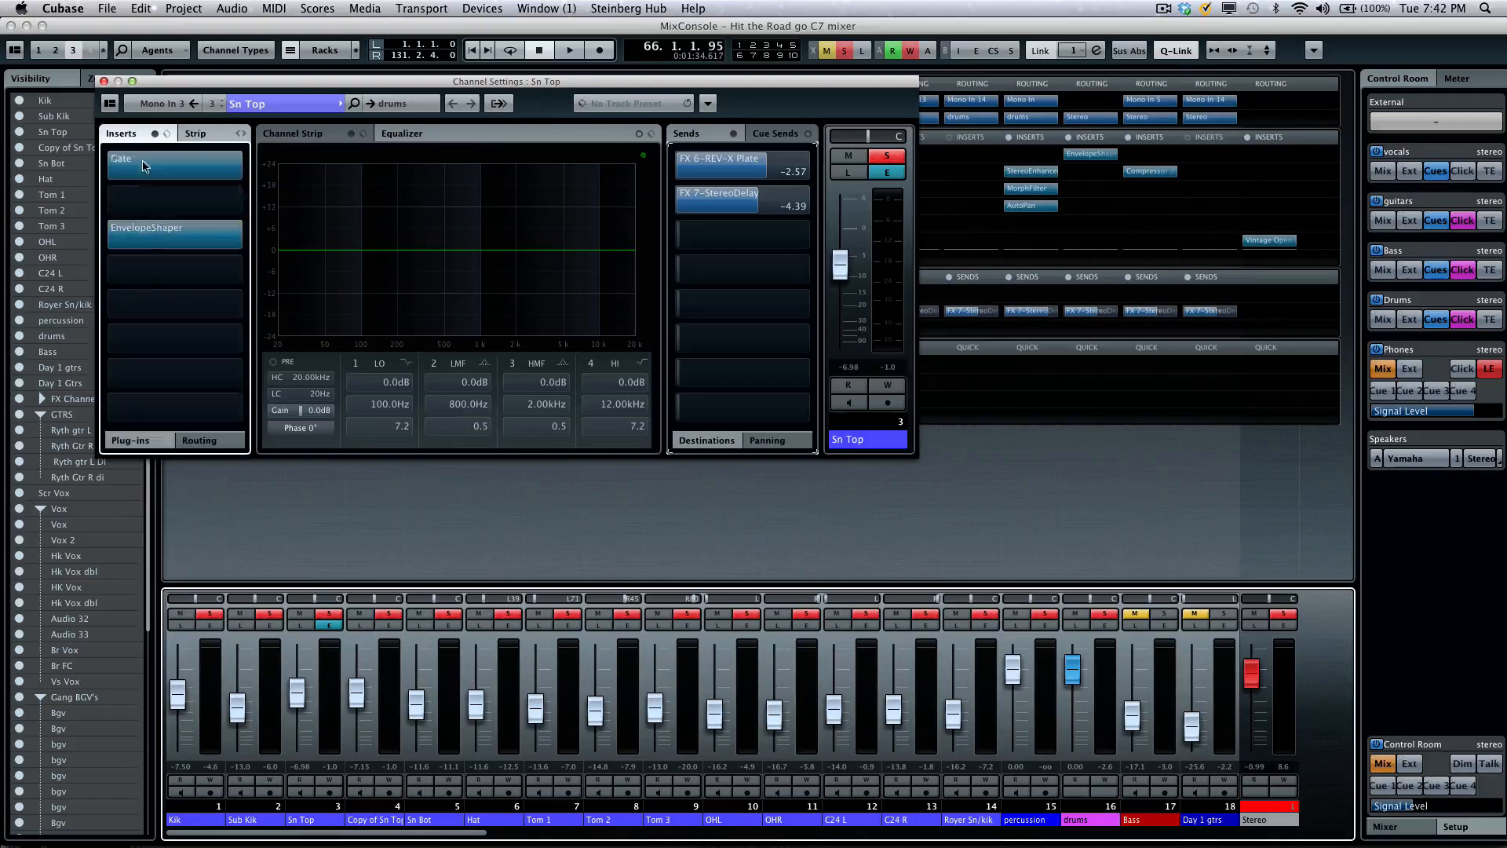
mouse_move(525, 256)
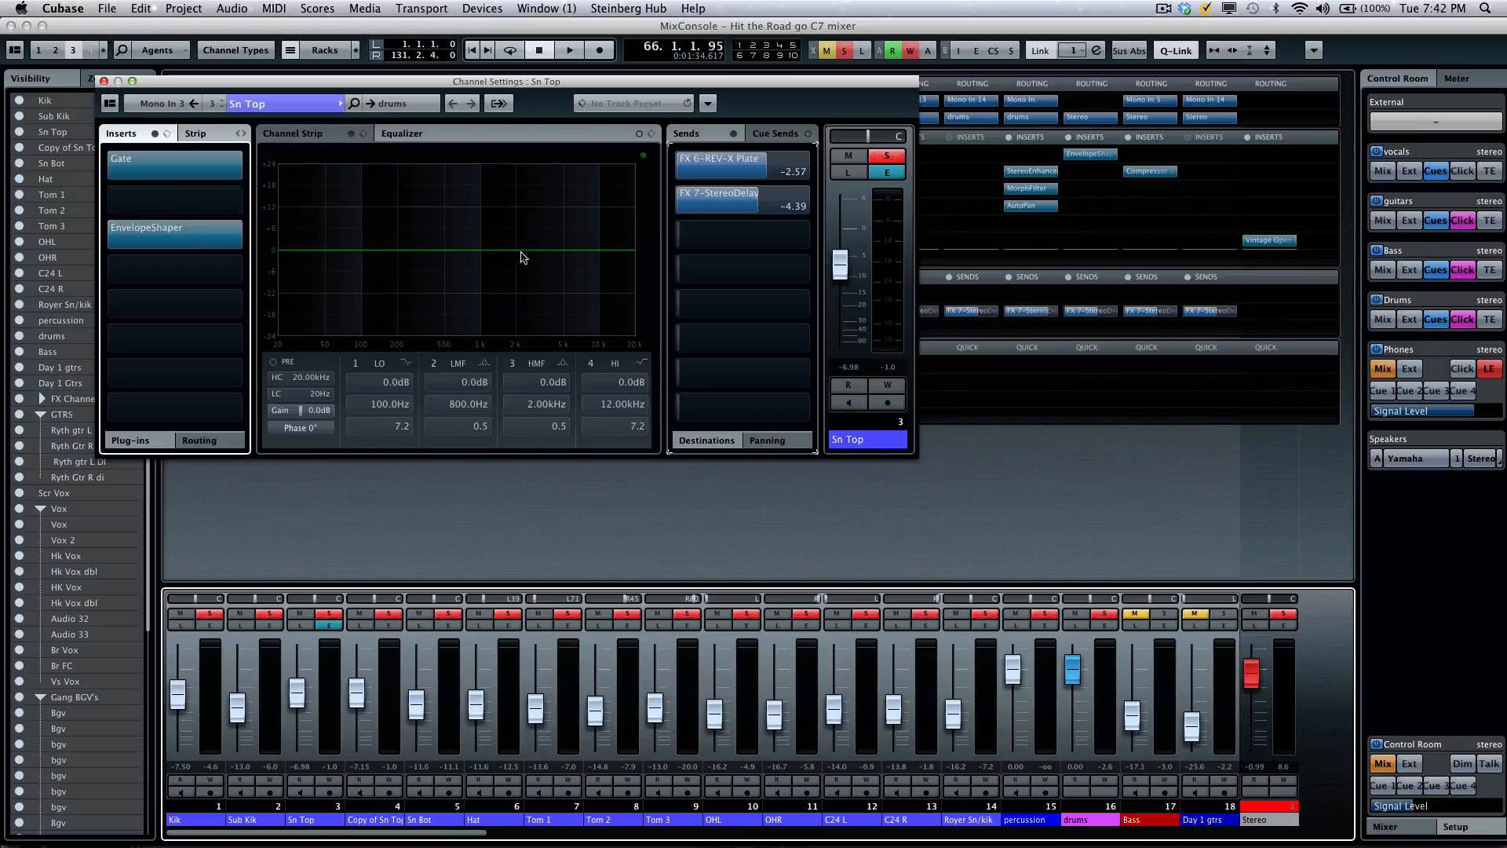
mouse_move(590, 262)
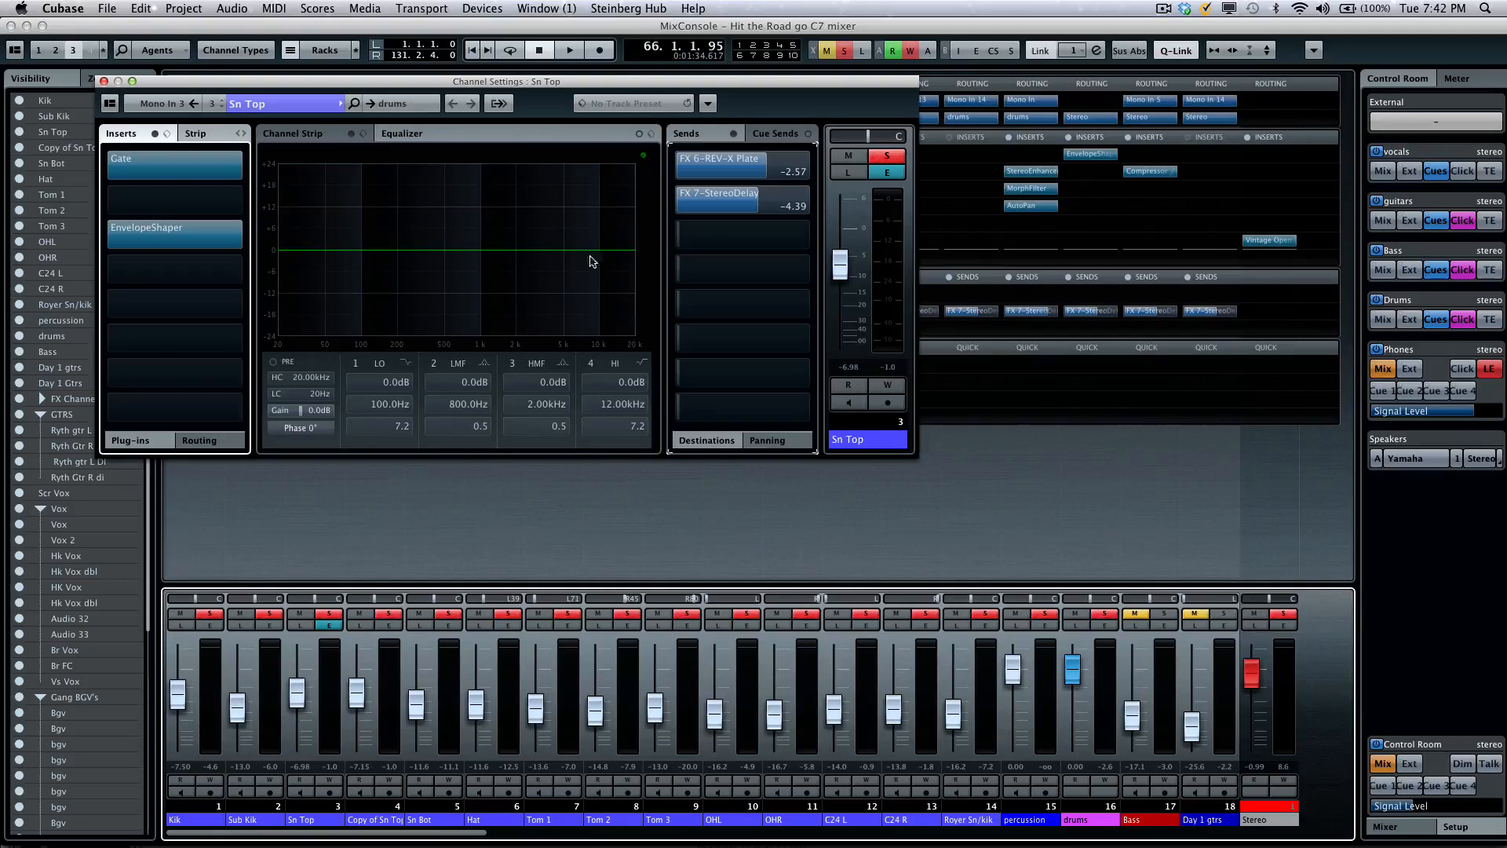
left_click(740, 163)
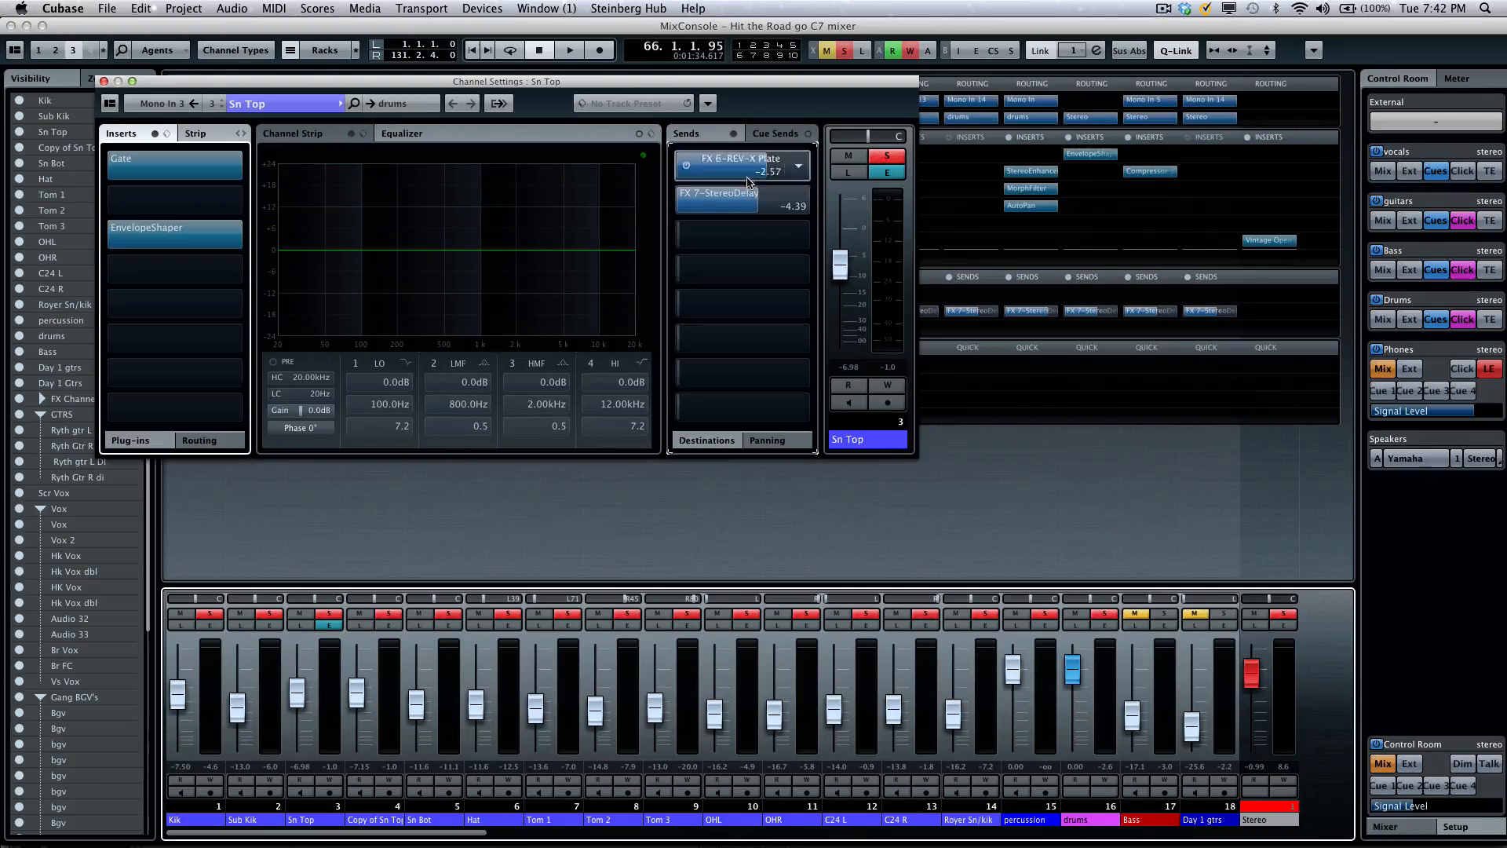
mouse_move(886, 157)
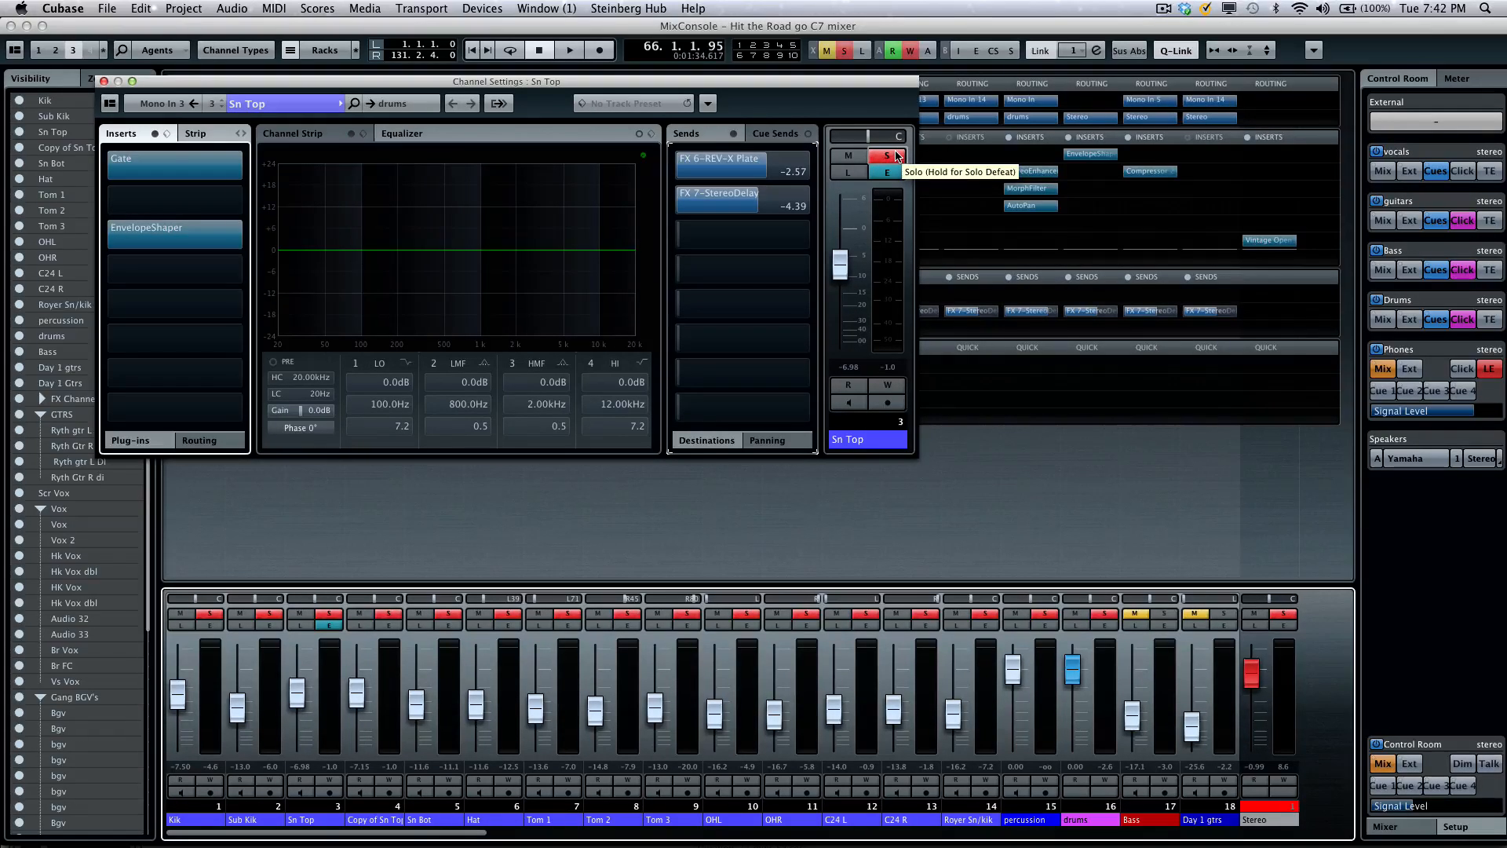
left_click(884, 155)
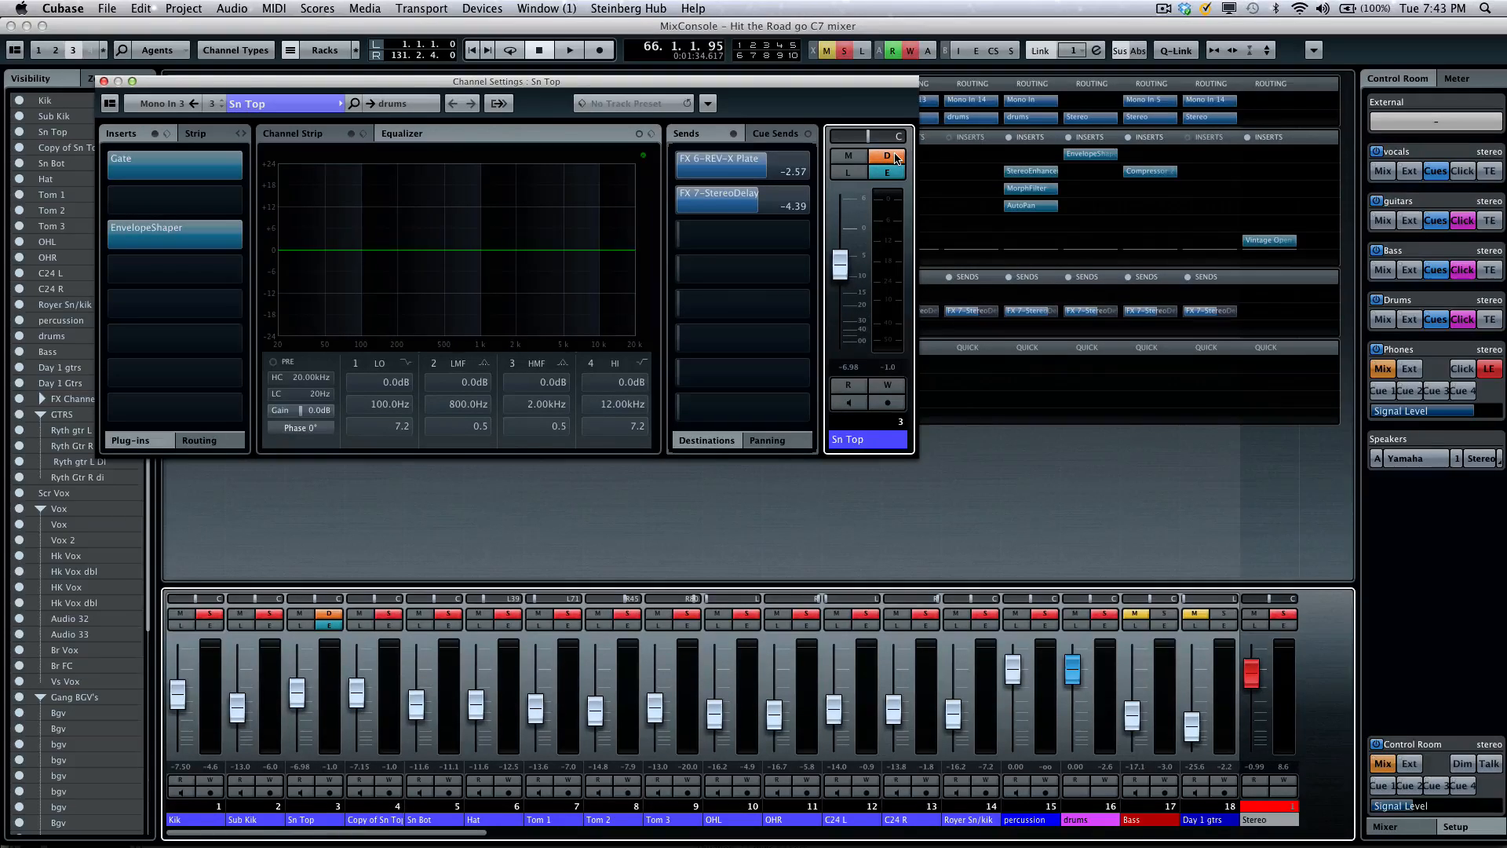
left_click(847, 155)
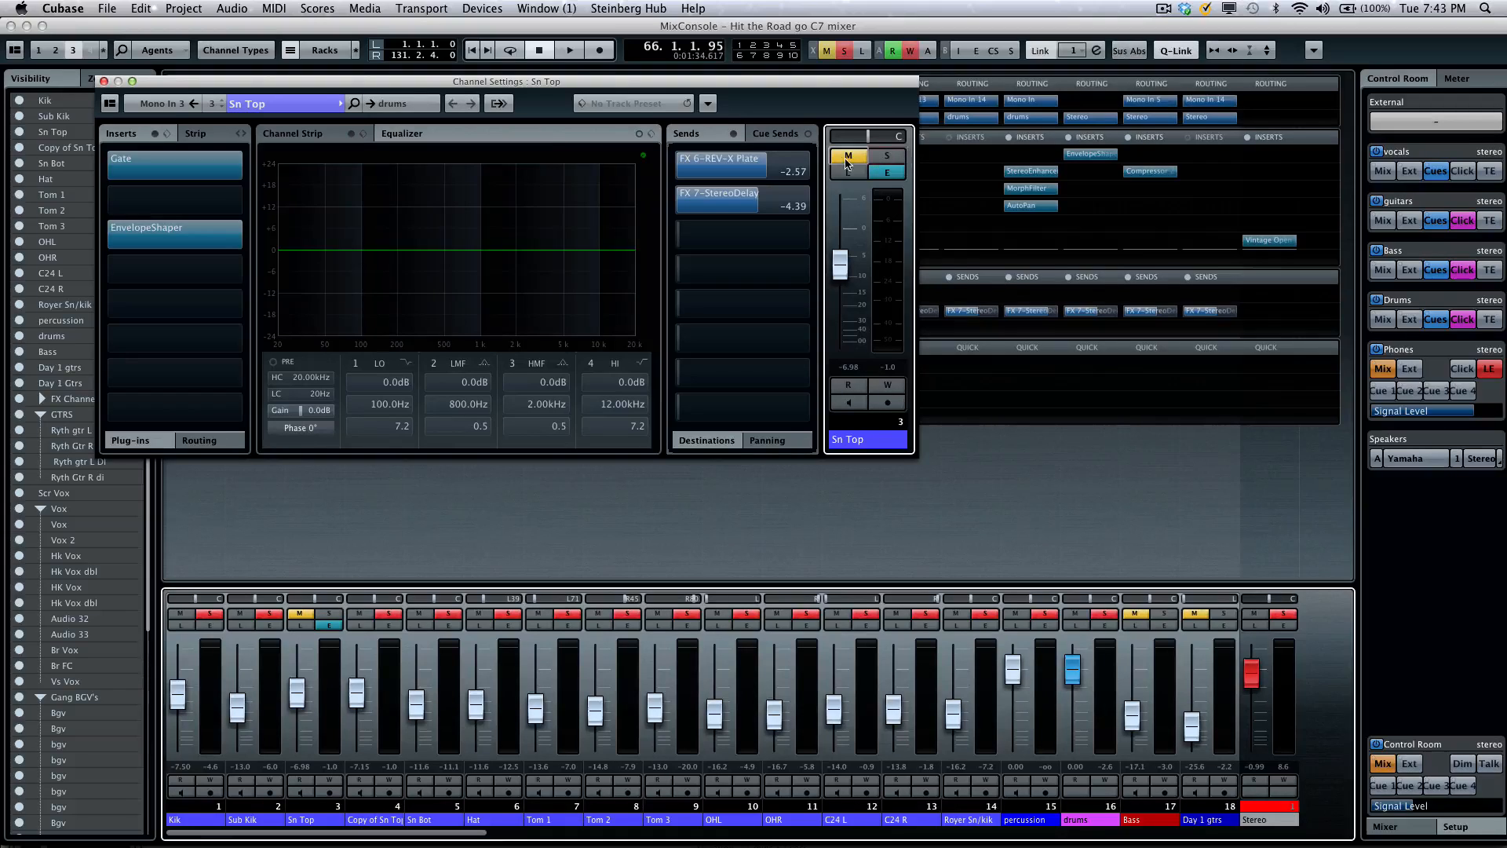
left_click(885, 155)
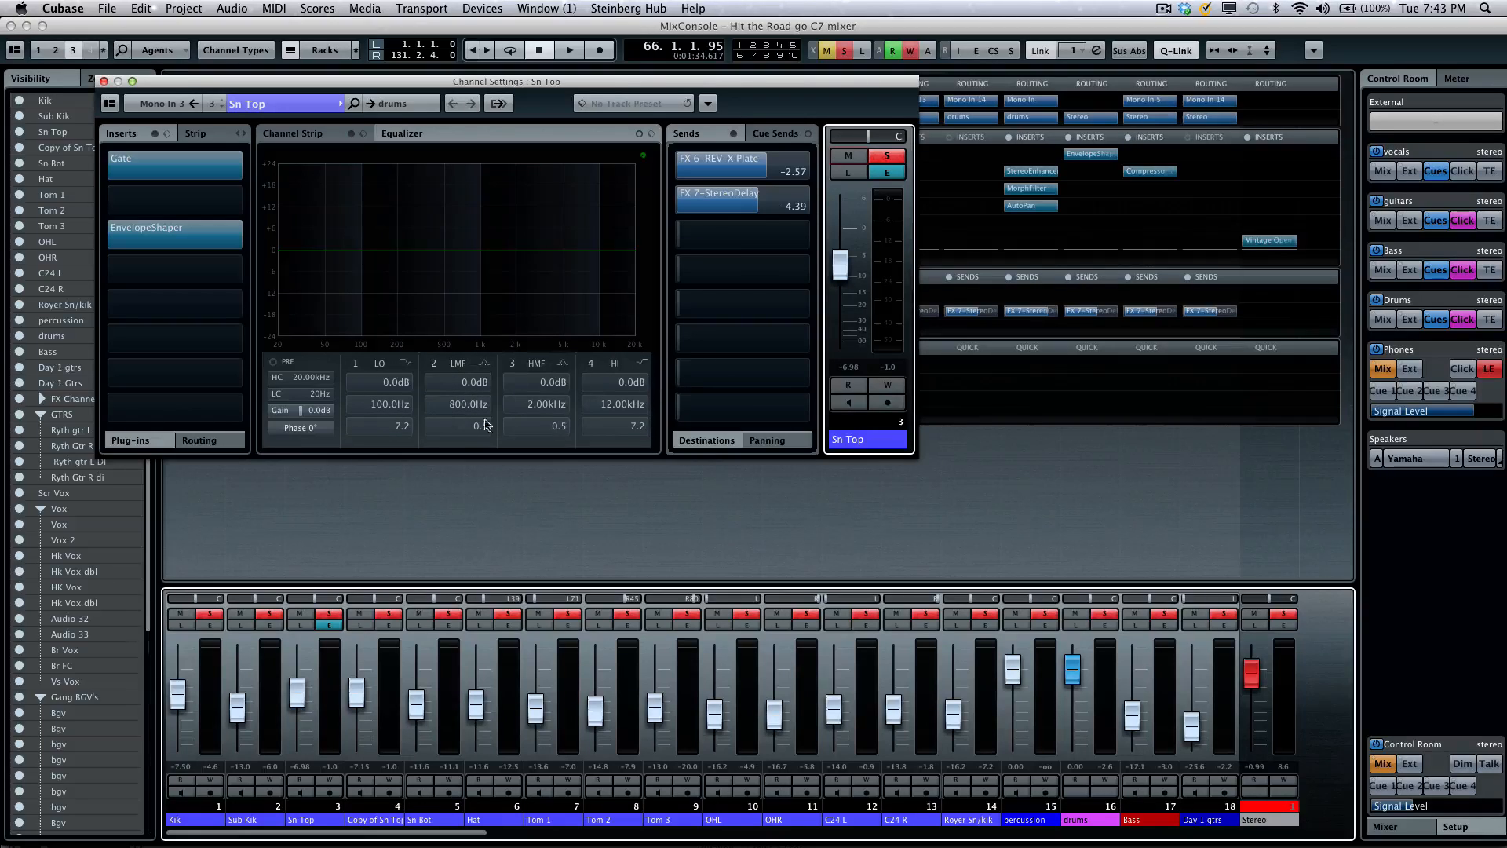
double_click(378, 425)
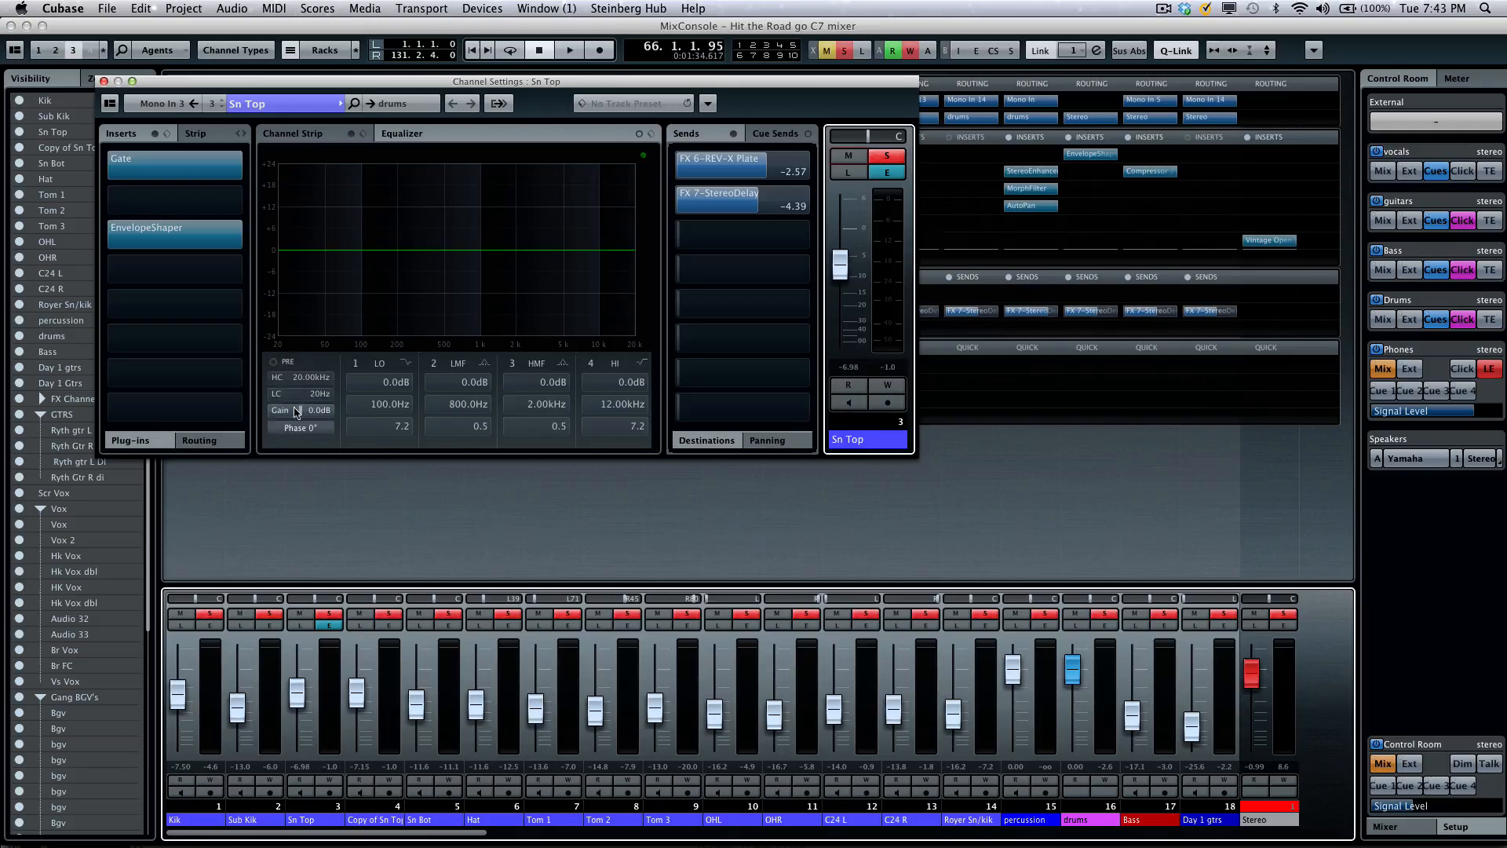
mouse_move(300, 426)
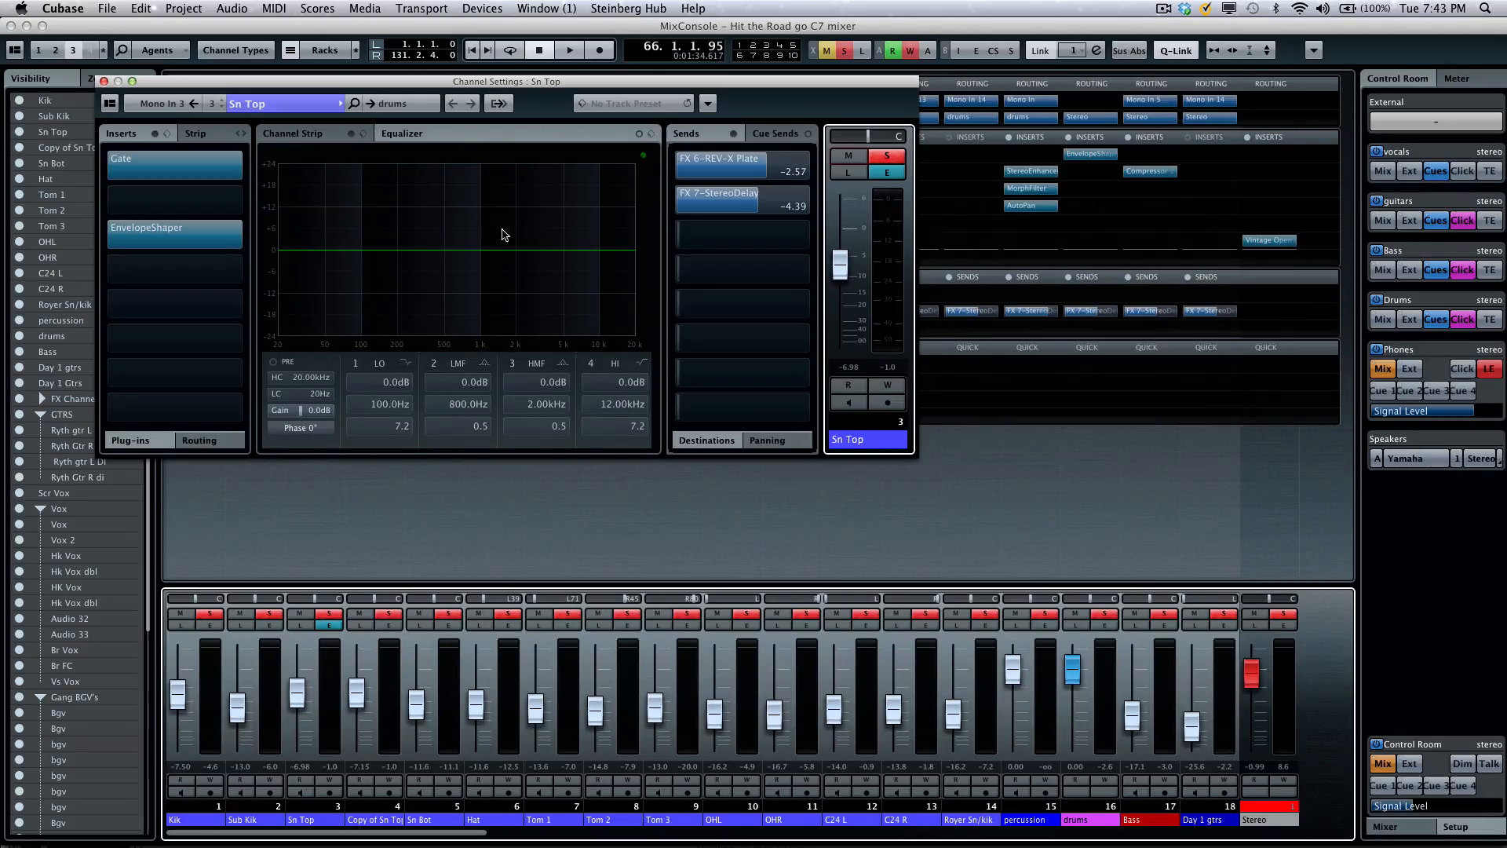
- Boost Sn Top's EQ bands near 800 Hz and 2.3 kHz, then view Channel Strip, Strip and Inserts
left_click(568, 49)
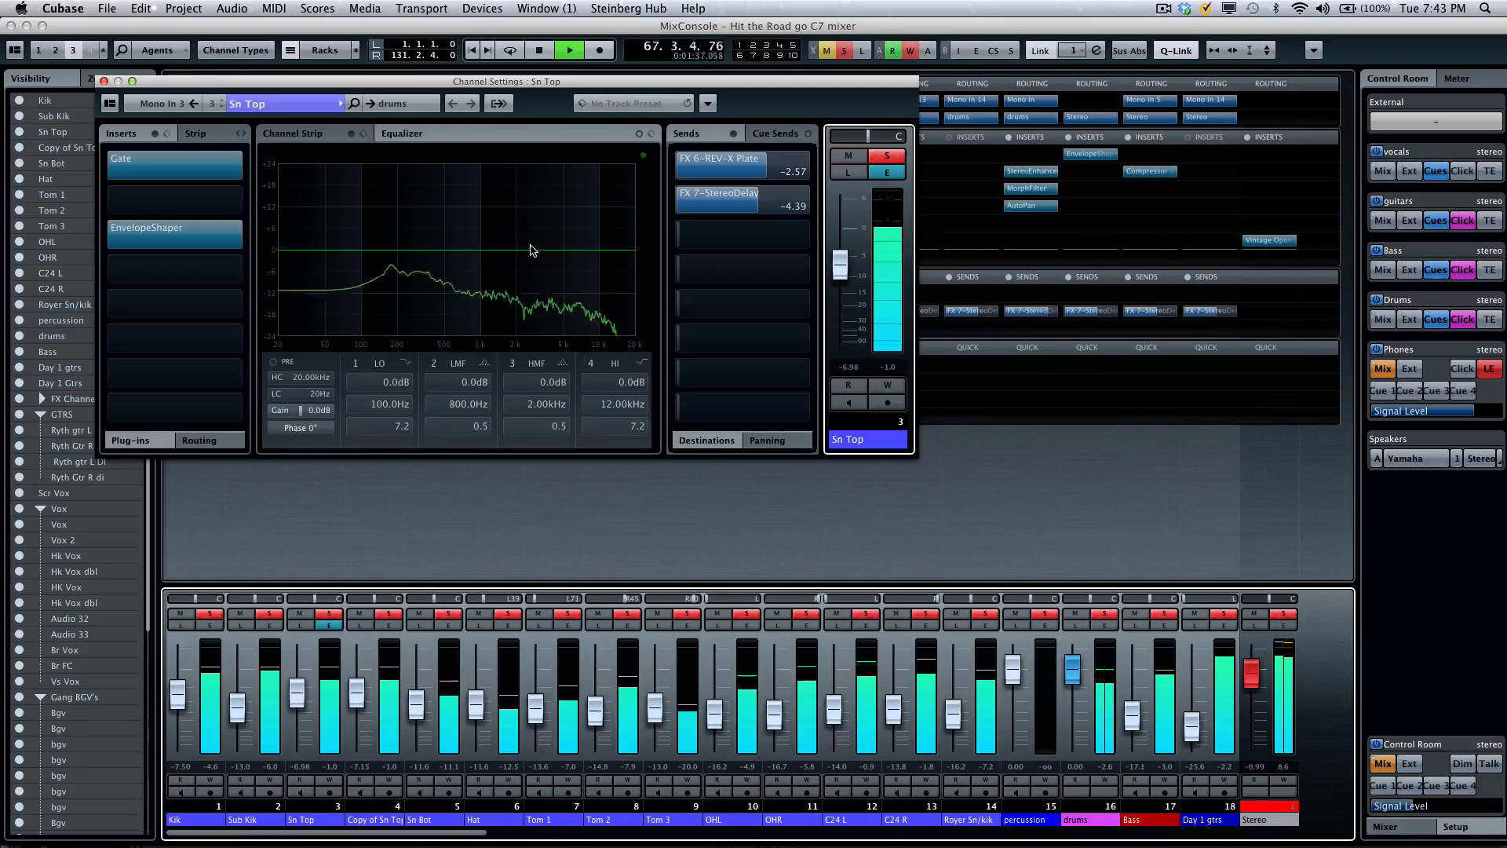
left_click_drag(481, 250, 480, 212)
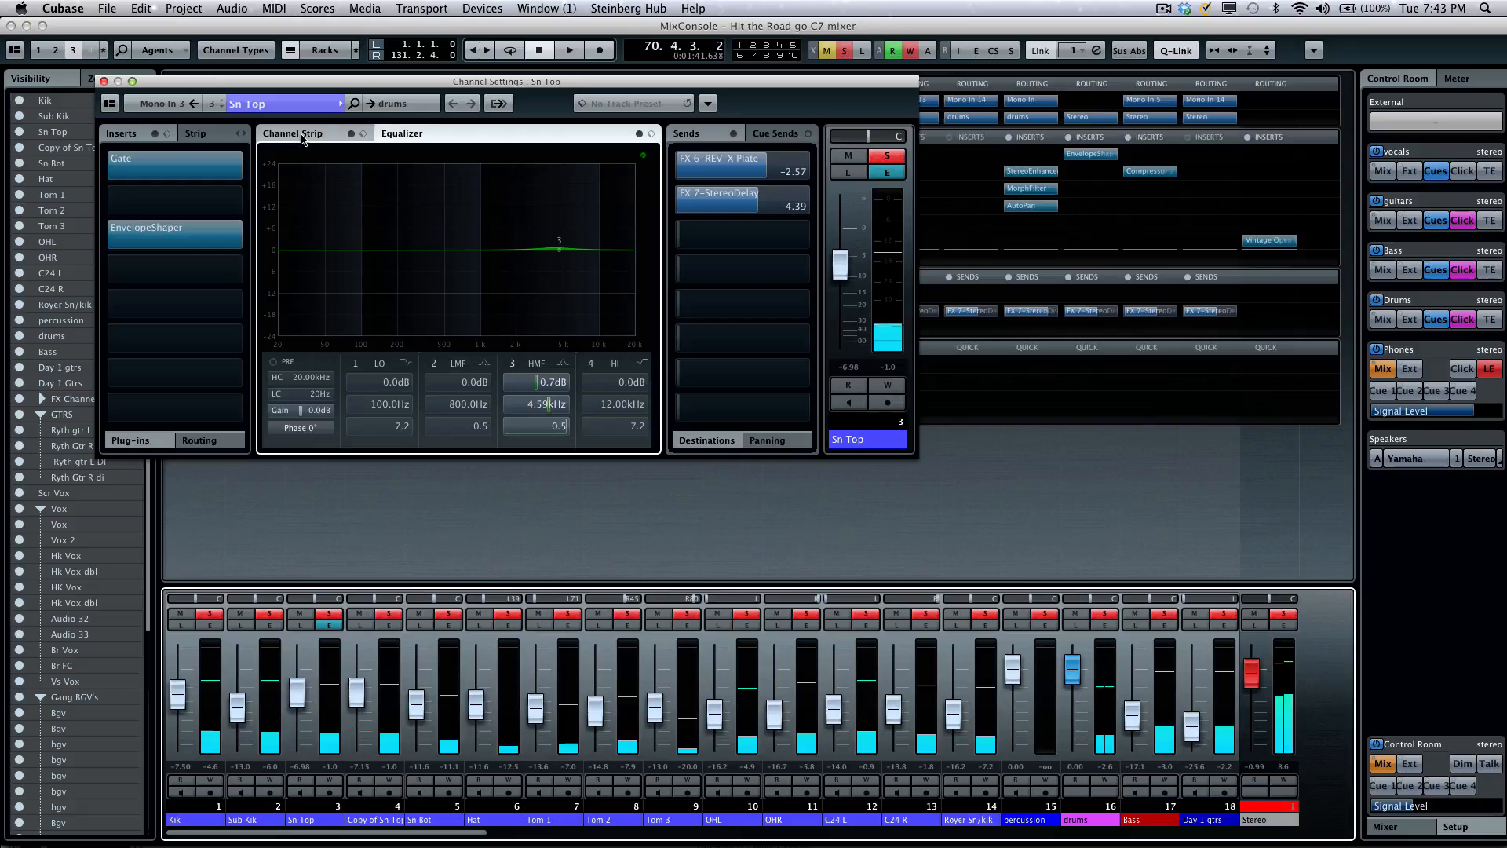
left_click(293, 132)
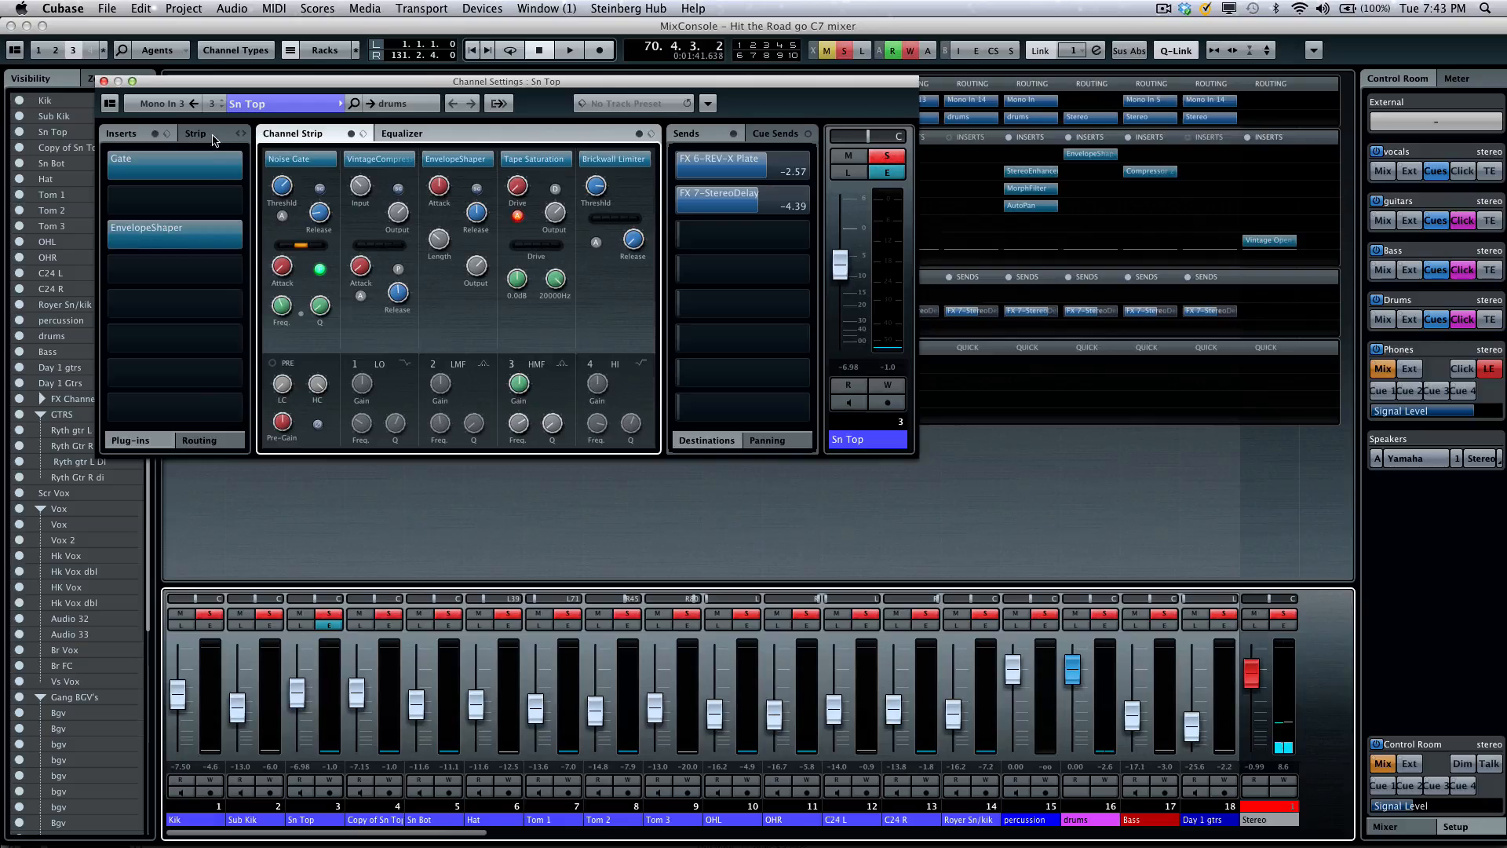
left_click(194, 132)
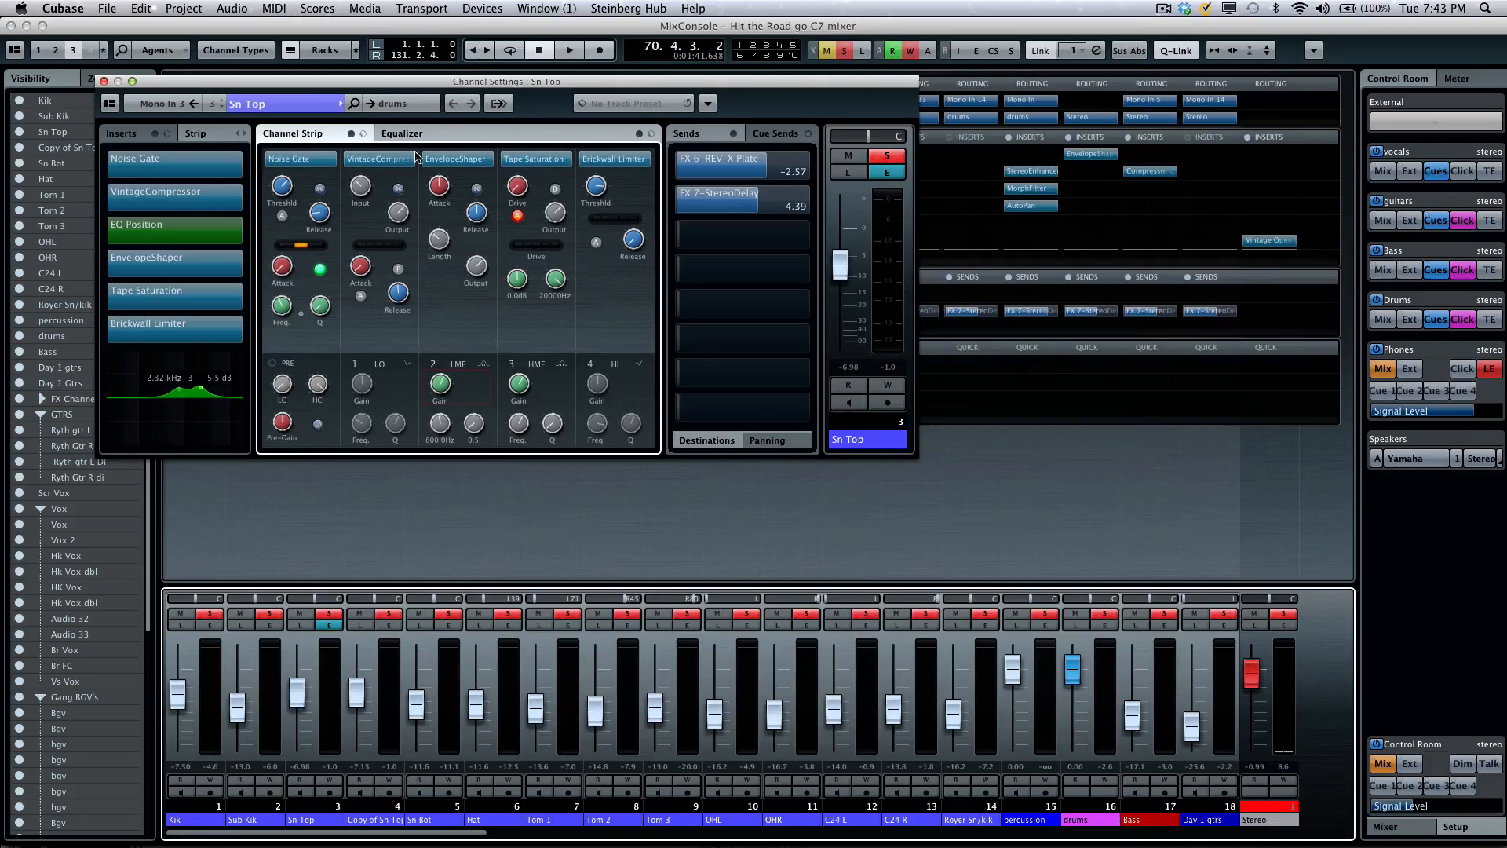
left_click(402, 131)
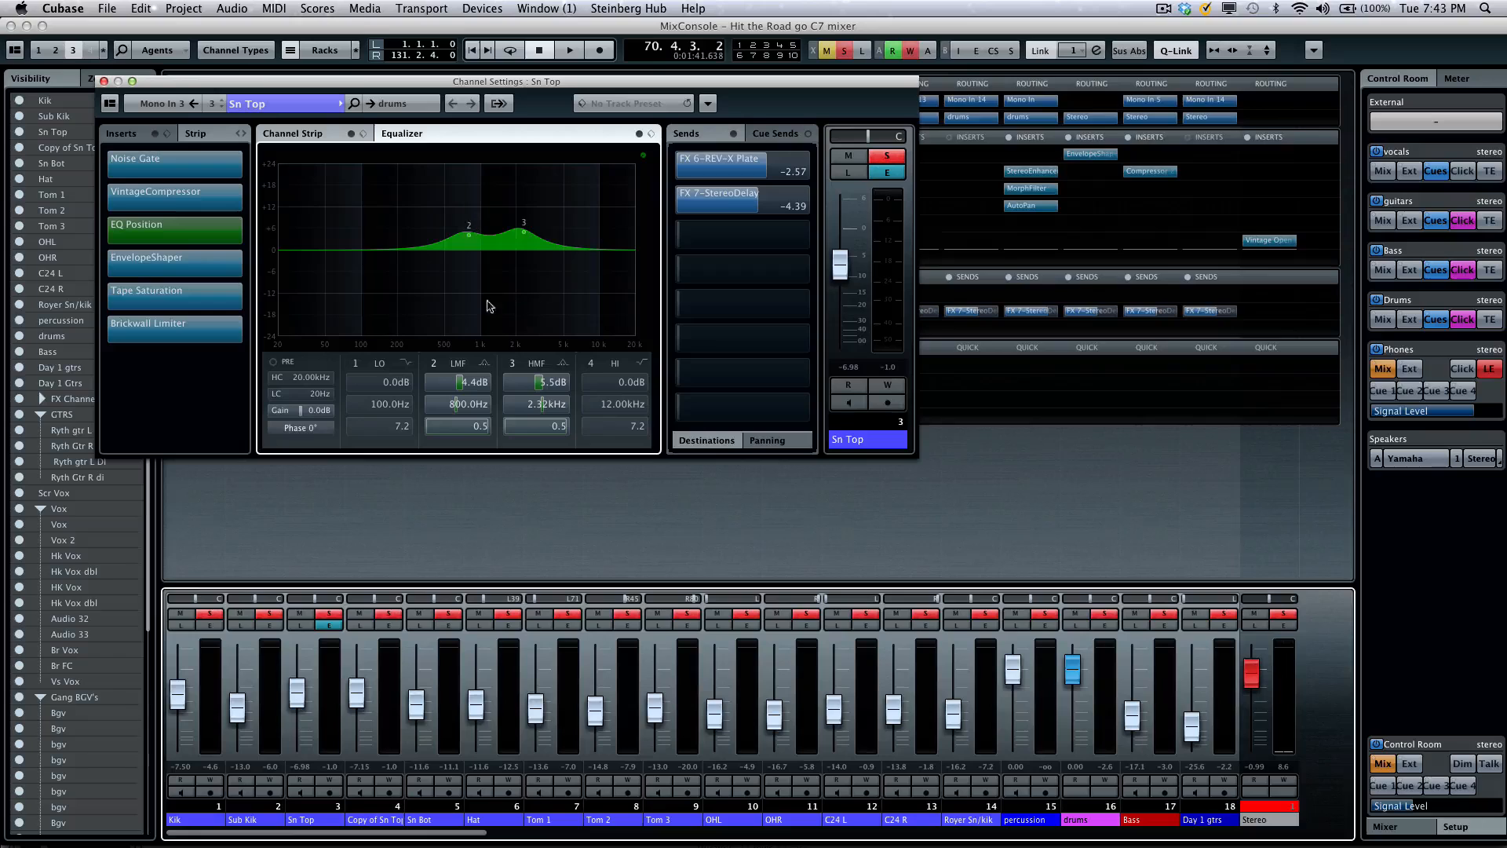
left_click(121, 131)
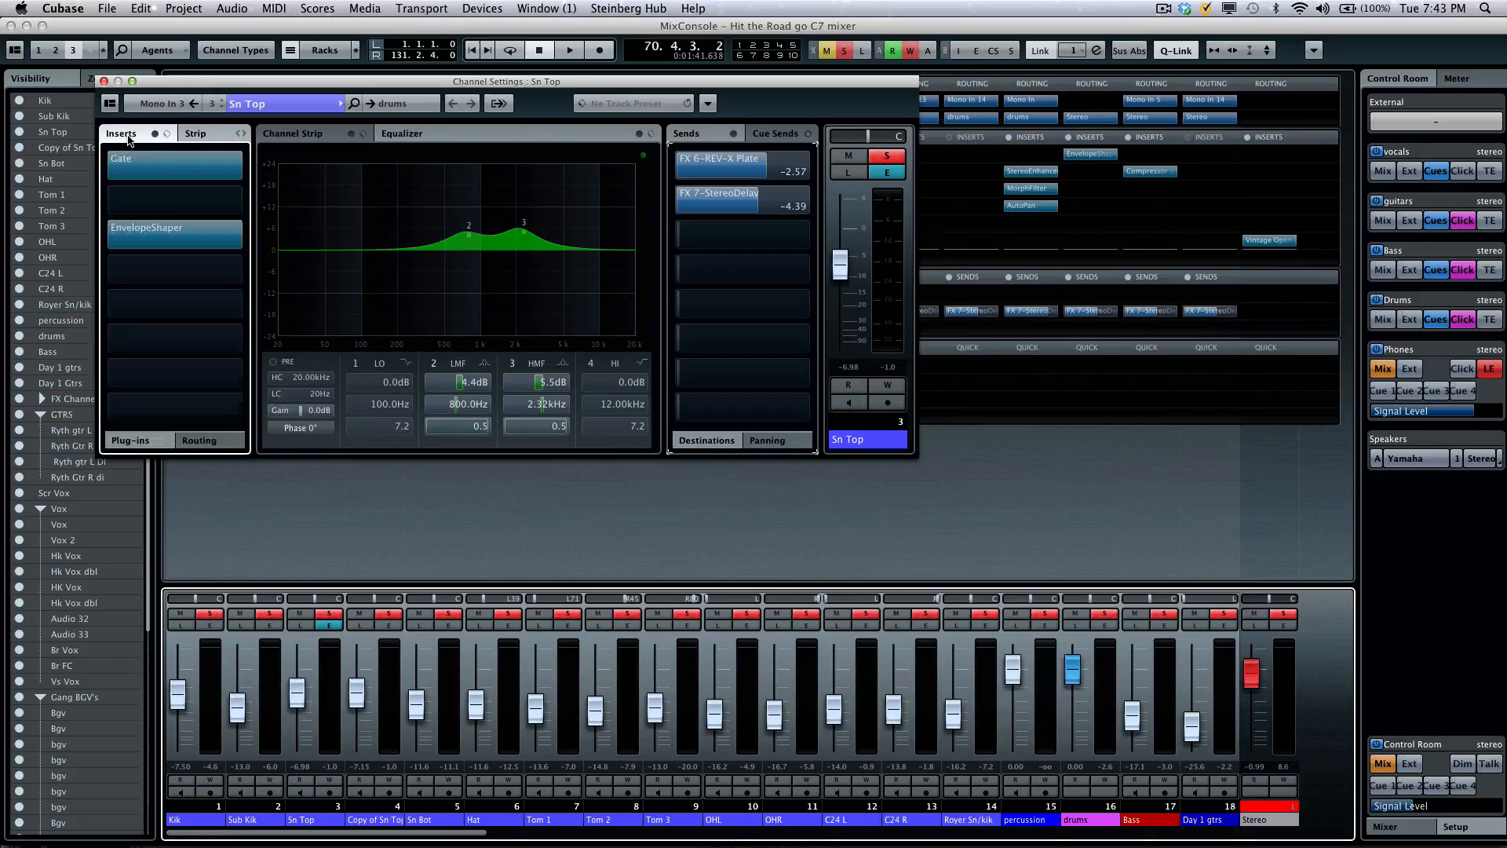
- Reorder Sn Top's strip modules so the noise gate follows the EQ
left_click(195, 132)
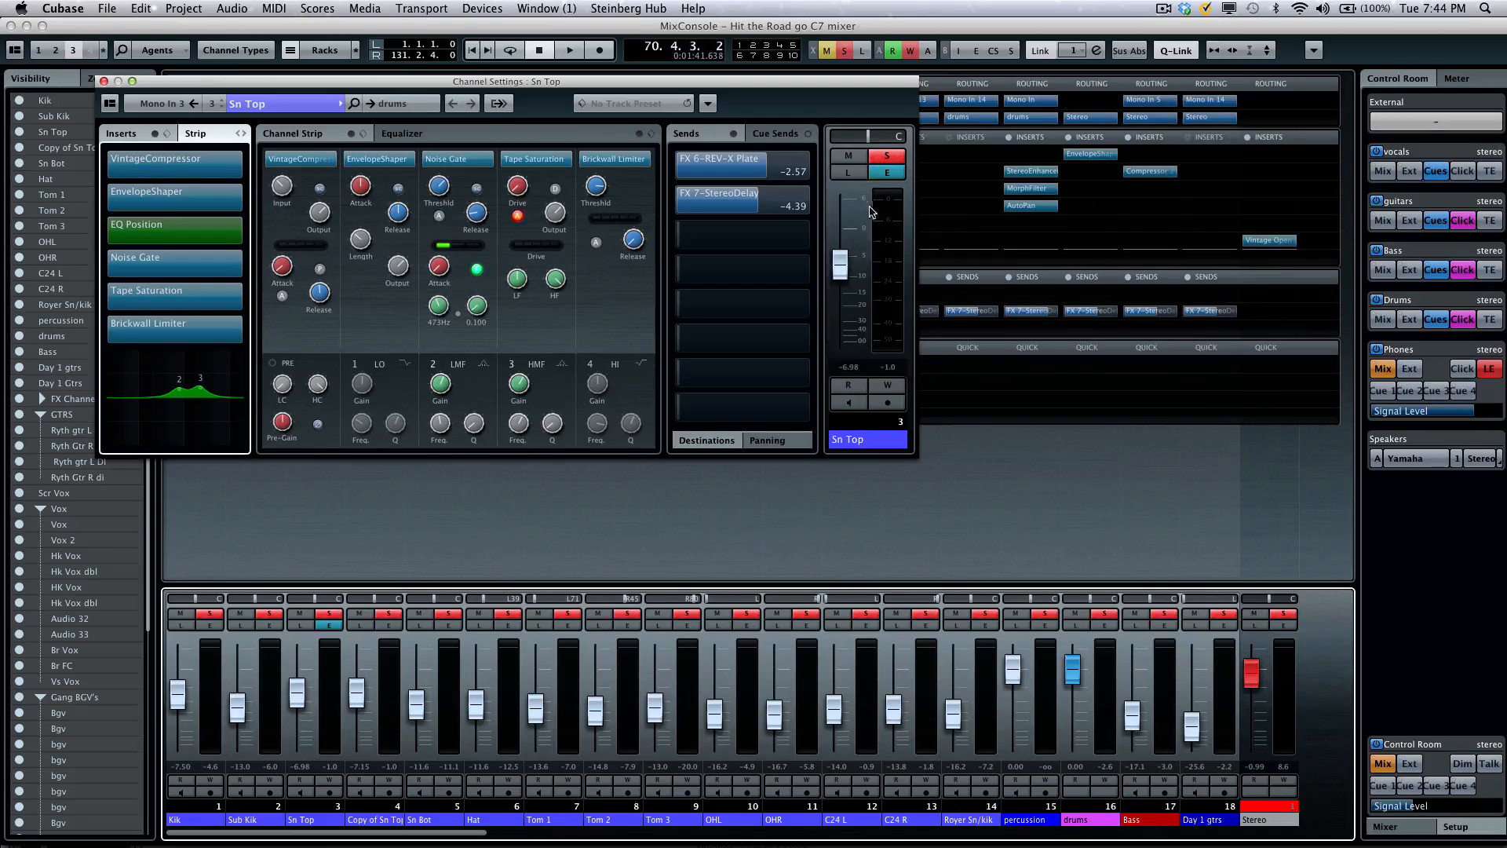
mouse_move(868, 186)
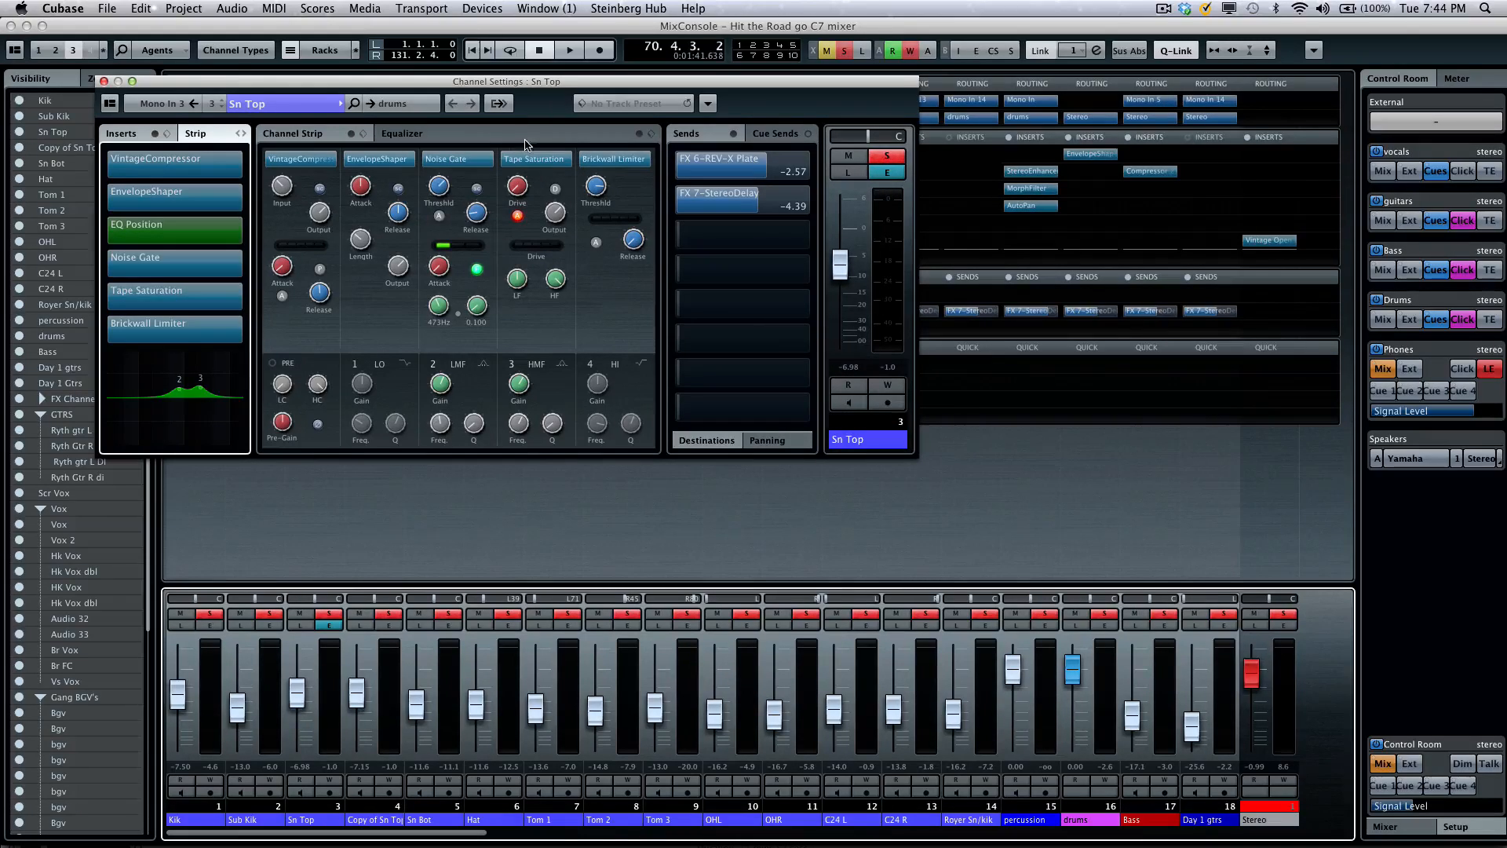
mouse_move(376, 273)
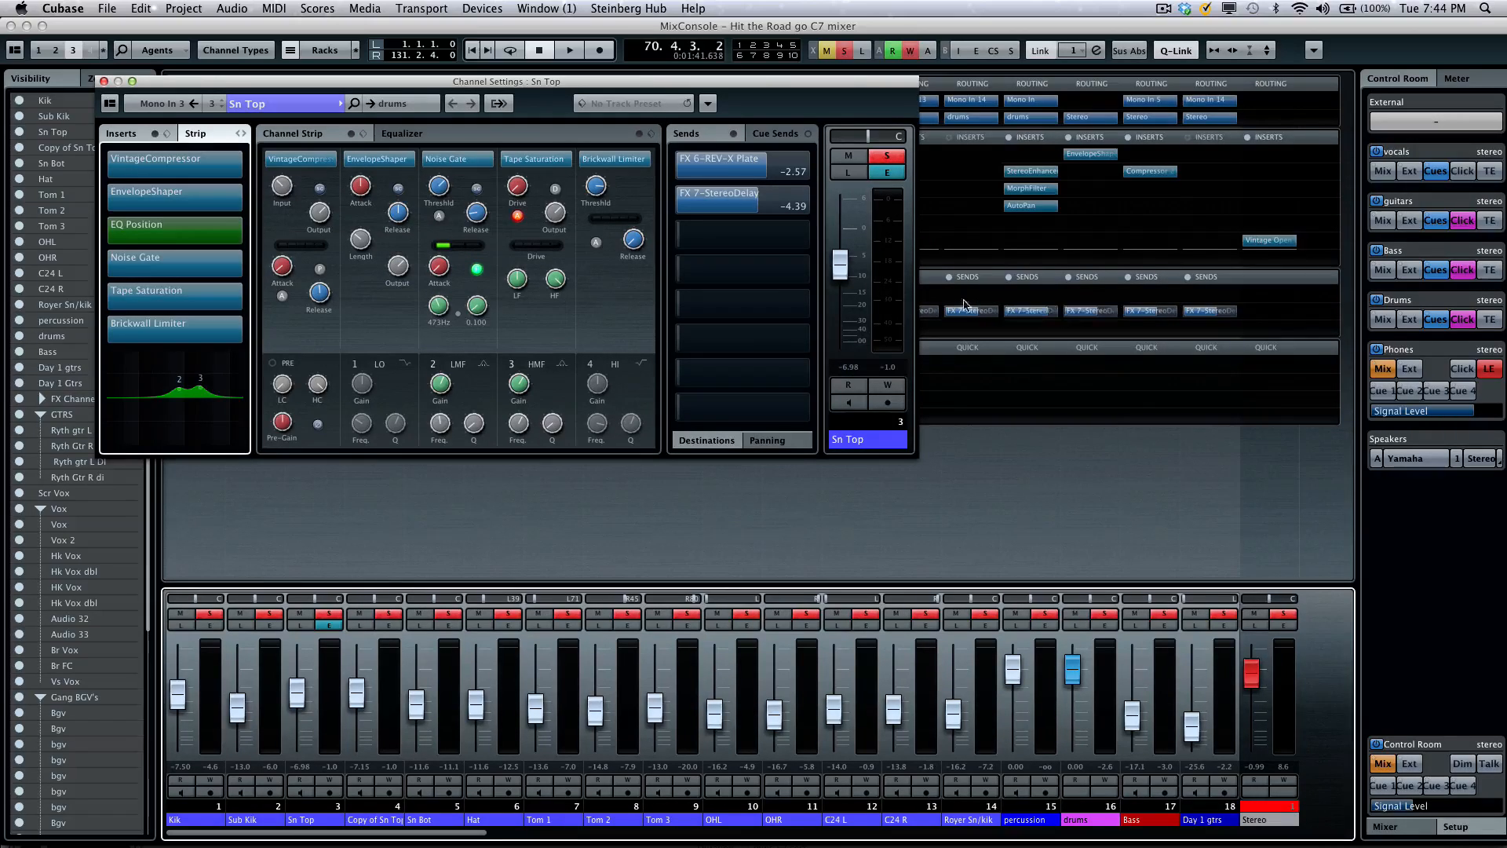
mouse_move(1118, 414)
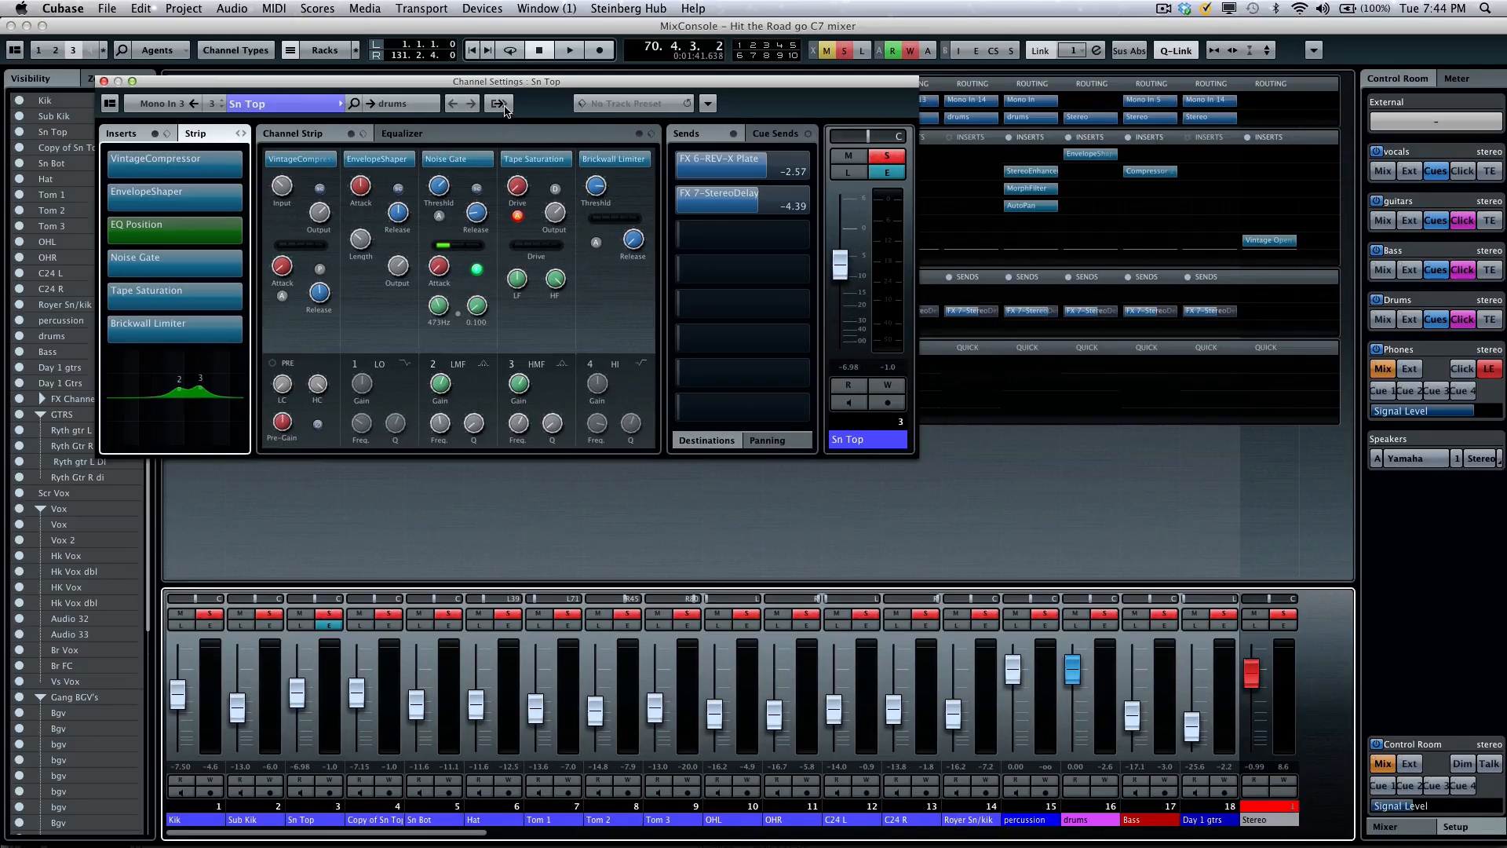
- Show Sn Top's full output chain faders: Sn Top, drums group and Stereo
left_click(500, 104)
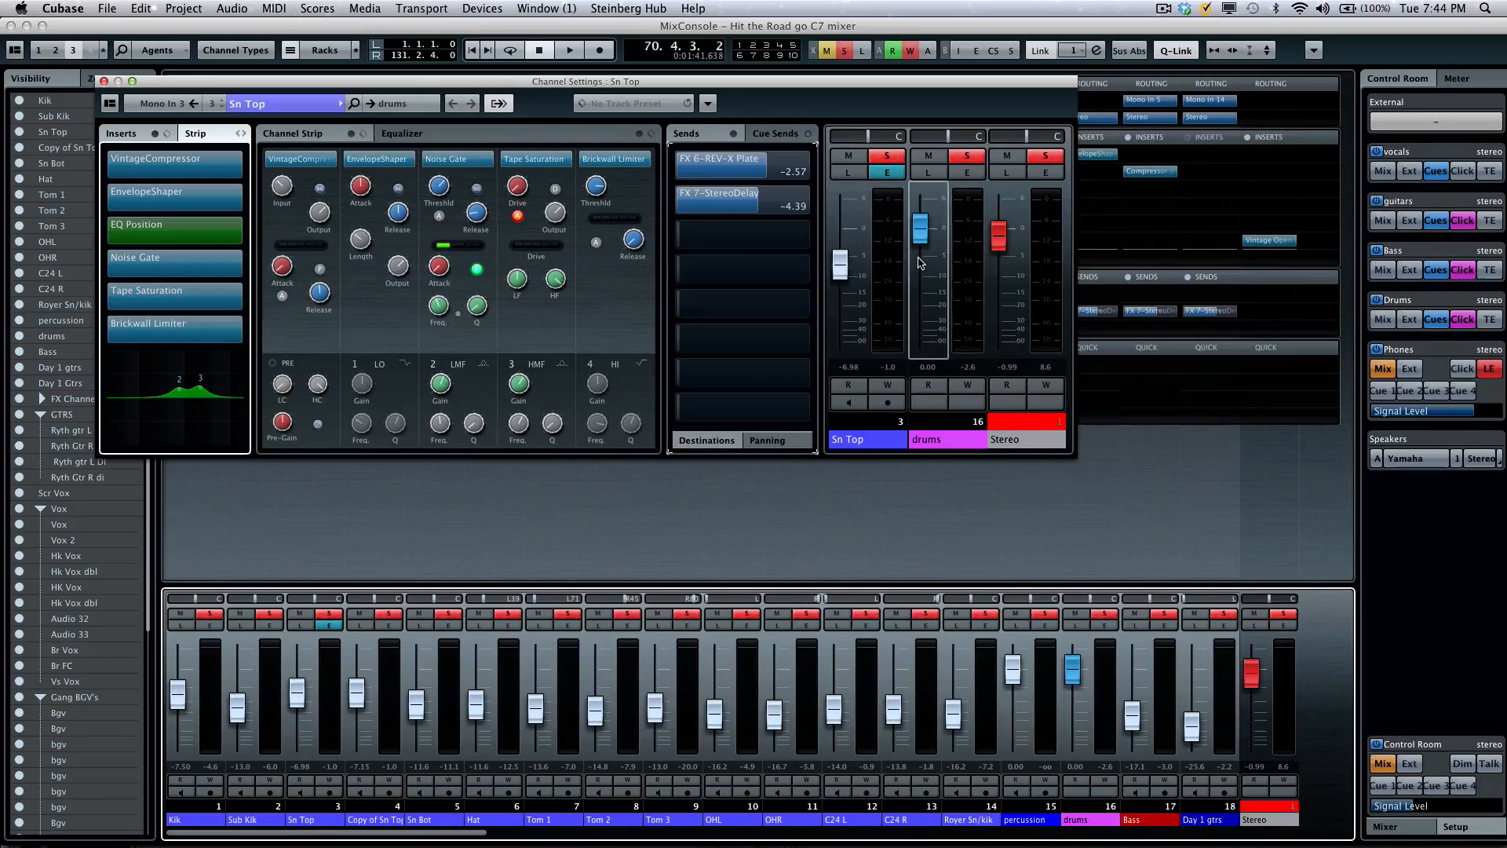
mouse_move(1008, 273)
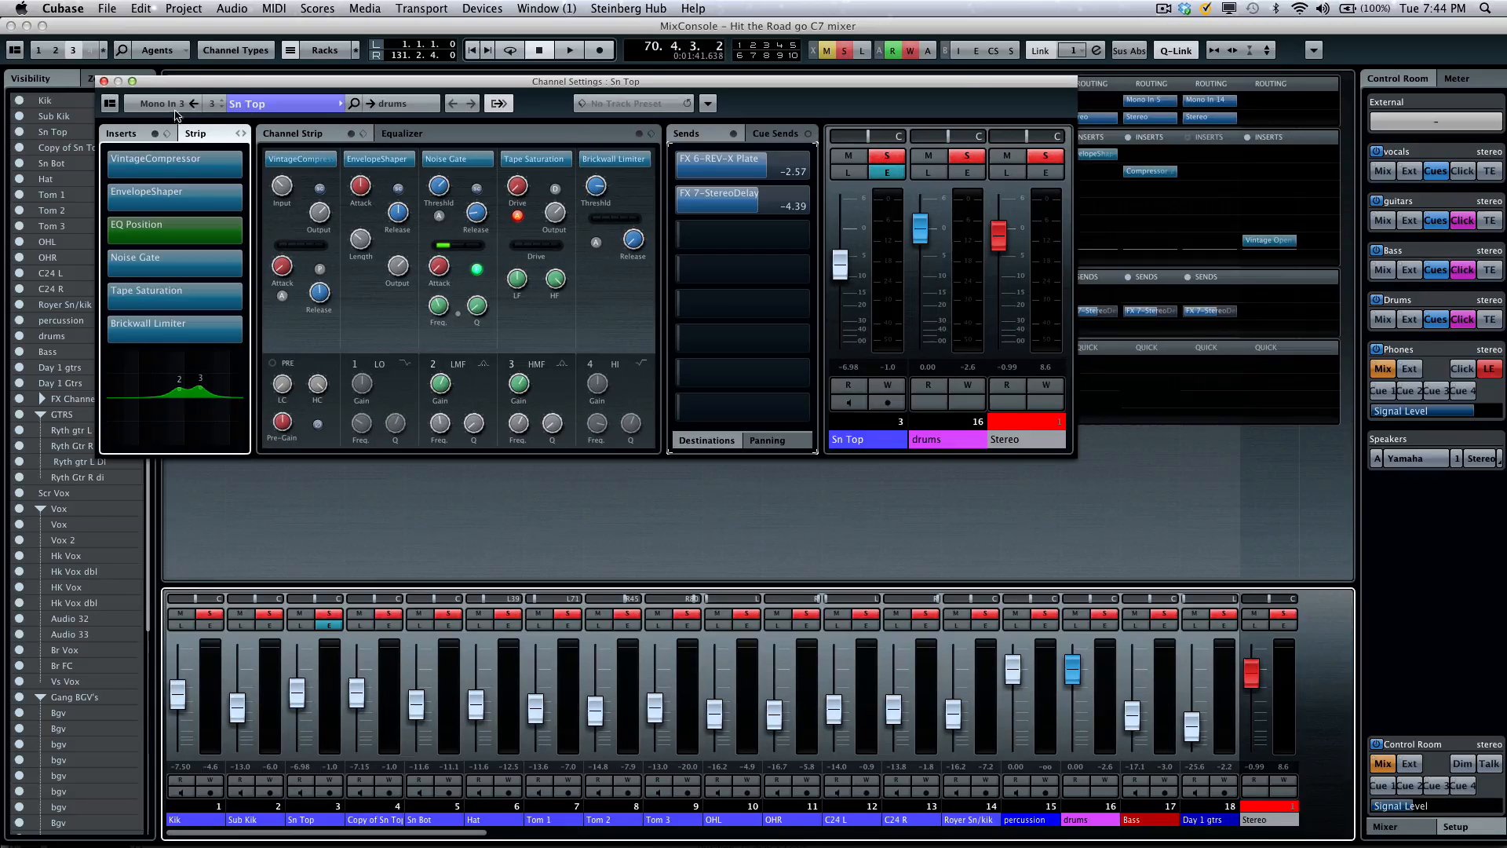
mouse_move(203, 118)
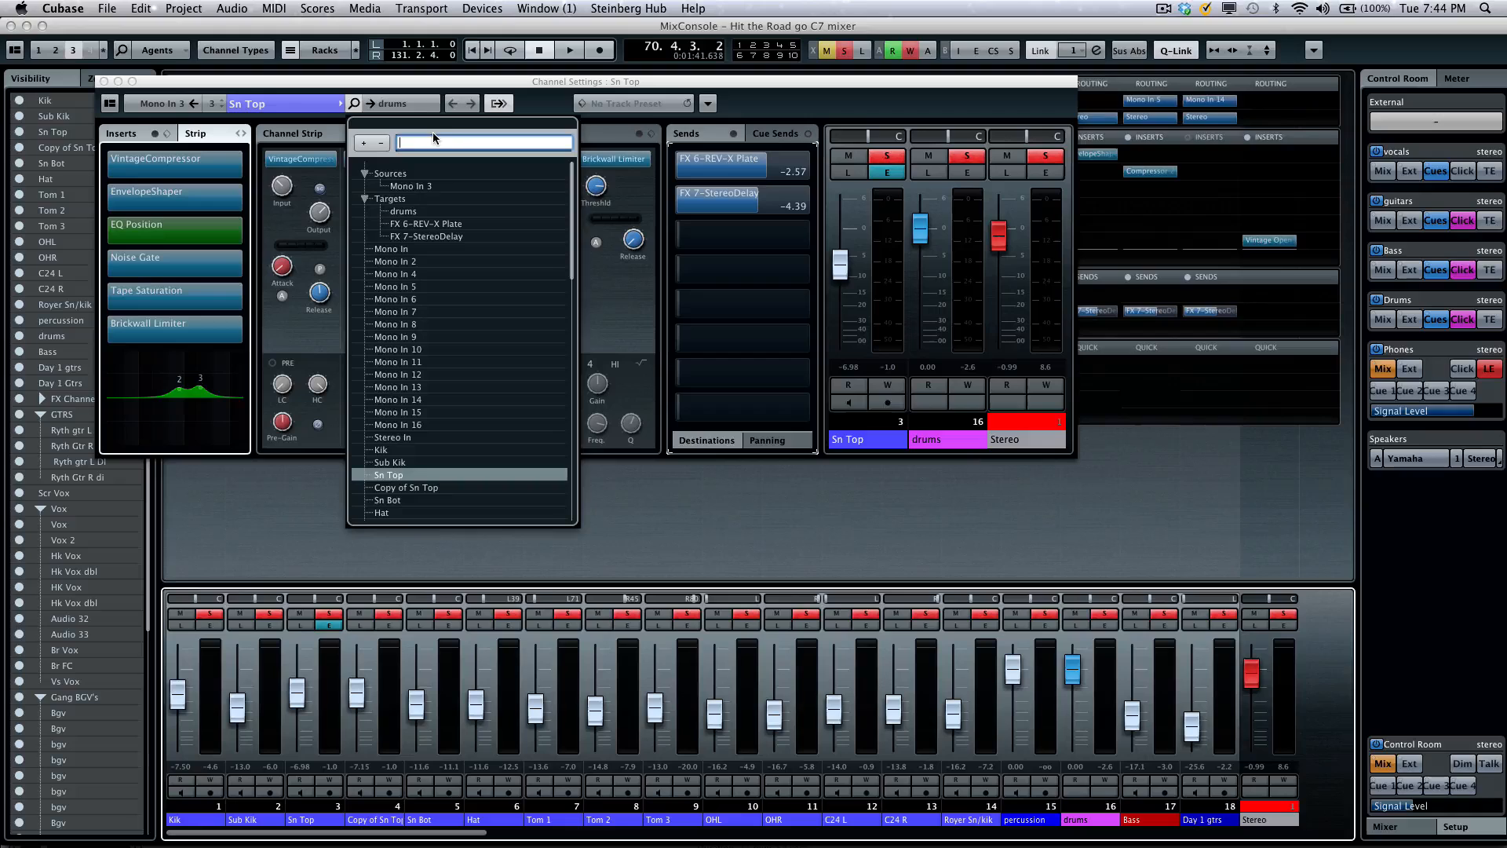
- Search 'b' in the channel name field and load the Bass channel's settings
type("b")
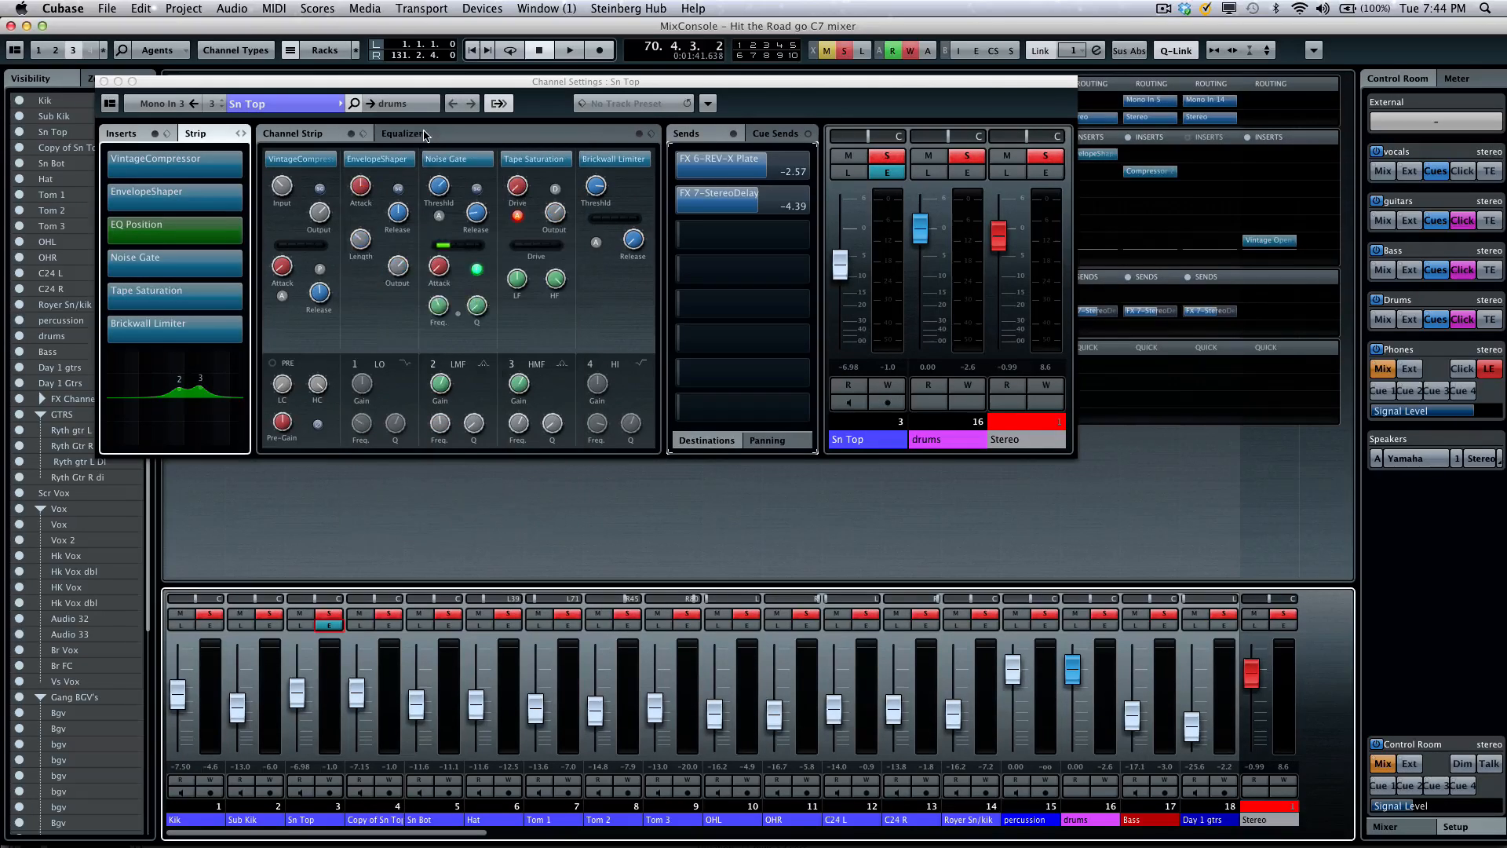
left_click(353, 103)
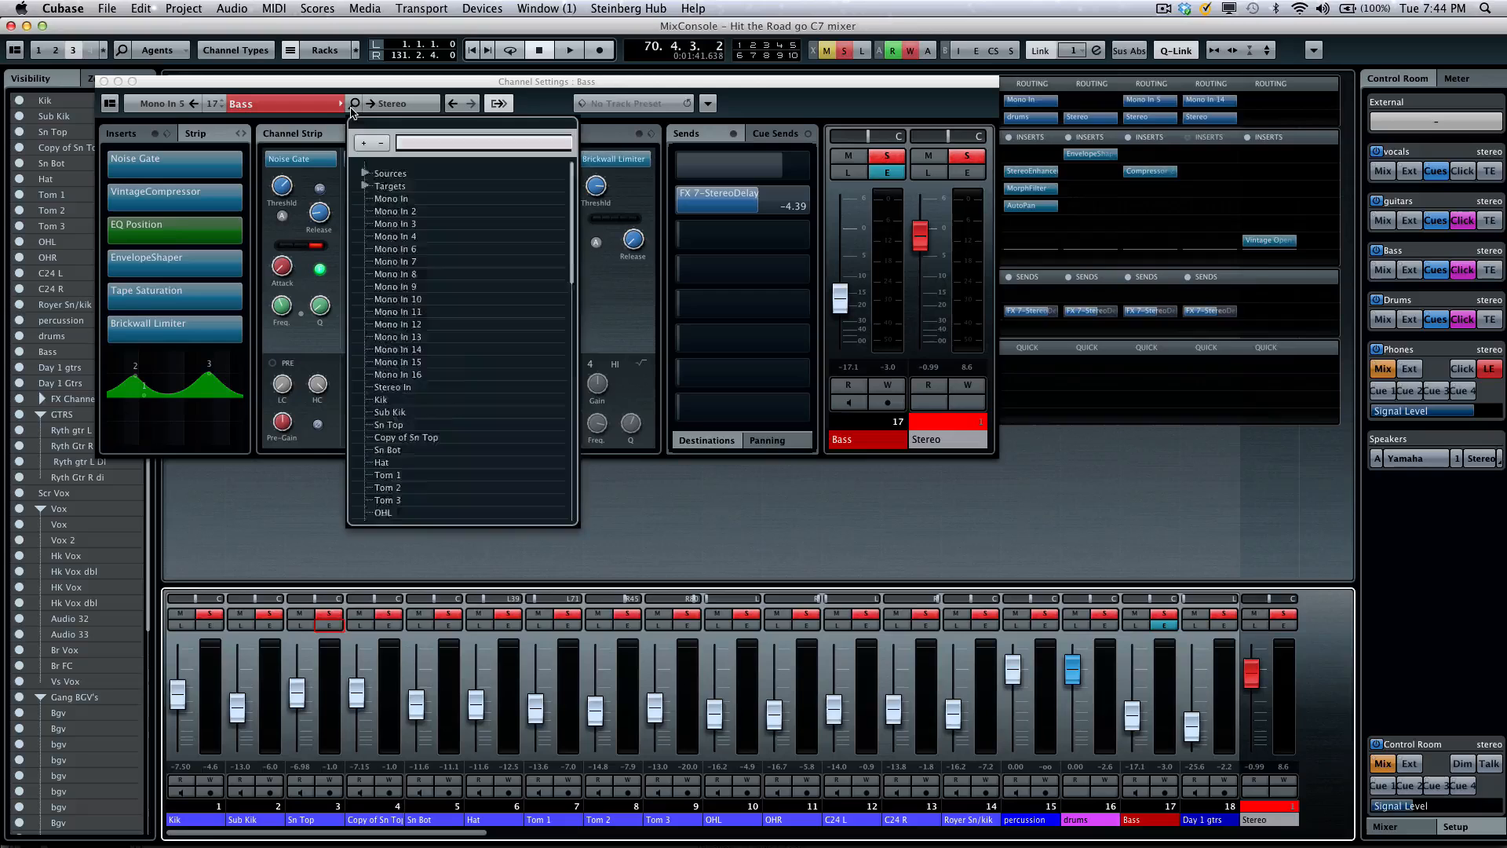